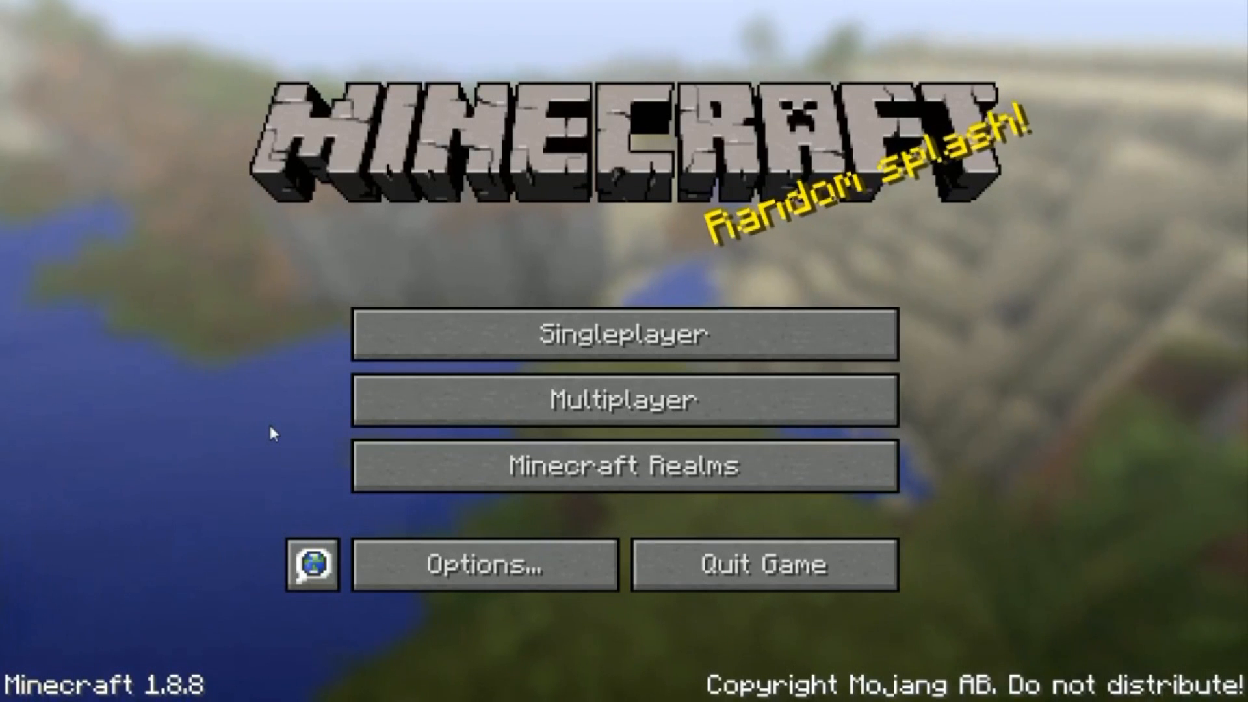
mouse_move(279, 429)
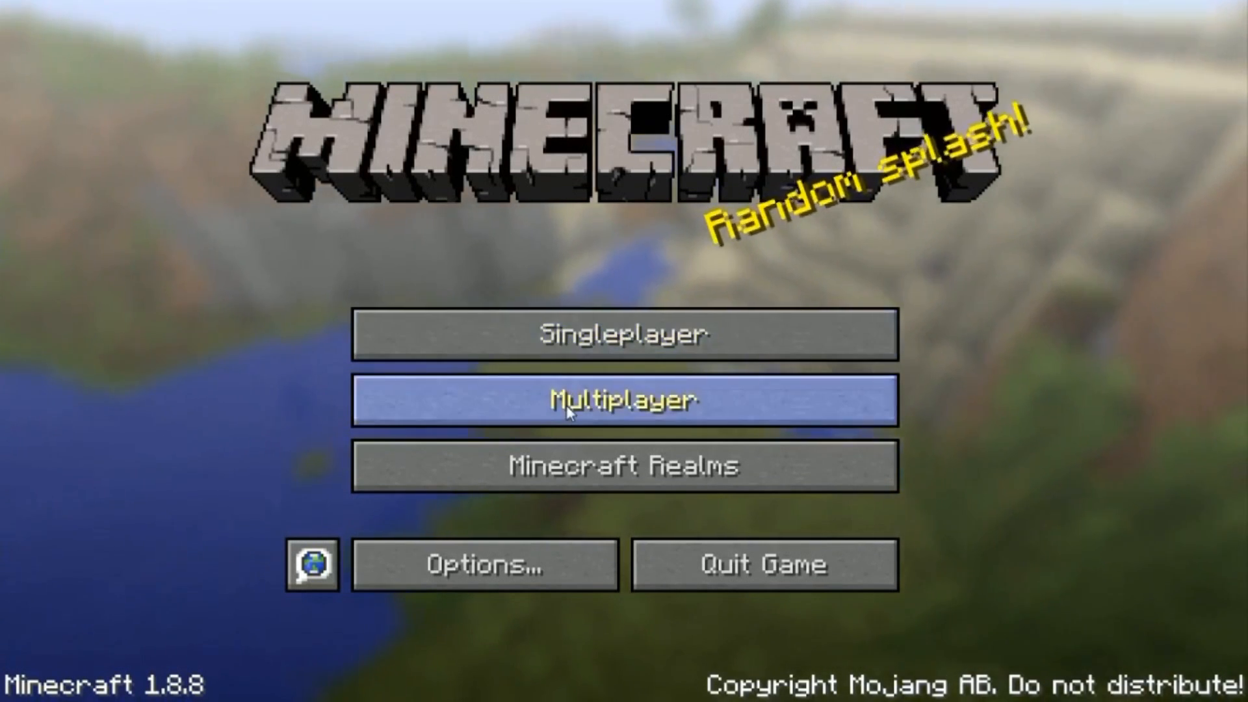
Step: Open the Multiplayer server list from the Minecraft title screen
left_click(625, 401)
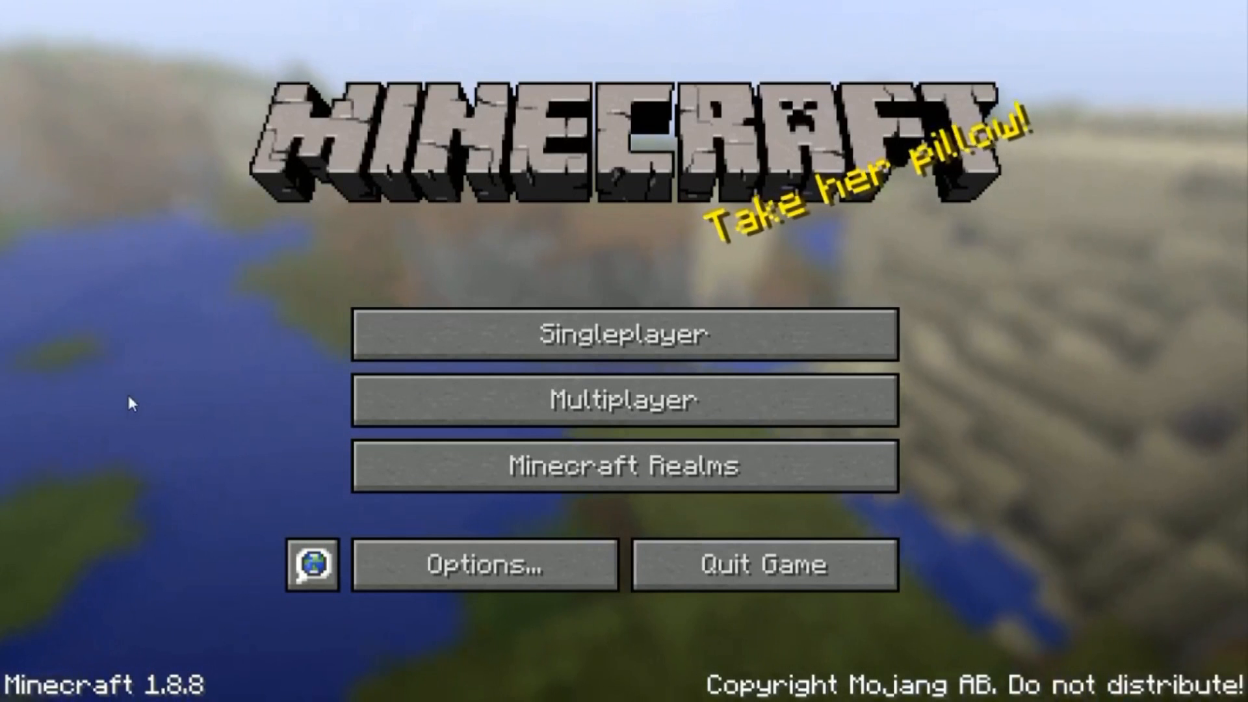
mouse_move(229, 400)
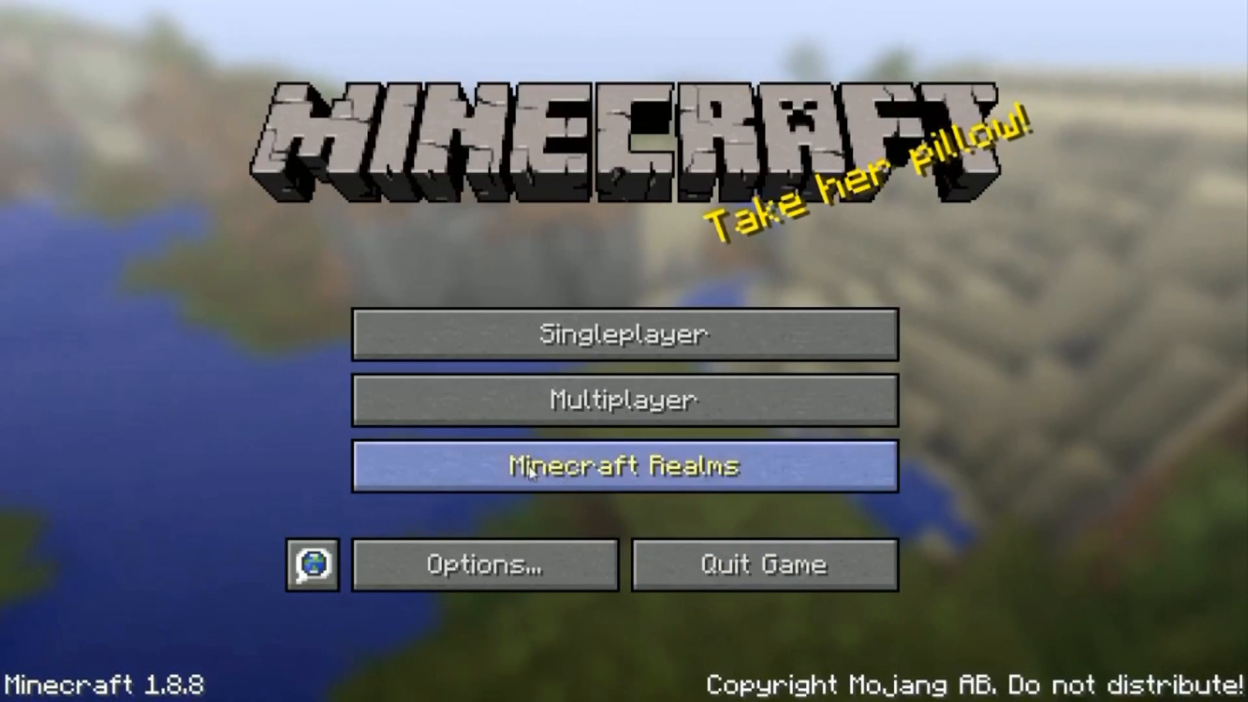
mouse_move(338, 434)
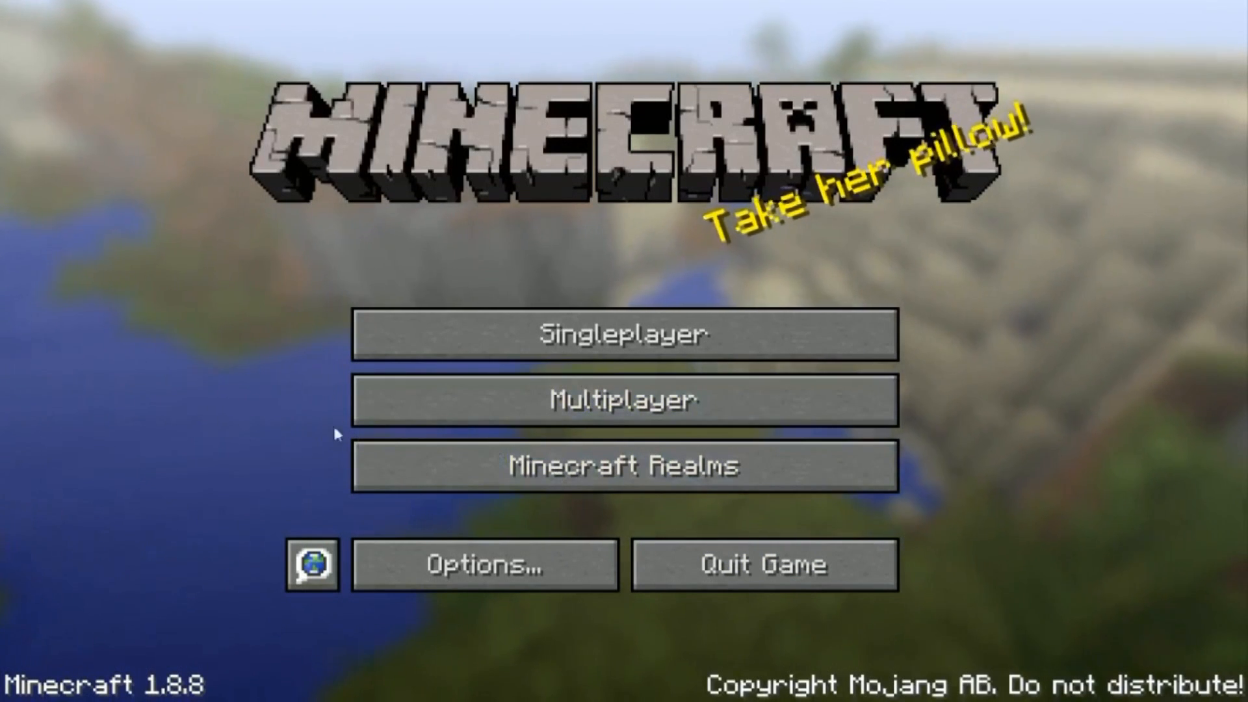
mouse_move(321, 401)
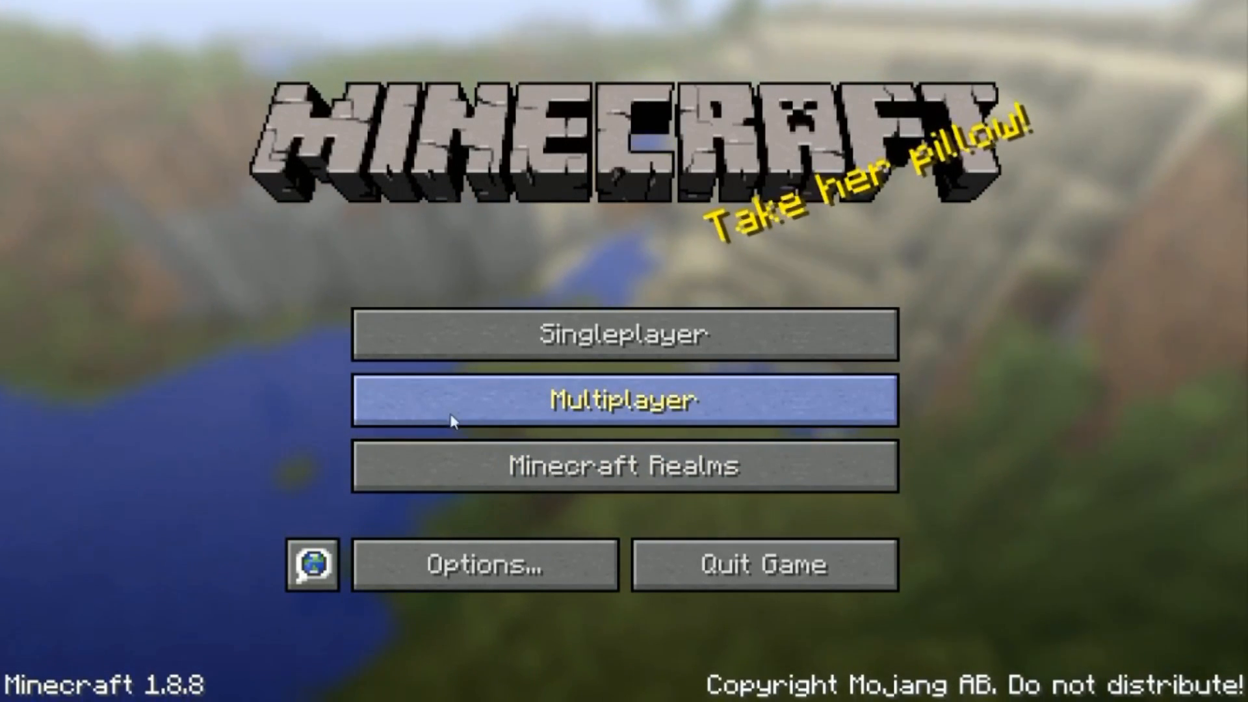
mouse_move(585, 412)
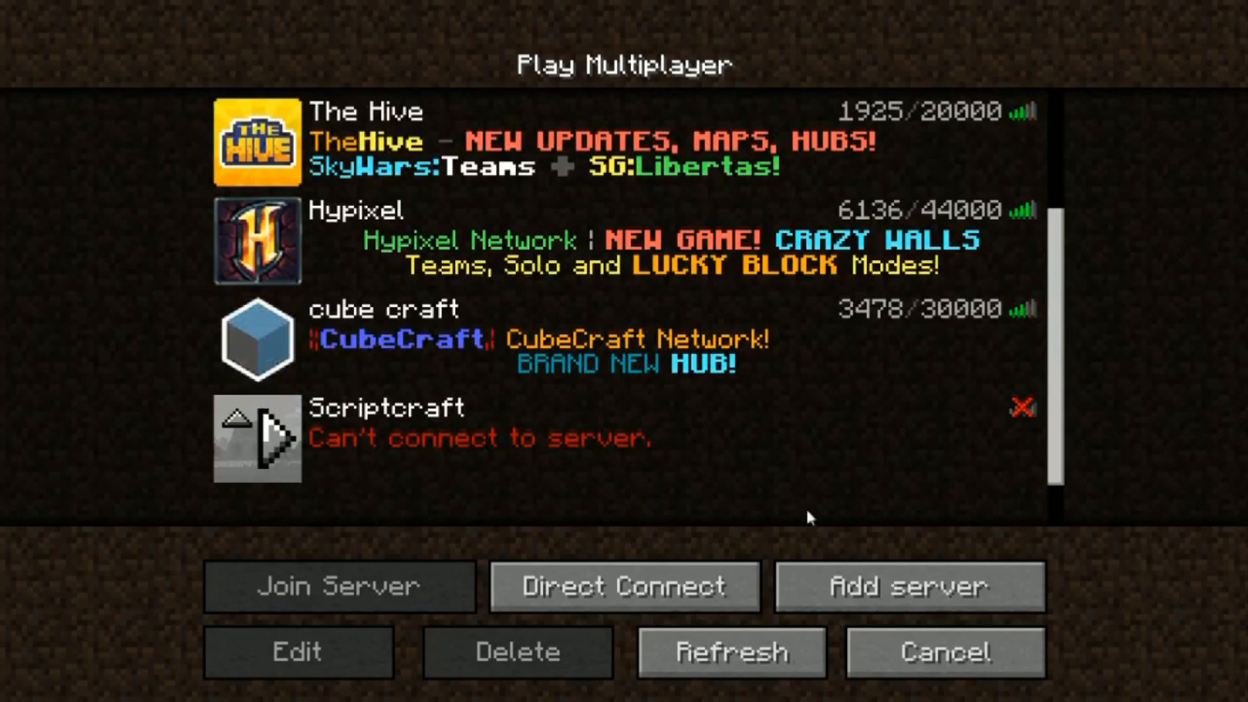
mouse_move(928, 665)
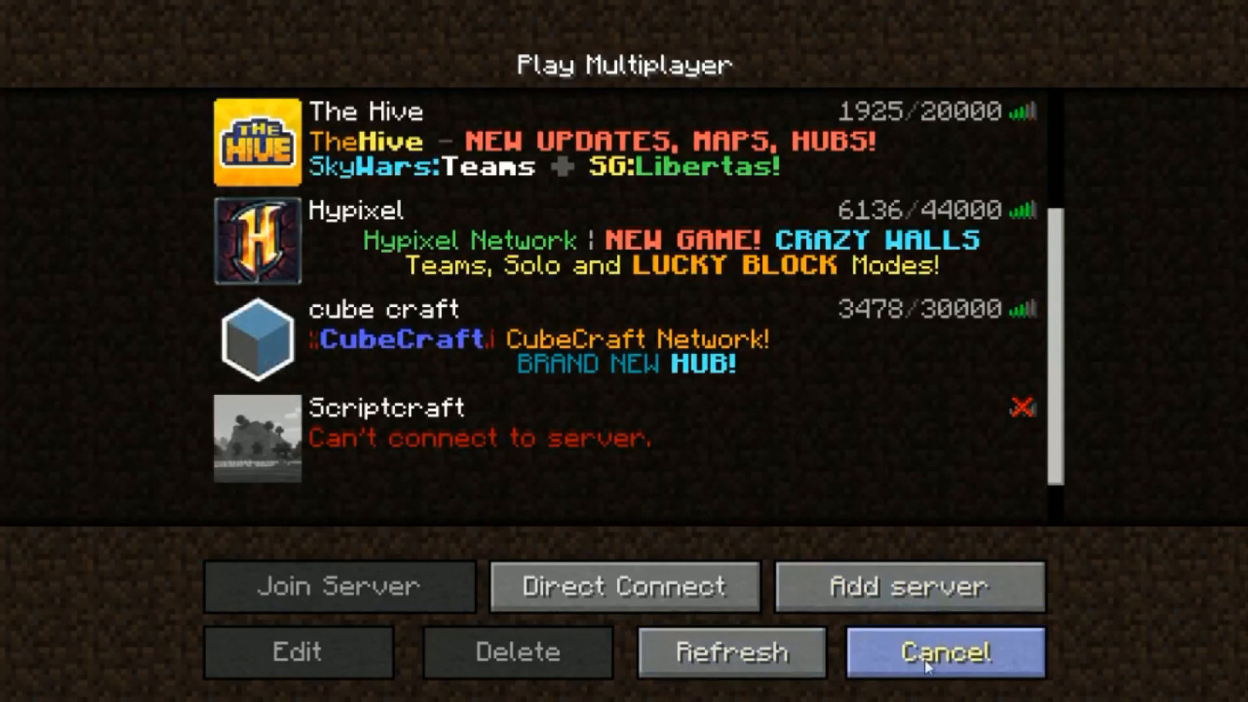
Step: Cancel out of the Play Multiplayer list back to the title screen
left_click(939, 663)
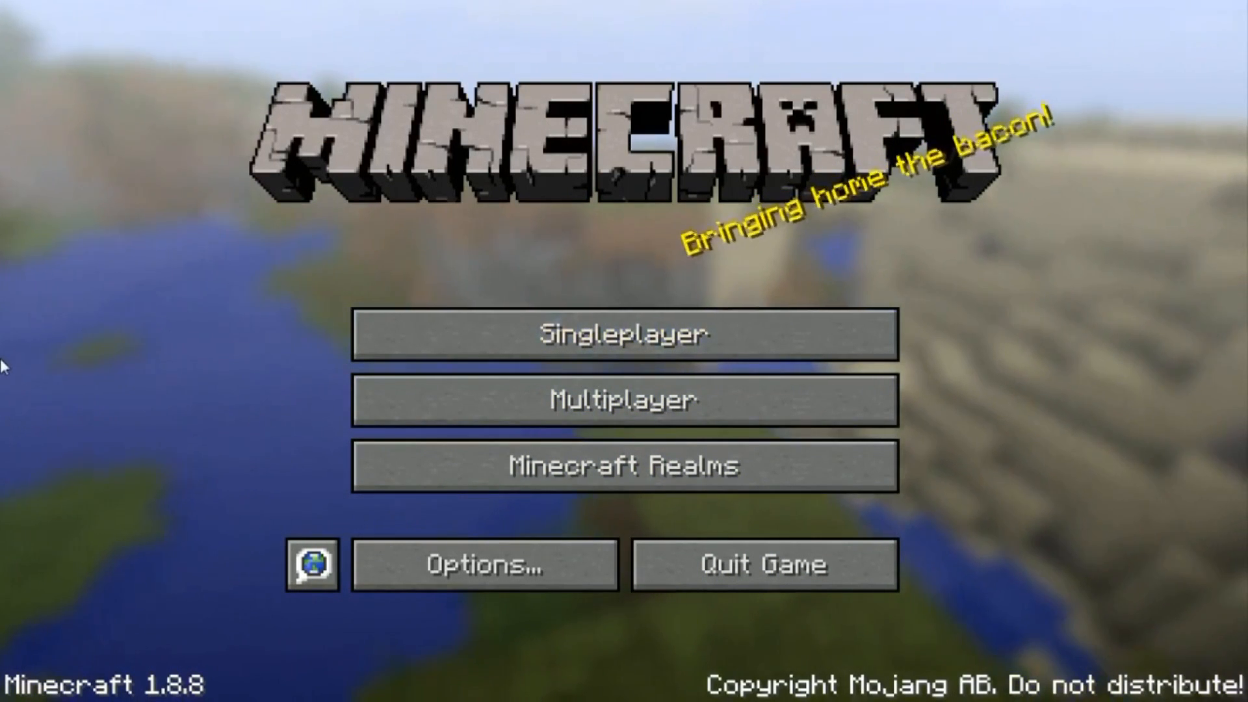
mouse_move(88, 361)
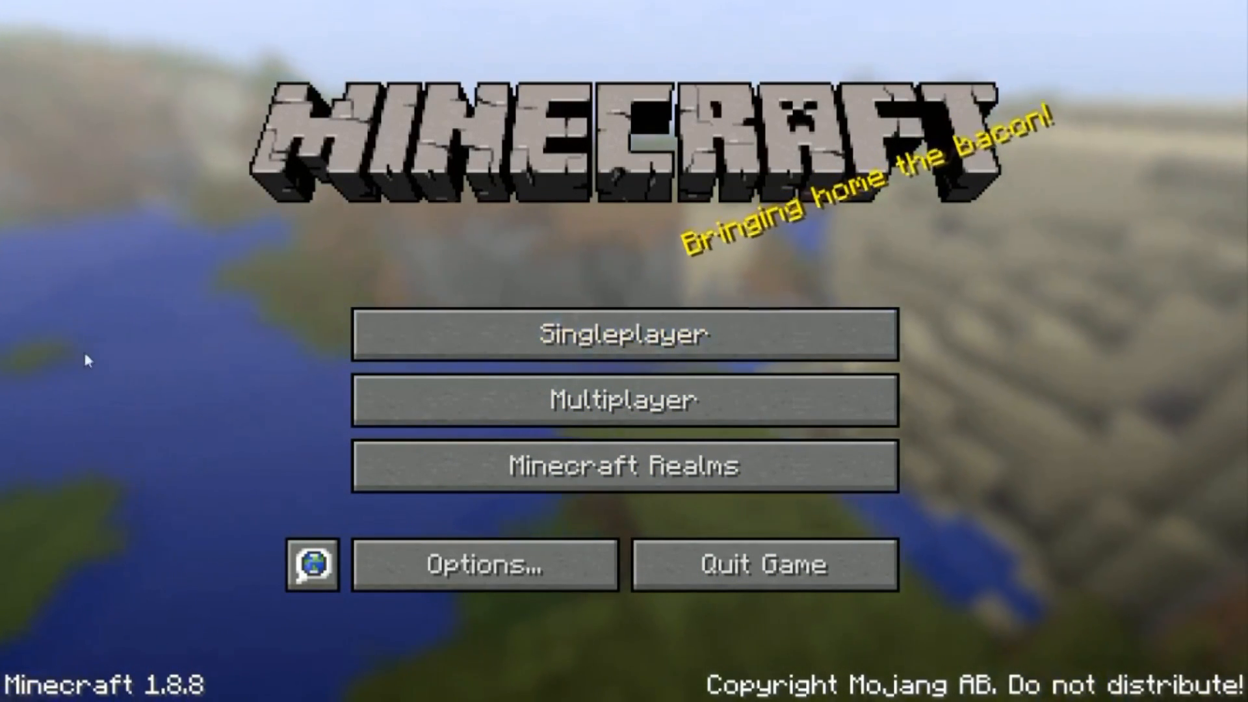
mouse_move(95, 433)
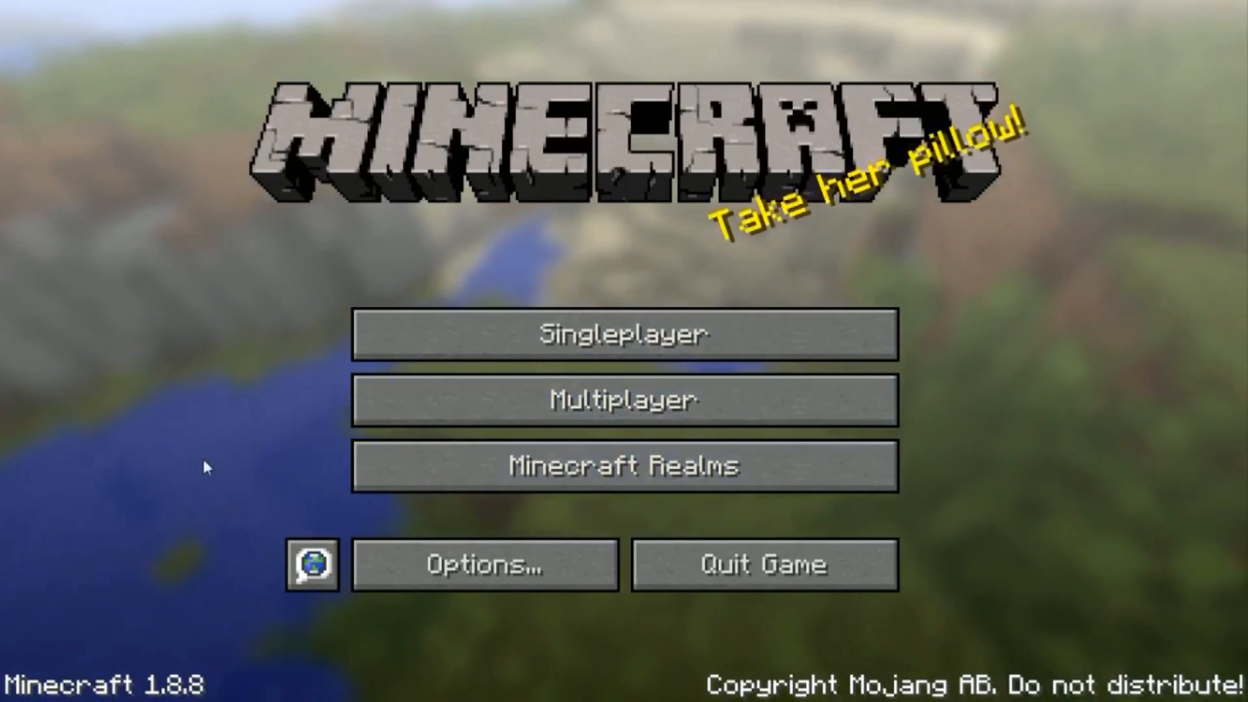
mouse_move(224, 419)
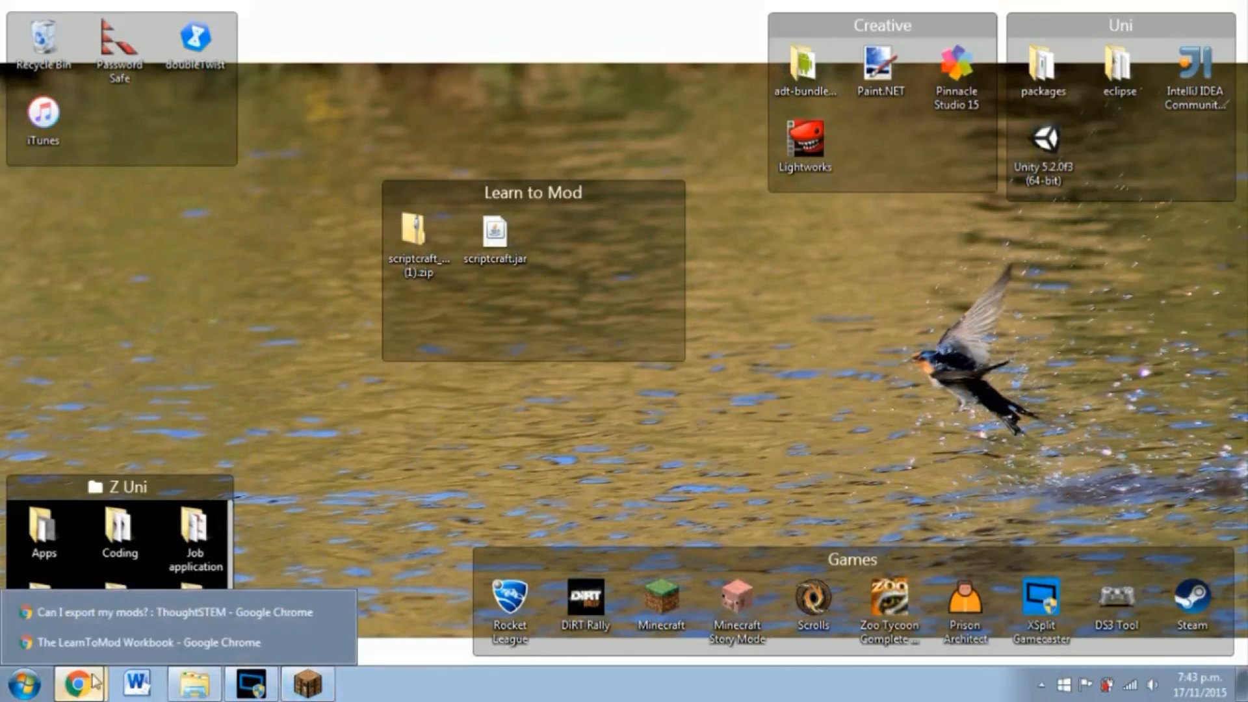
Step: Download scriptcraft_server (1).zip from Google Drive, confirming past the virus-scan warning
left_click(78, 678)
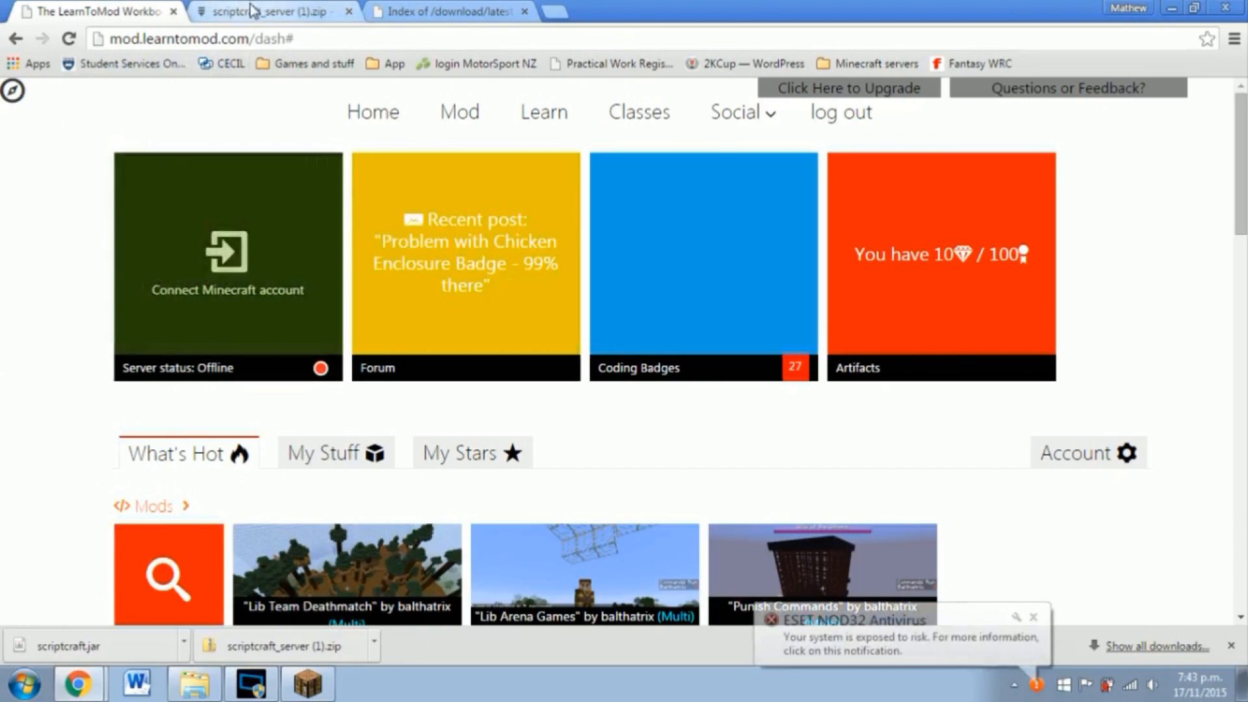
left_click(271, 12)
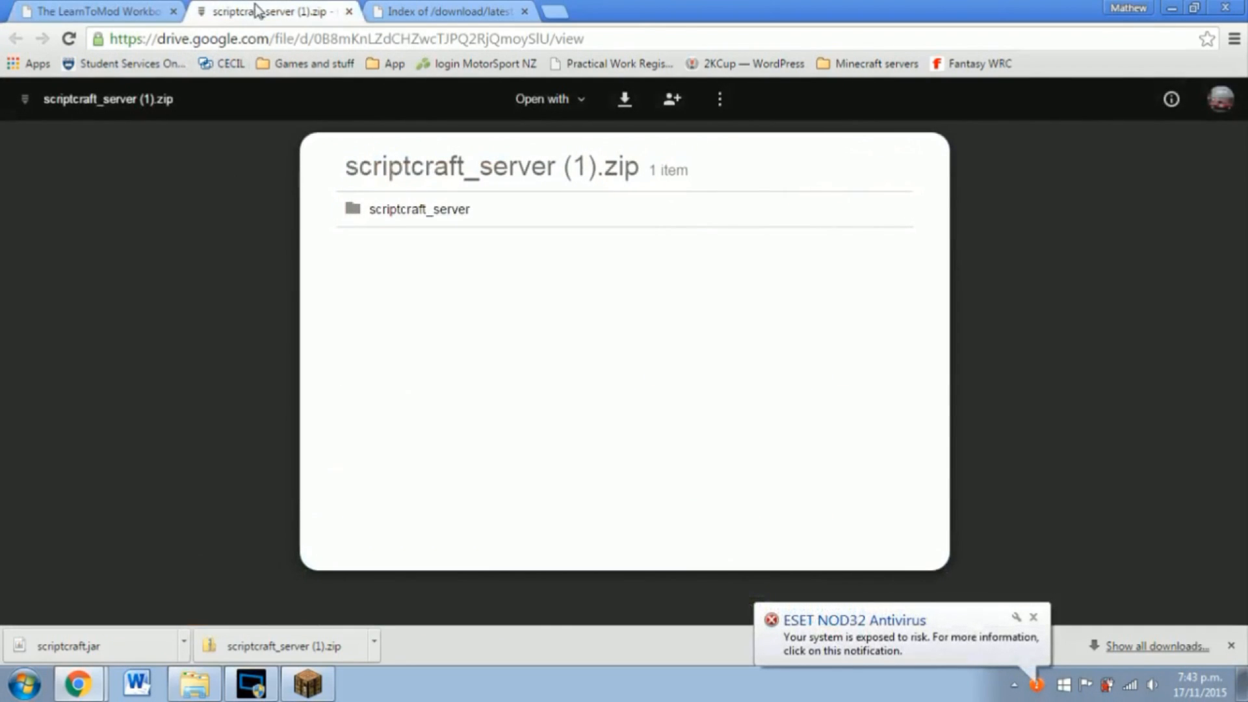
left_click(342, 34)
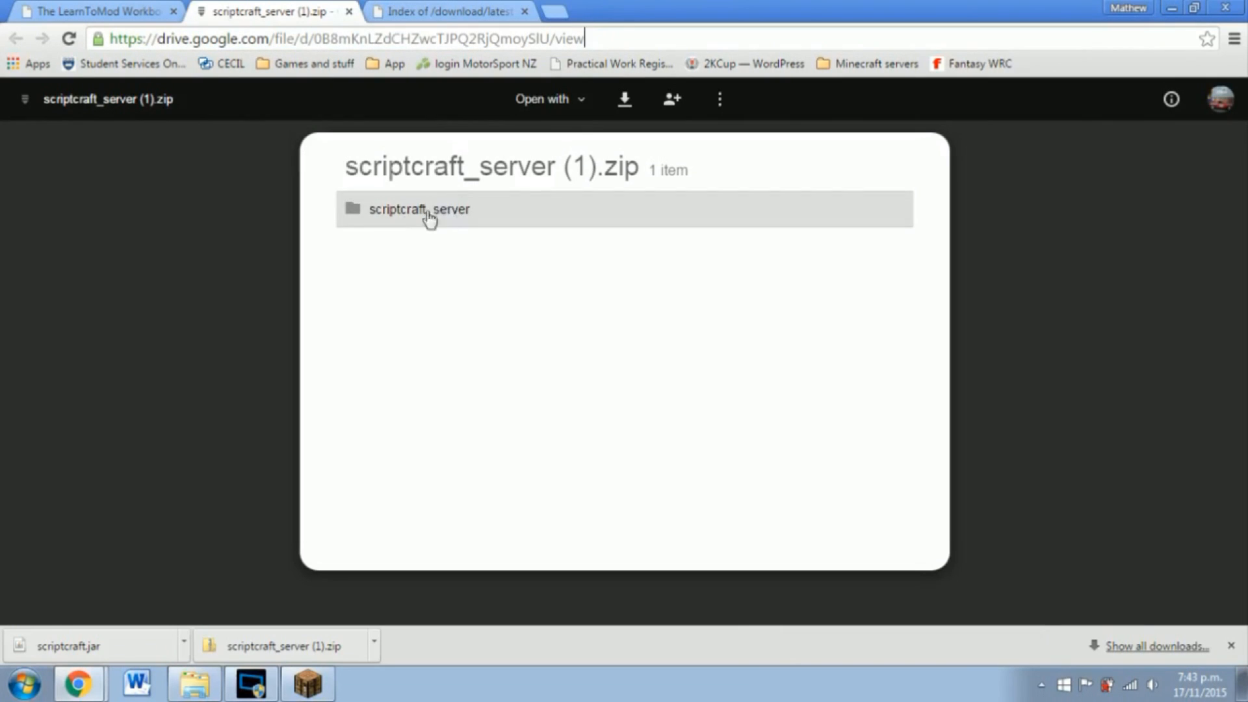
mouse_move(632, 101)
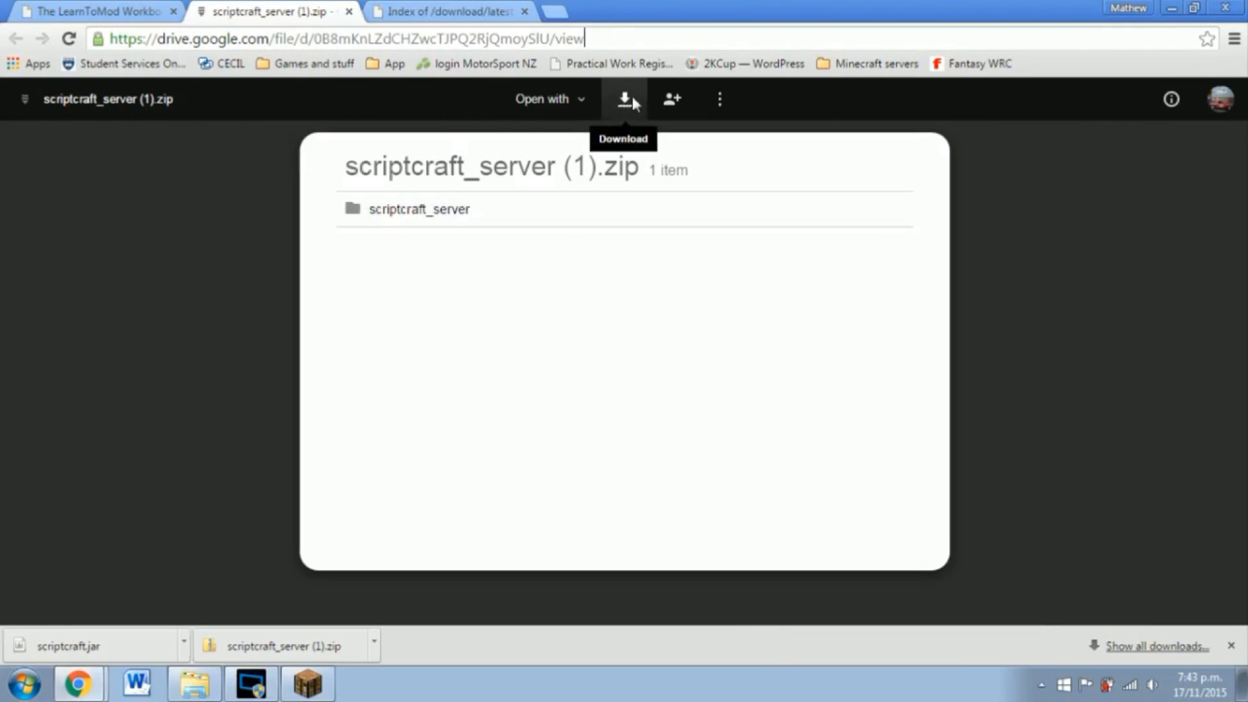
left_click(624, 98)
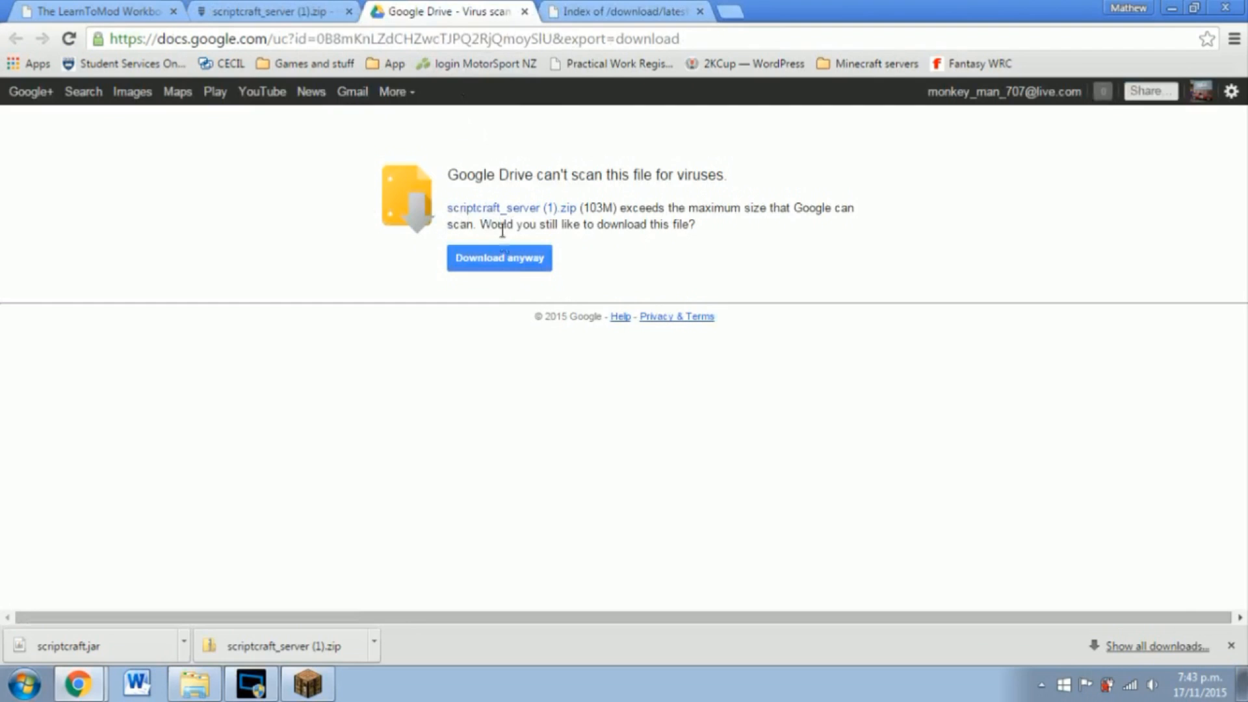
mouse_move(460, 276)
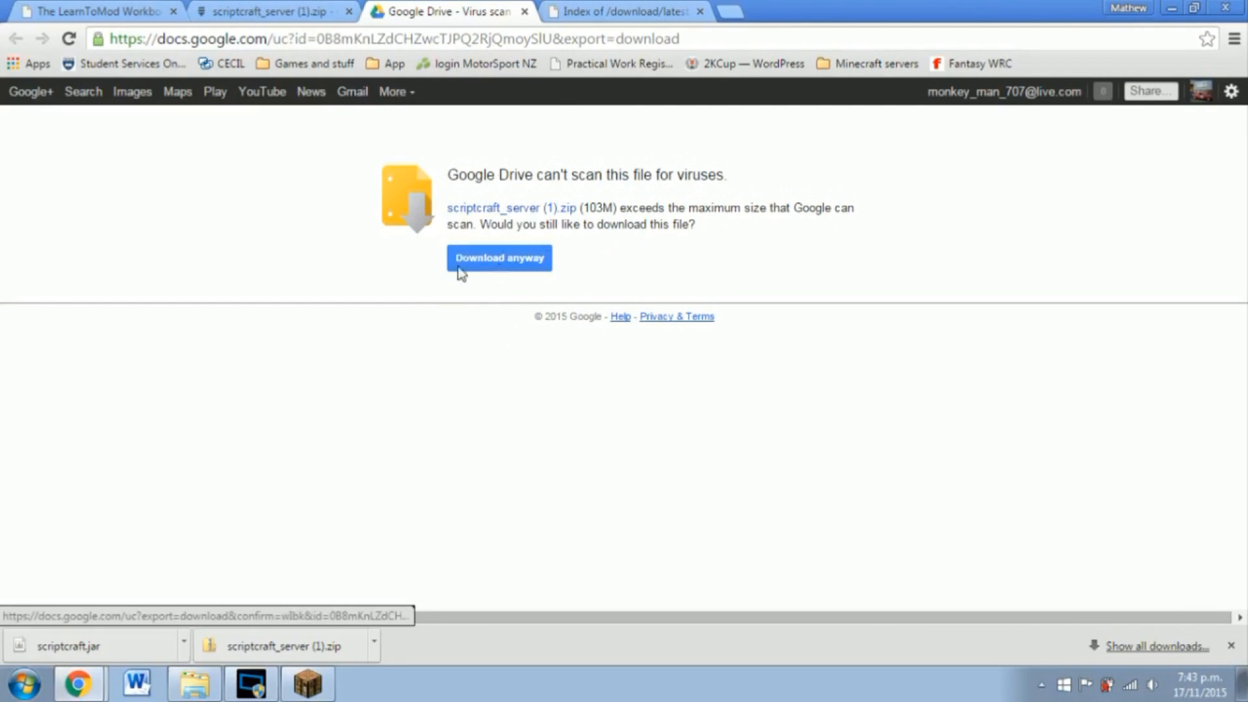
left_click(500, 258)
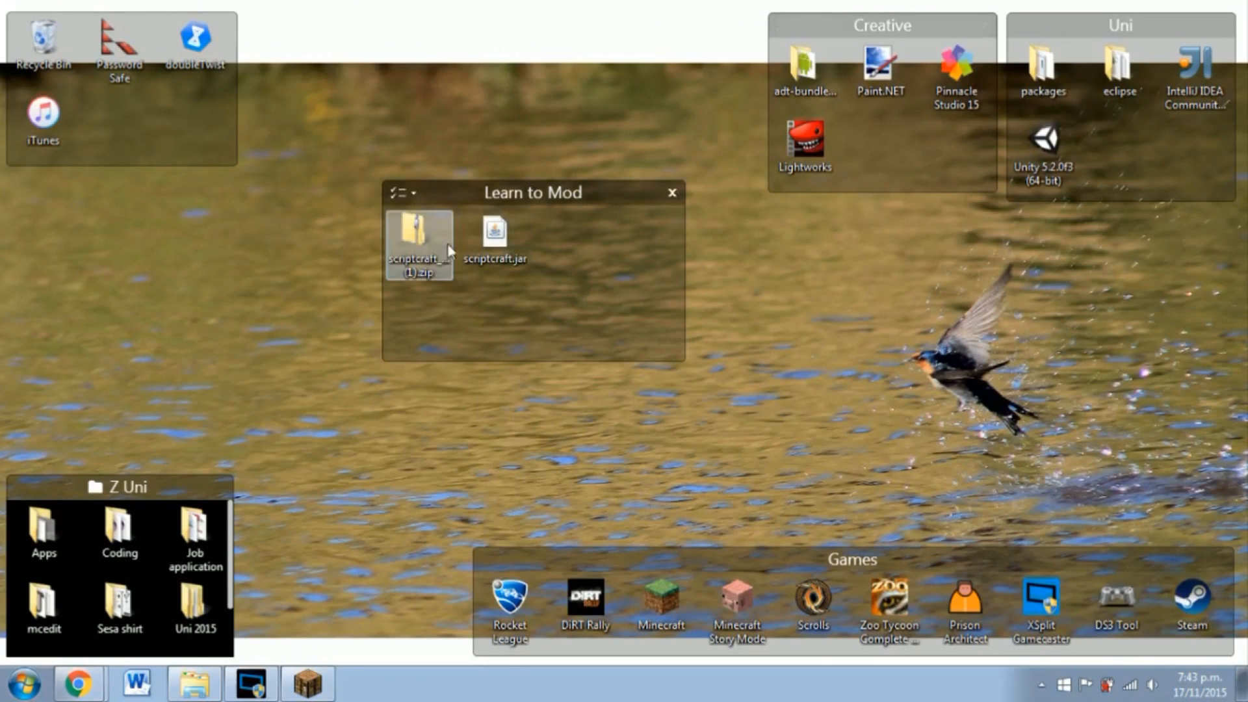
Step: Extract the server zip into Desktop\Ltm Video, allowing the copy without encryption
right_click(418, 240)
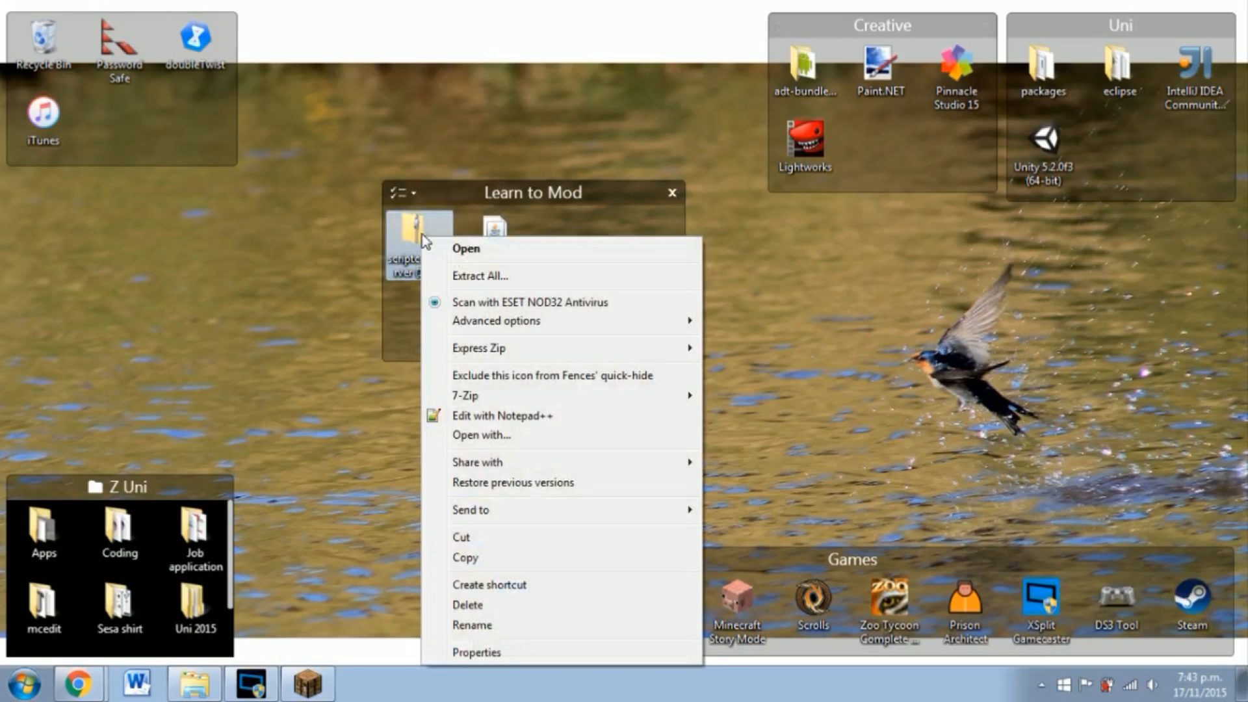
left_click(478, 276)
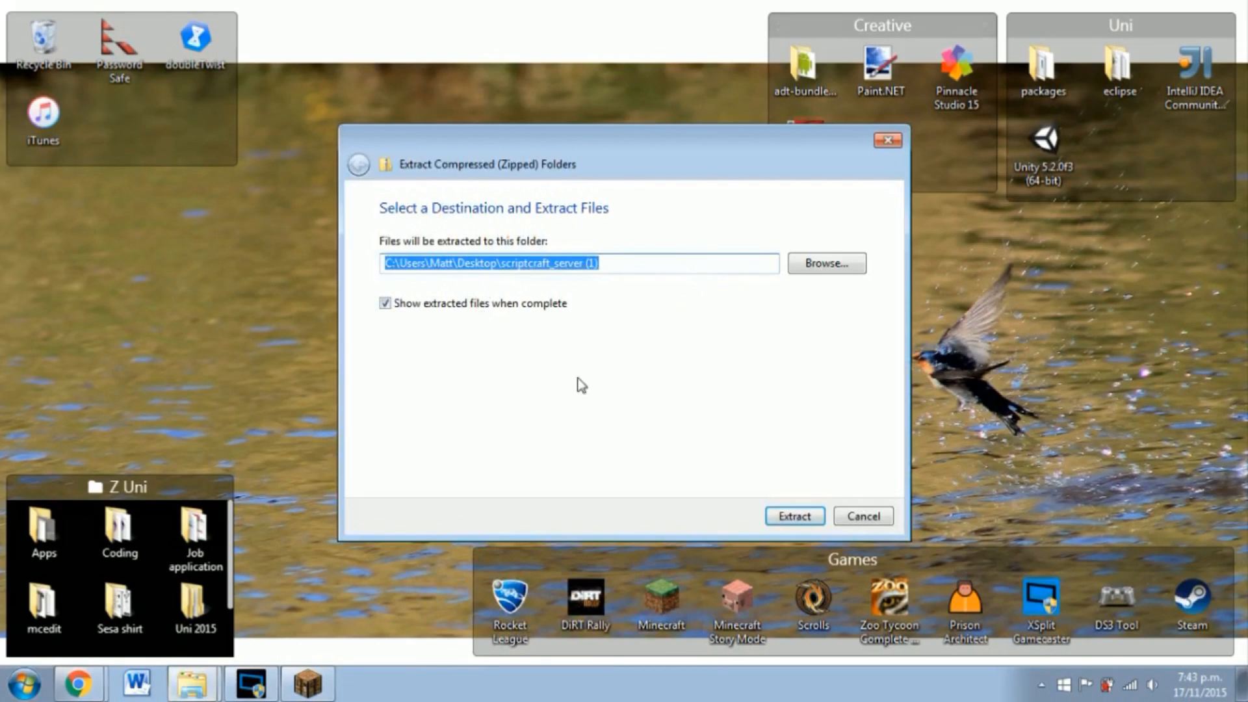
left_click(620, 263)
type("Ltm")
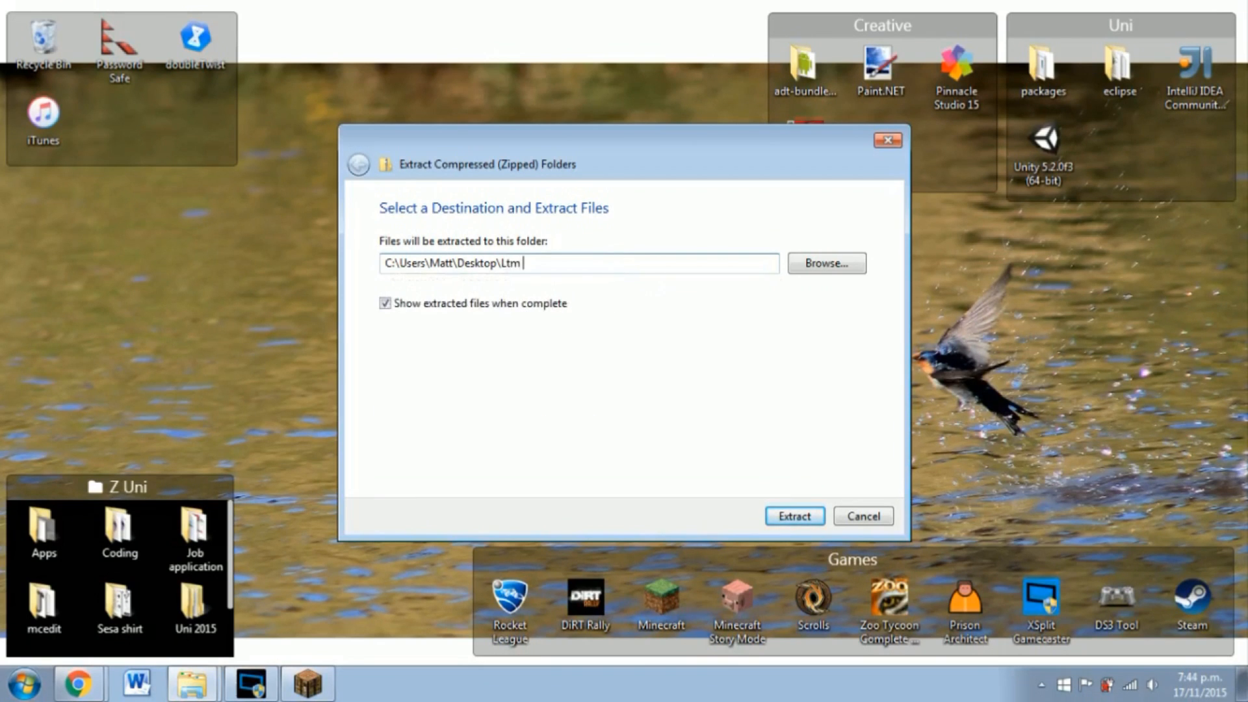
left_click(795, 516)
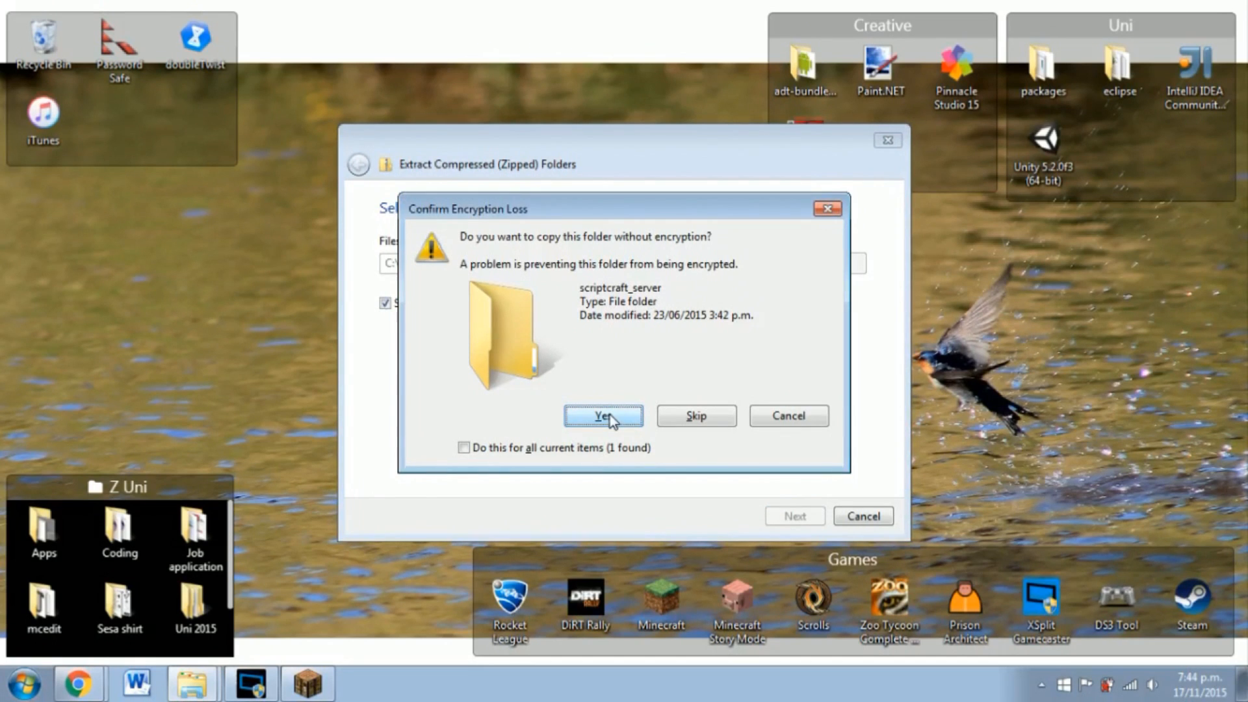
left_click(603, 417)
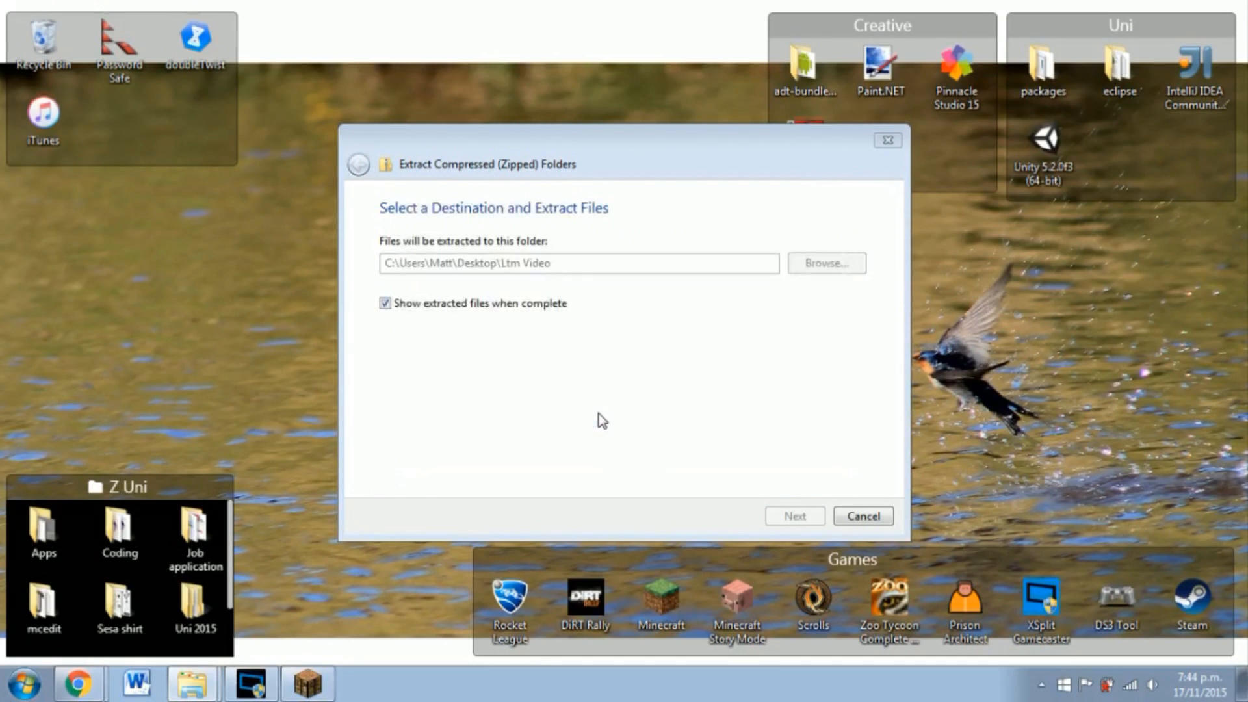
left_click(794, 515)
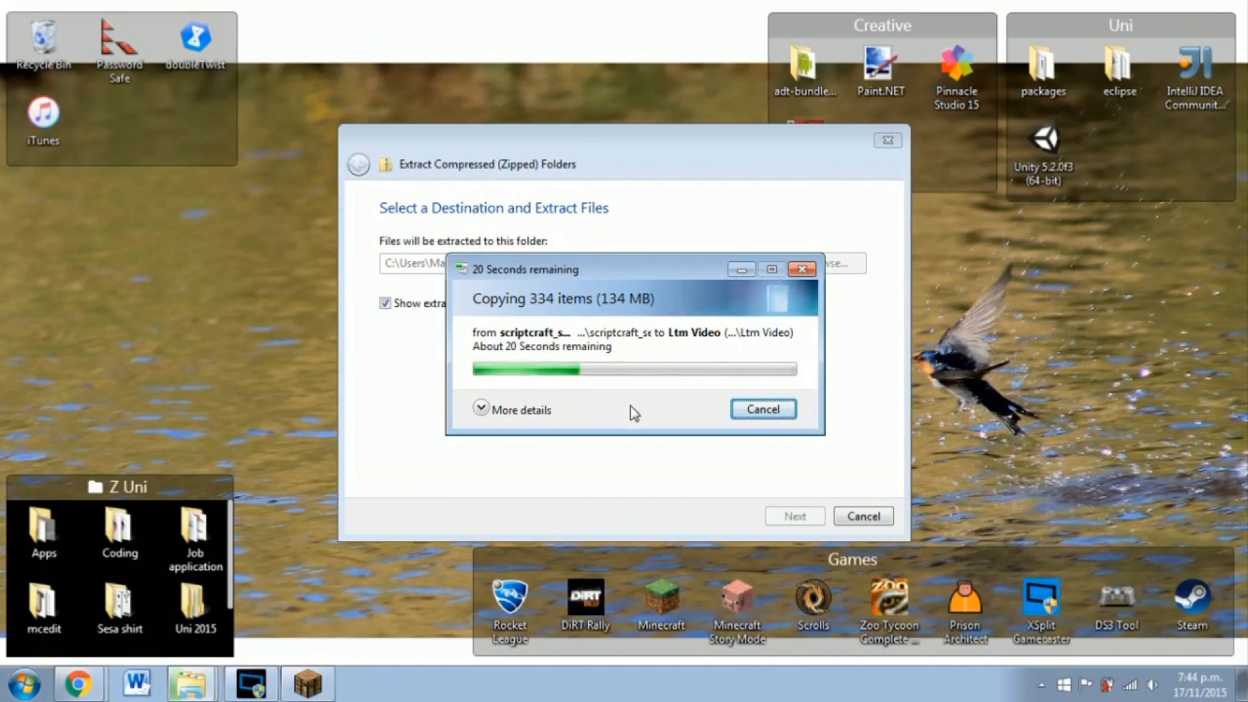
mouse_move(954, 460)
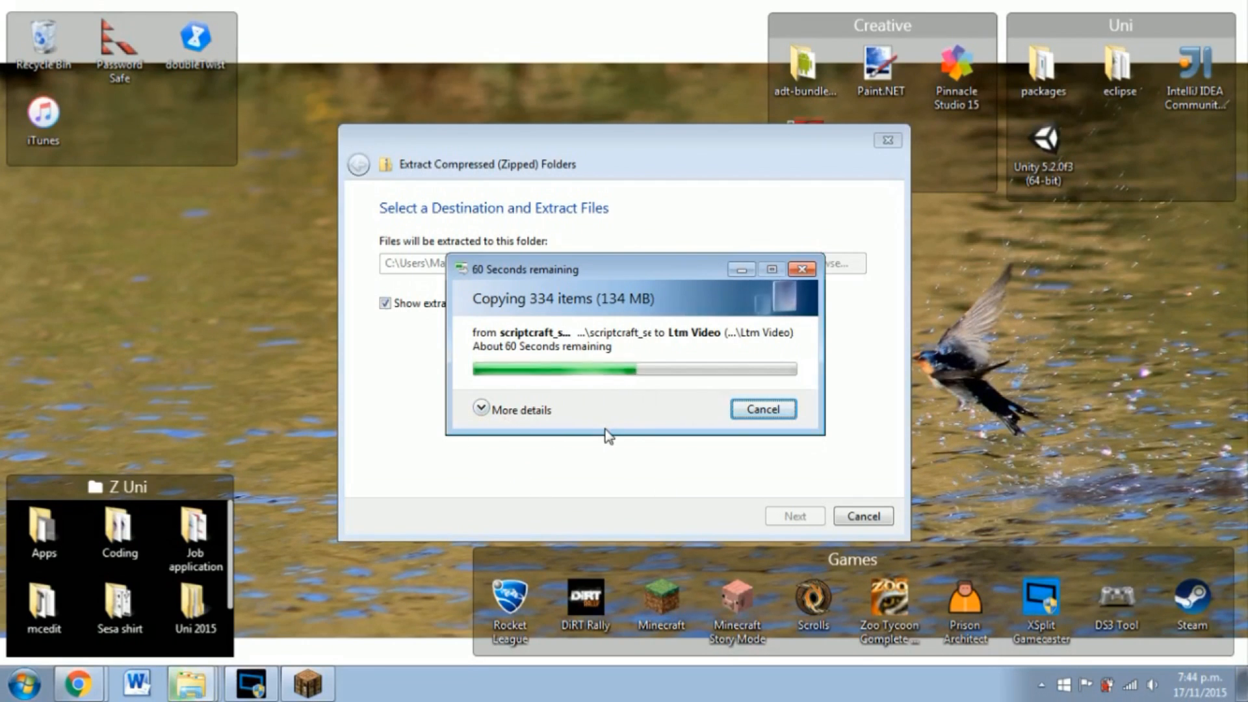
mouse_move(580, 433)
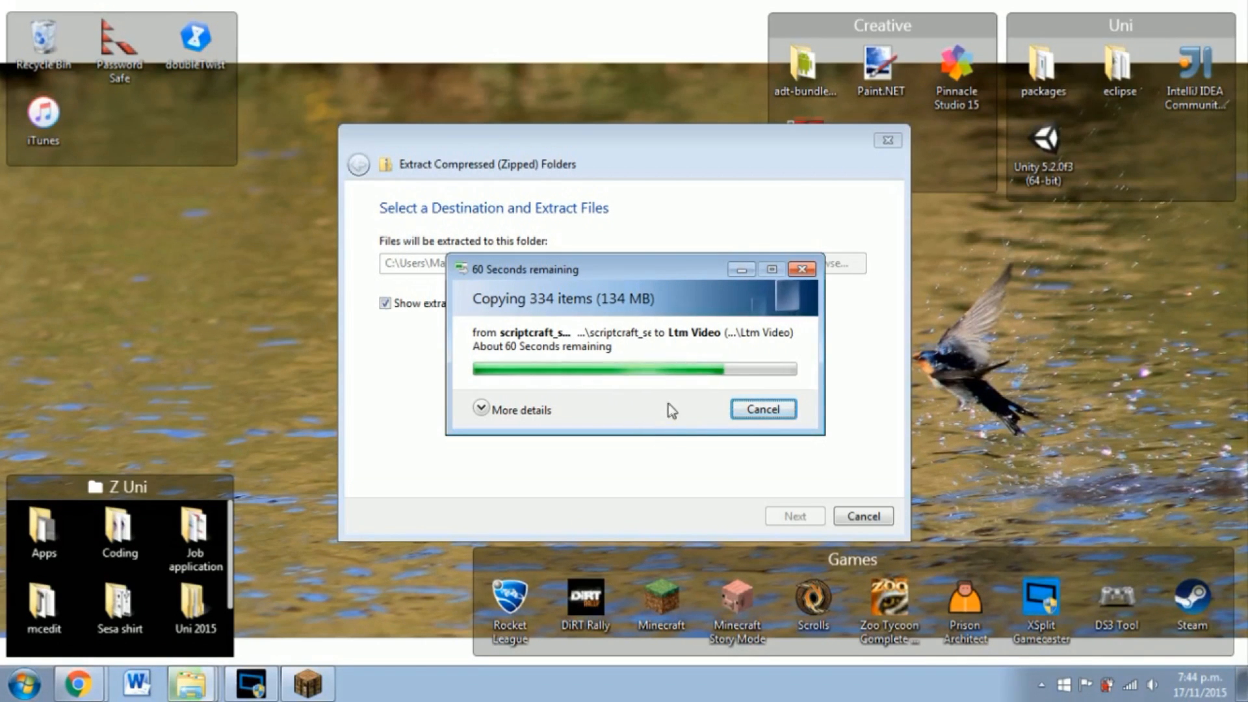
mouse_move(624, 421)
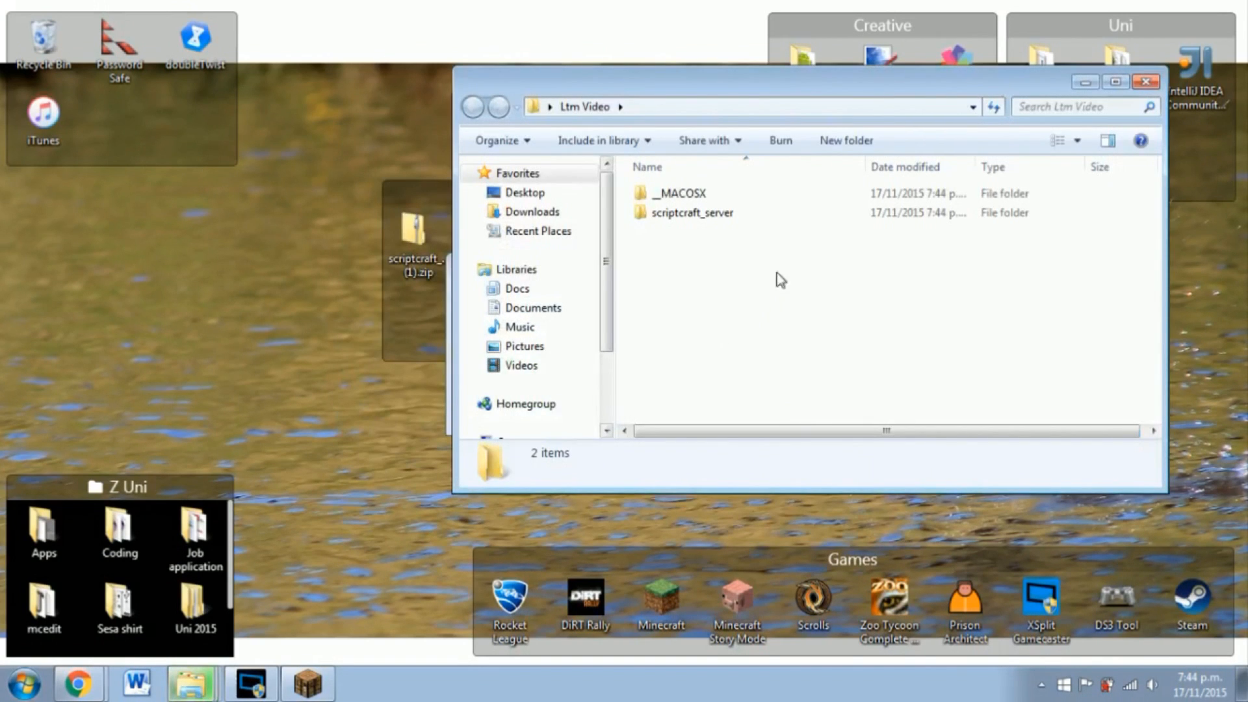
mouse_move(723, 91)
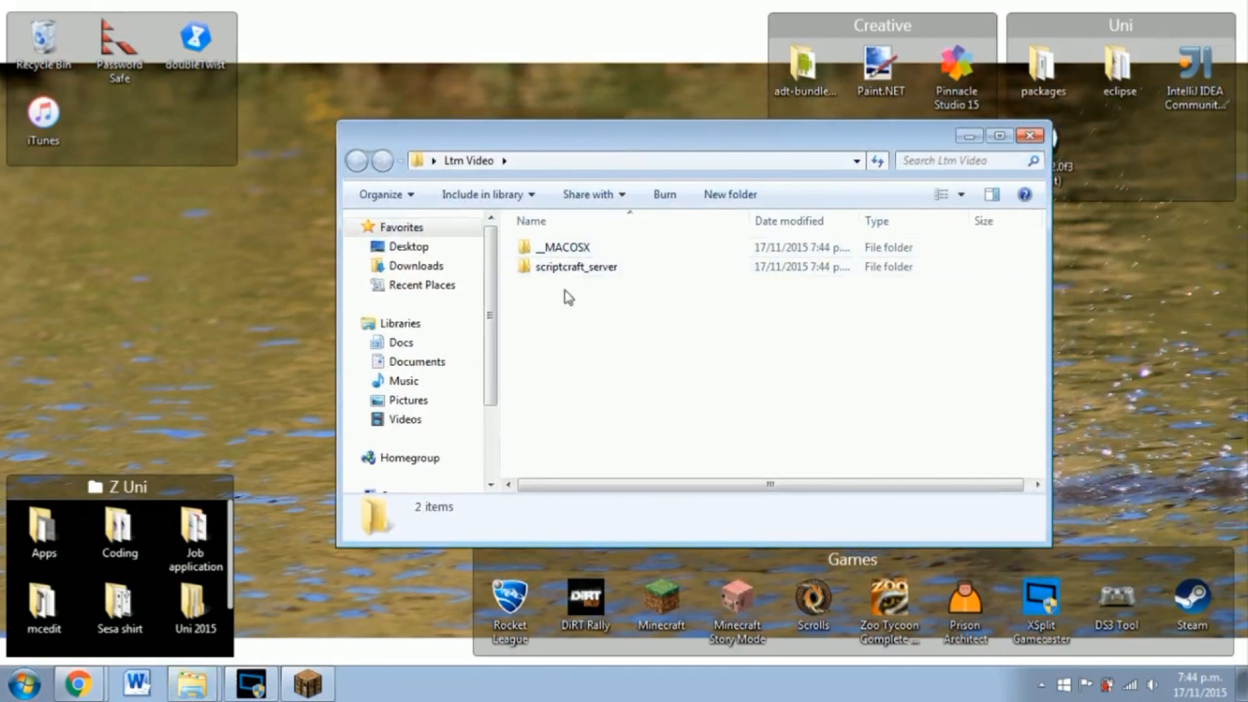
Step: Open scriptcraft_server and edit its server.properties with Notepad++
left_click(565, 247)
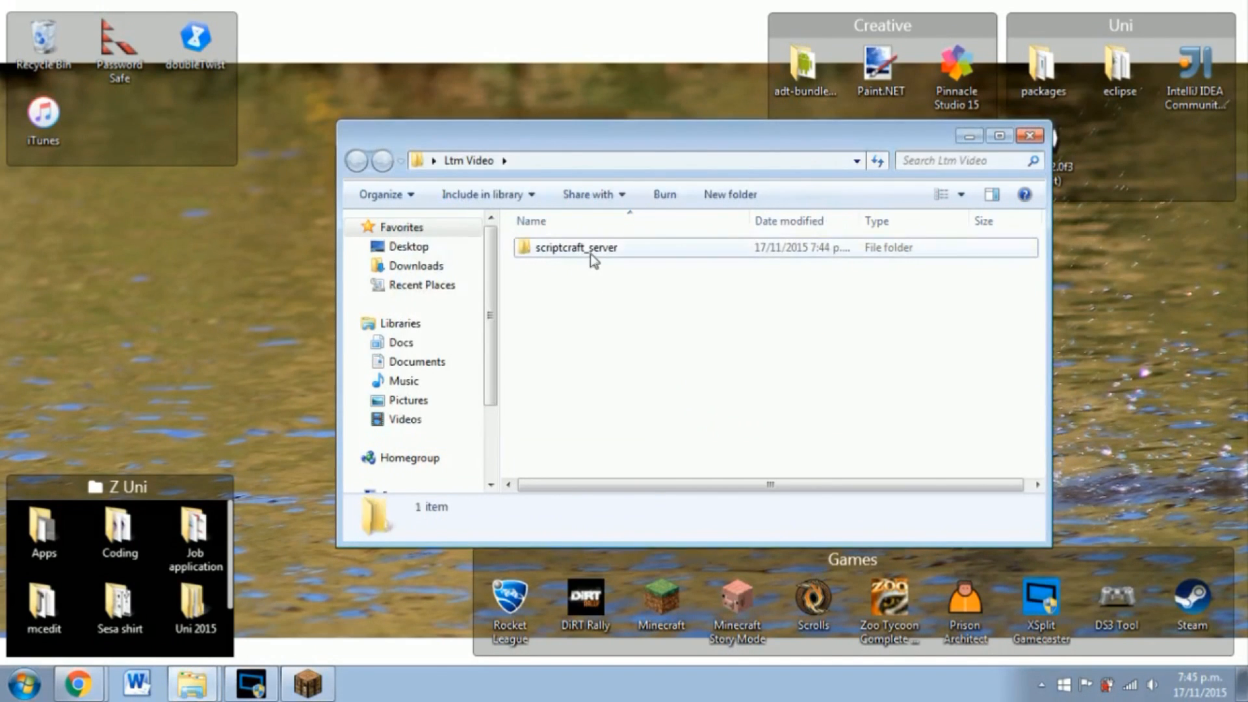
double_click(578, 247)
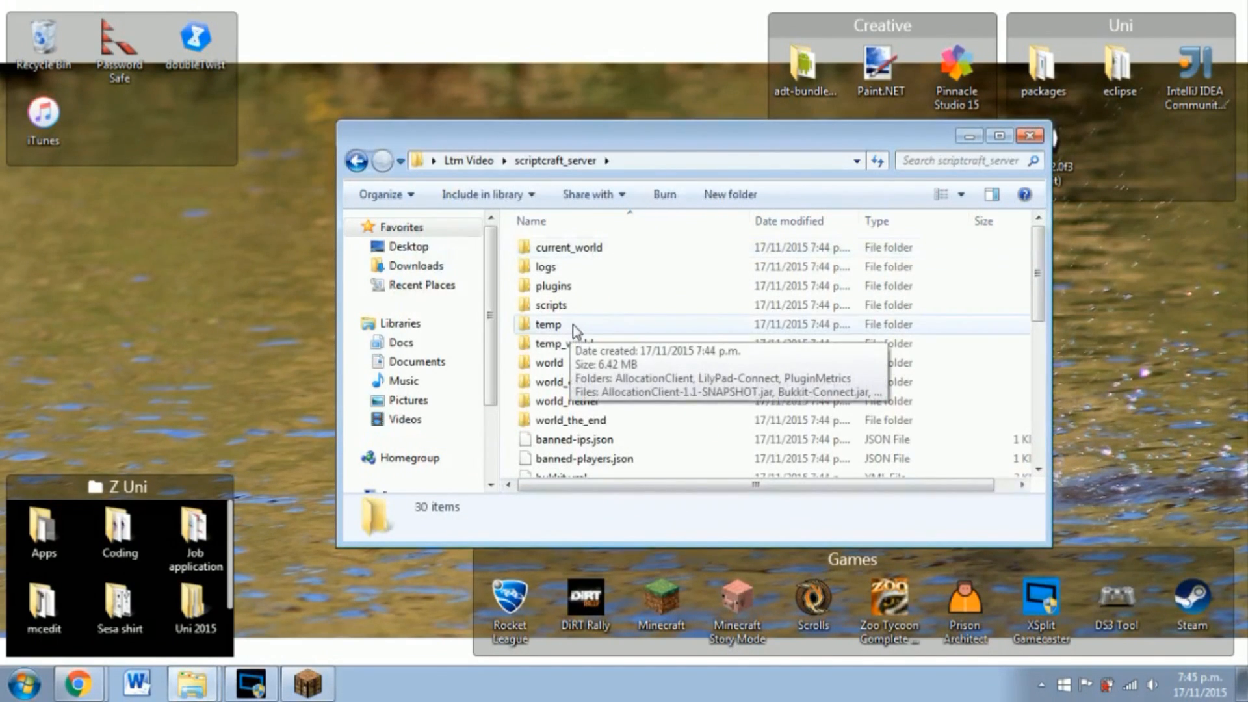
mouse_move(671, 338)
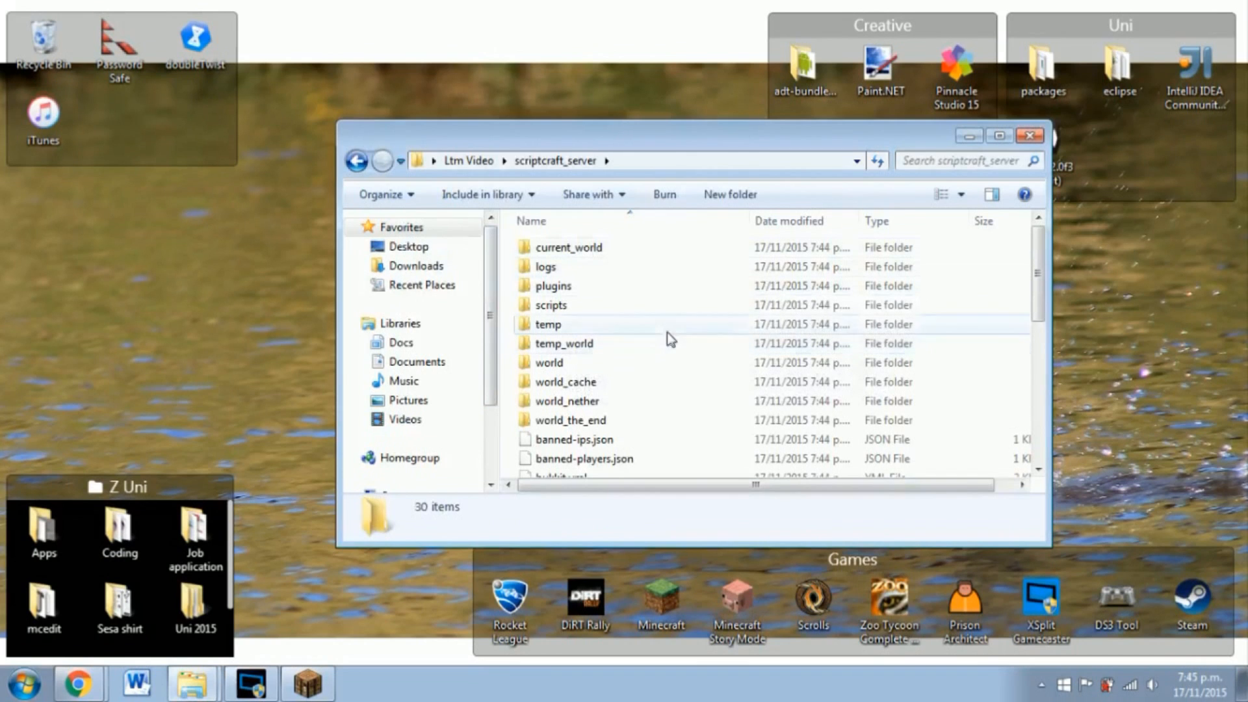
mouse_move(617, 161)
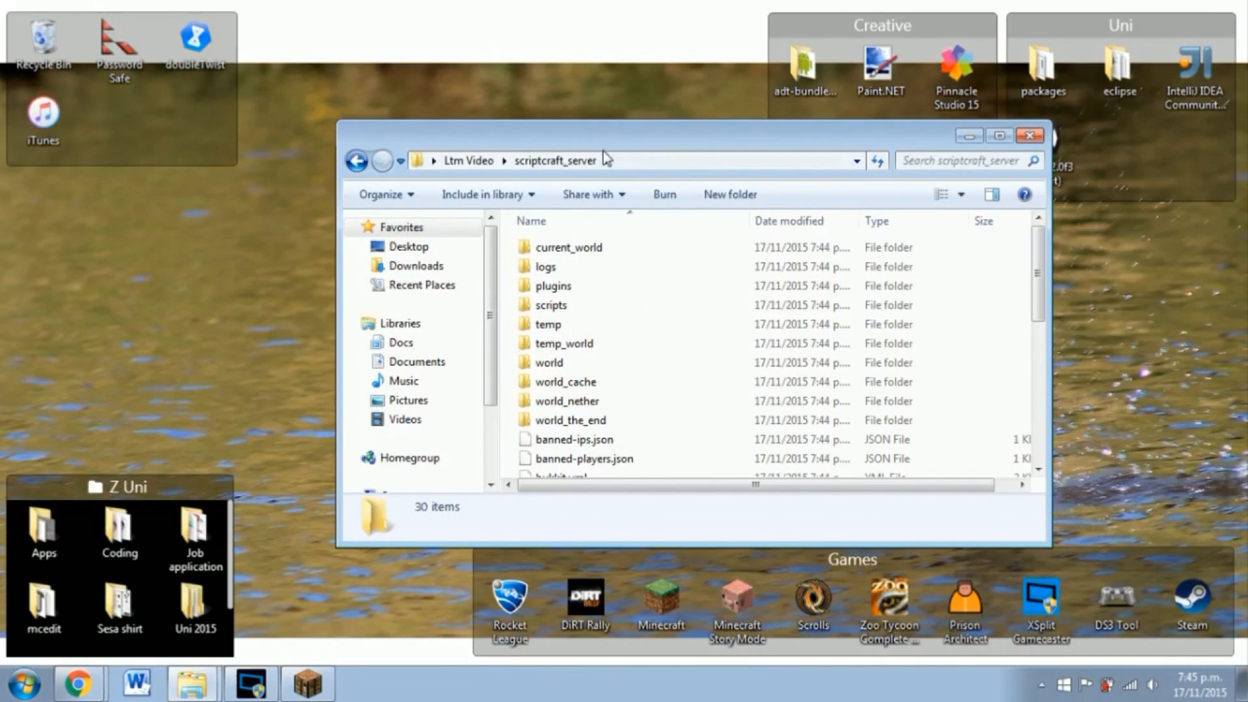
mouse_move(586, 364)
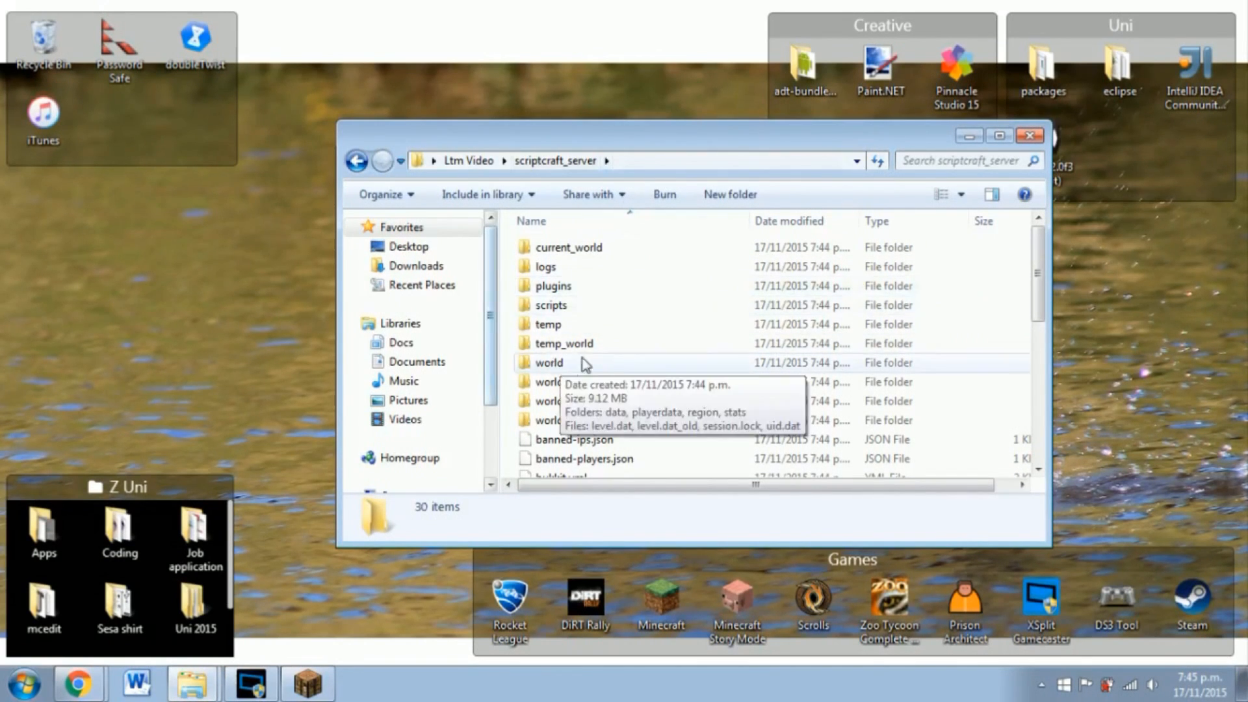
scroll("down", 3)
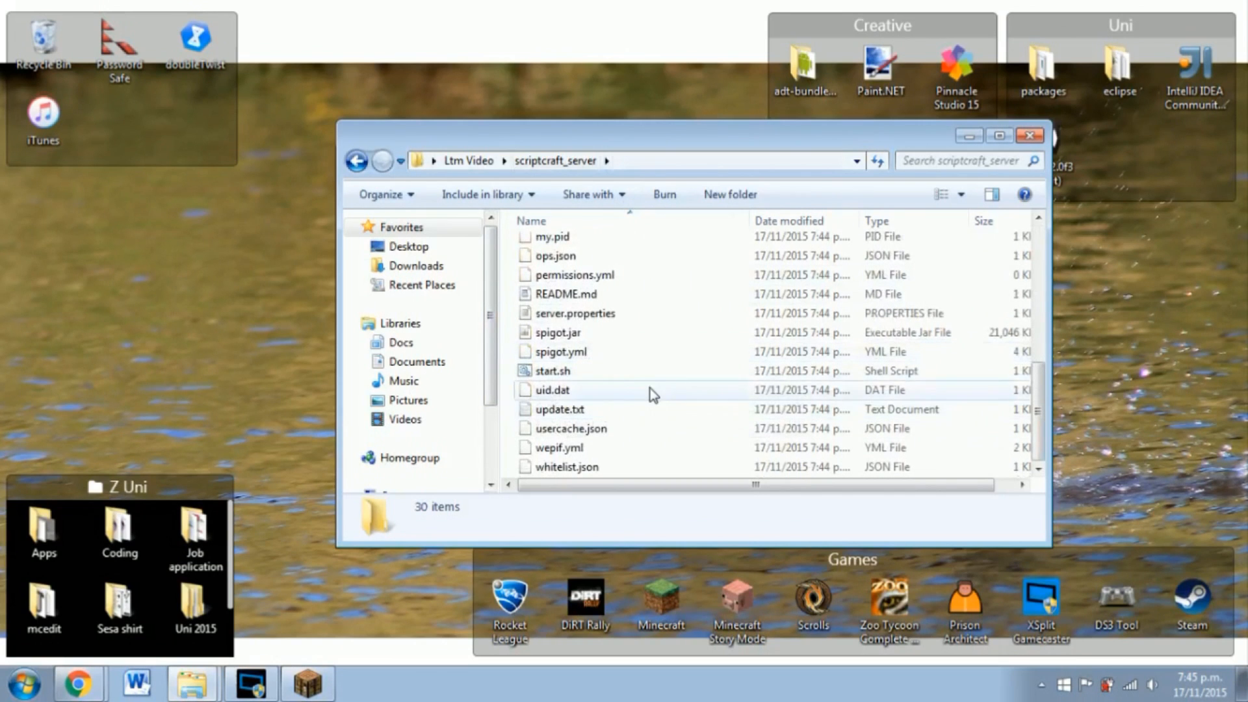
left_click(575, 313)
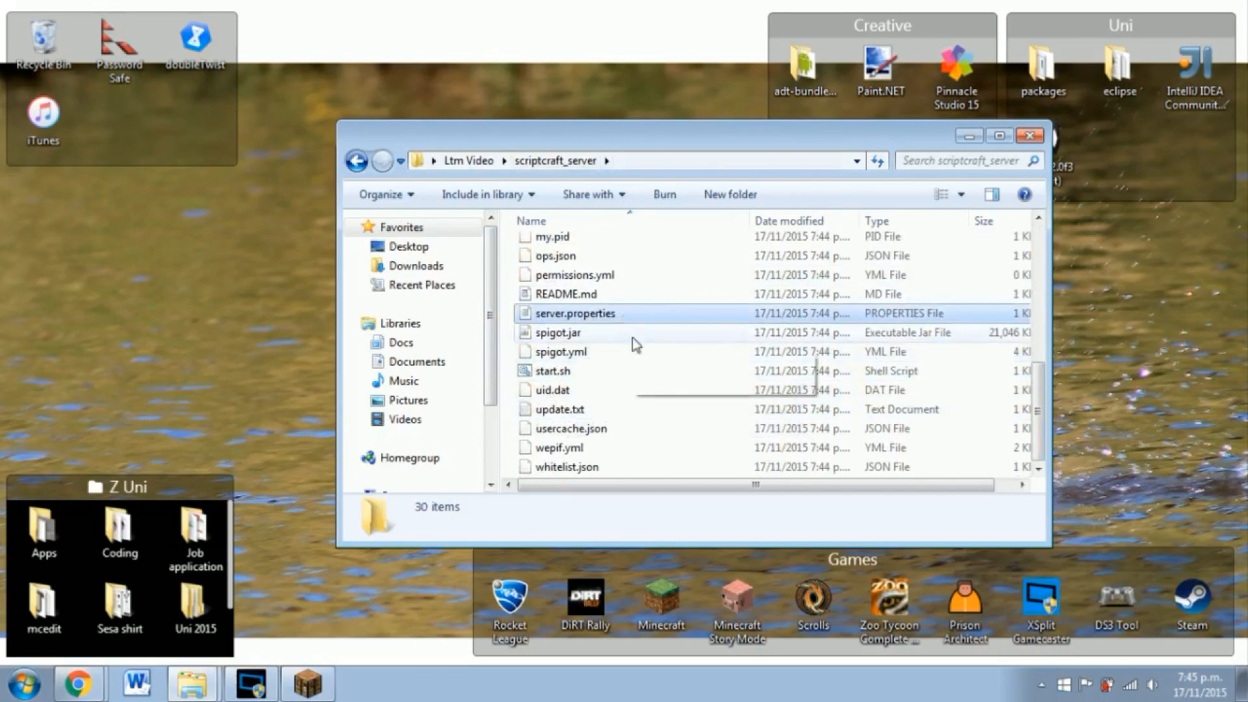
right_click(574, 313)
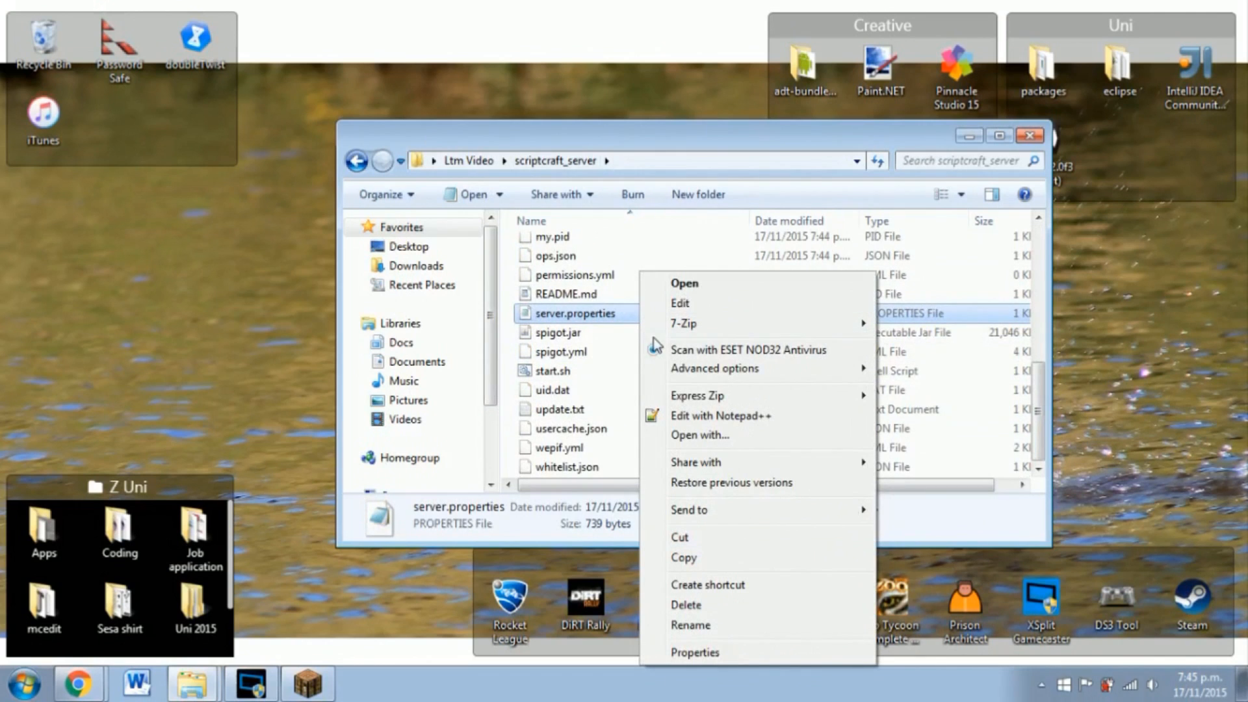
mouse_move(749, 350)
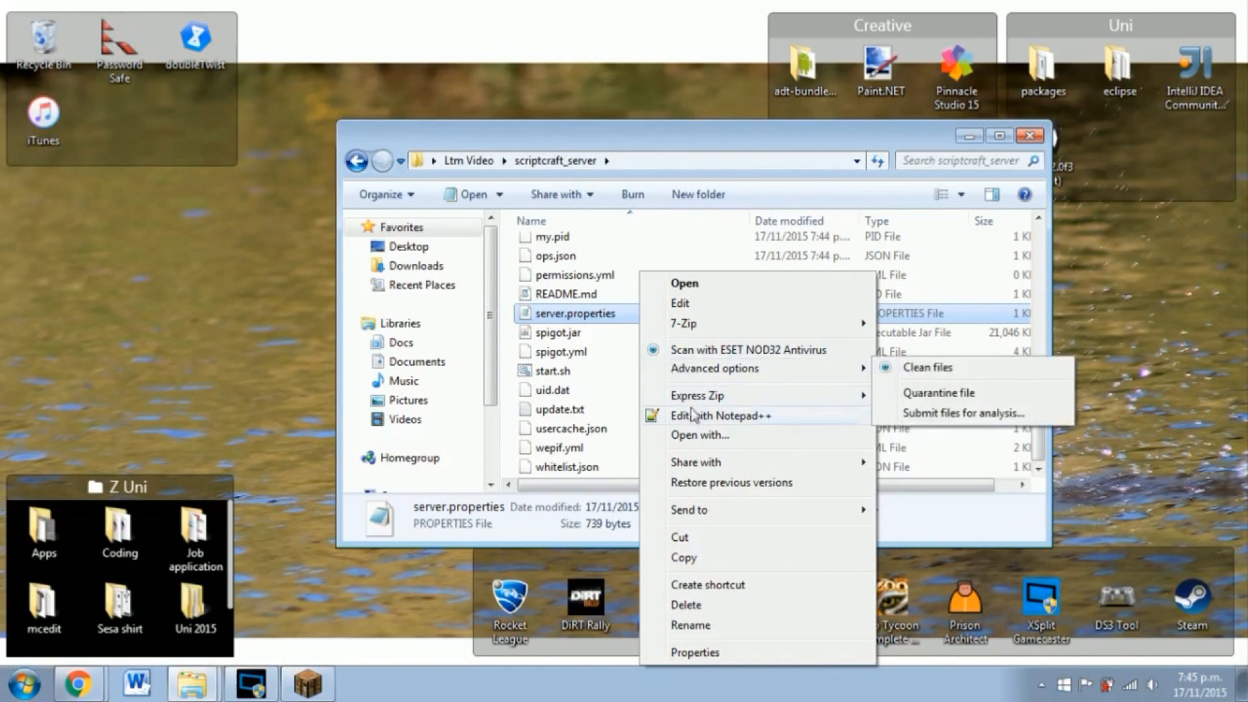
mouse_move(696, 463)
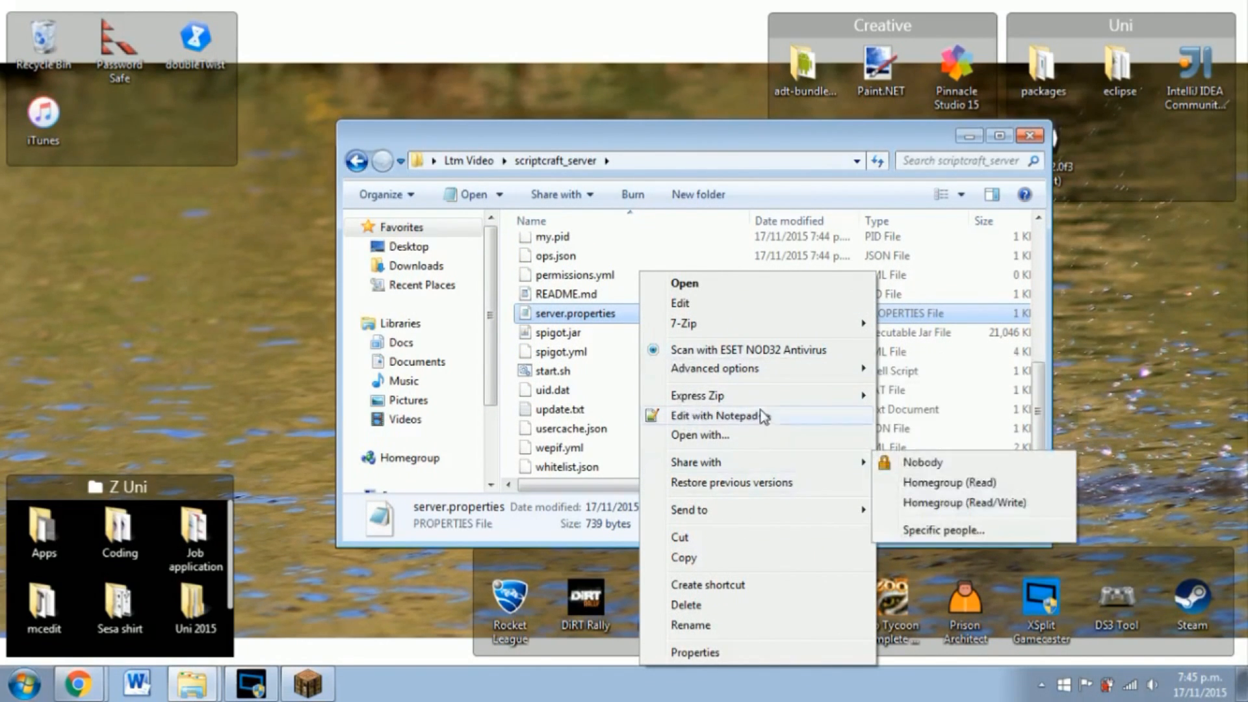
left_click(716, 416)
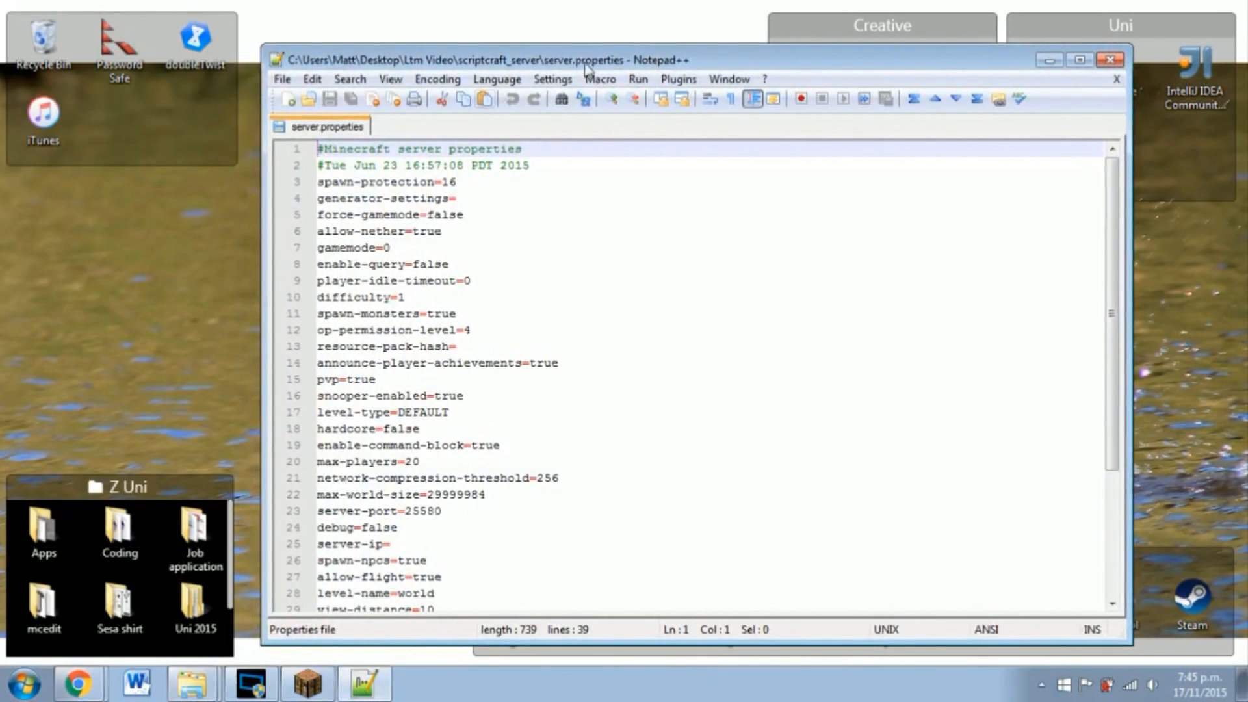
Step: Set online-mode to false in server.properties and save the file
scroll("down", 3)
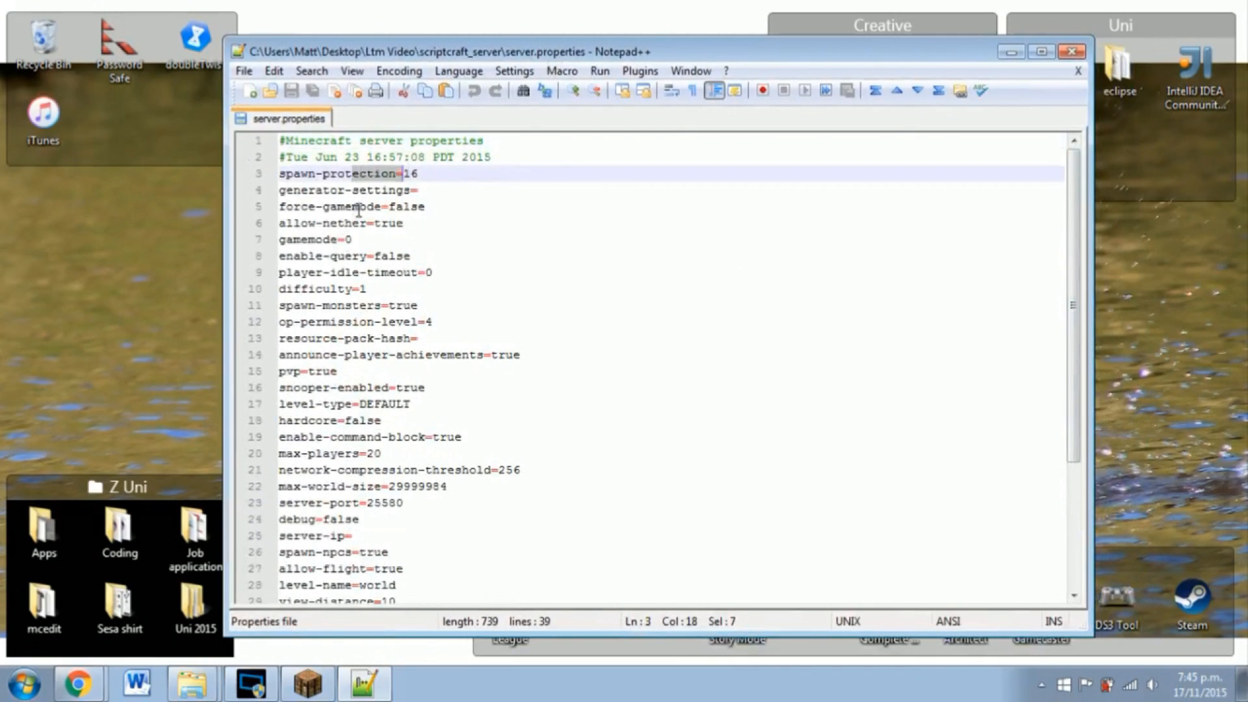
left_click(320, 239)
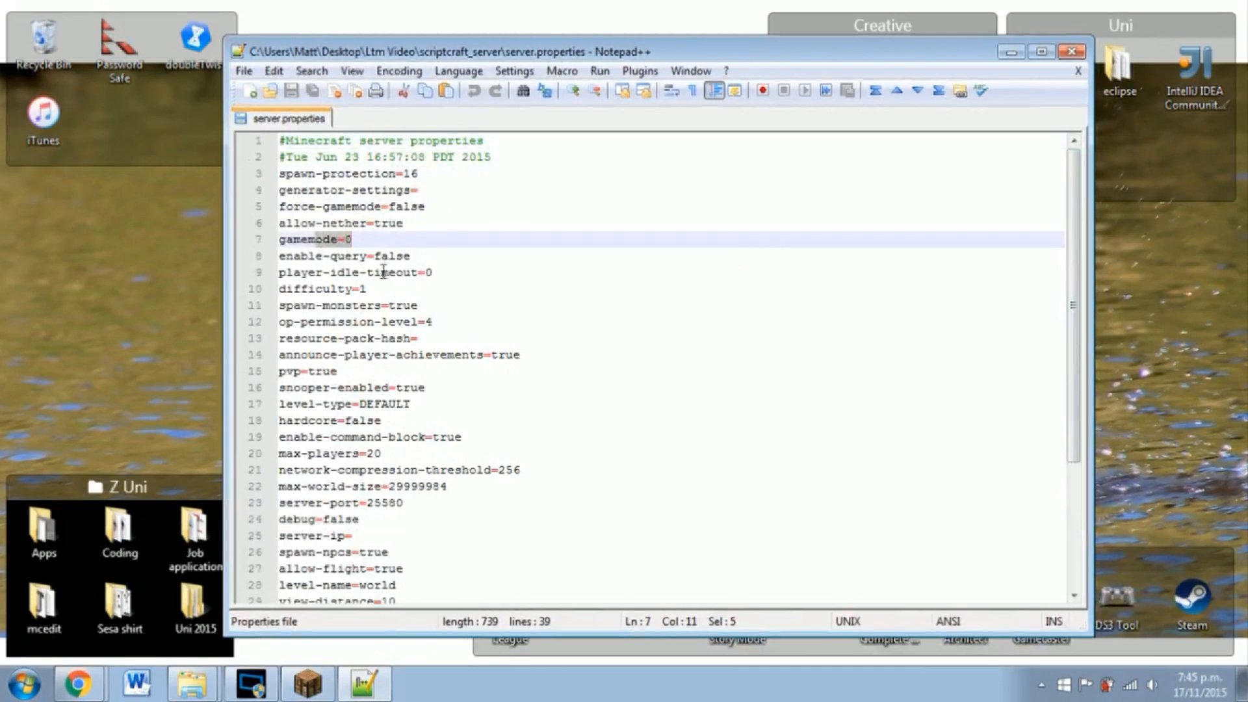
left_click(357, 372)
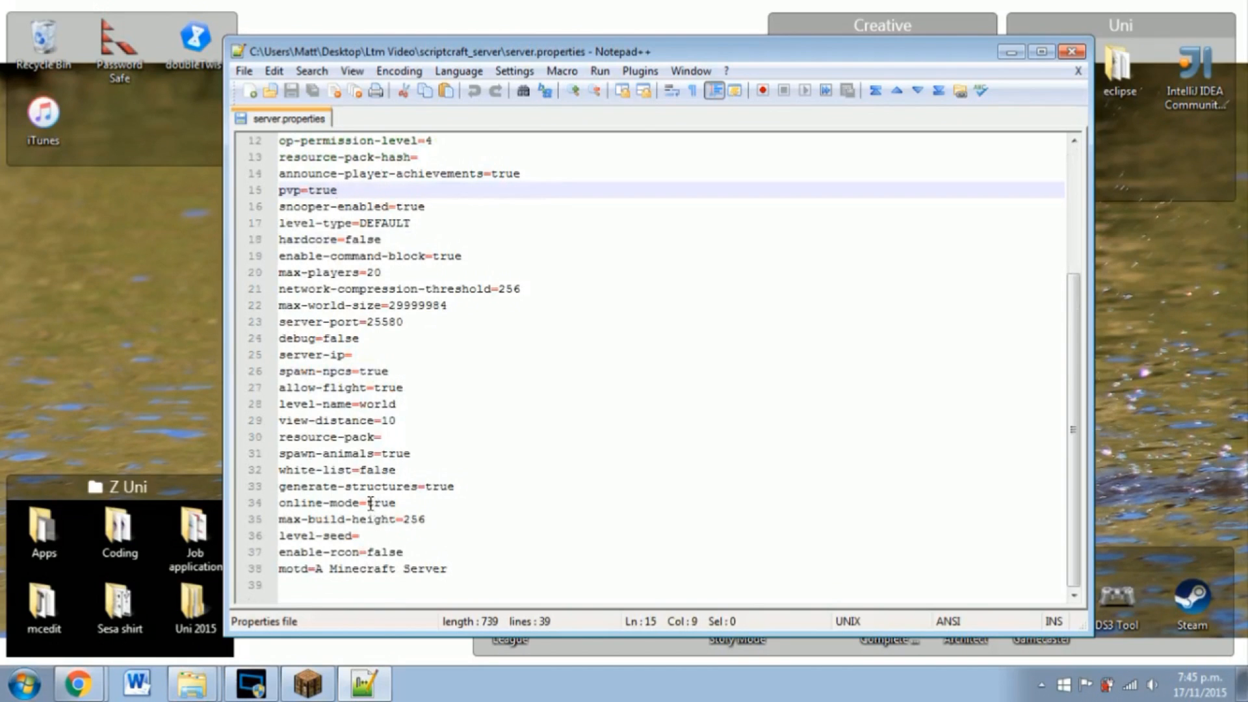
type("fa")
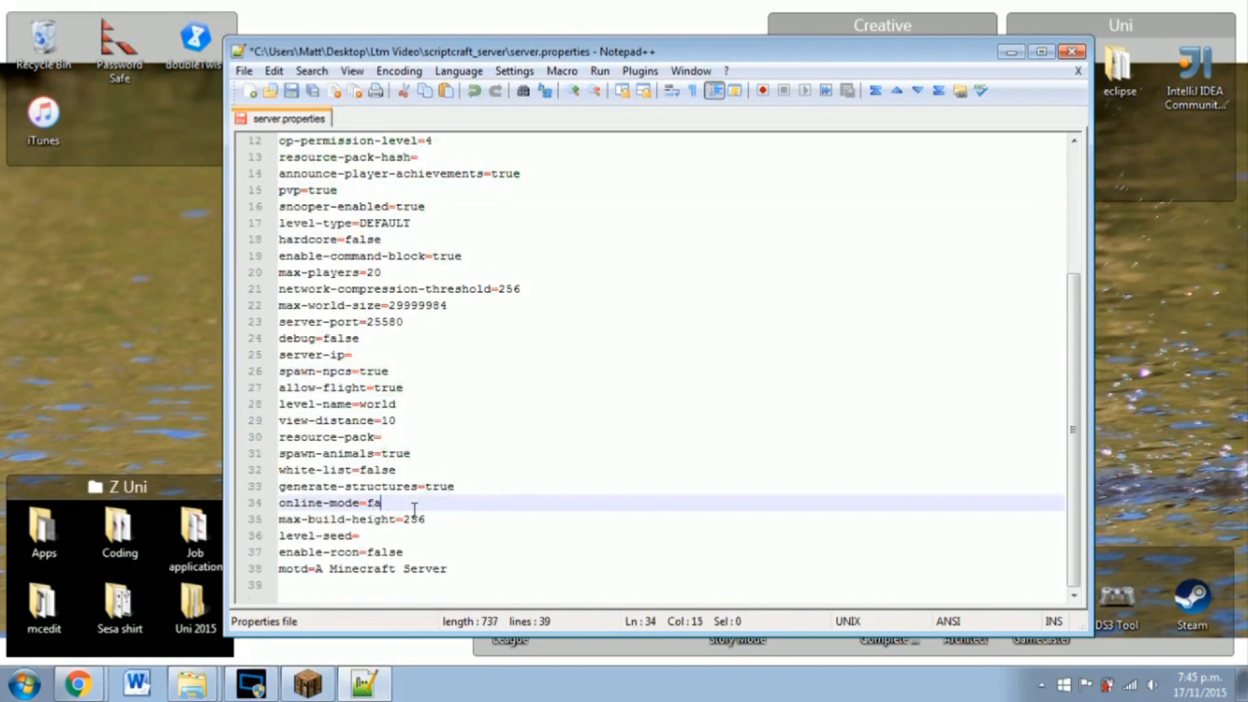
type("lse")
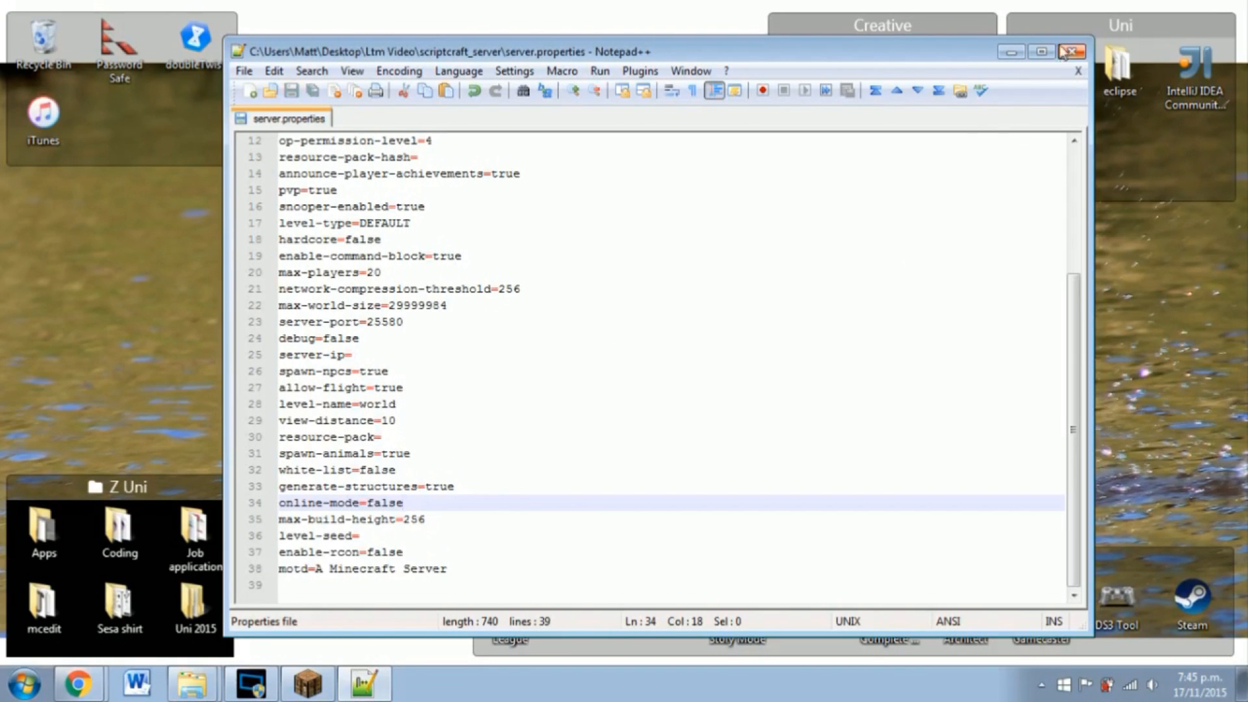
left_click(1069, 52)
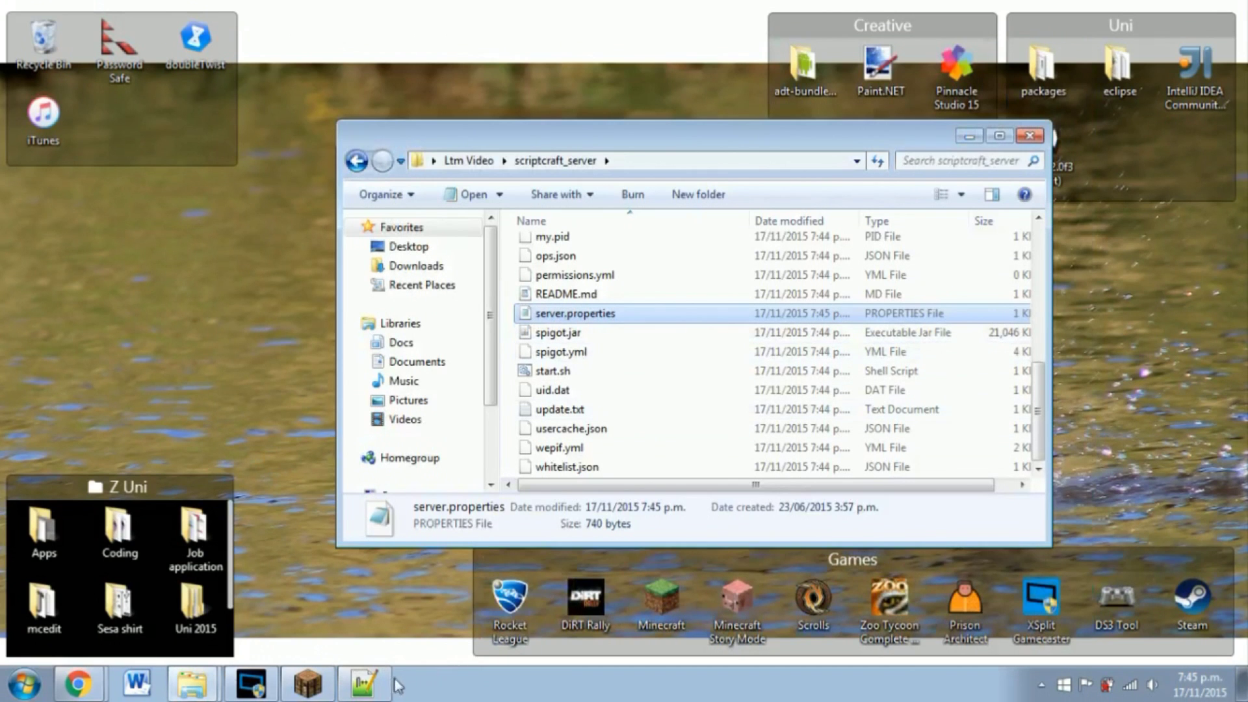
Step: Hide Notepad++ and return to the scriptcraft_server folder in Explorer
double_click(574, 314)
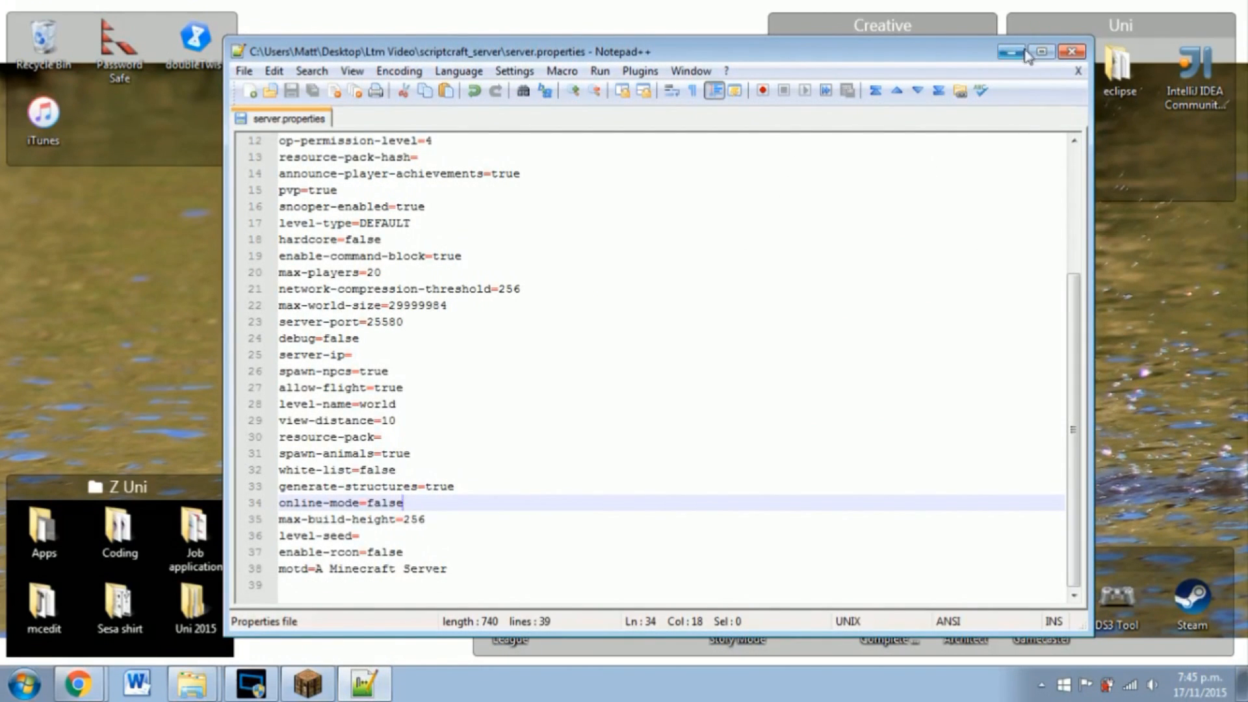
left_click(1008, 50)
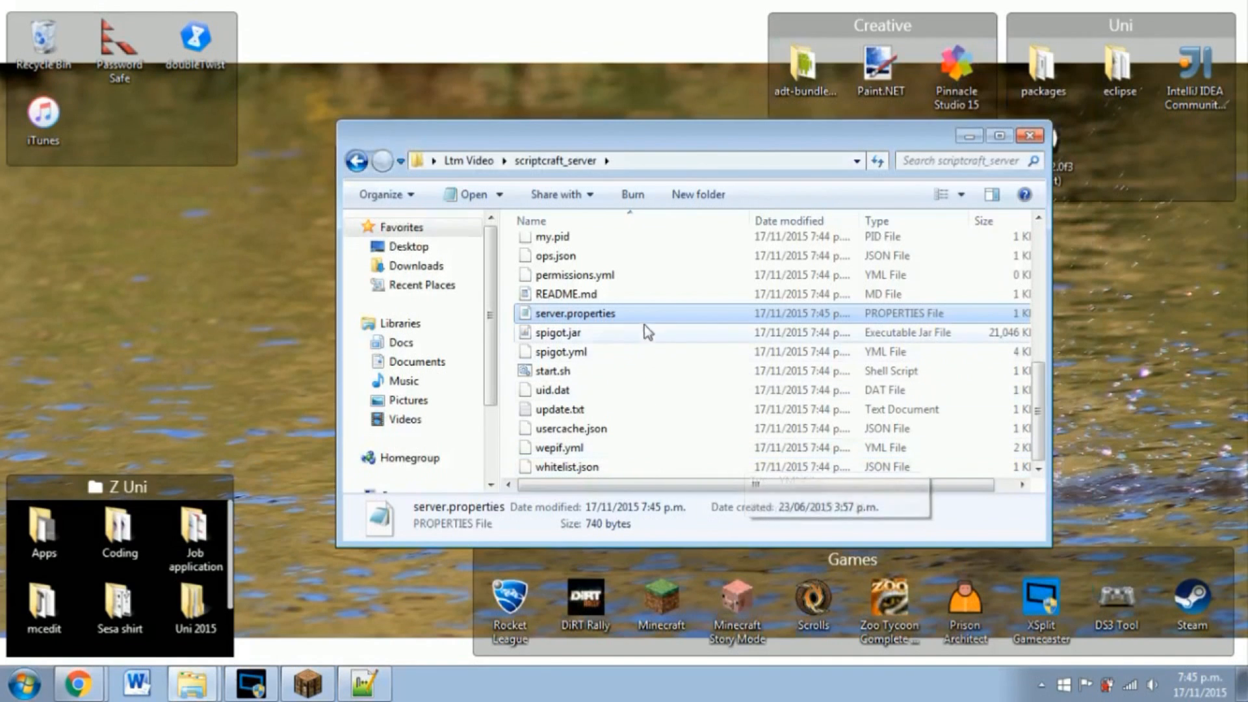
right_click(576, 314)
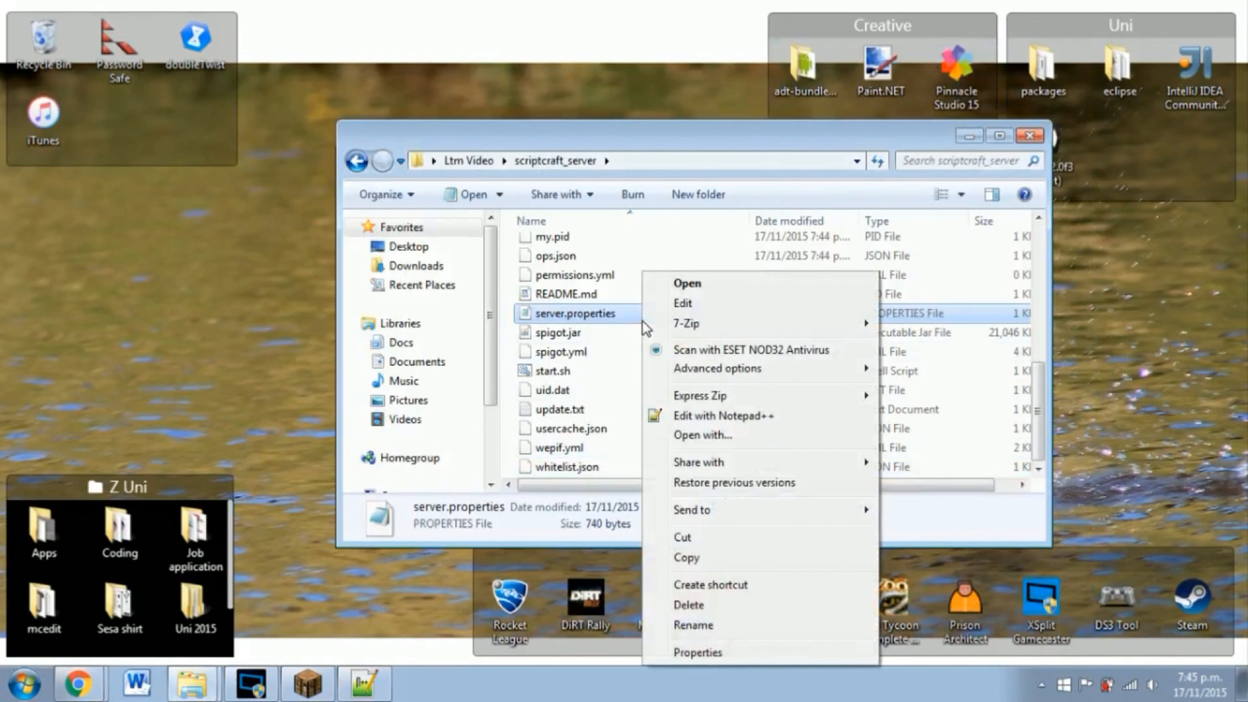
mouse_move(662, 443)
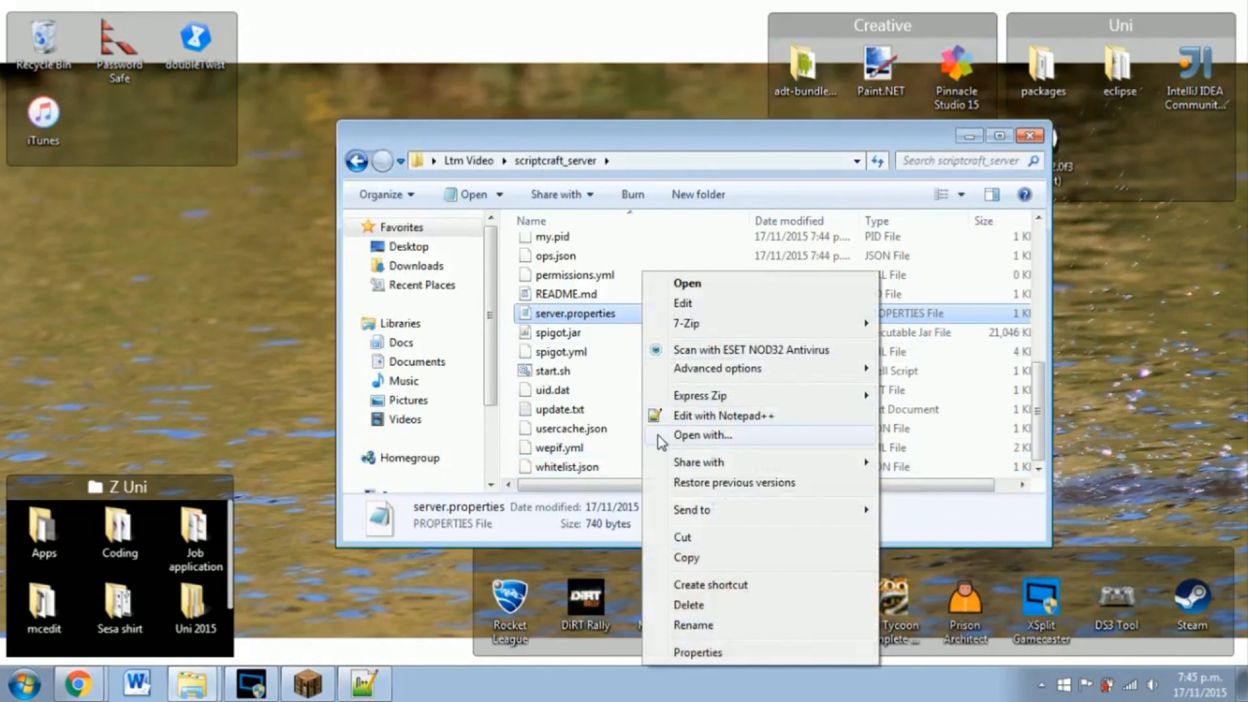
left_click(630, 449)
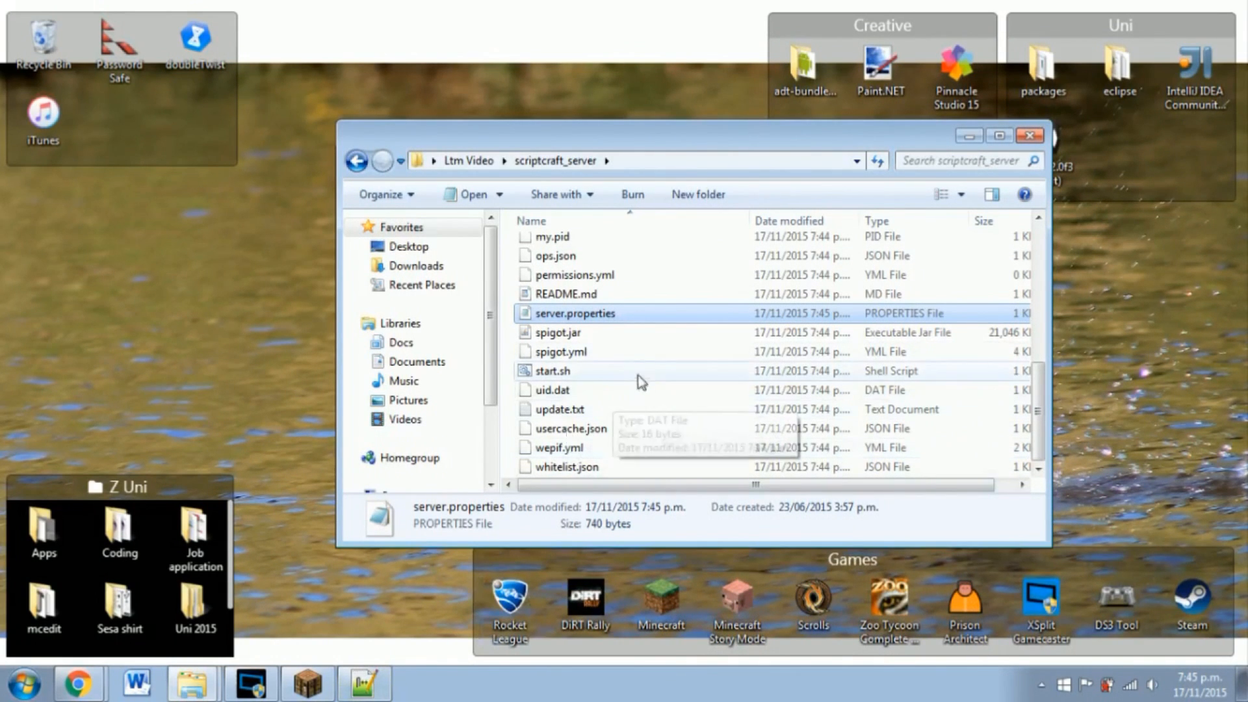
mouse_move(668, 346)
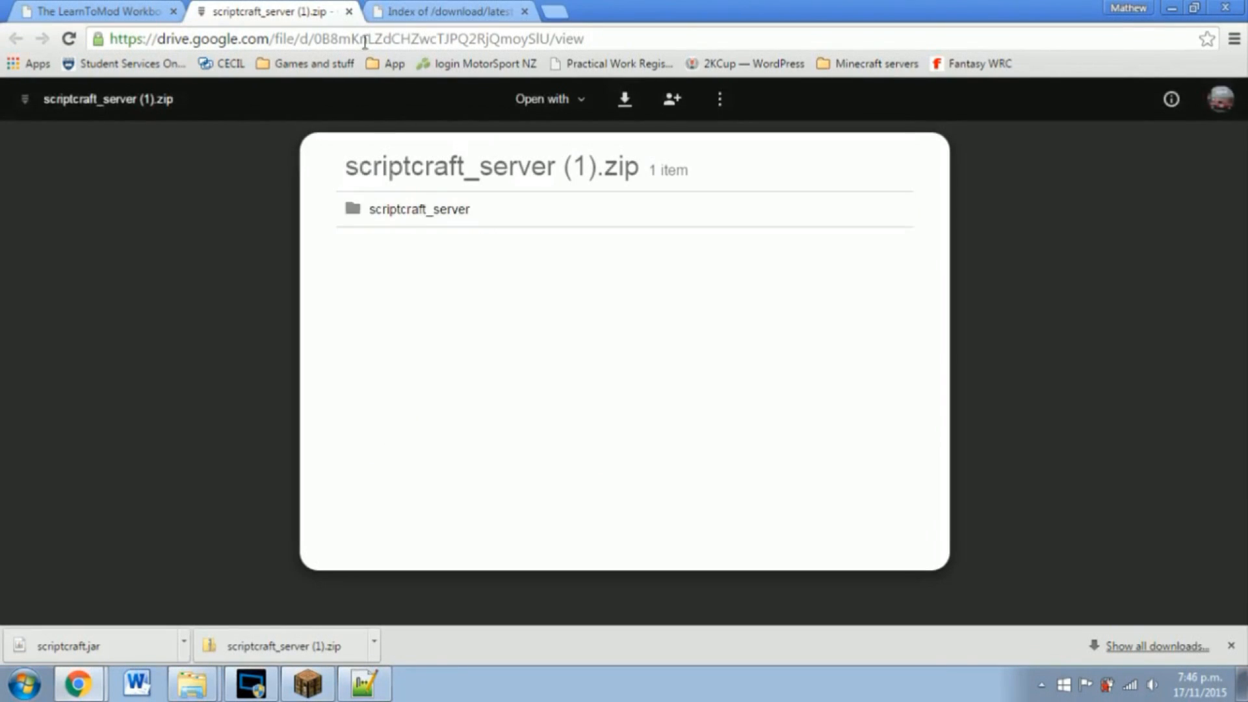
Step: Download scriptcraft.jar from the ScriptCraft 3.1.10 download index in Chrome
left_click(456, 12)
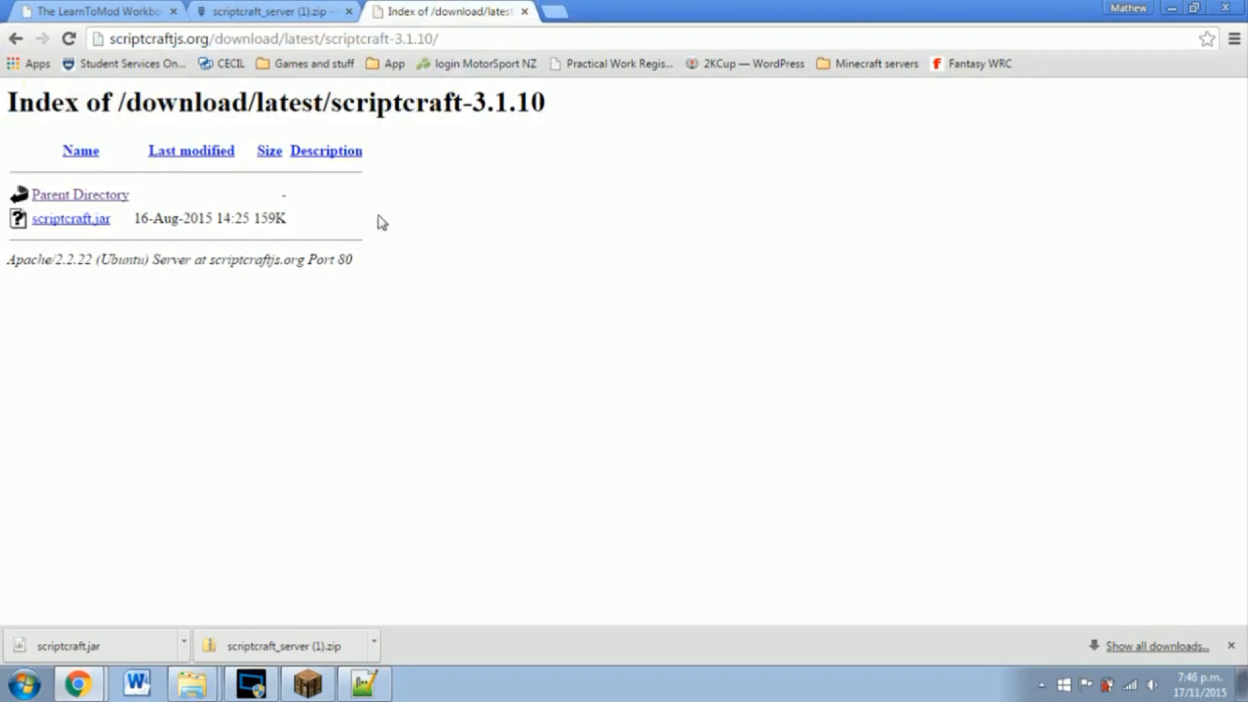
left_click(264, 39)
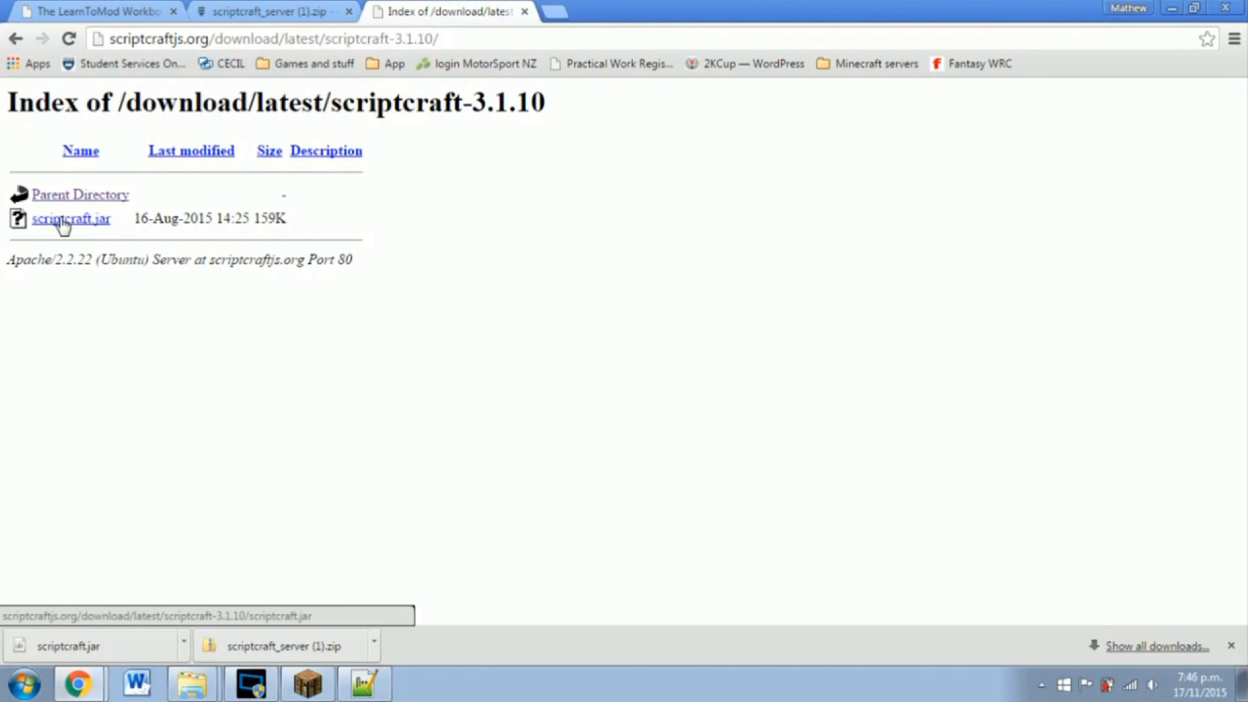
left_click(67, 218)
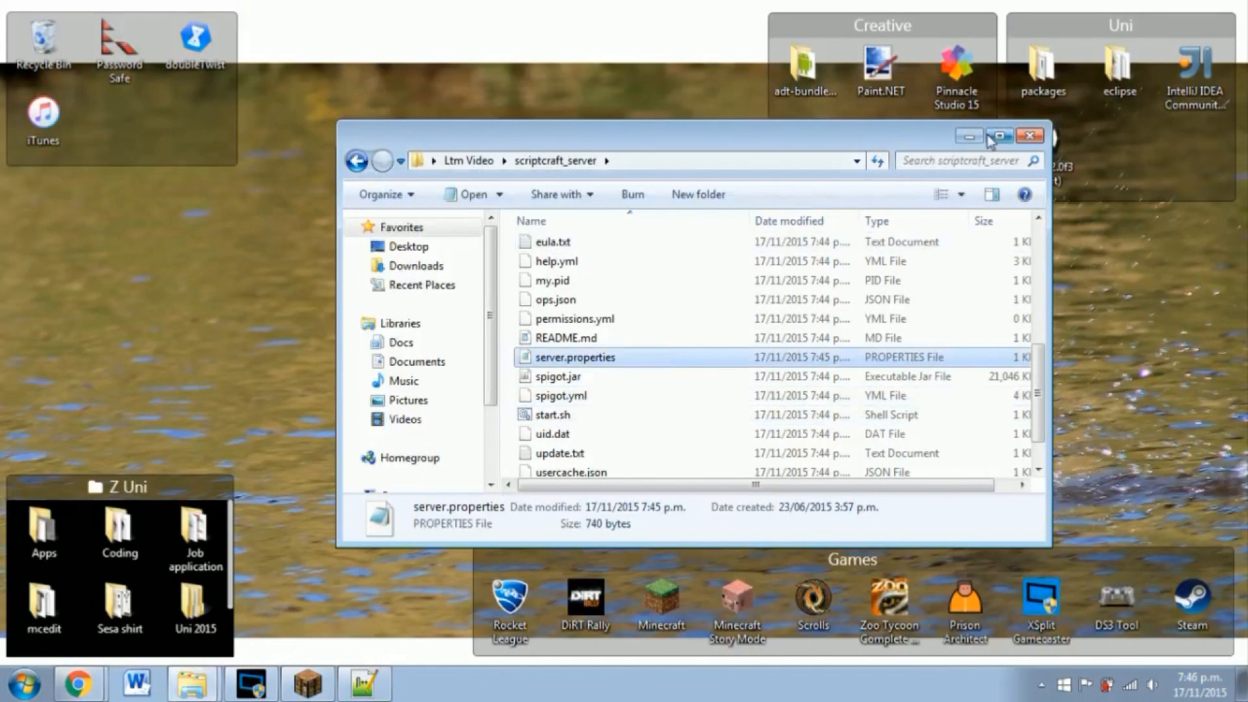
Step: Move scriptcraft.jar into the server's plugins folder and delete scriptcraft-1.0-SNAPSHOT.jar
left_click(1030, 134)
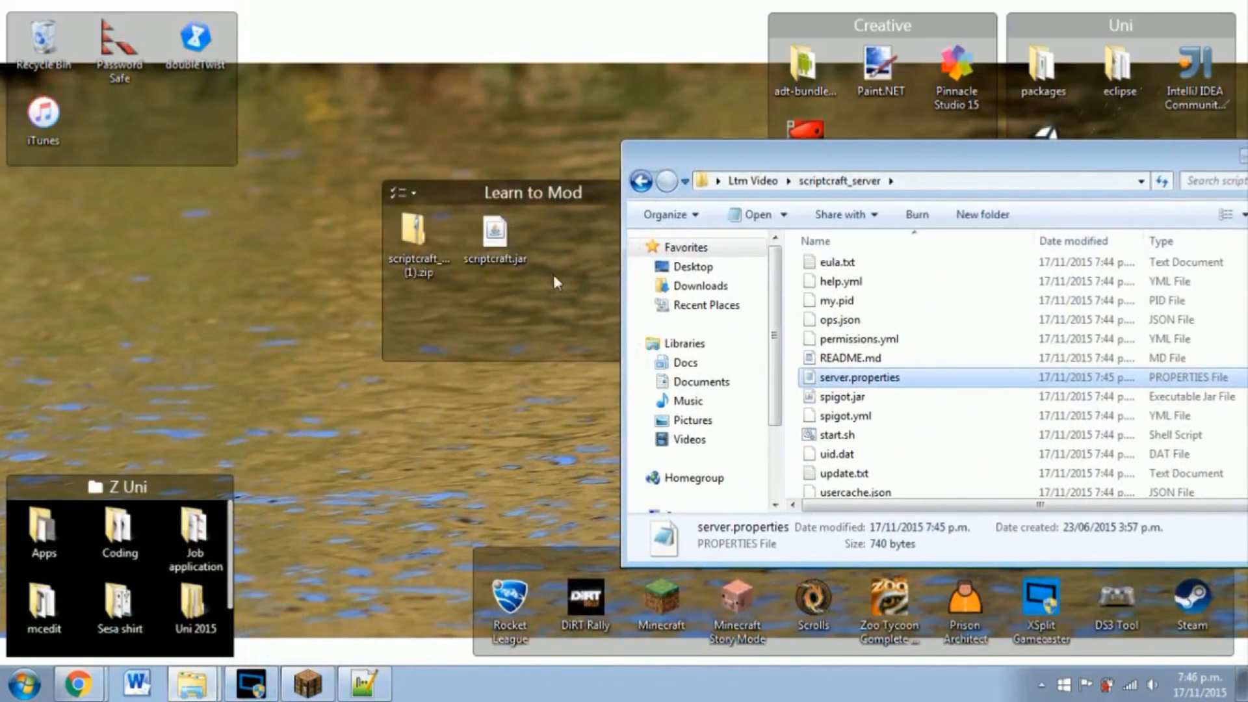
left_click(496, 232)
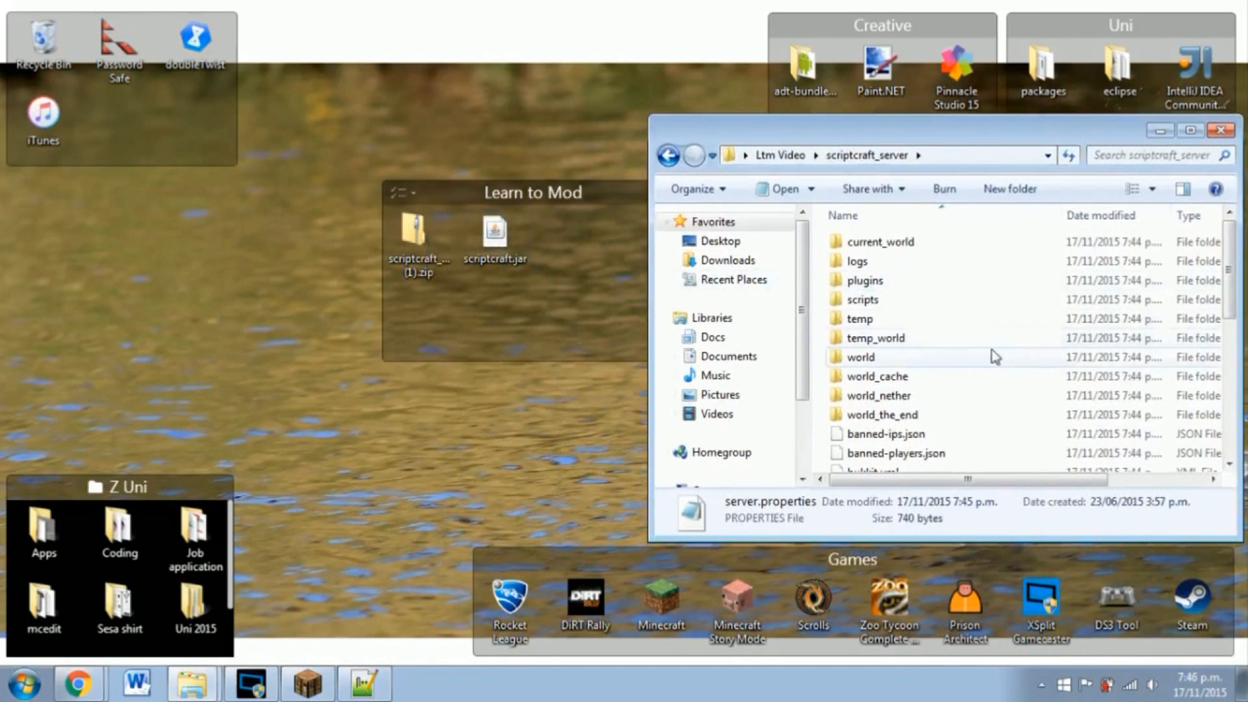
double_click(865, 281)
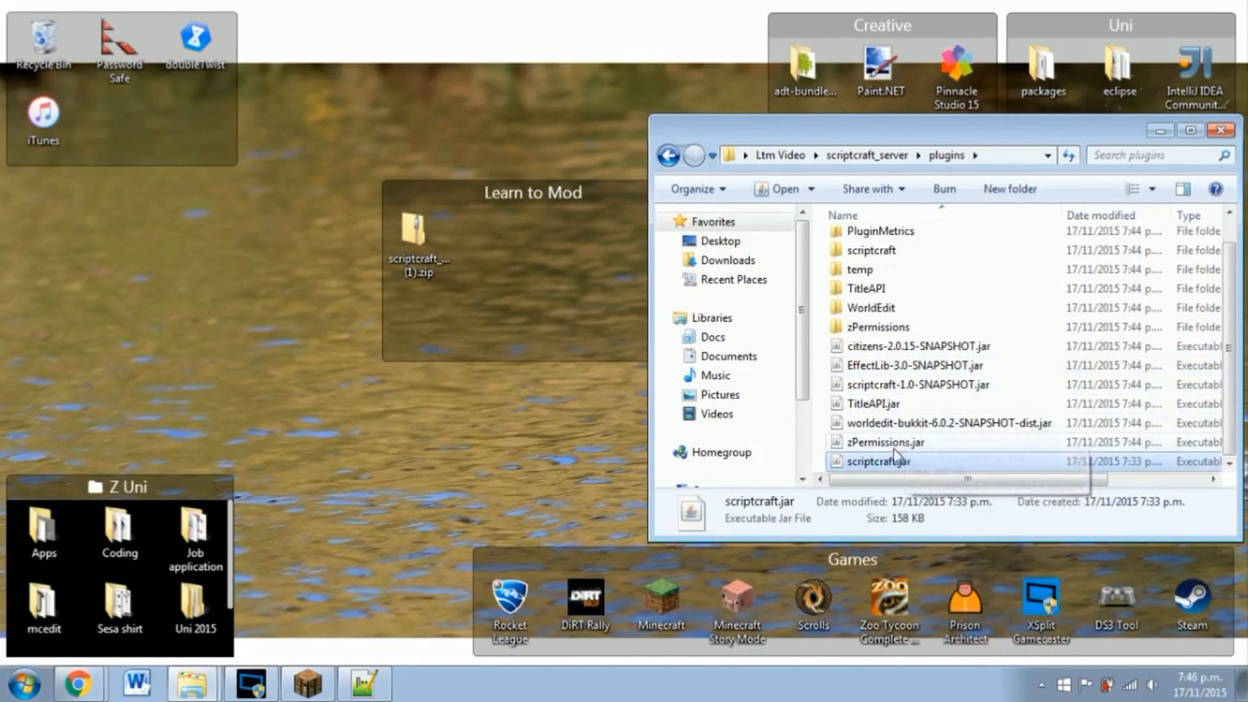
left_click(910, 384)
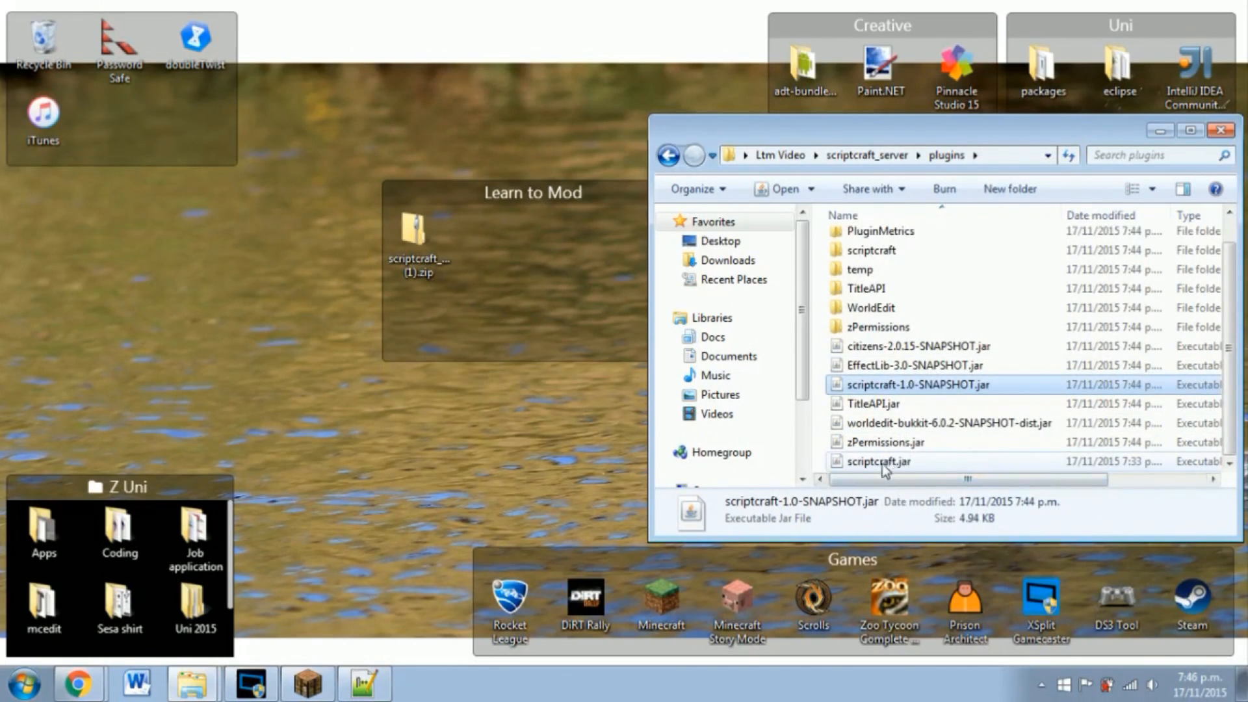
key("Delete")
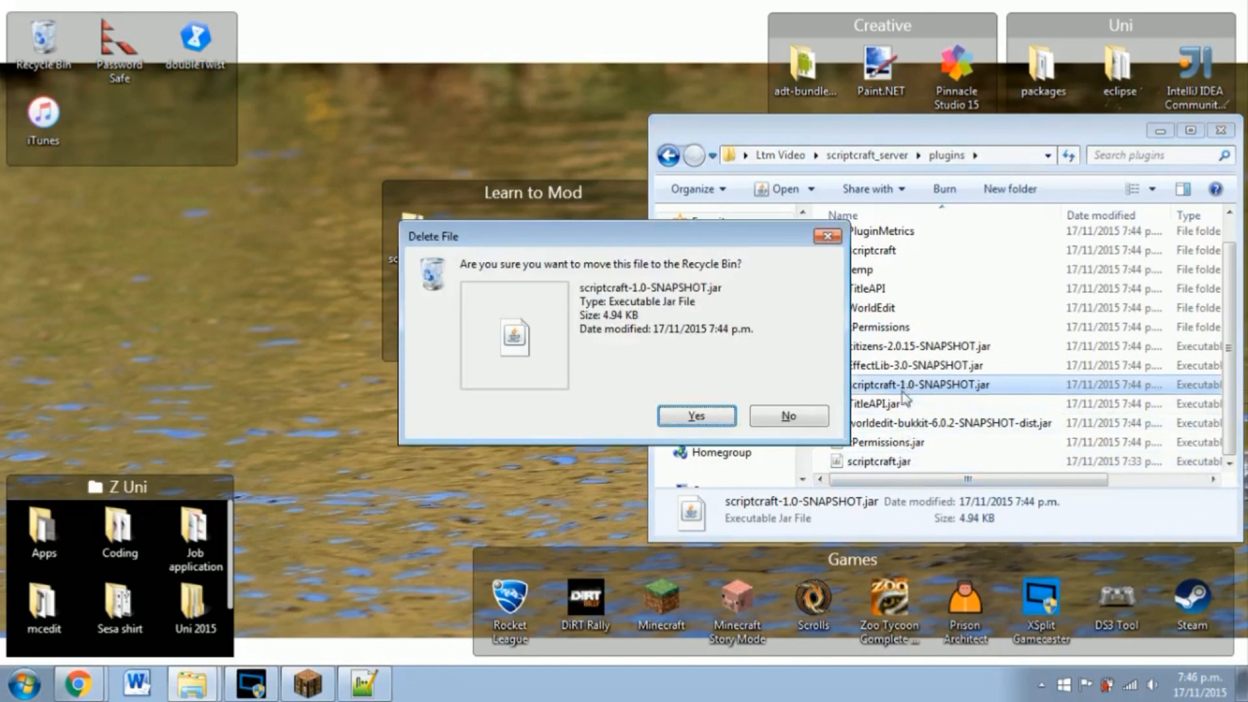
left_click(696, 416)
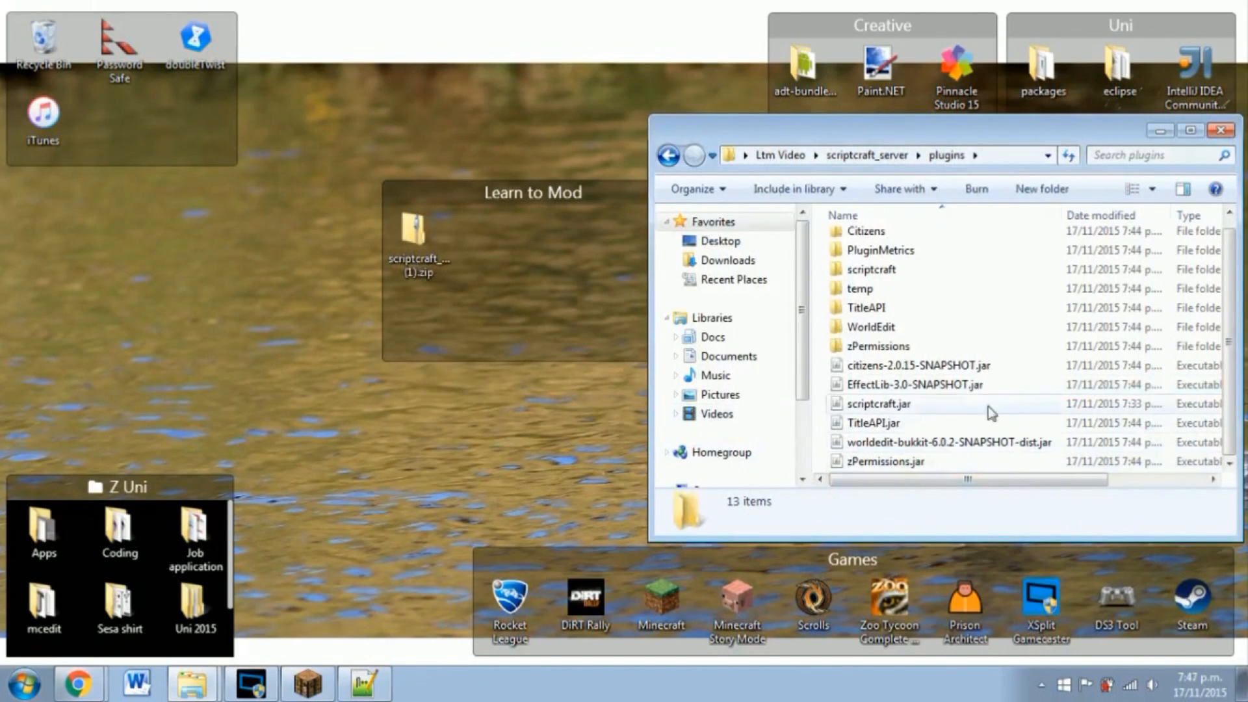
left_click(881, 403)
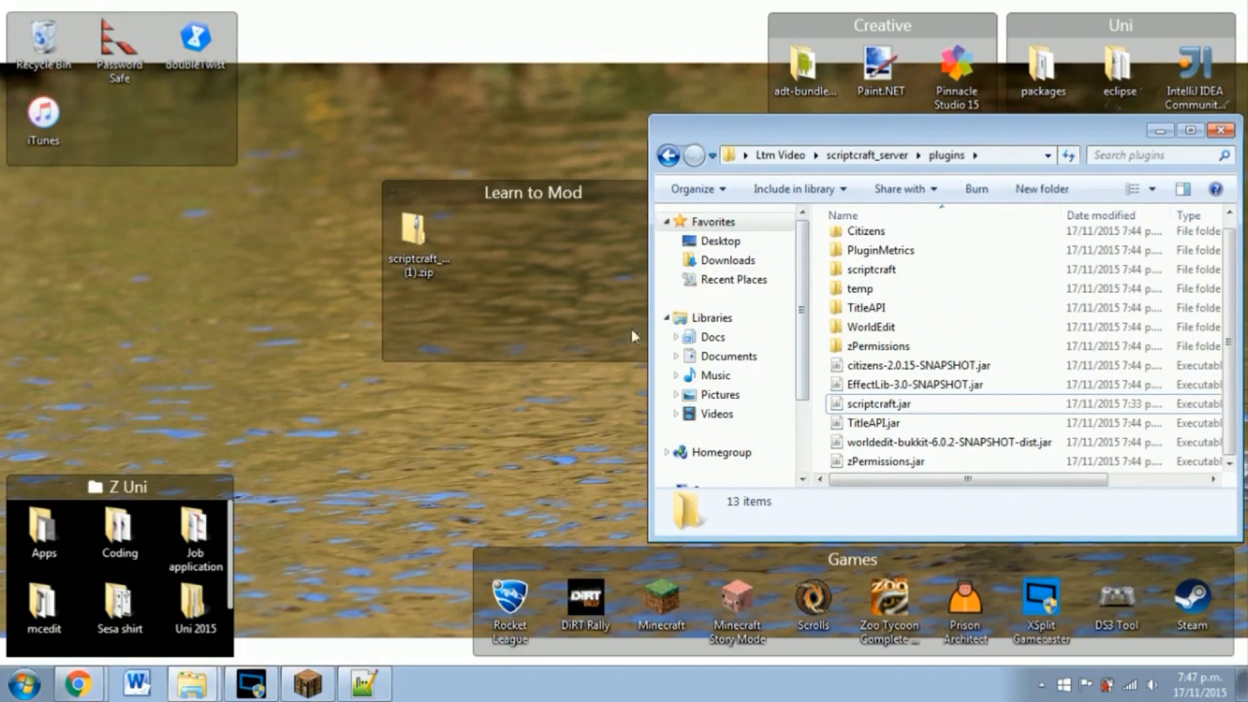
mouse_move(384, 525)
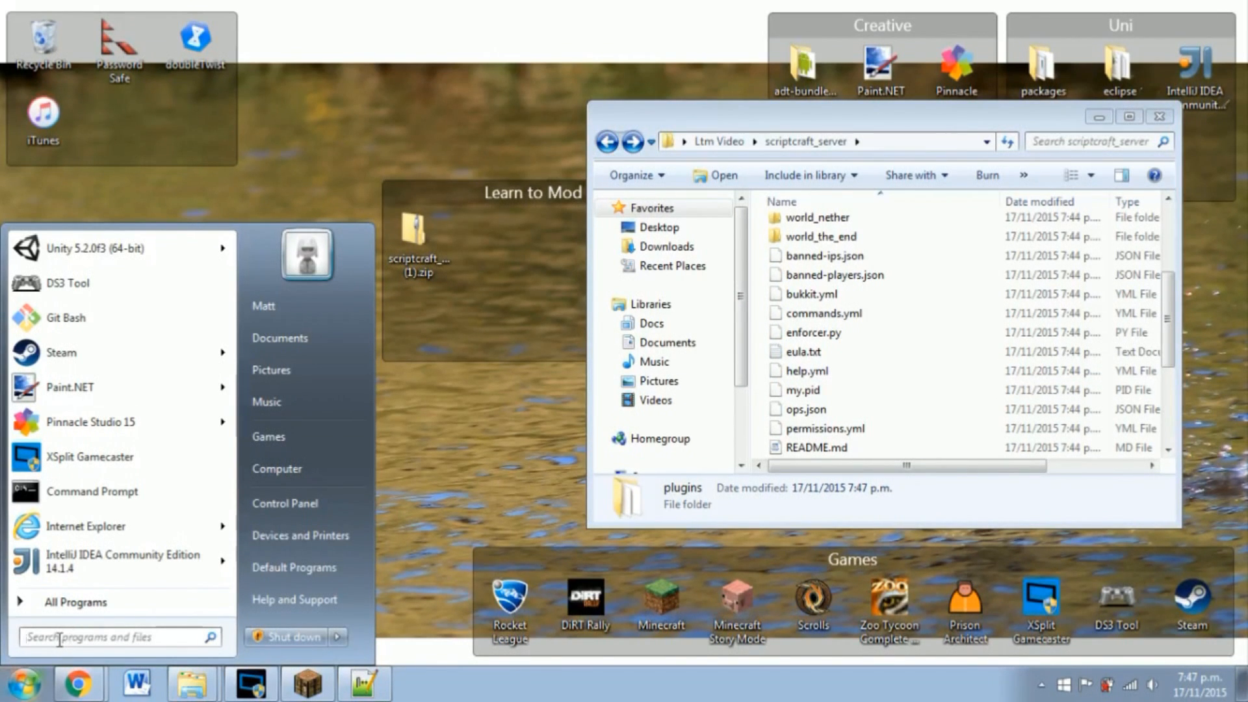
Step: Launch a Command Prompt window at C:\Users\Matt via cmd
type("c")
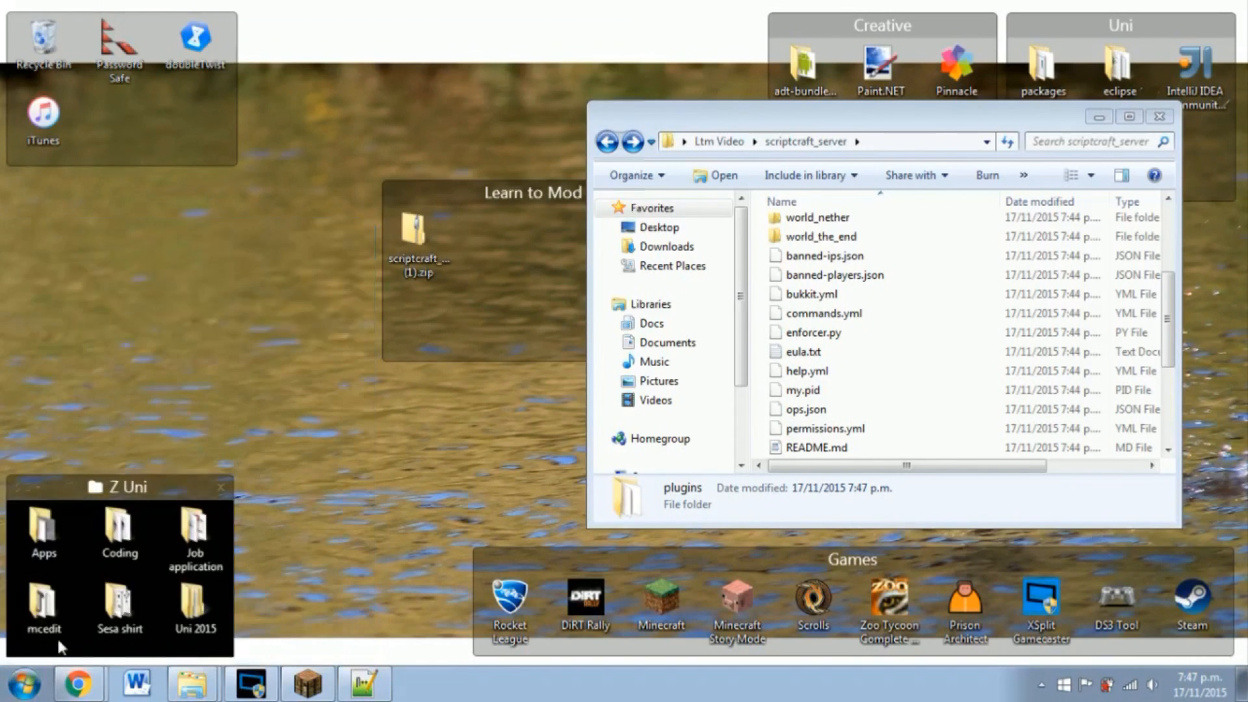
left_click(16, 676)
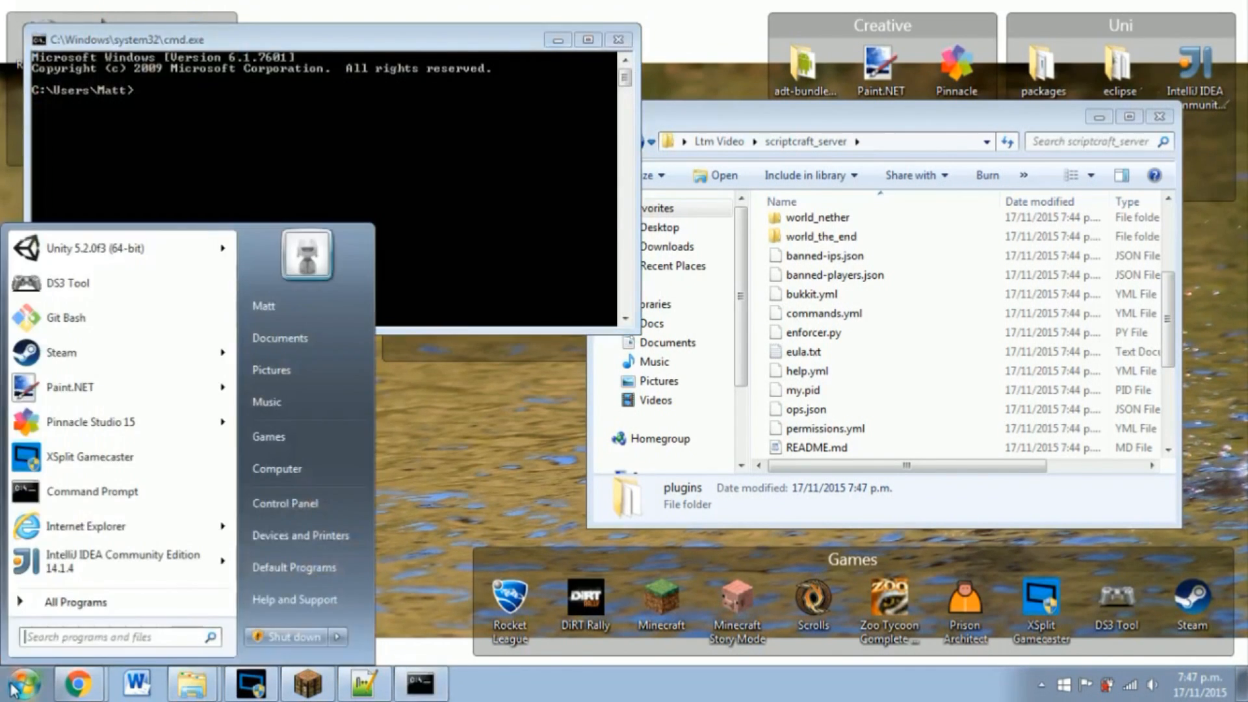
type("cmd")
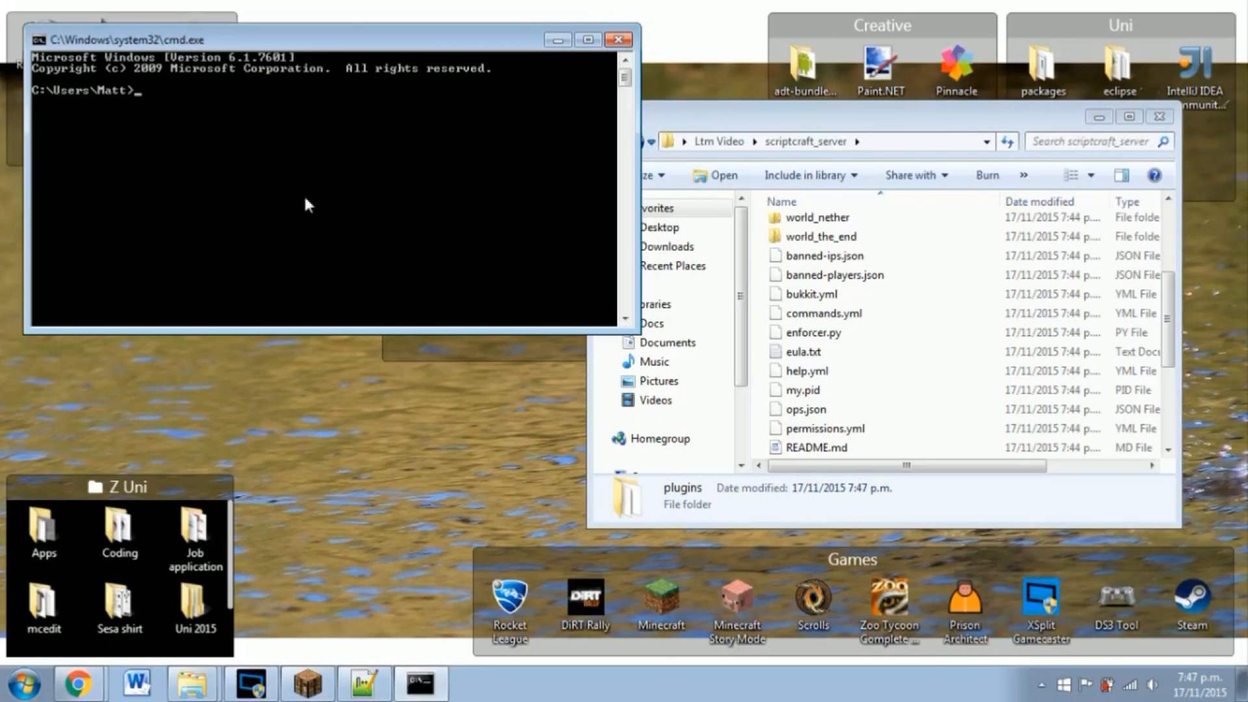
mouse_move(114, 96)
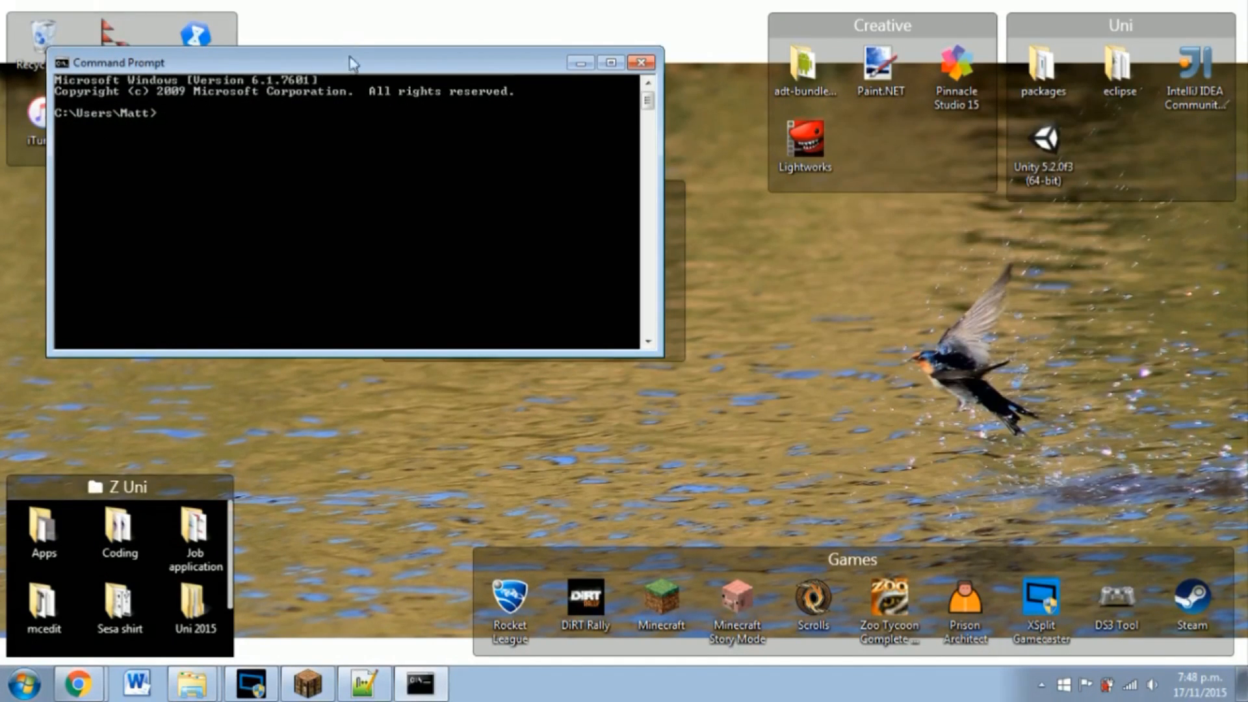
Step: Change directory through Desktop and "Ltm Video" into scriptcraft_server
left_click_drag(350, 63, 413, 219)
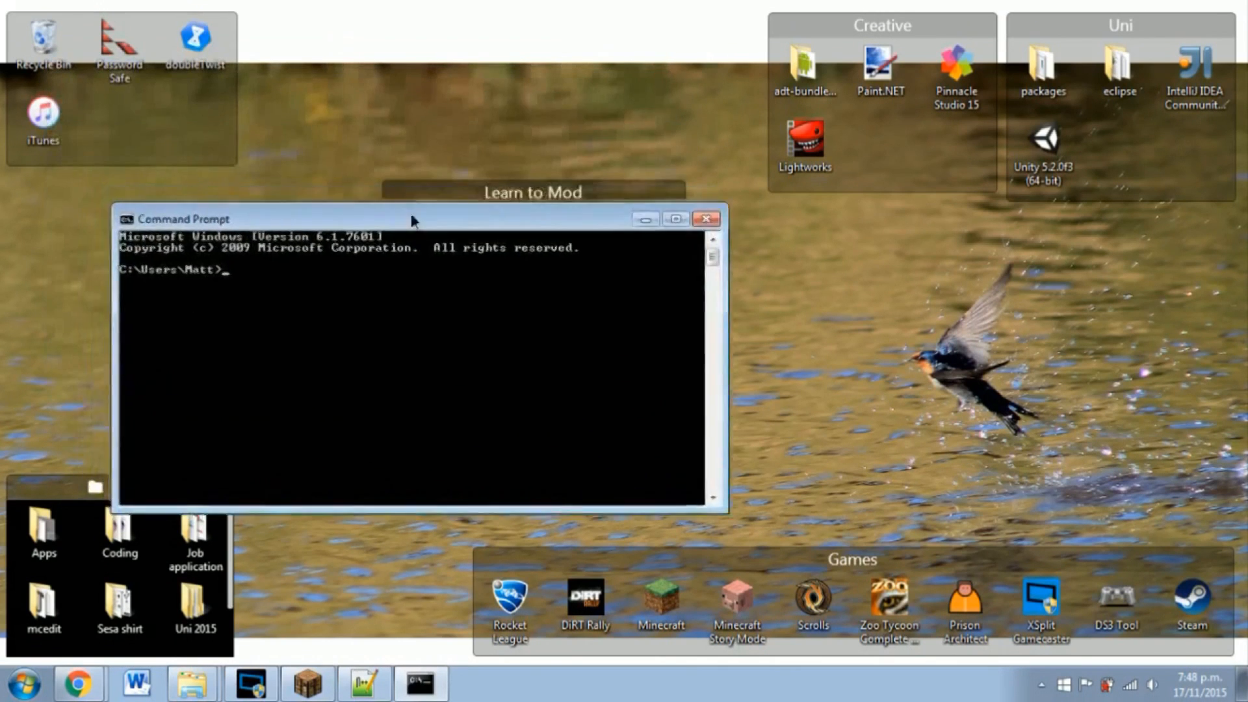
left_click_drag(409, 218, 502, 300)
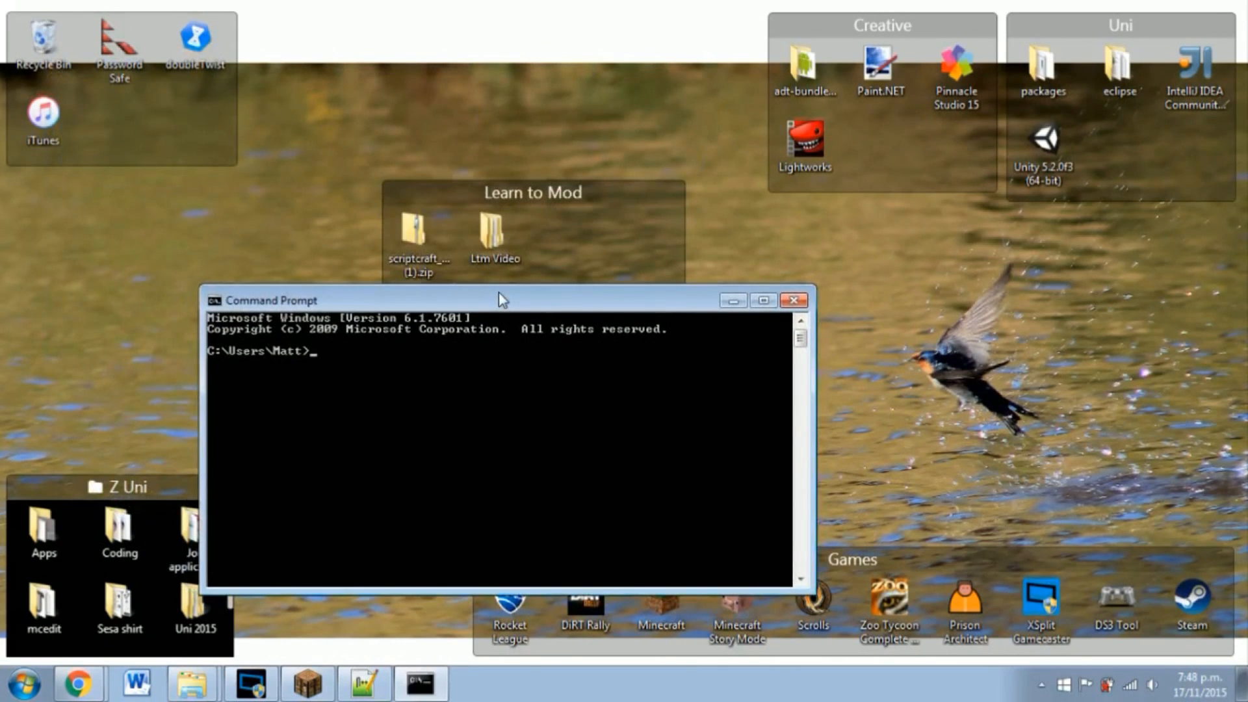
type("cd Desktop")
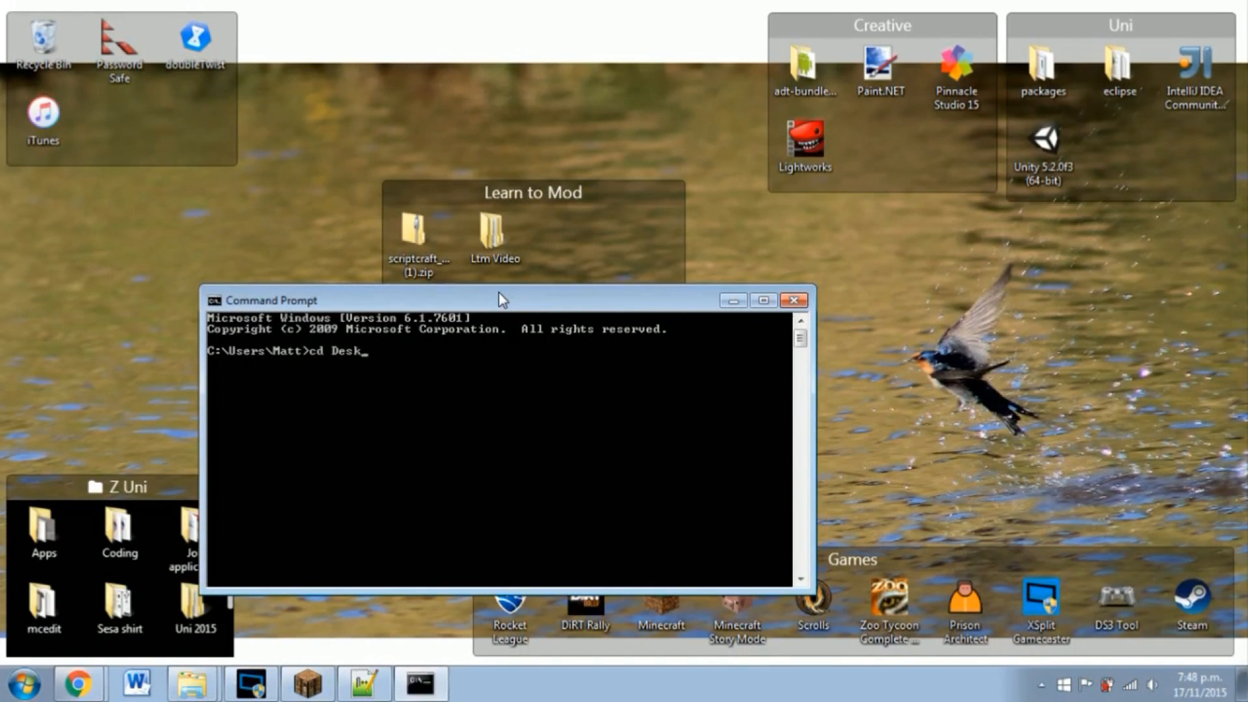
type("top")
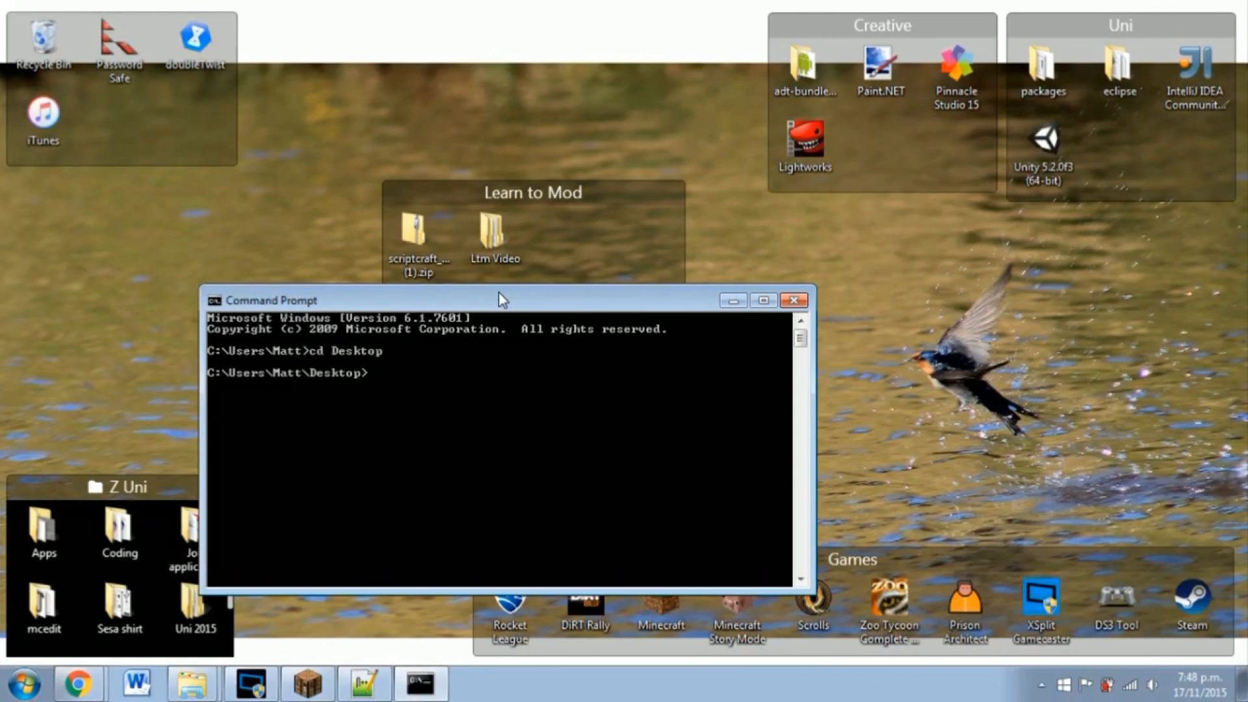
type("cd \"Ltm Video\"")
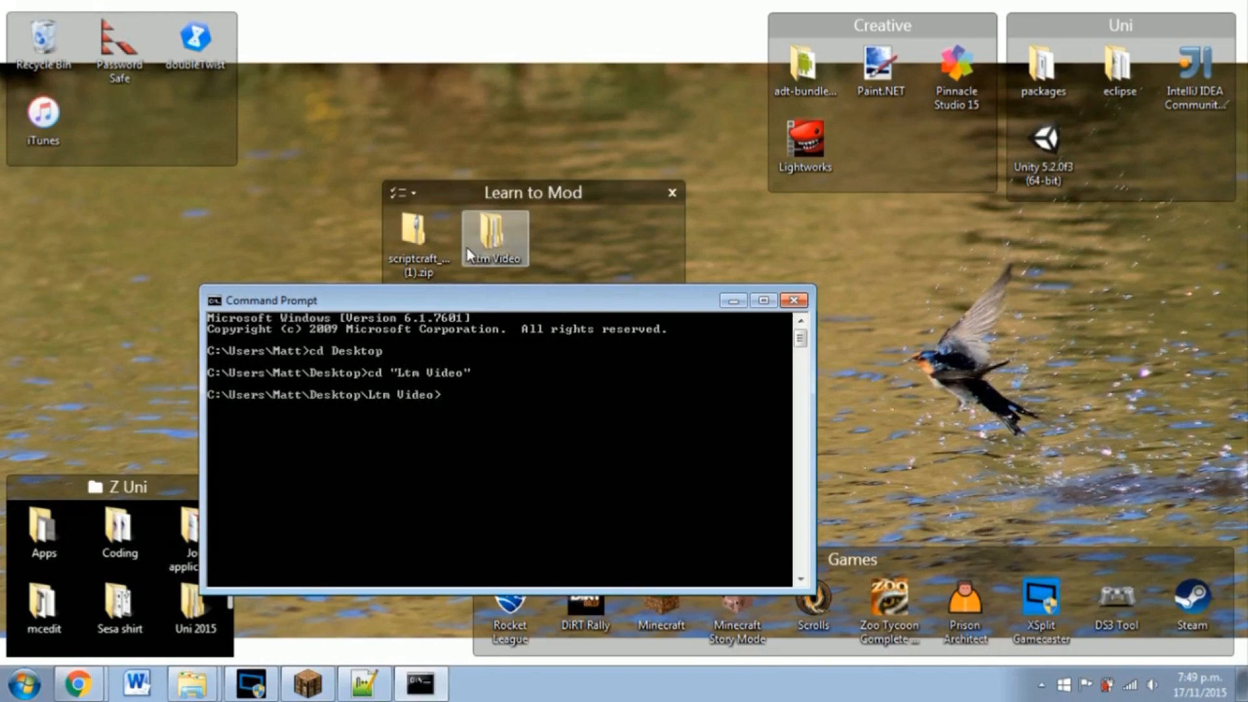
type("cd scriptcraft_server")
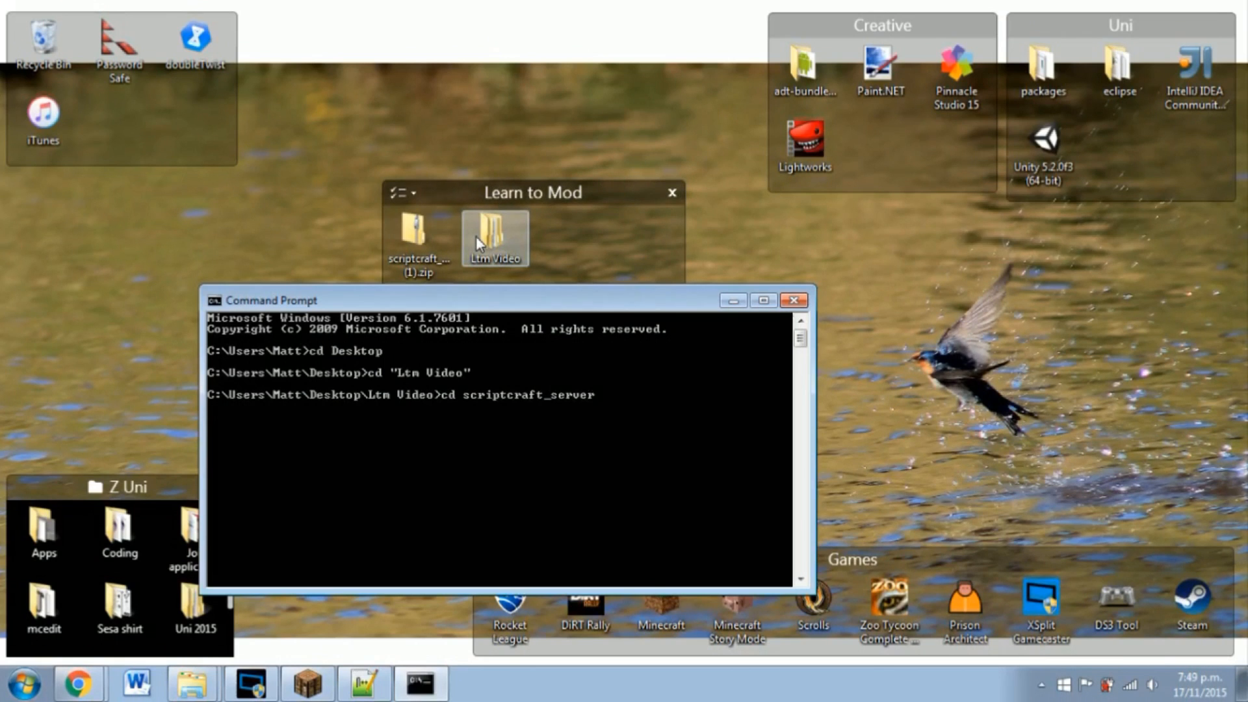
key("Enter")
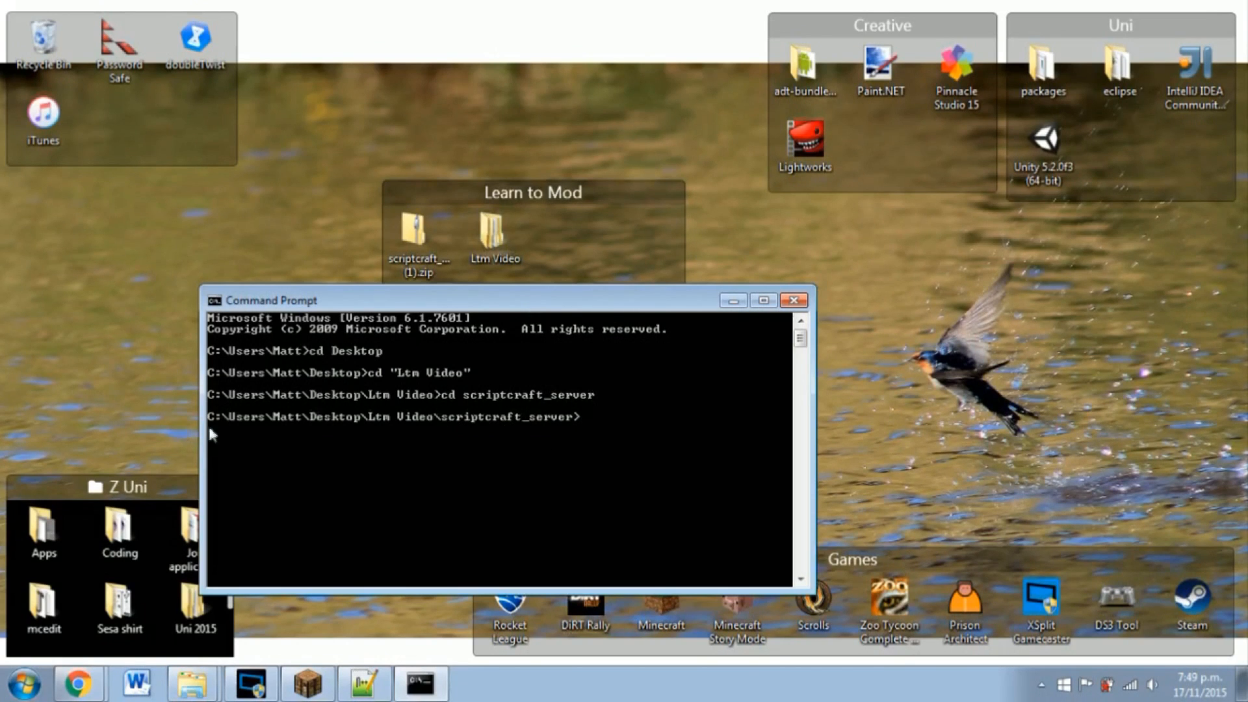
mouse_move(489, 433)
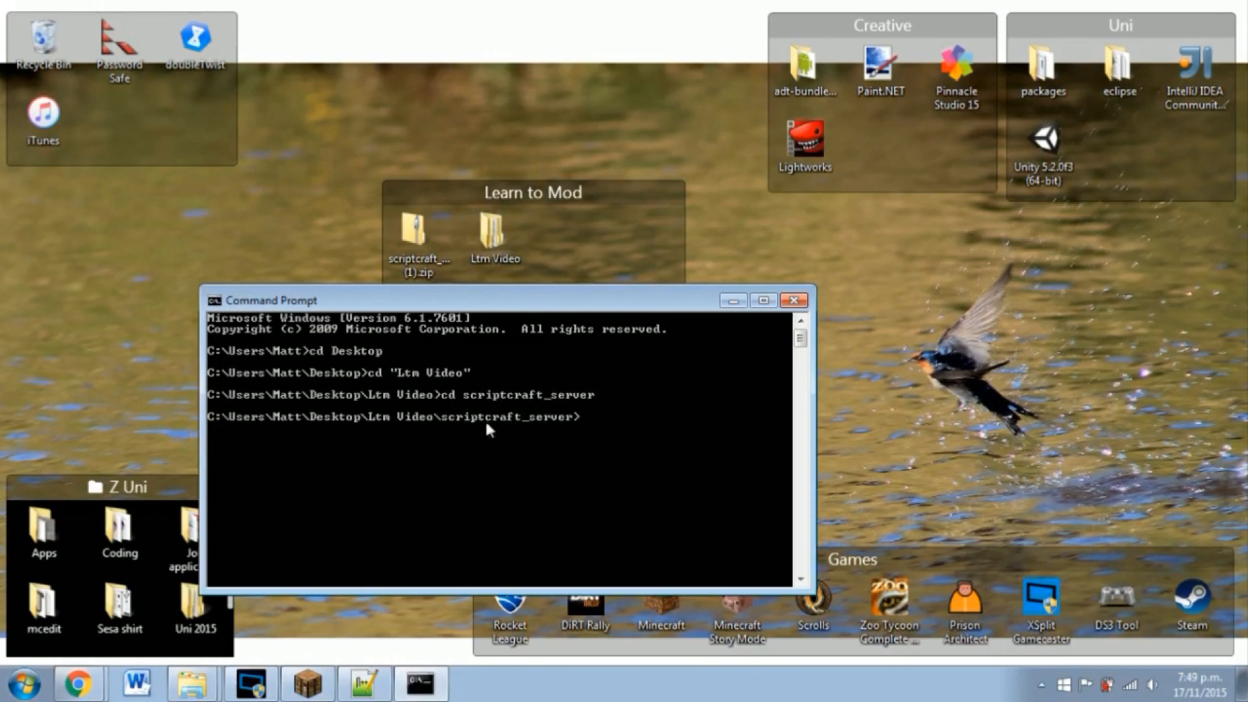
mouse_move(349, 654)
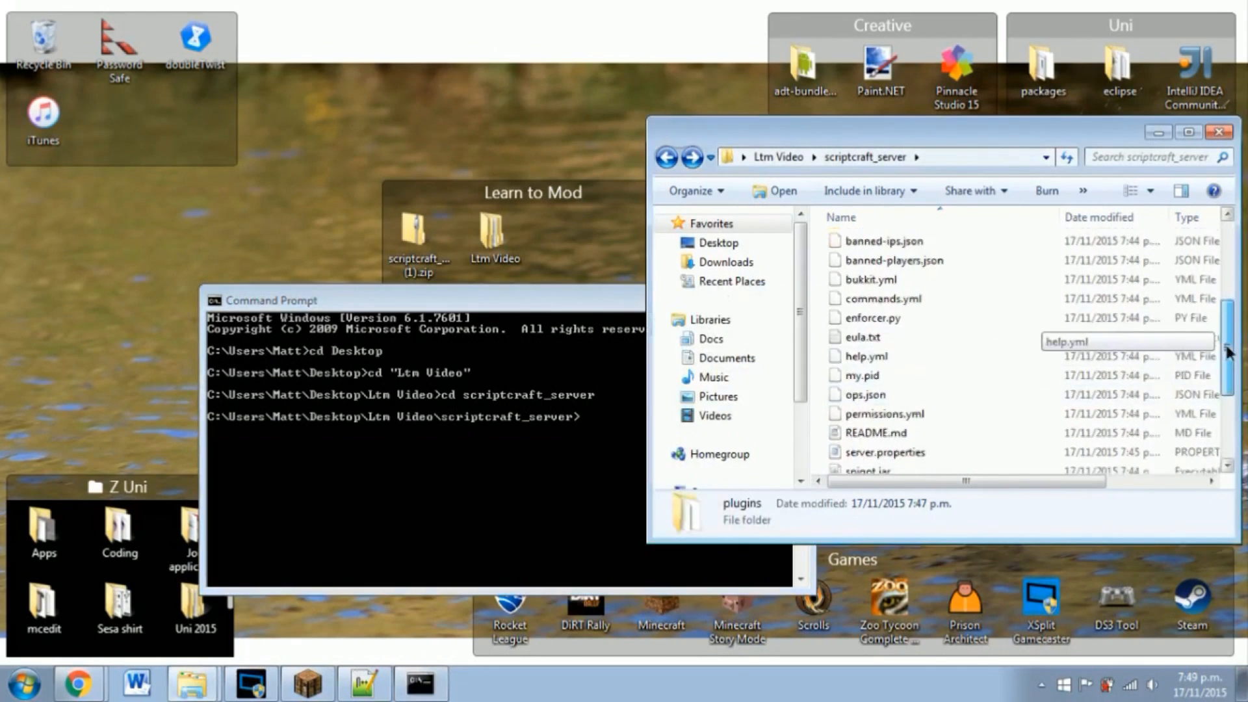
Step: Enter java -jar spigot.jar at the prompt, trying a right-click paste but dismissing the menu
scroll("down", 3)
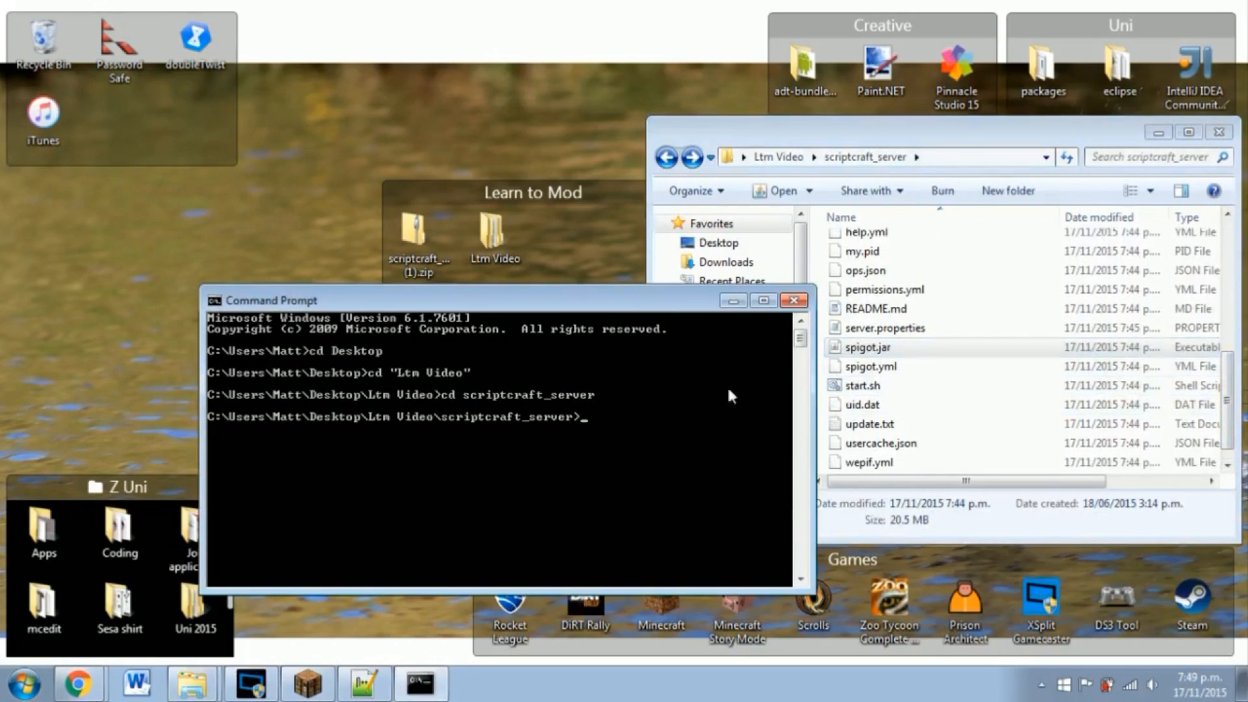
mouse_move(633, 427)
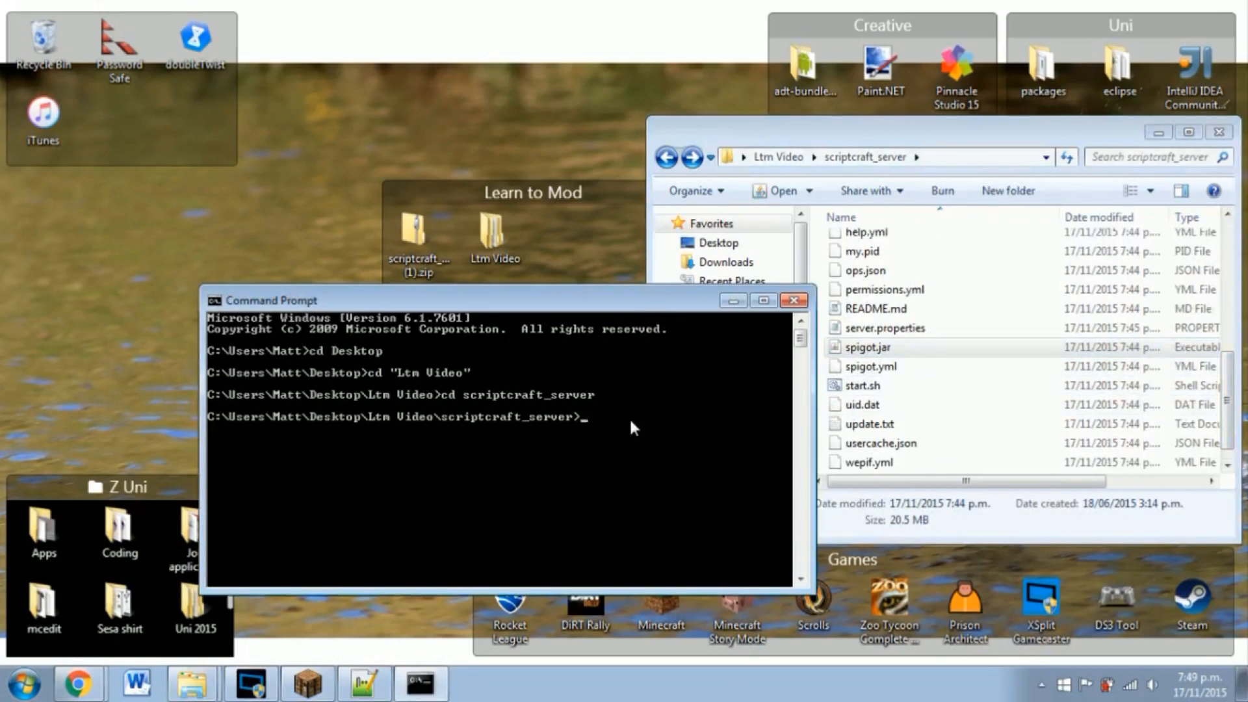
type("java -")
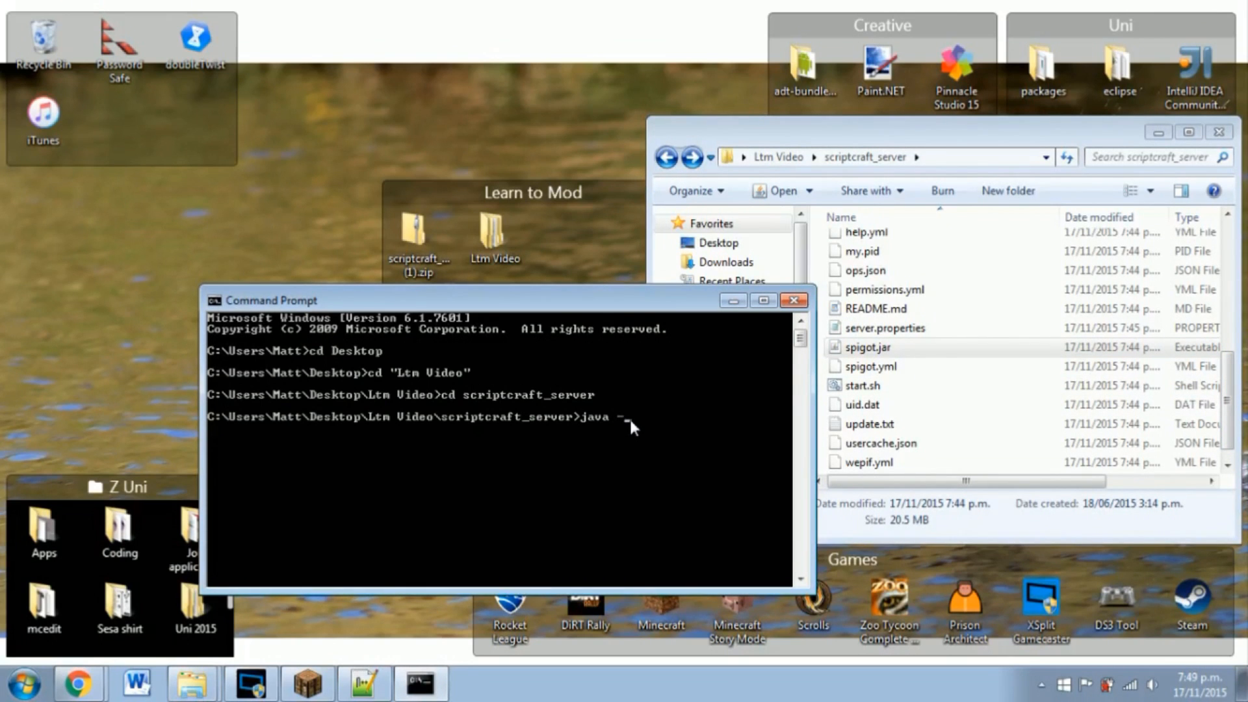
type("jar")
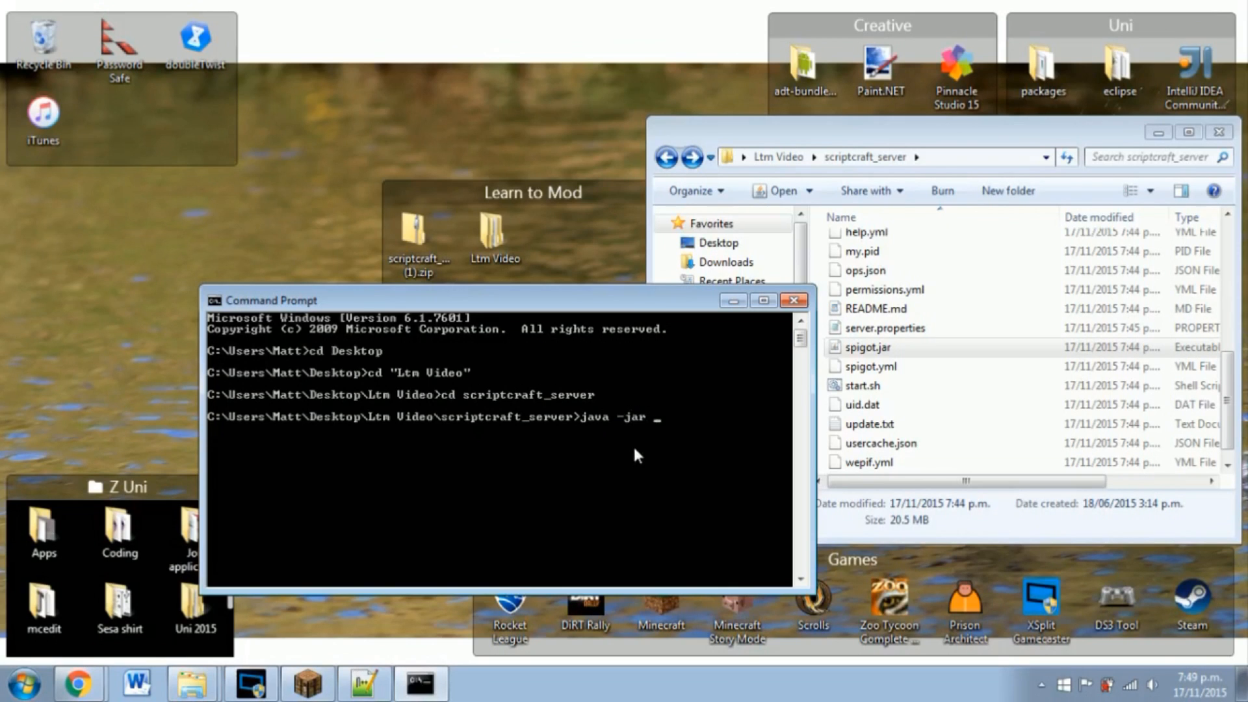
right_click(631, 460)
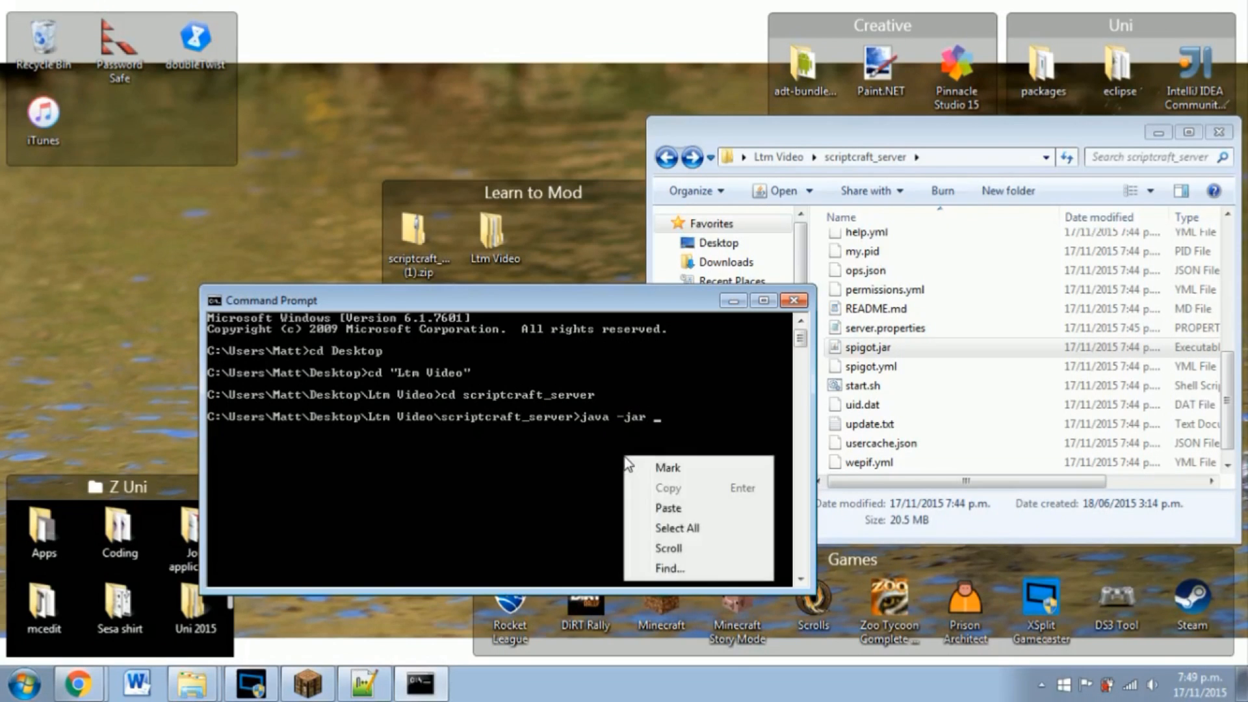
left_click(680, 434)
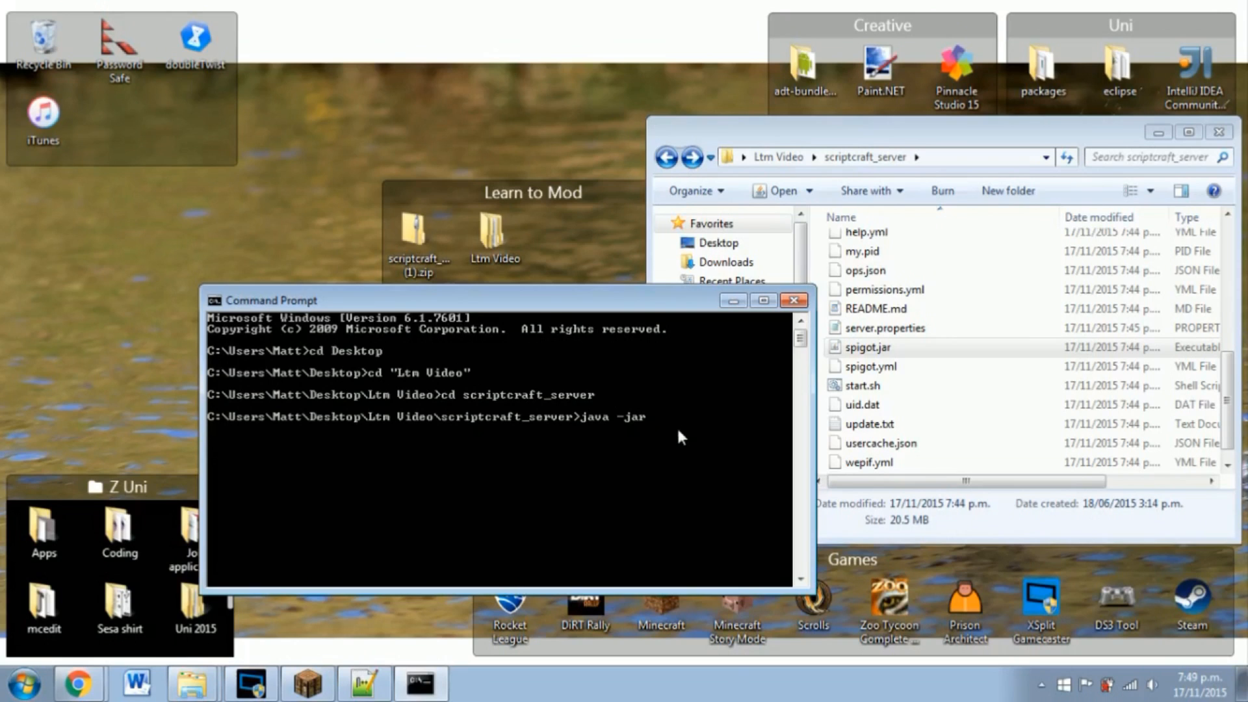
type("spigot")
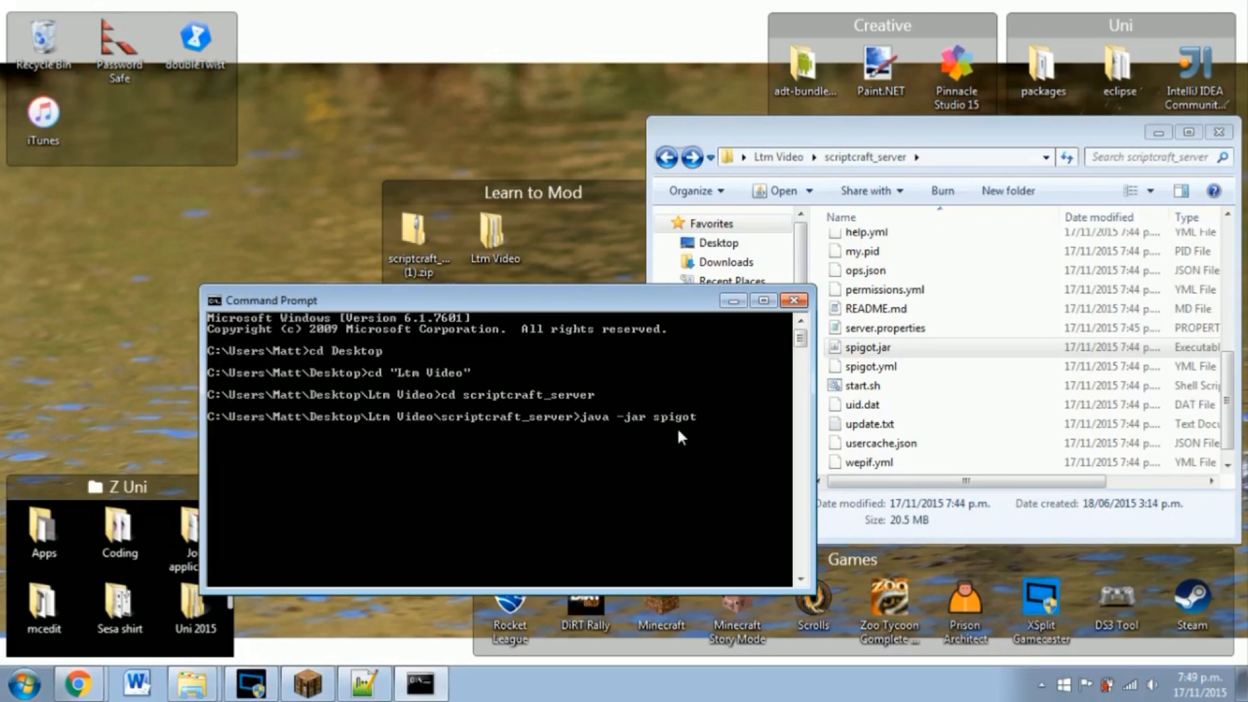
type(".jar")
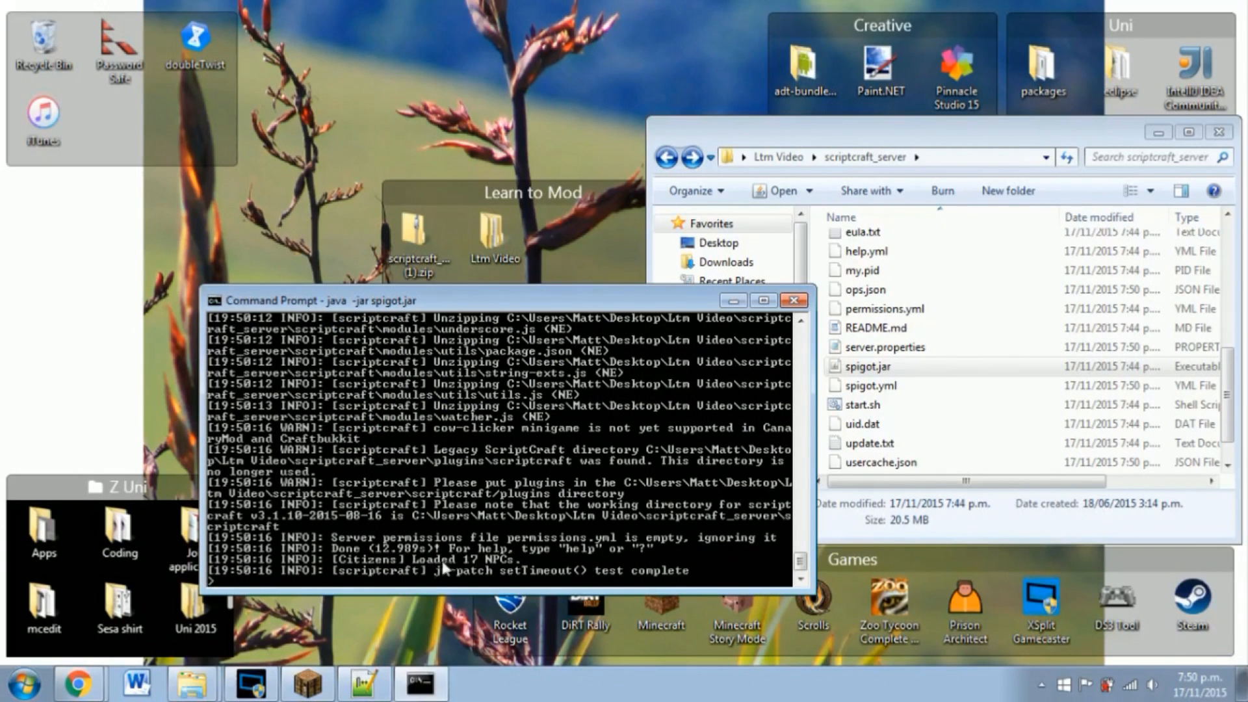
mouse_move(576, 575)
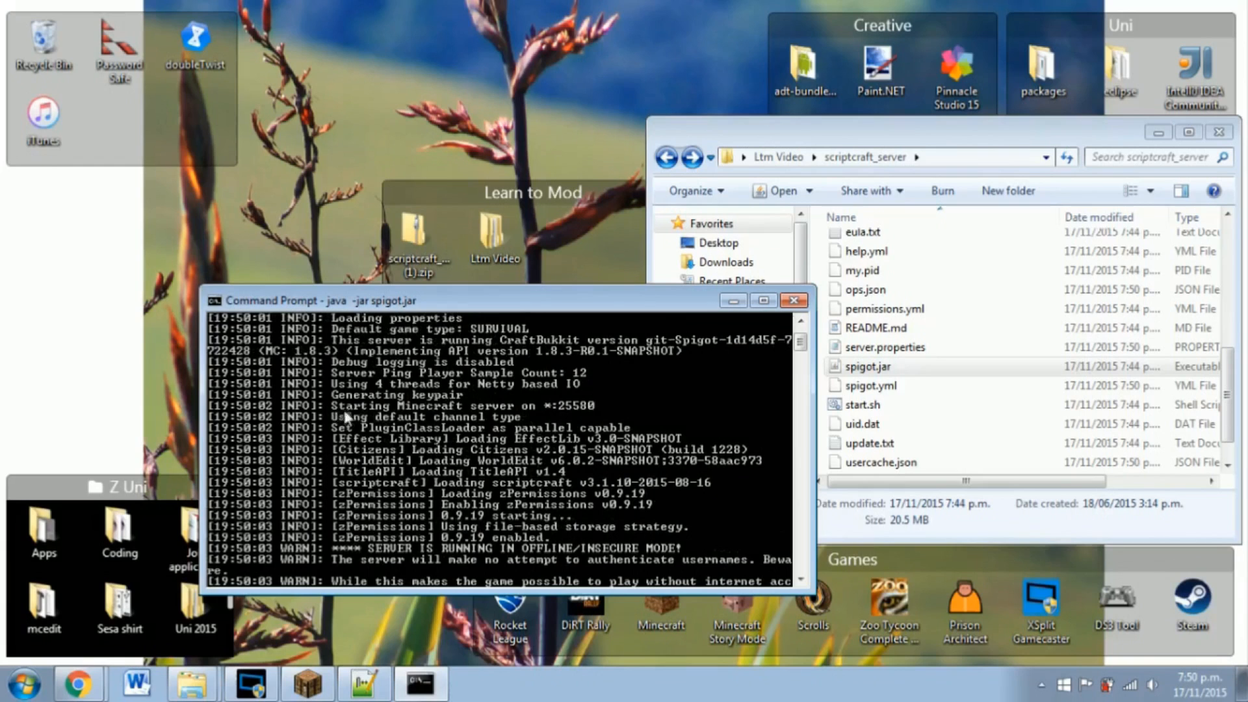
mouse_move(575, 414)
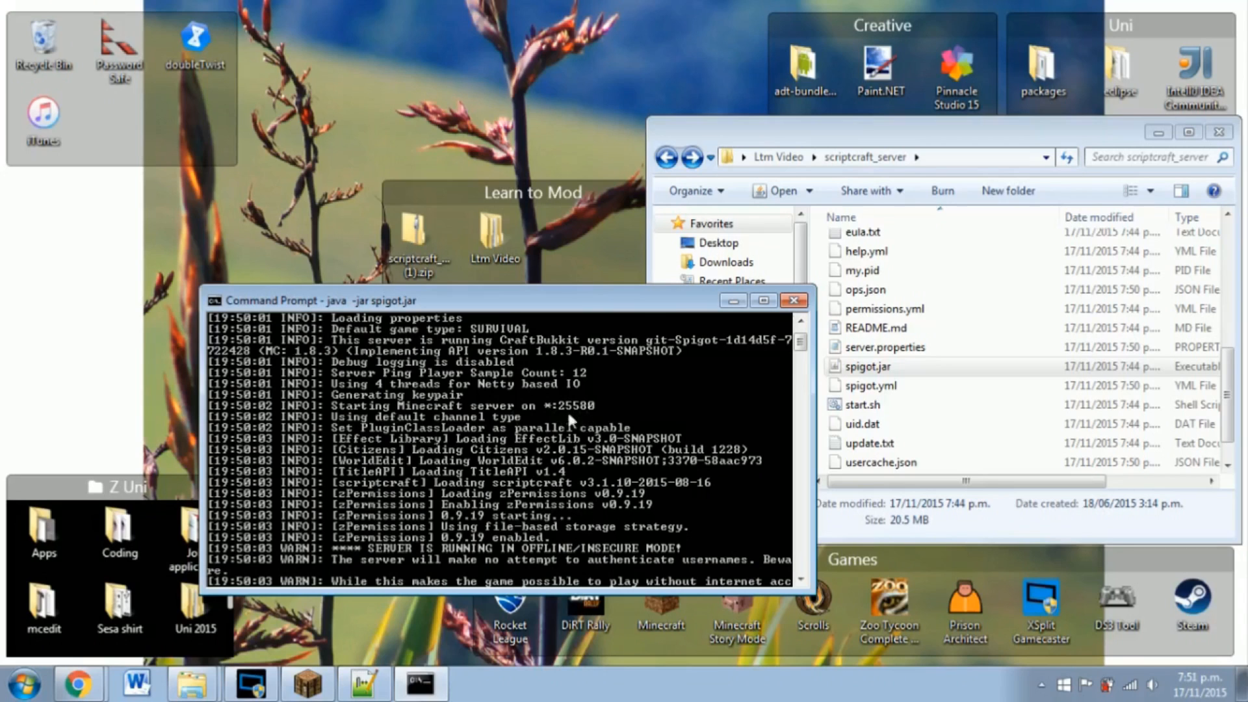
mouse_move(546, 413)
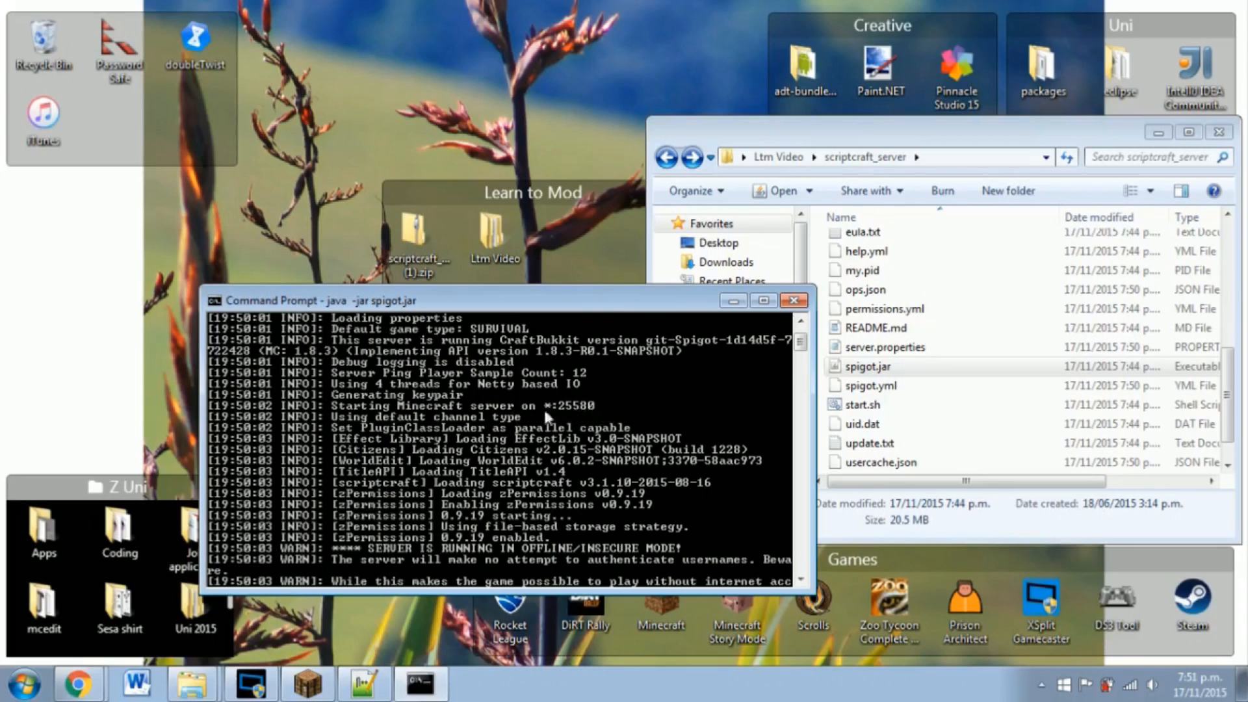
mouse_move(570, 417)
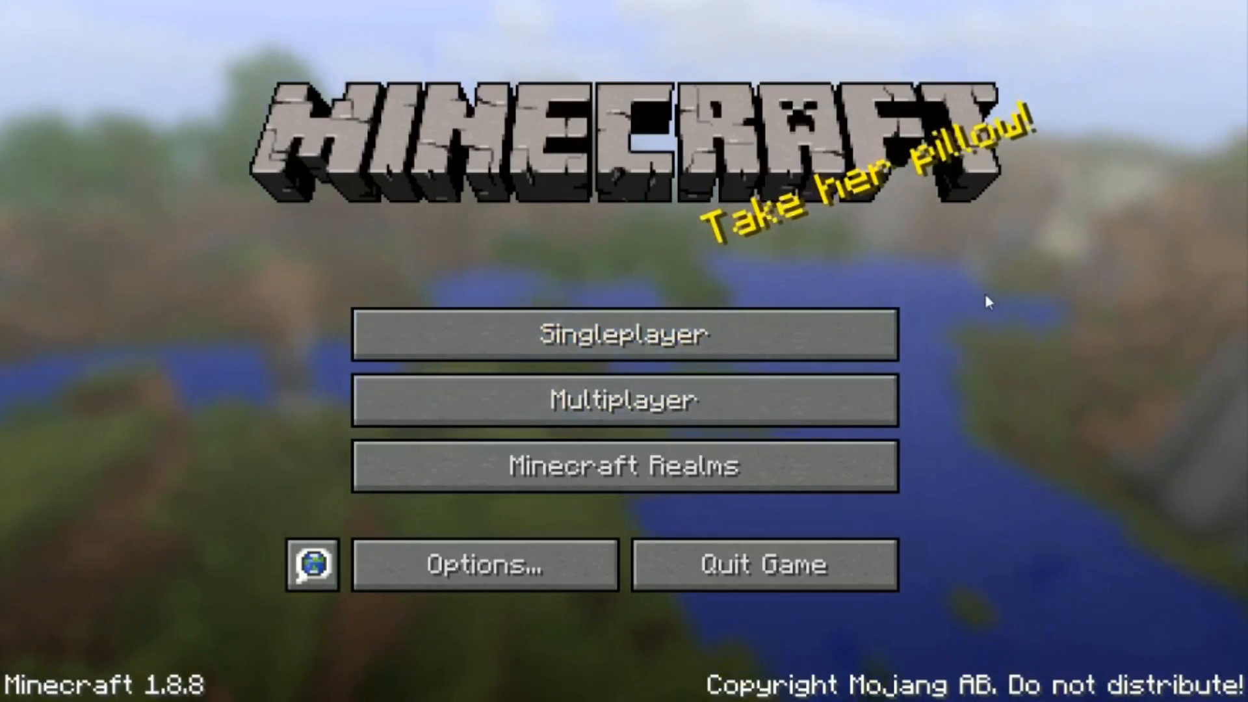
Step: Direct Connect from Multiplayer to server address localhost:25580 and join it
left_click(624, 400)
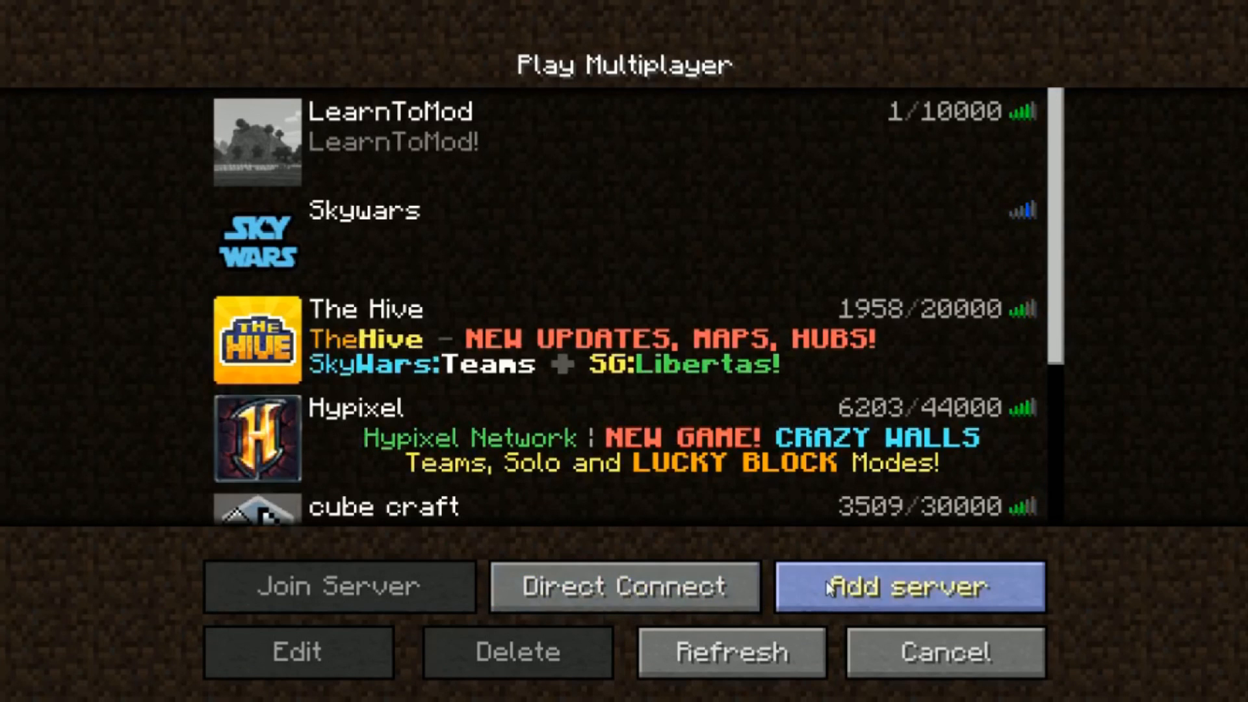
left_click(624, 587)
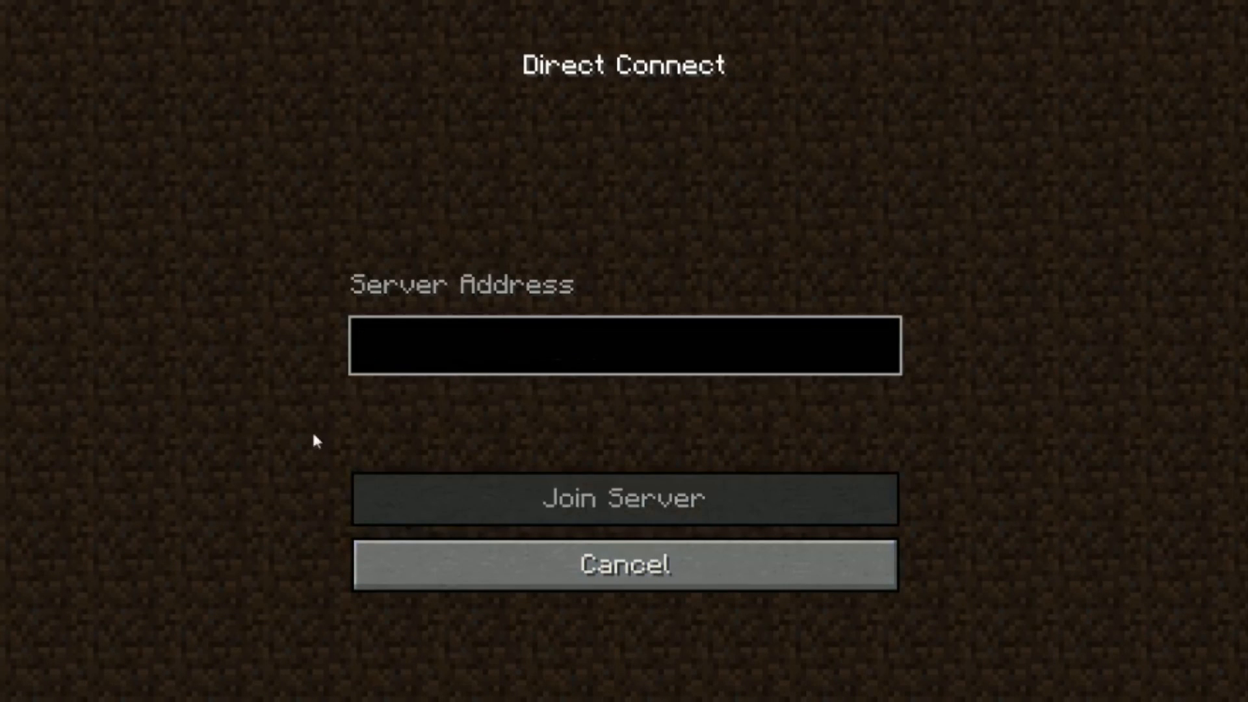
type("localhost:2")
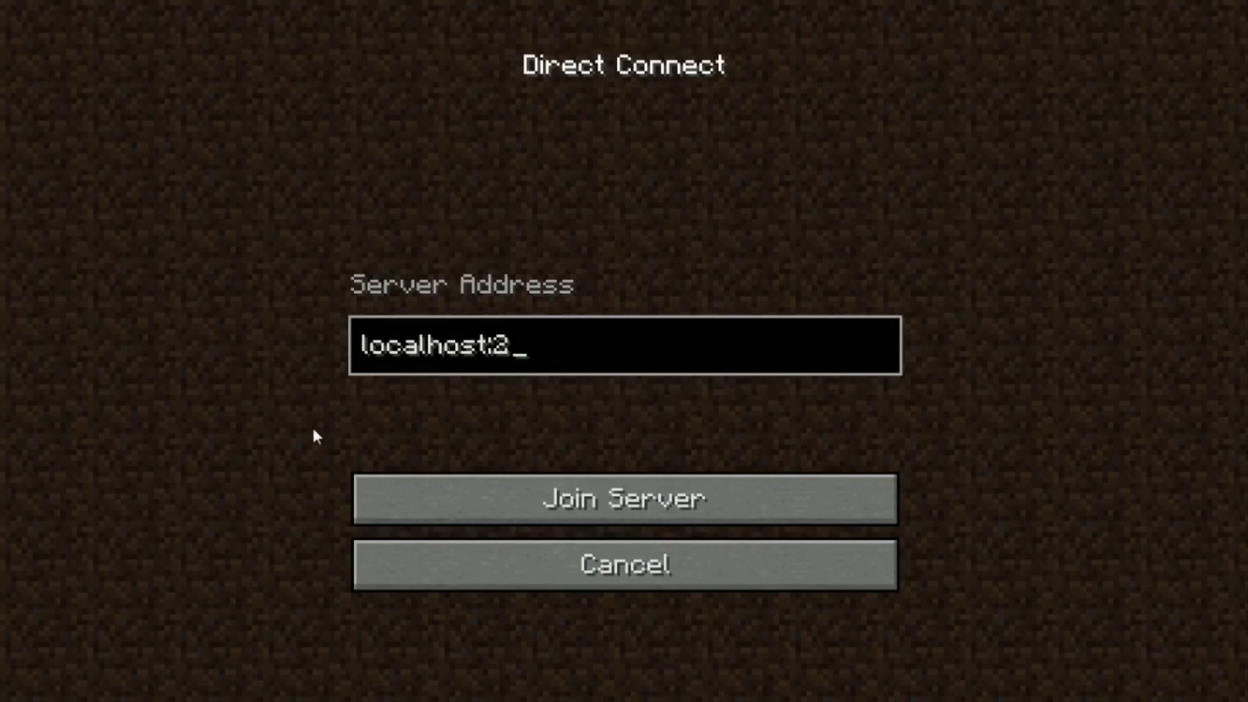
type("5580")
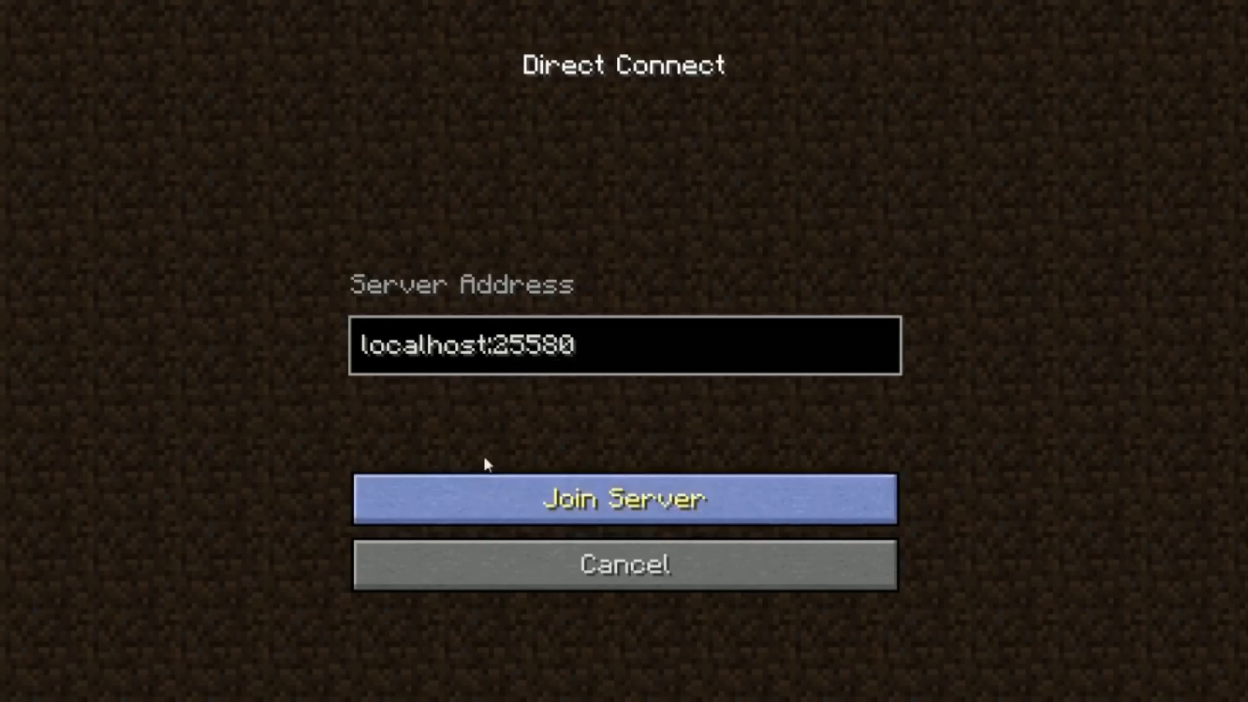
left_click(489, 359)
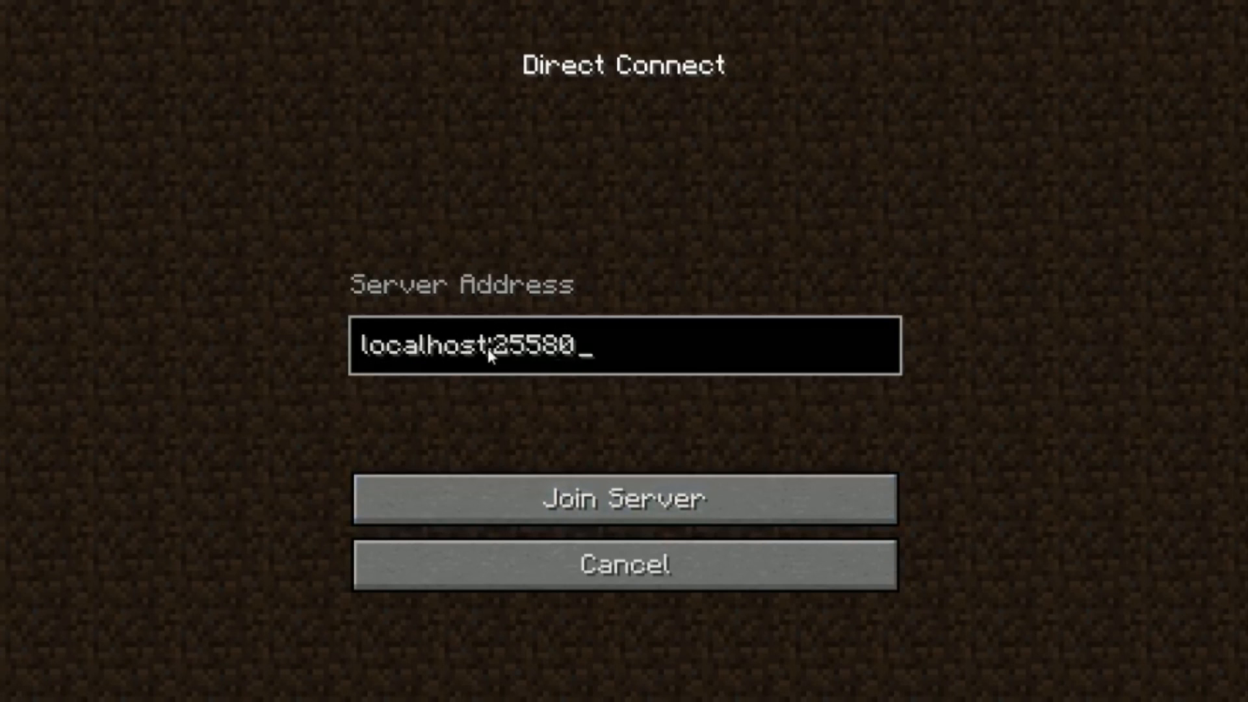
mouse_move(559, 457)
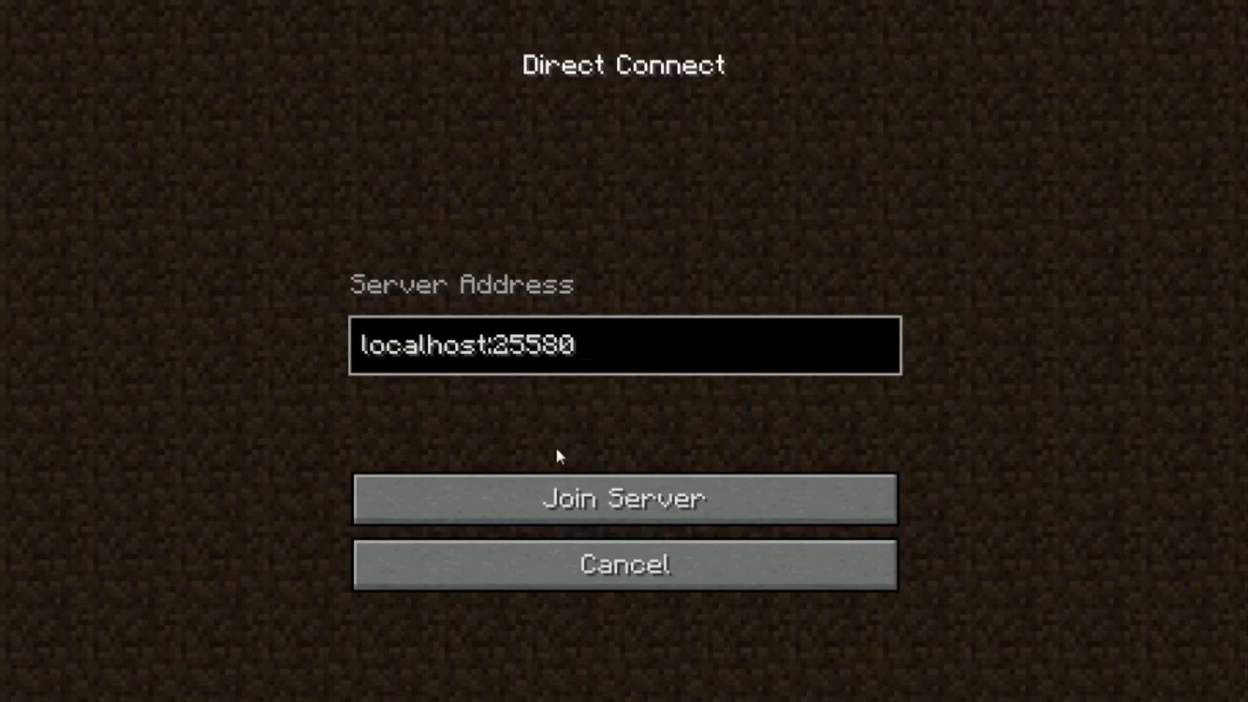
left_click(626, 498)
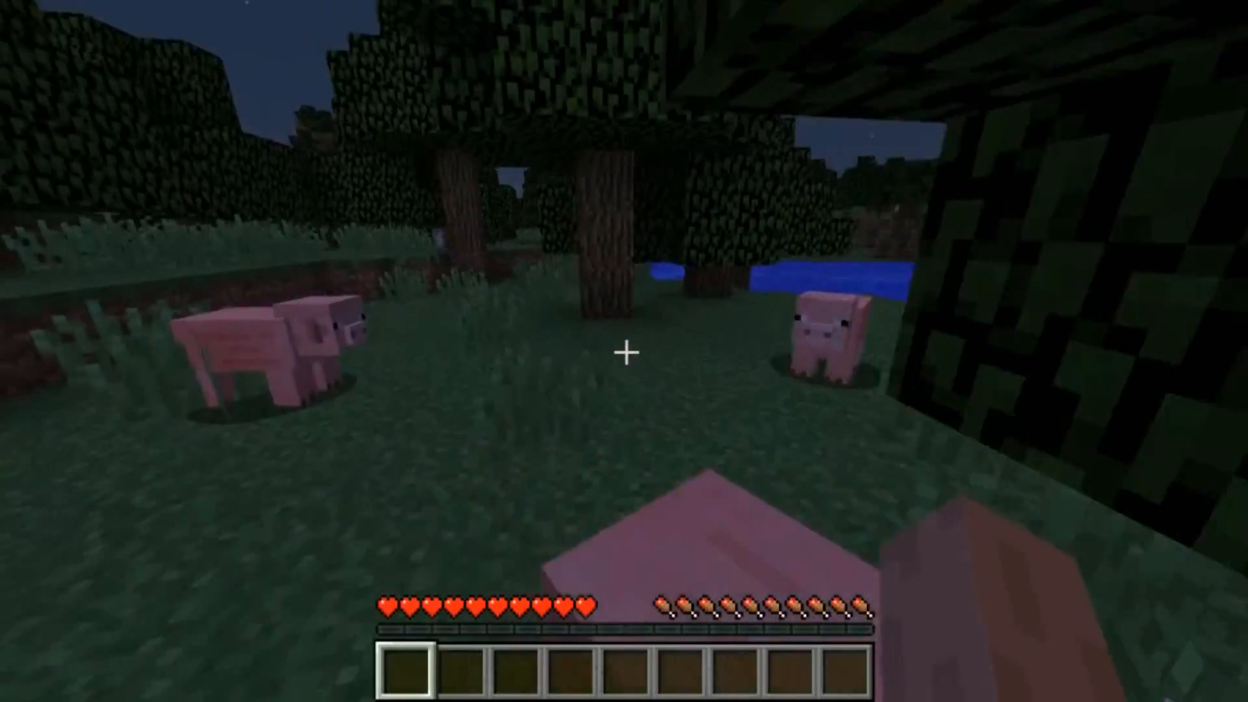
mouse_move(625, 352)
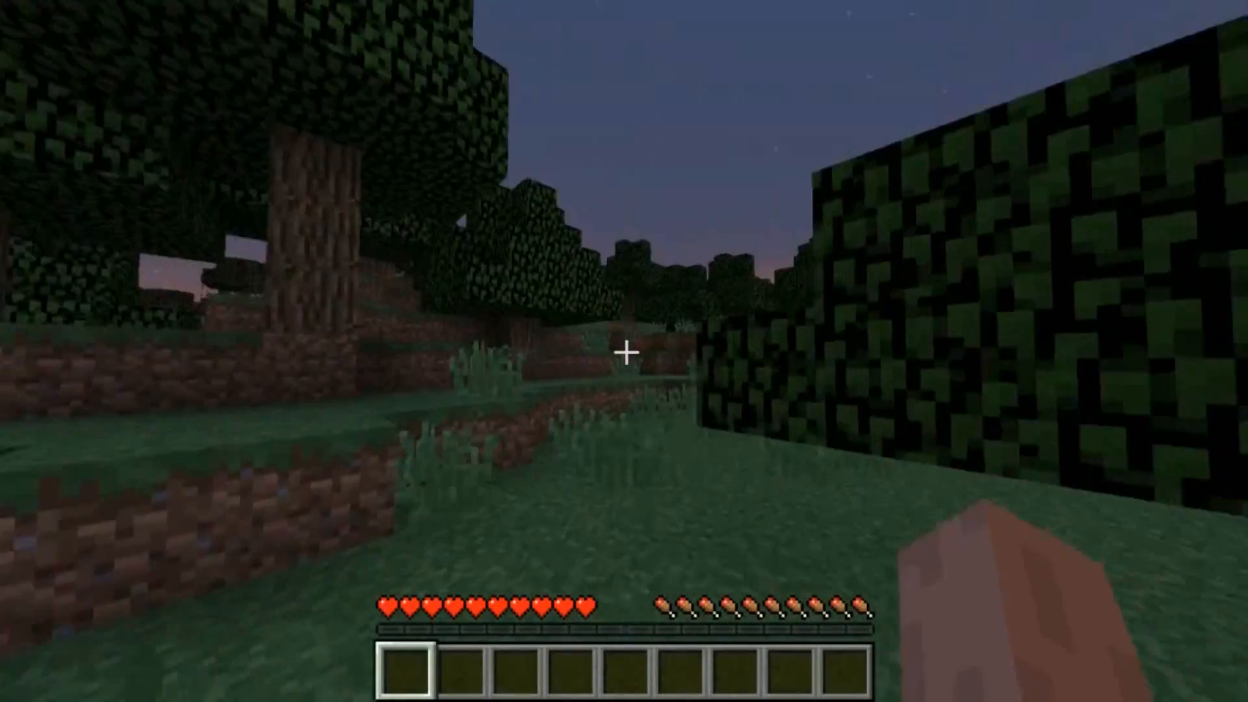
mouse_move(626, 354)
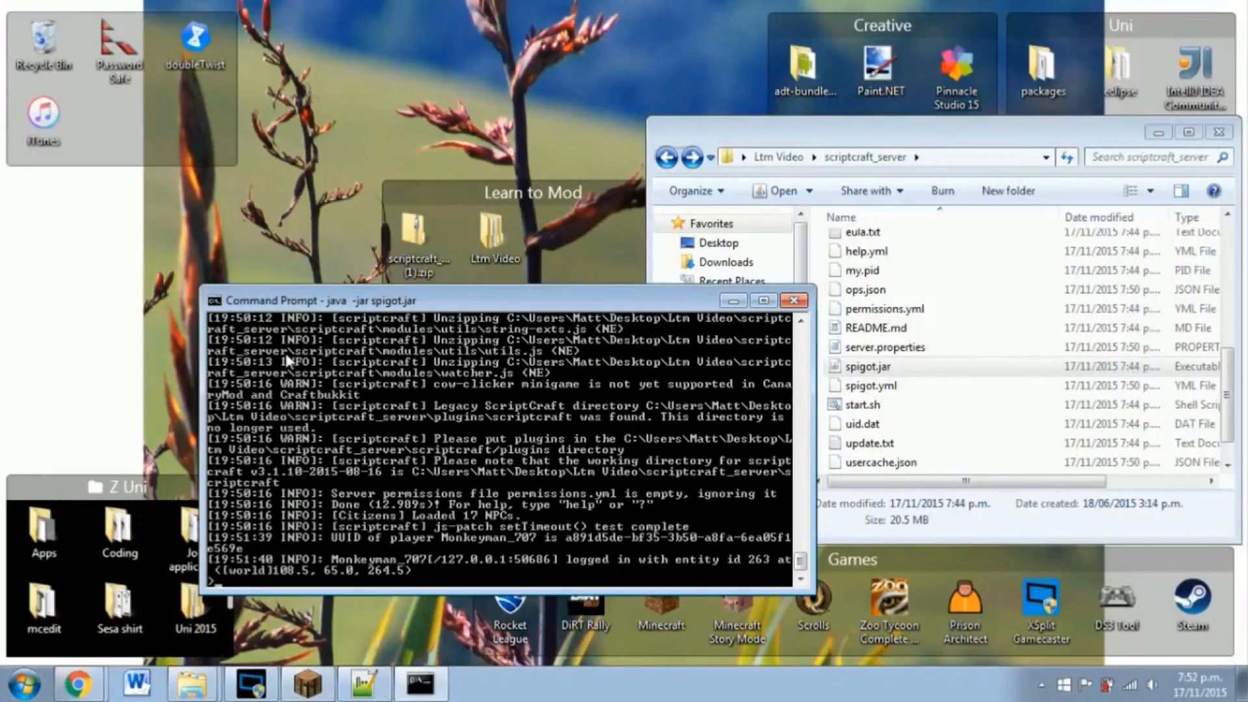
Step: Run op Monkey in the server console to grant your player operator status
type("op")
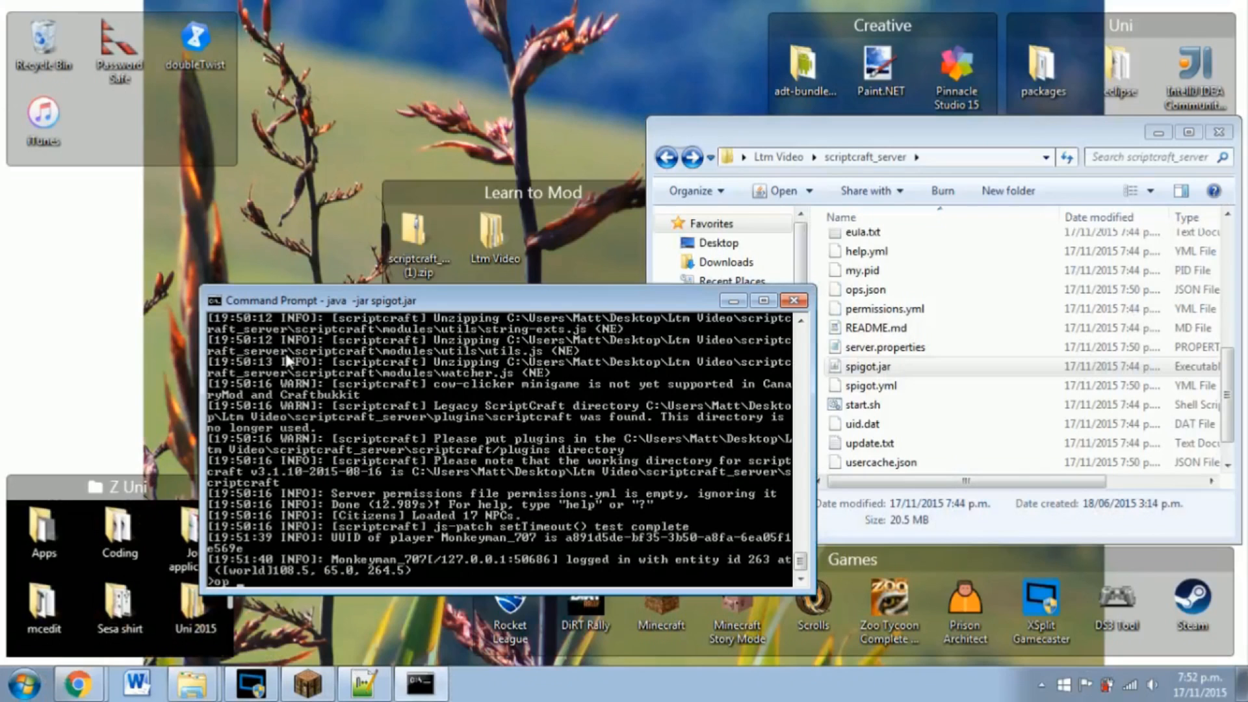
type("Monkey")
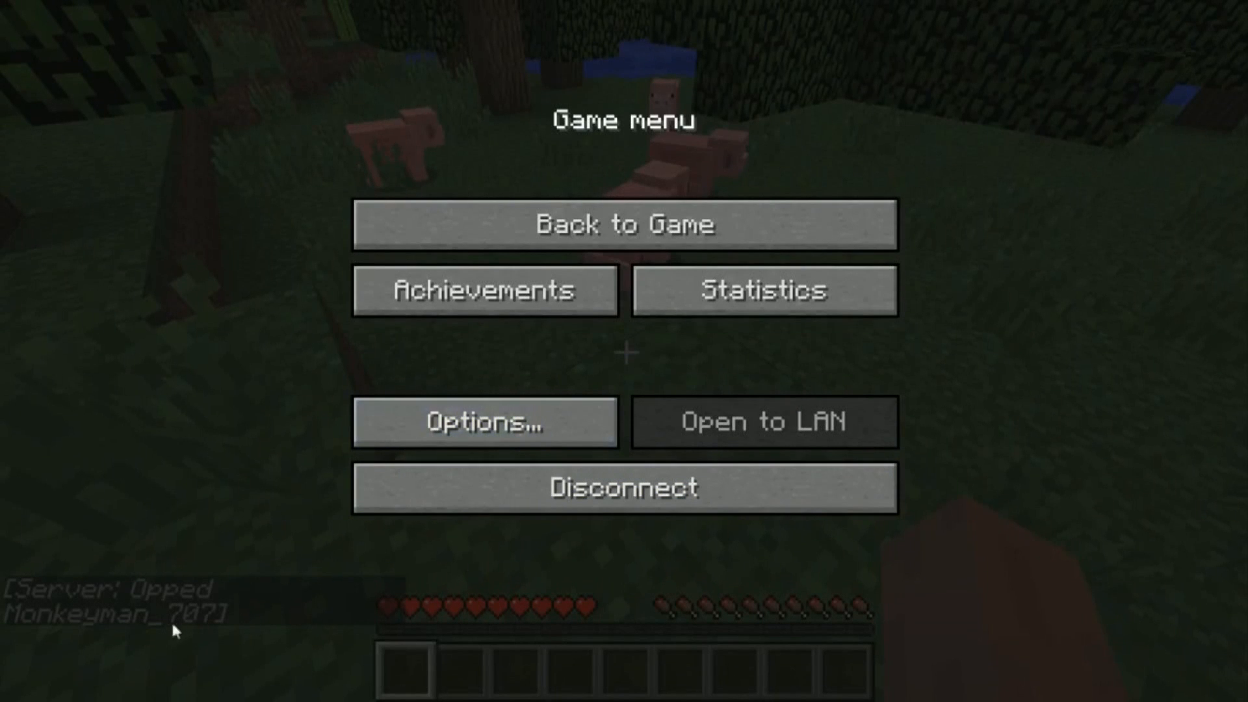
Step: Return to the game and run /gamemode 1 in chat to switch to Creative mode
left_click(624, 224)
type("/")
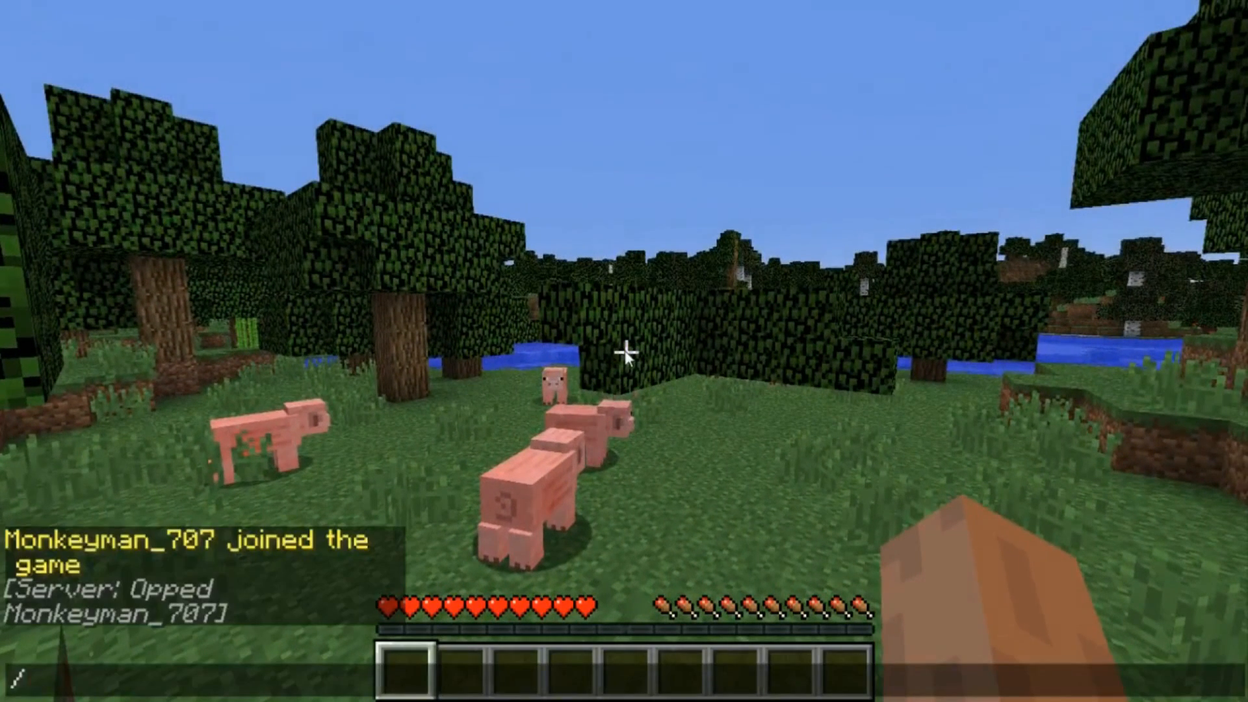
type("gamemode")
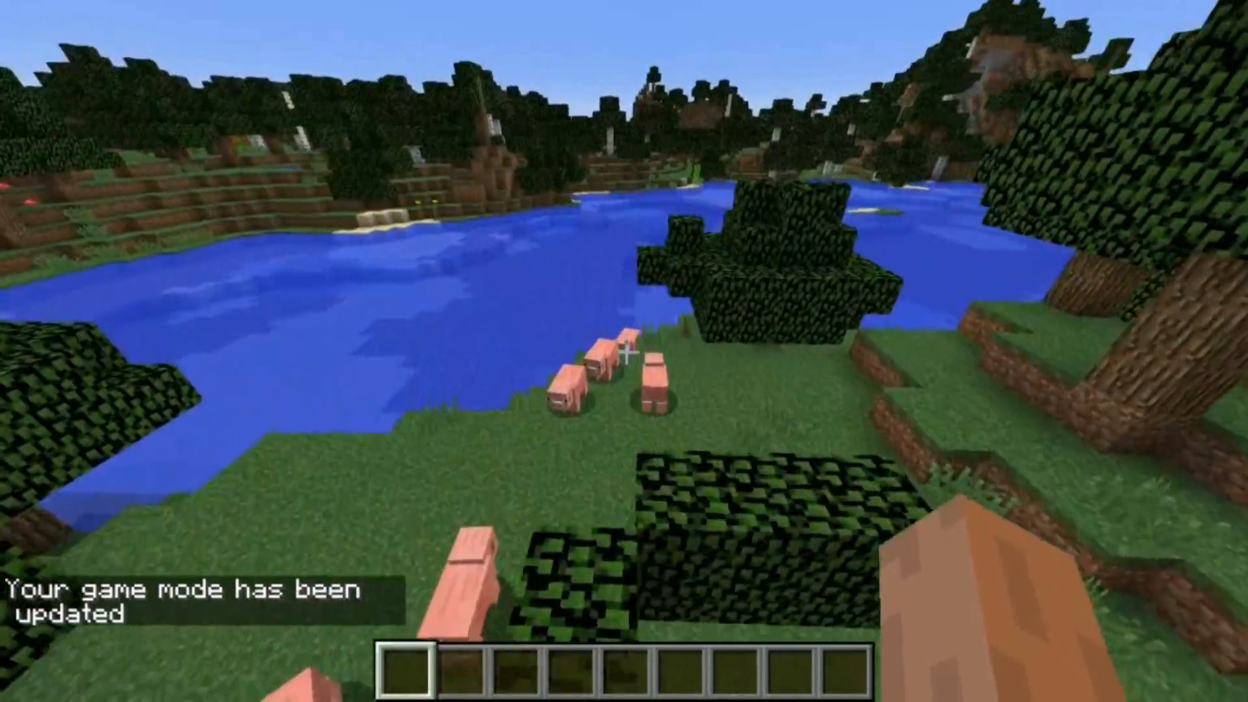
mouse_move(626, 351)
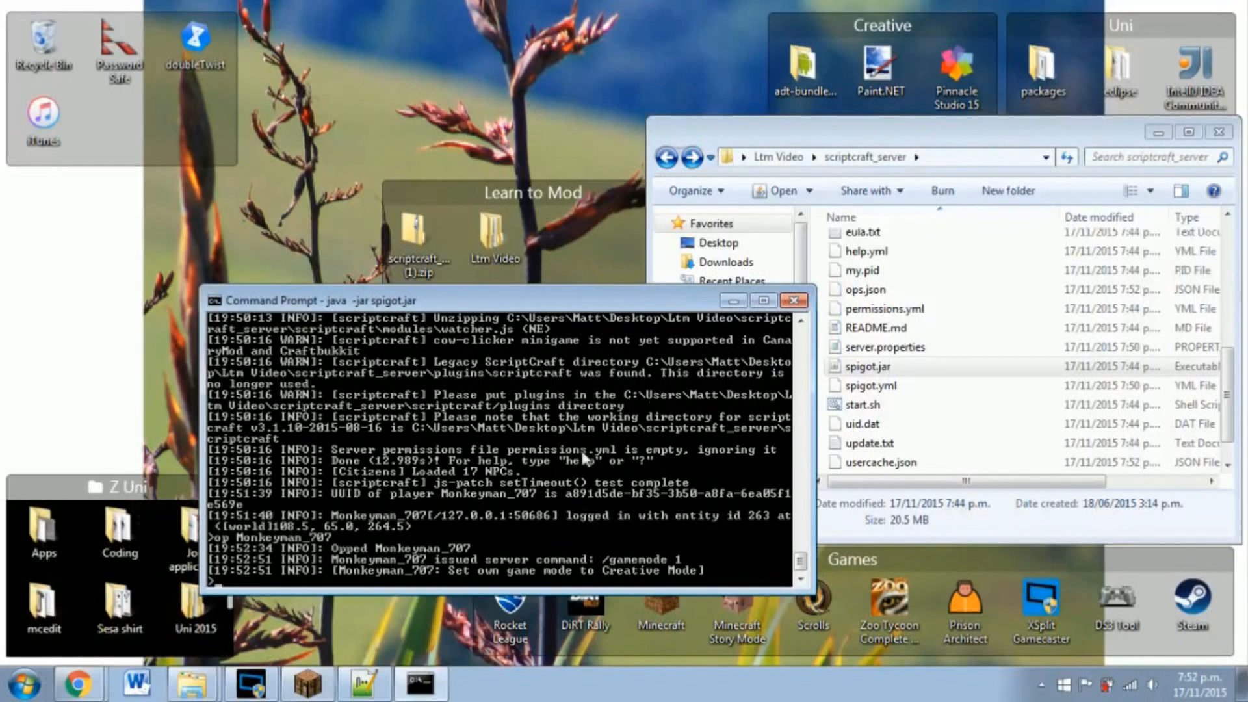
mouse_move(541, 469)
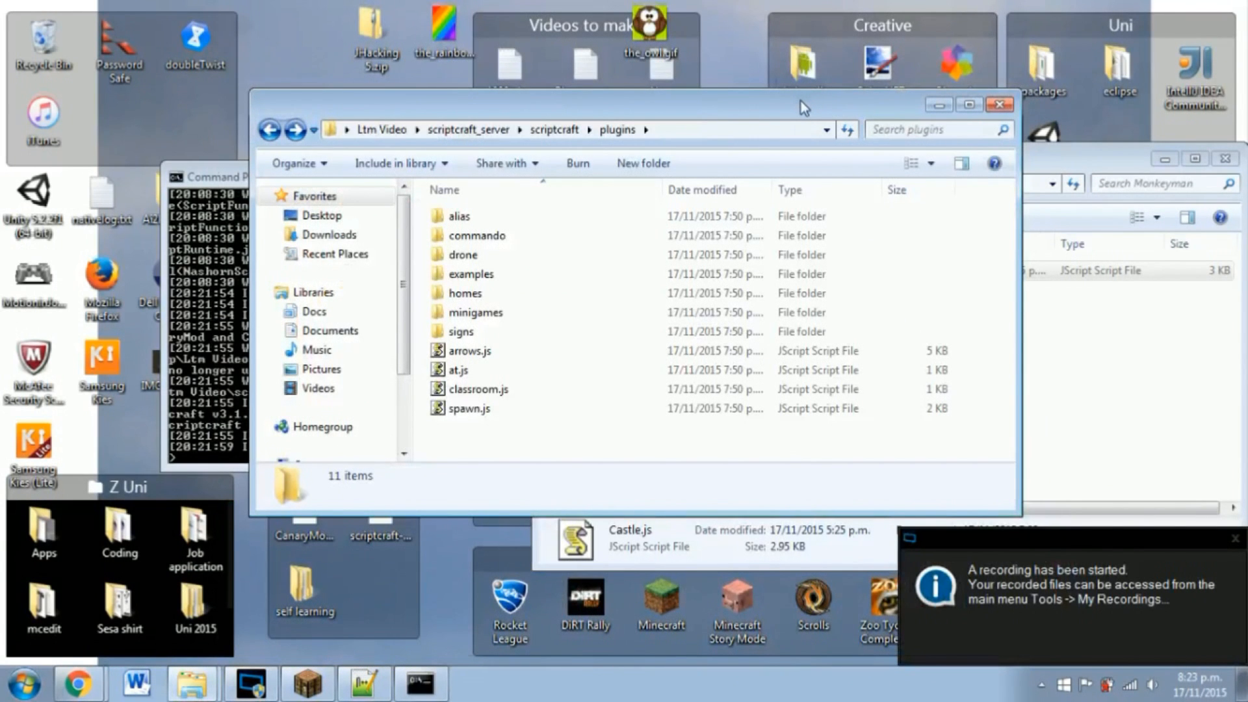
left_click(271, 130)
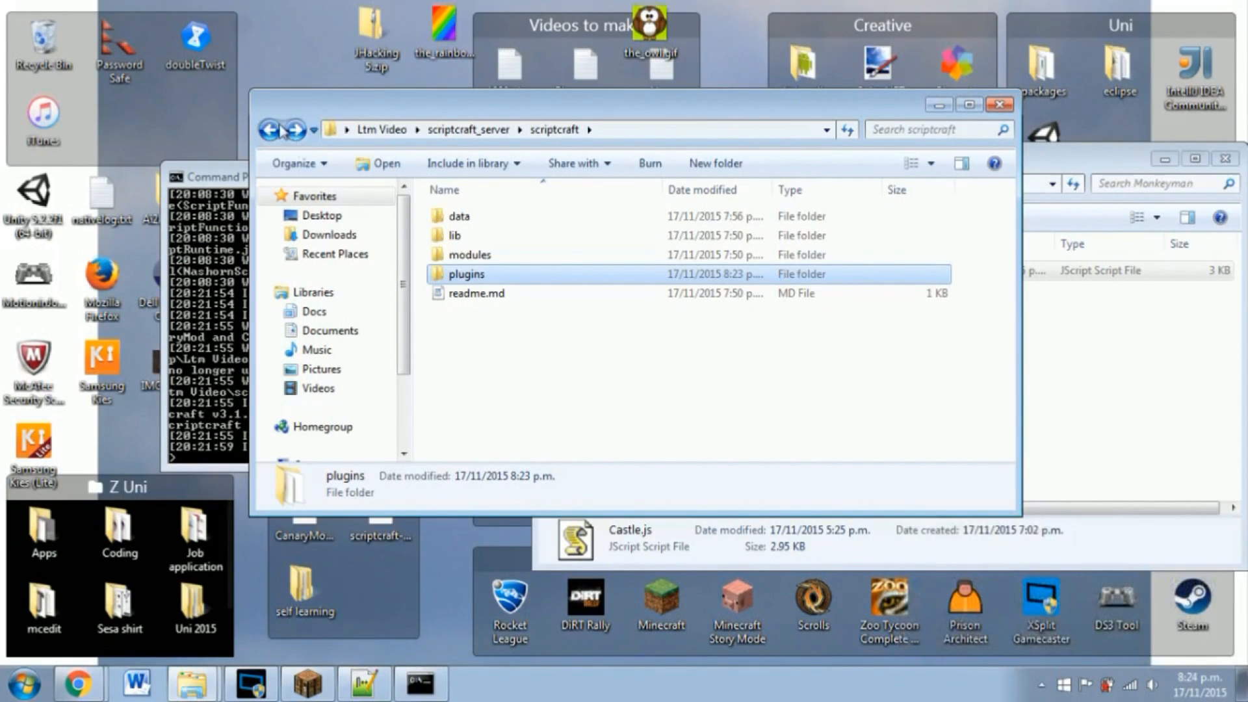
left_click(273, 129)
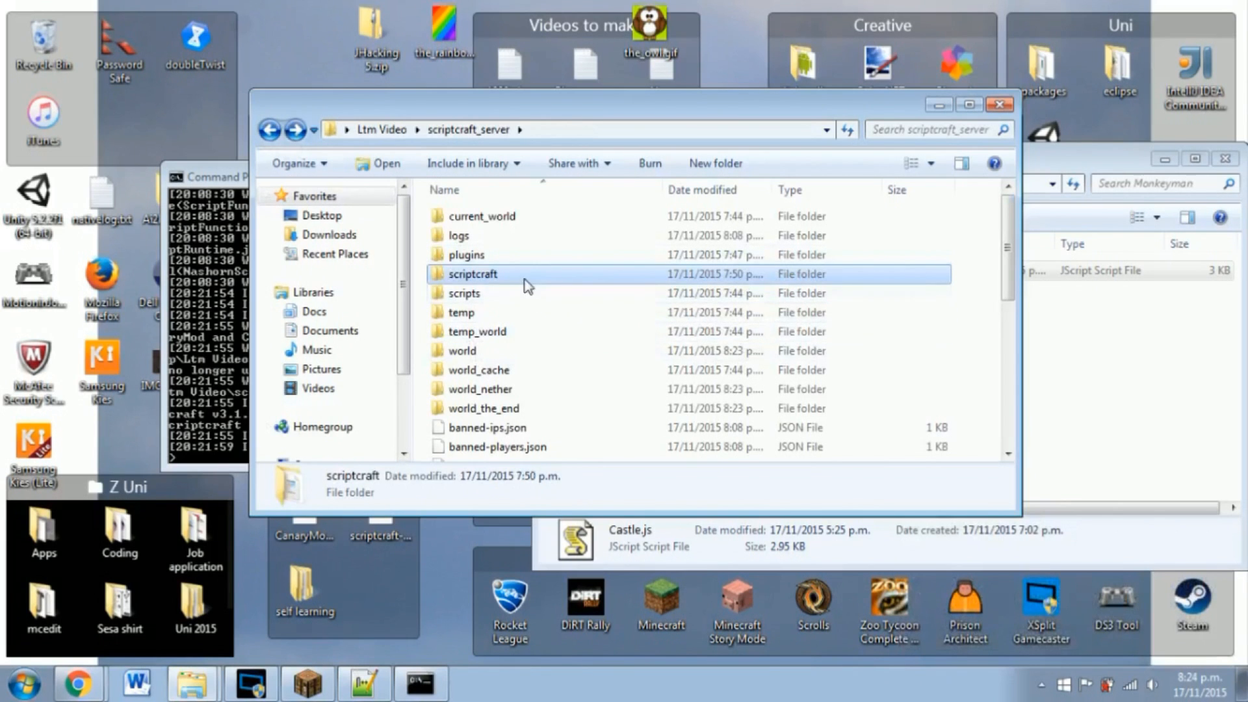
scroll("down", 3)
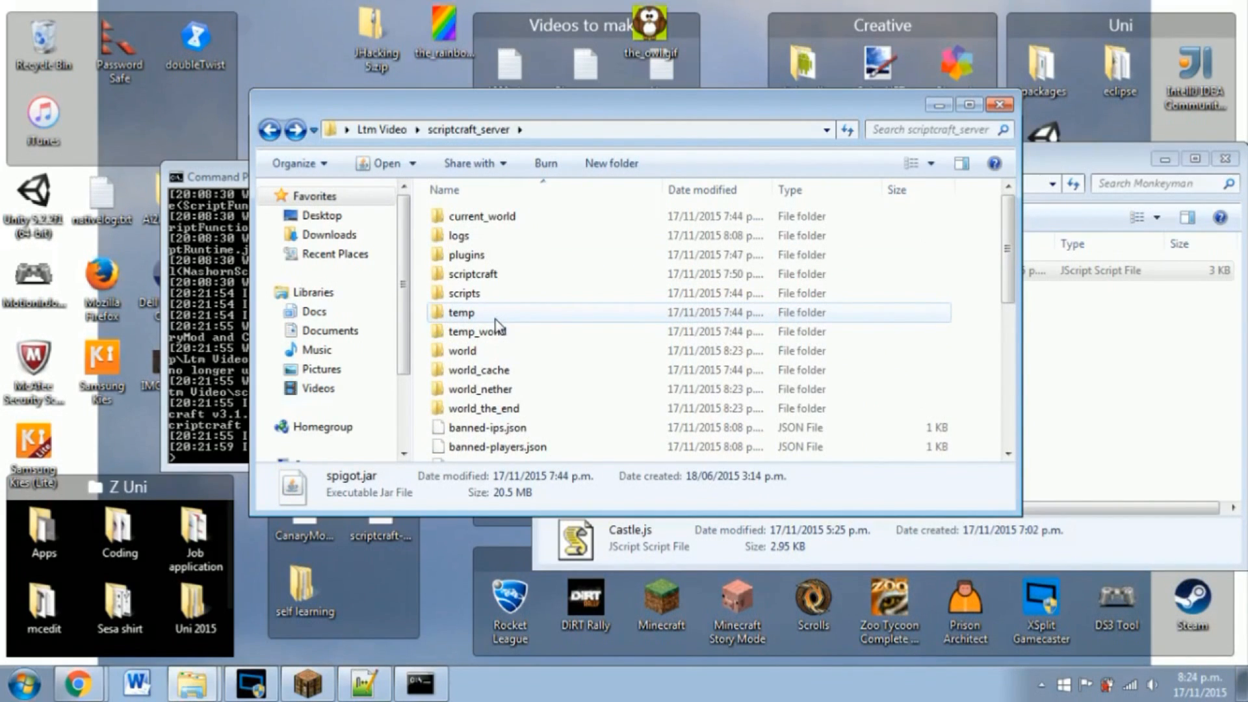
left_click(473, 273)
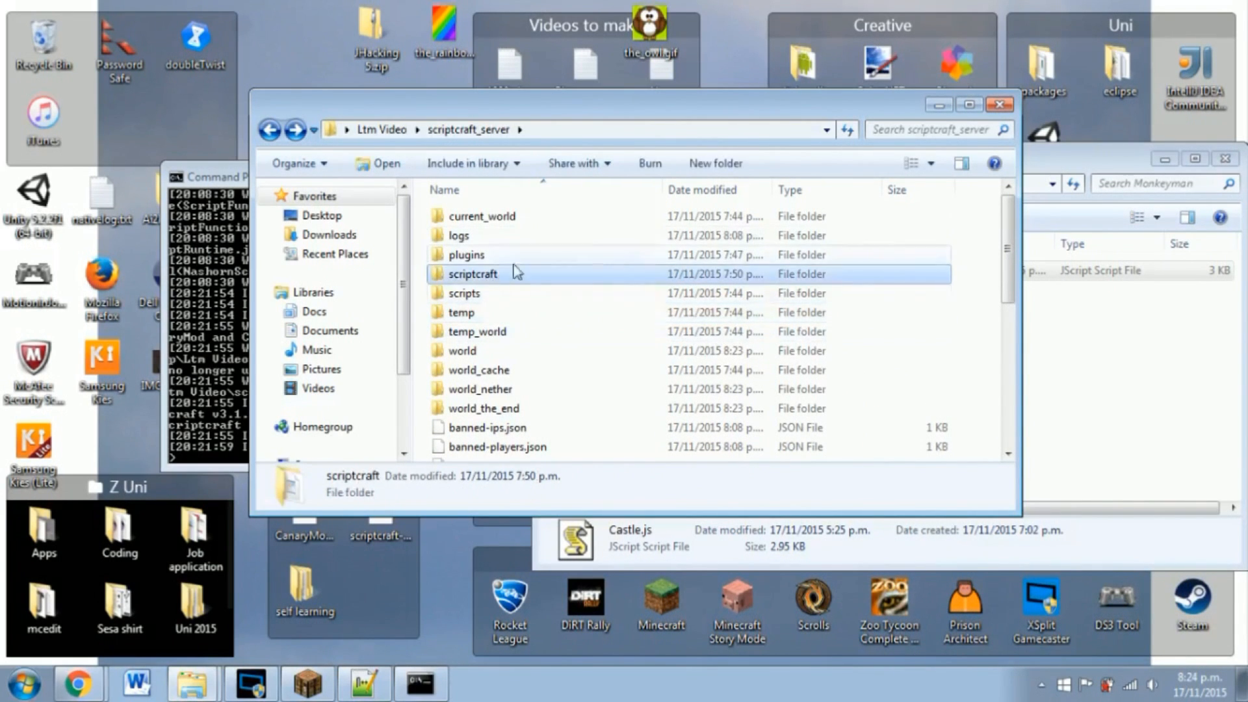
mouse_move(491, 291)
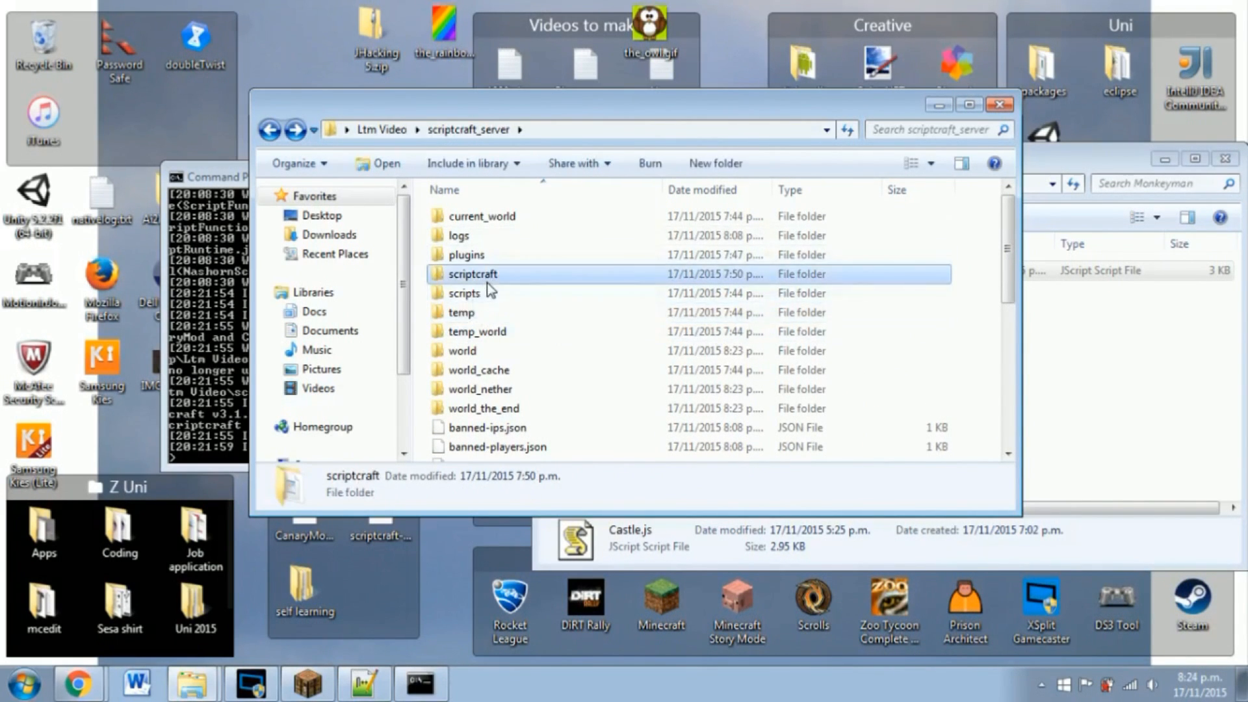
mouse_move(483, 284)
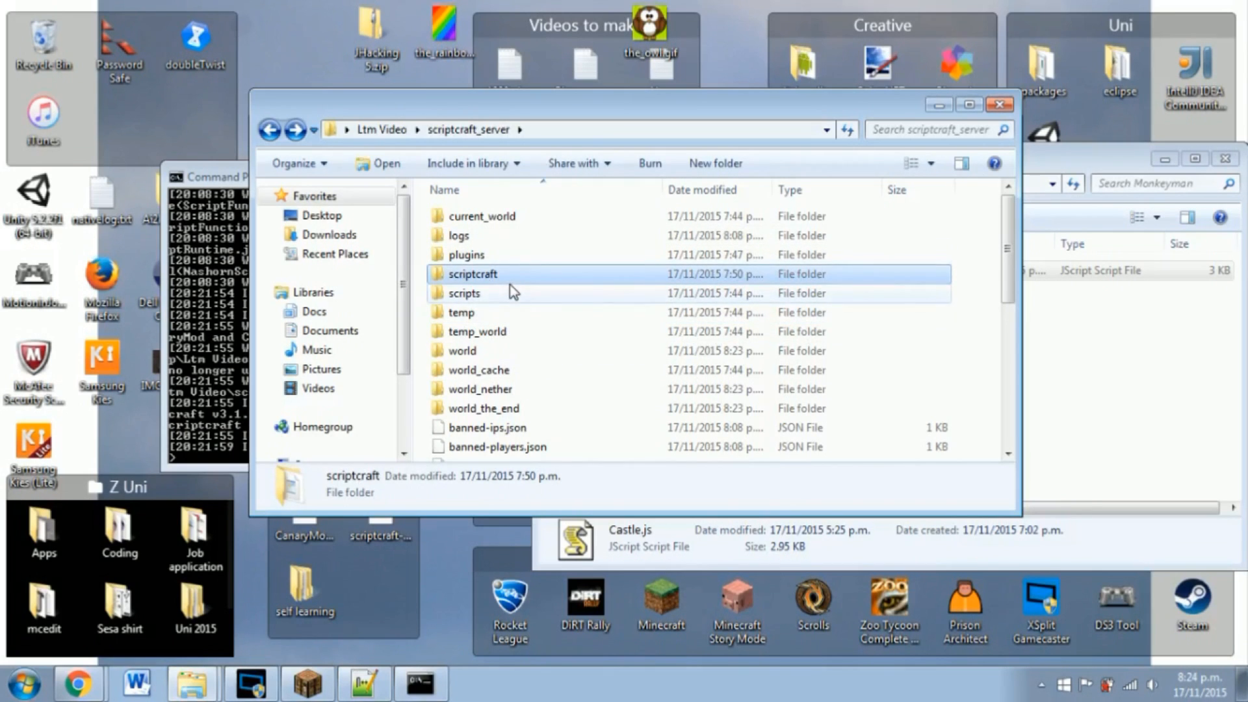
mouse_move(498, 284)
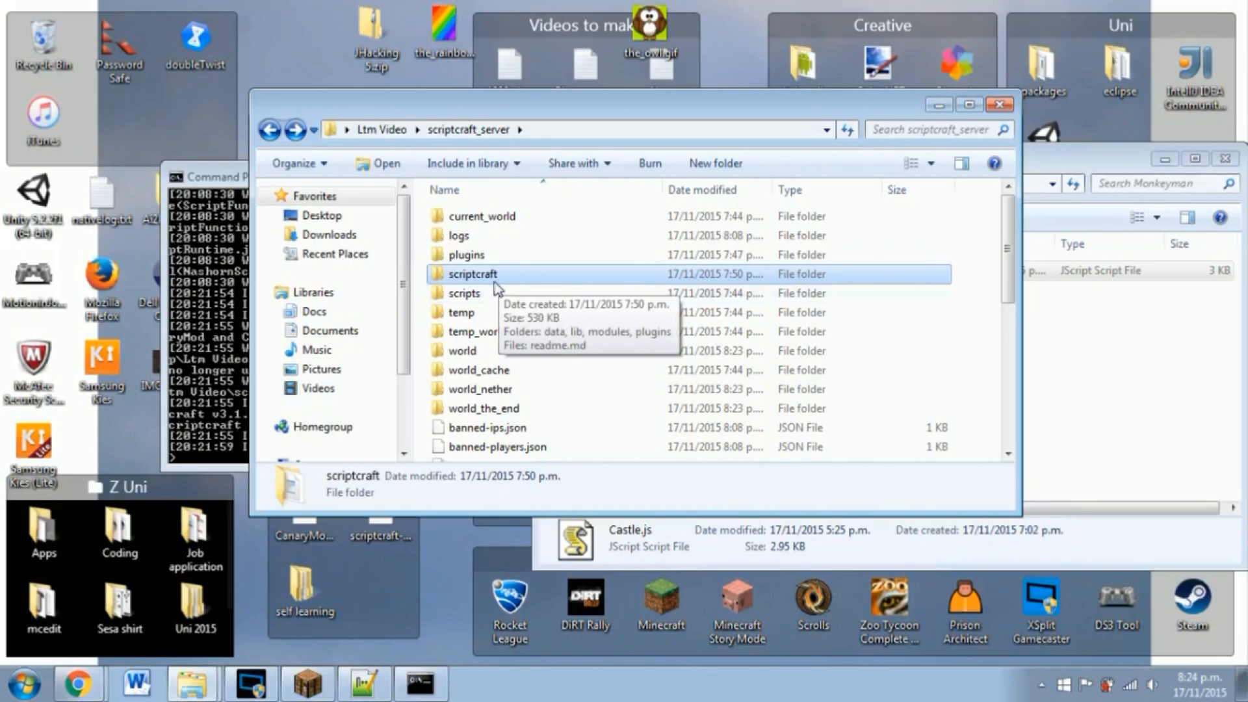
mouse_move(526, 285)
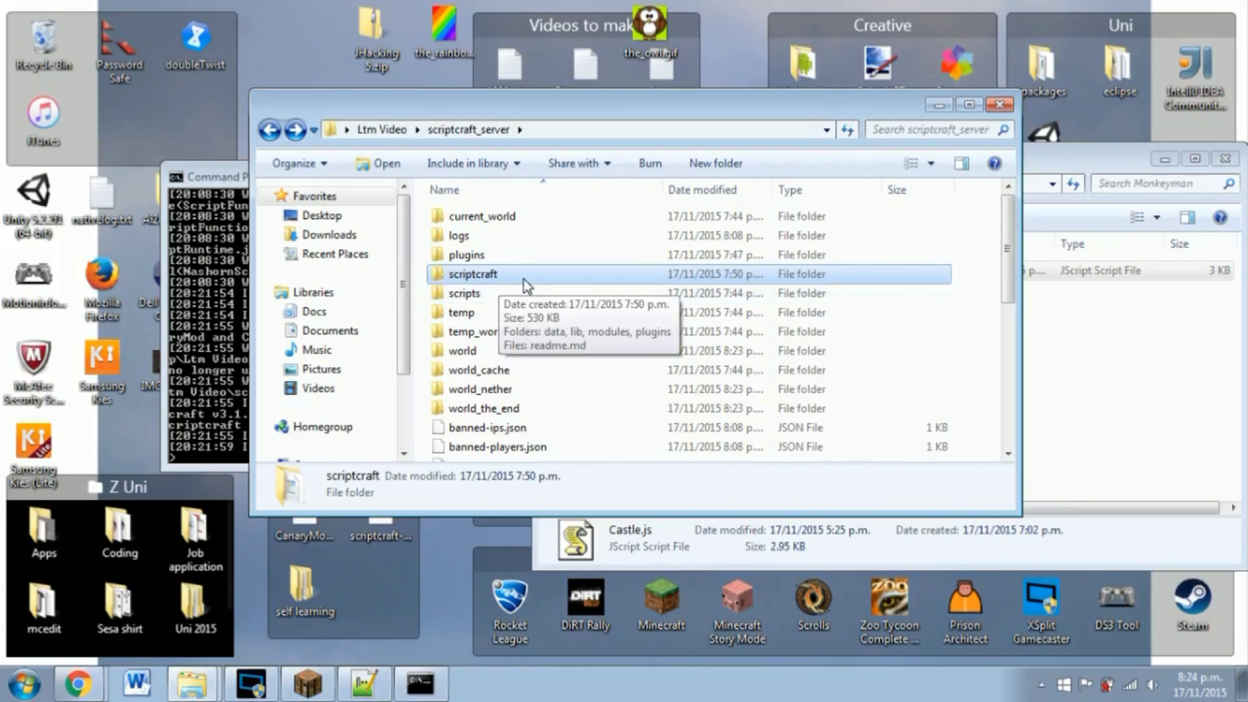
double_click(475, 274)
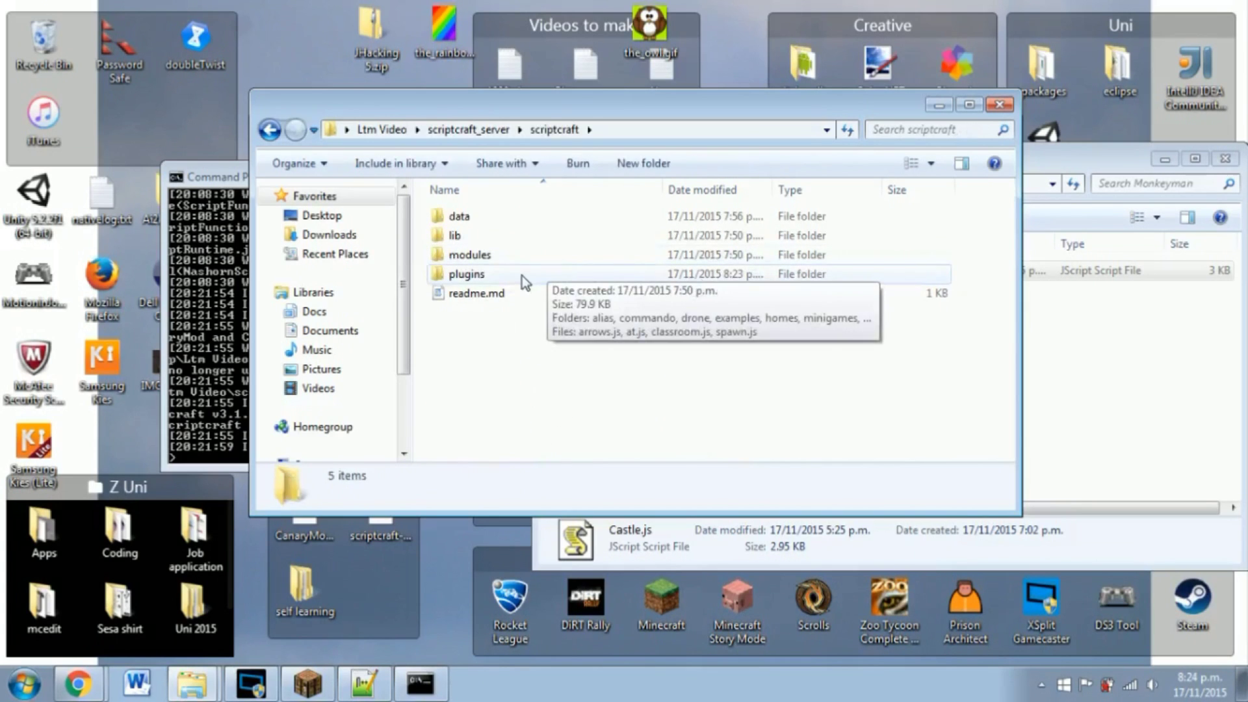
double_click(465, 273)
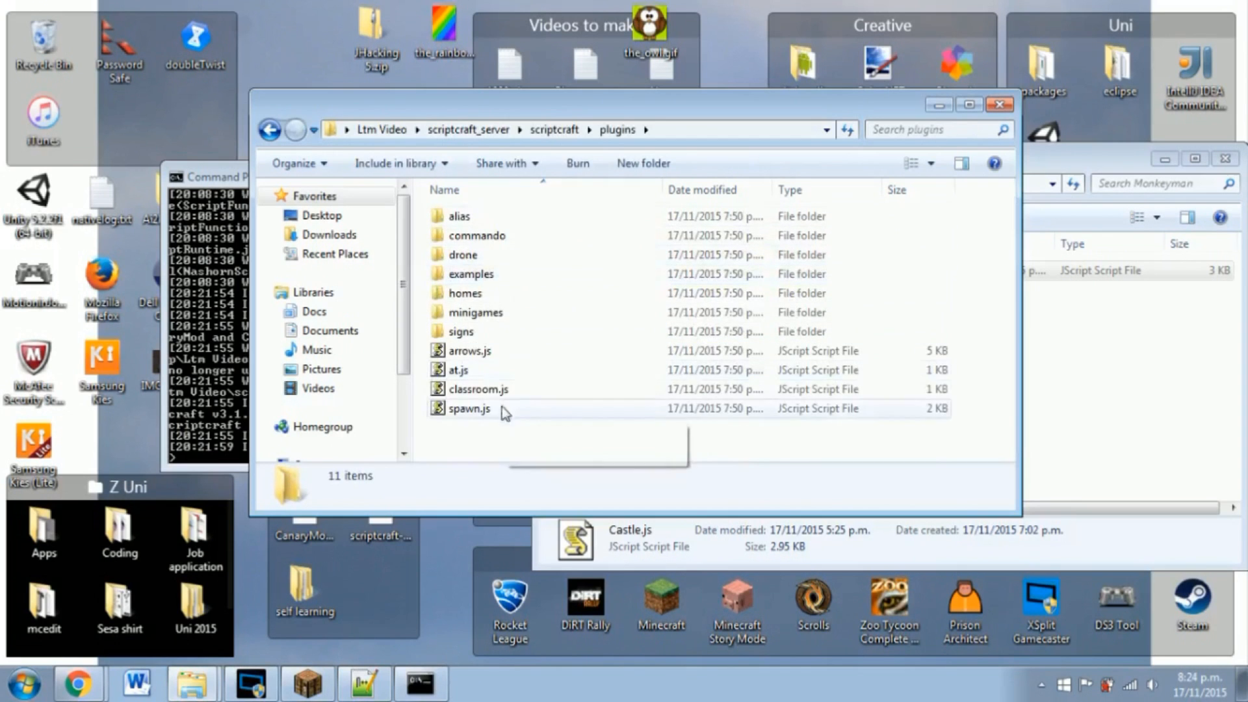
right_click(505, 411)
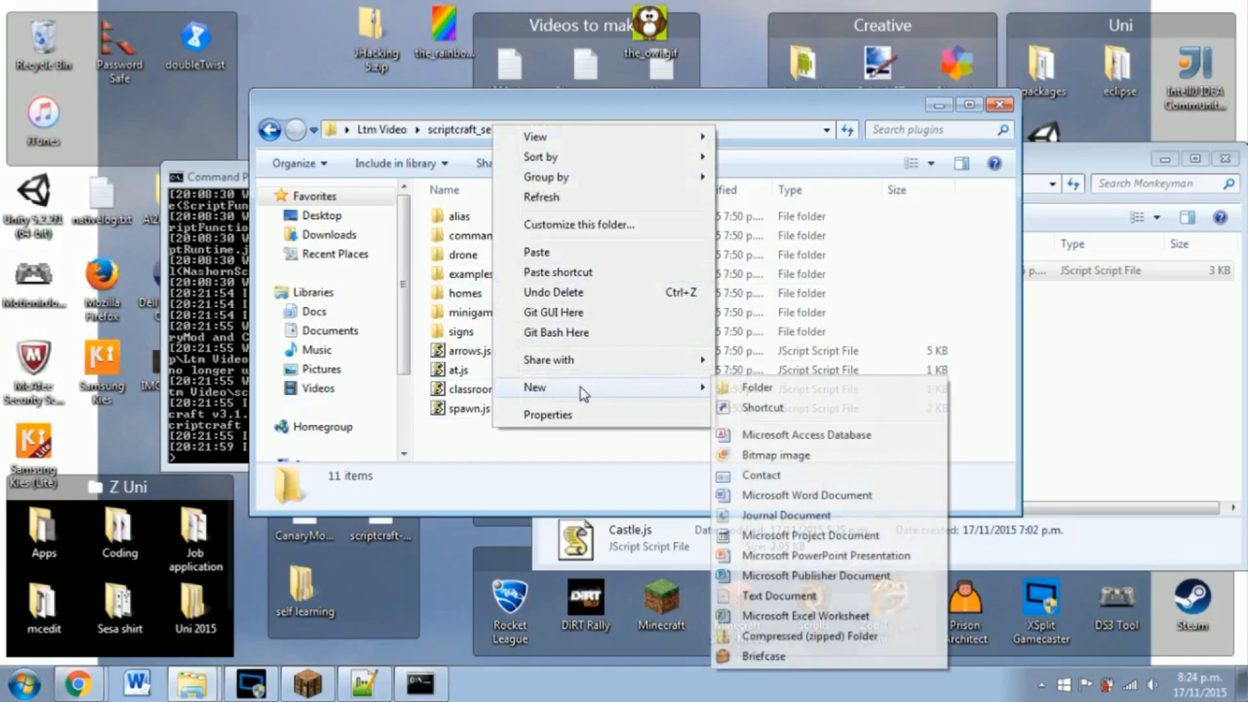
Step: Create a new folder named my mods in plugins and enter it
left_click(757, 388)
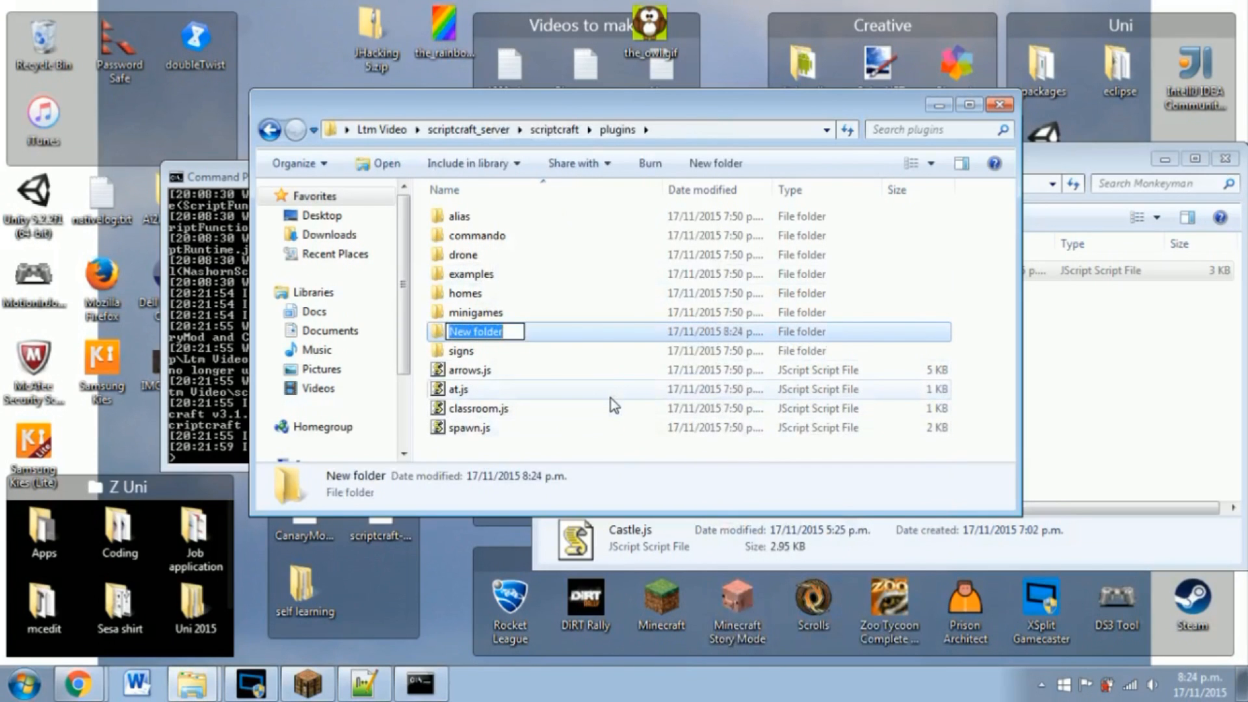
type("my M")
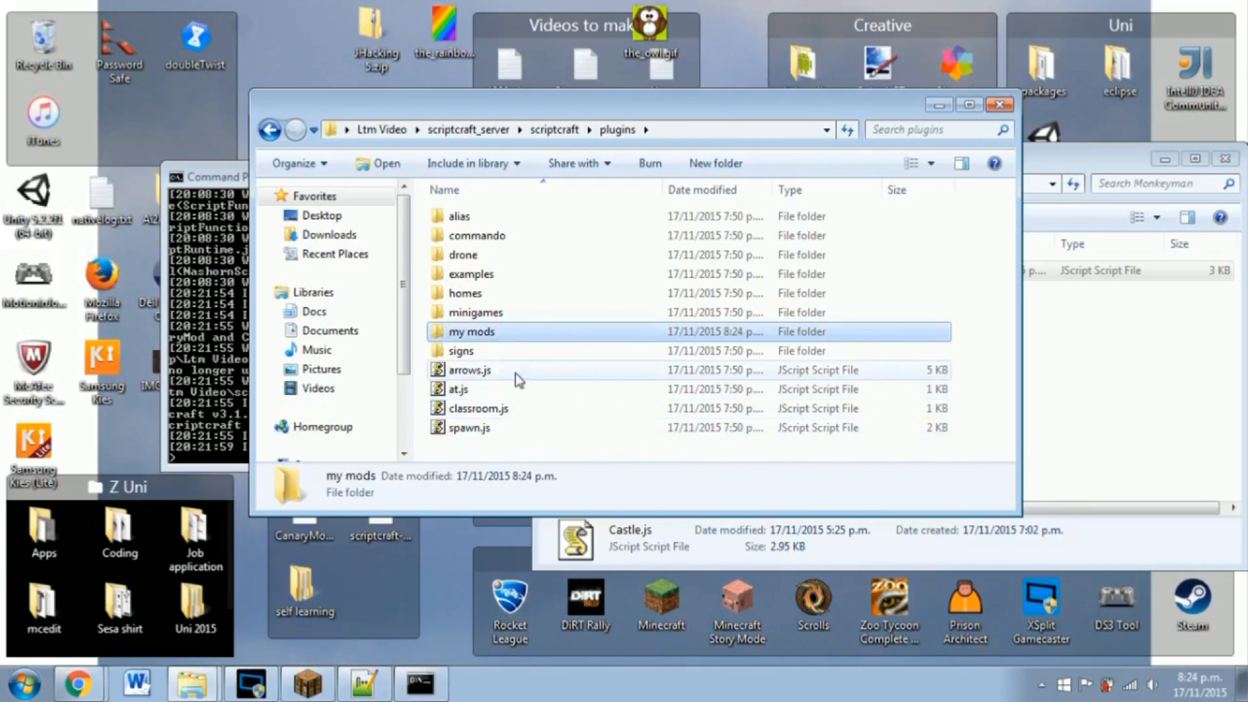
mouse_move(466, 452)
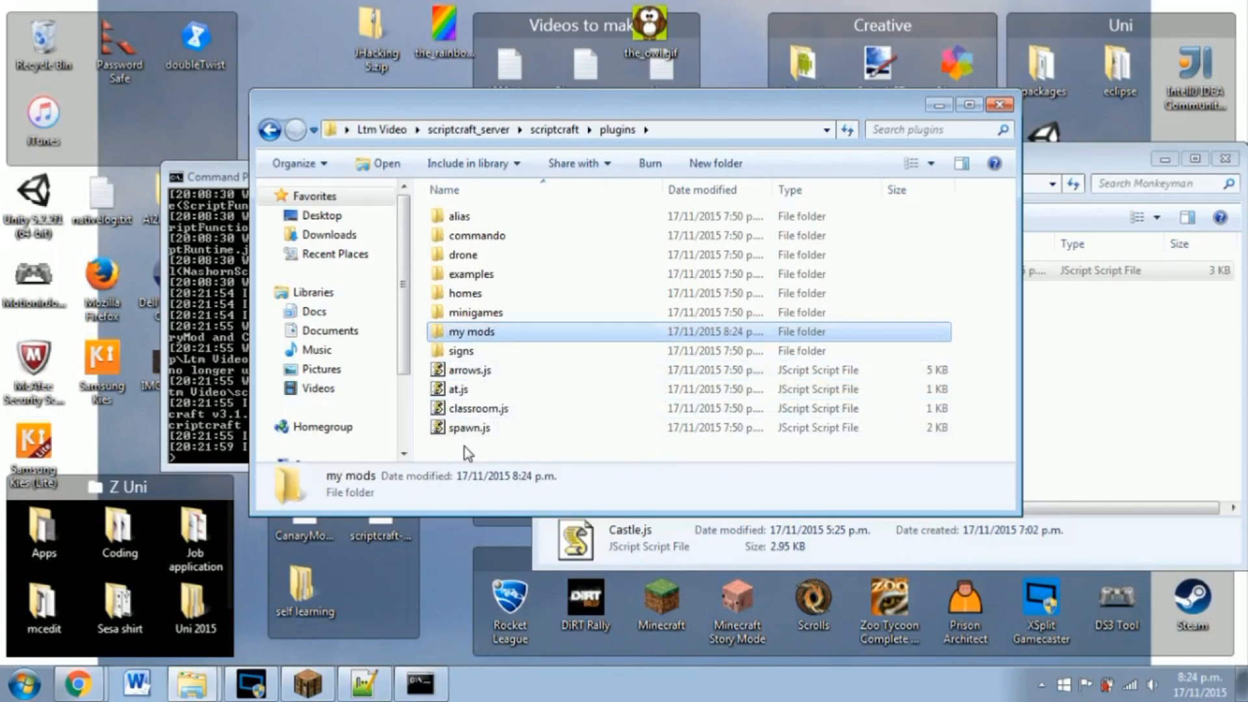
mouse_move(471, 293)
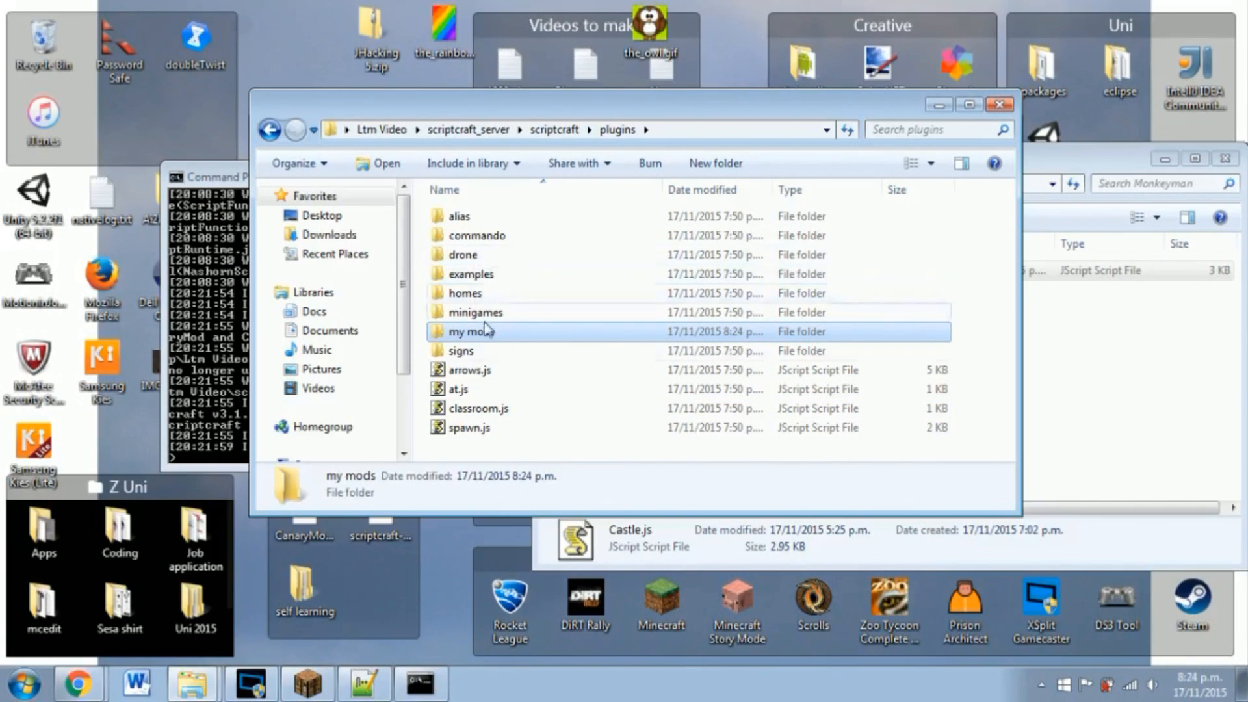
double_click(469, 332)
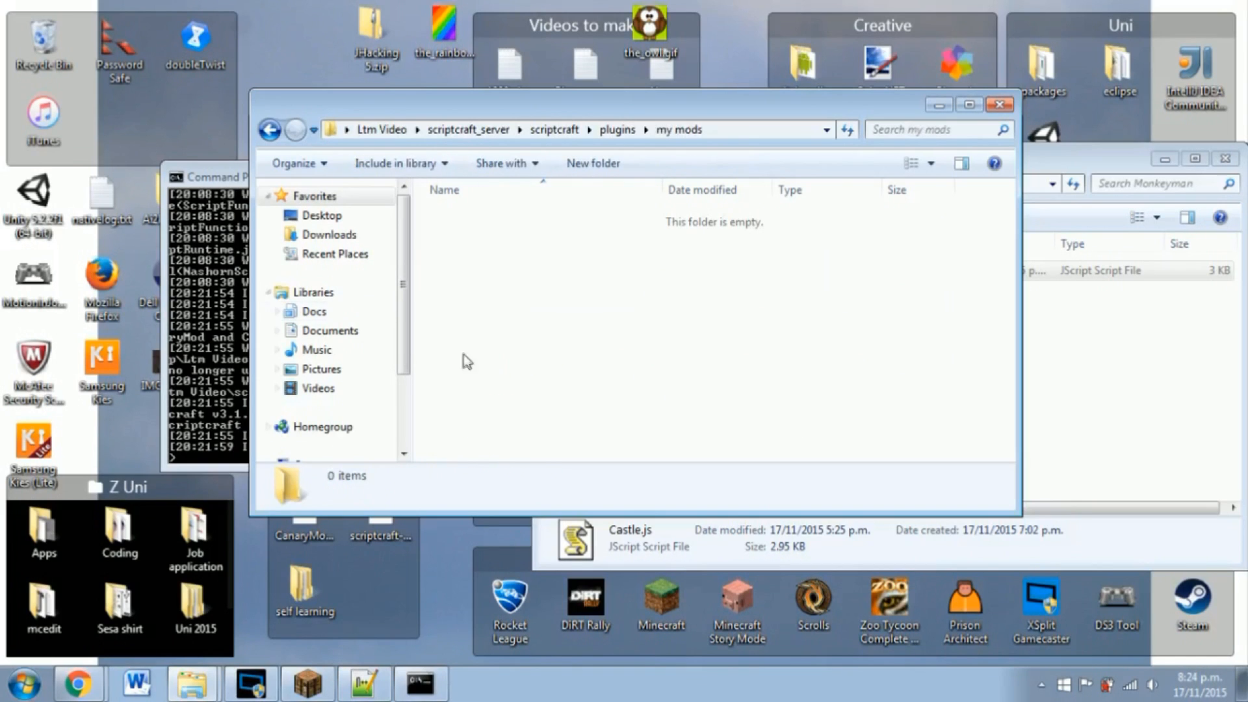
mouse_move(554, 317)
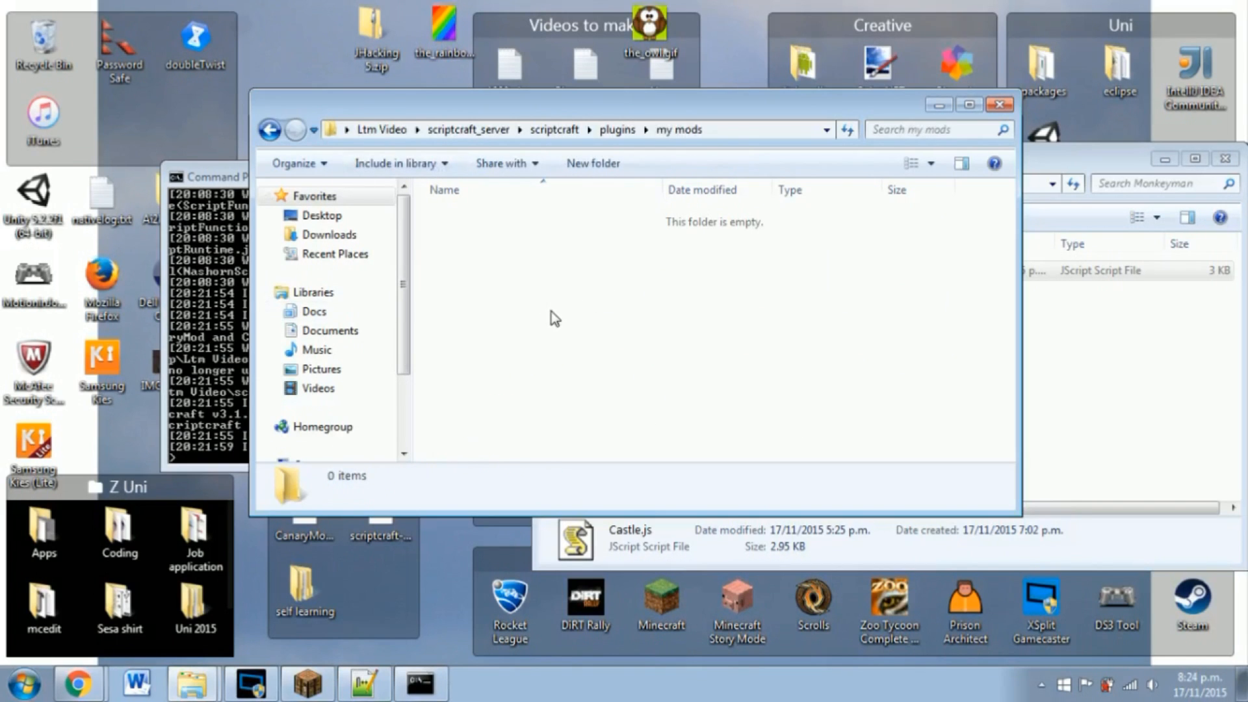
Step: Create a new text document, rename it Castle.js and accept the extension change
right_click(554, 318)
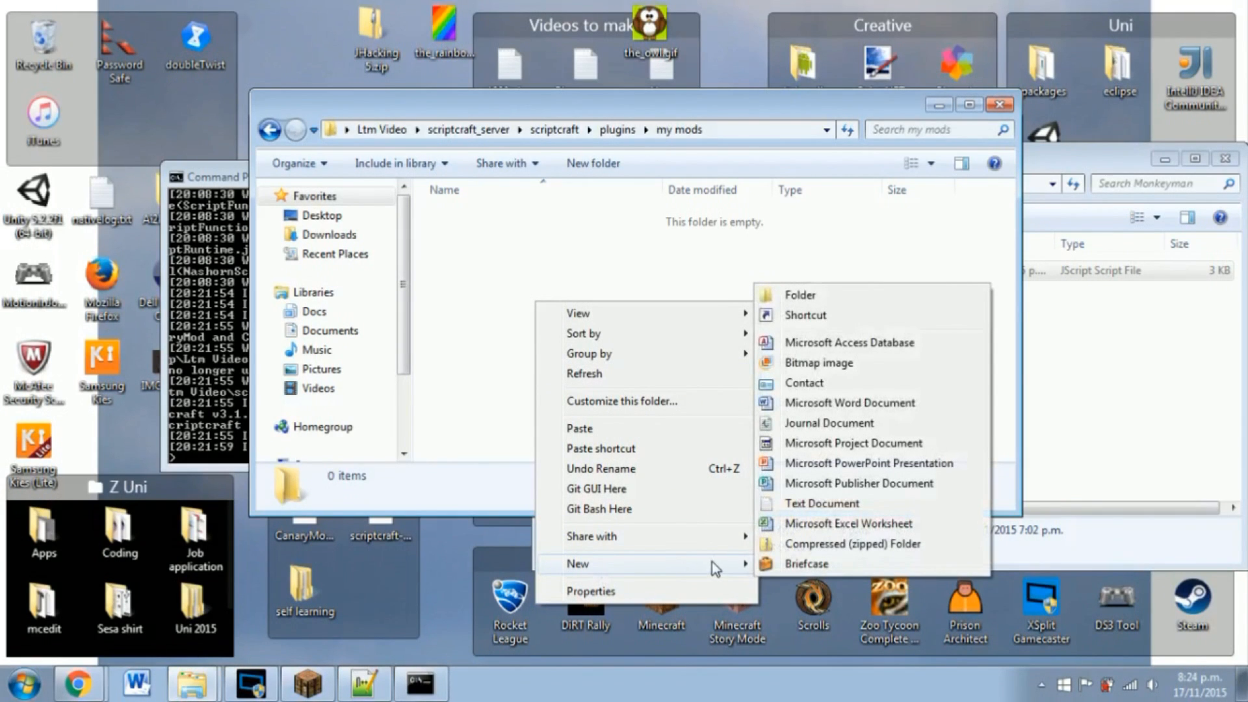
left_click(822, 503)
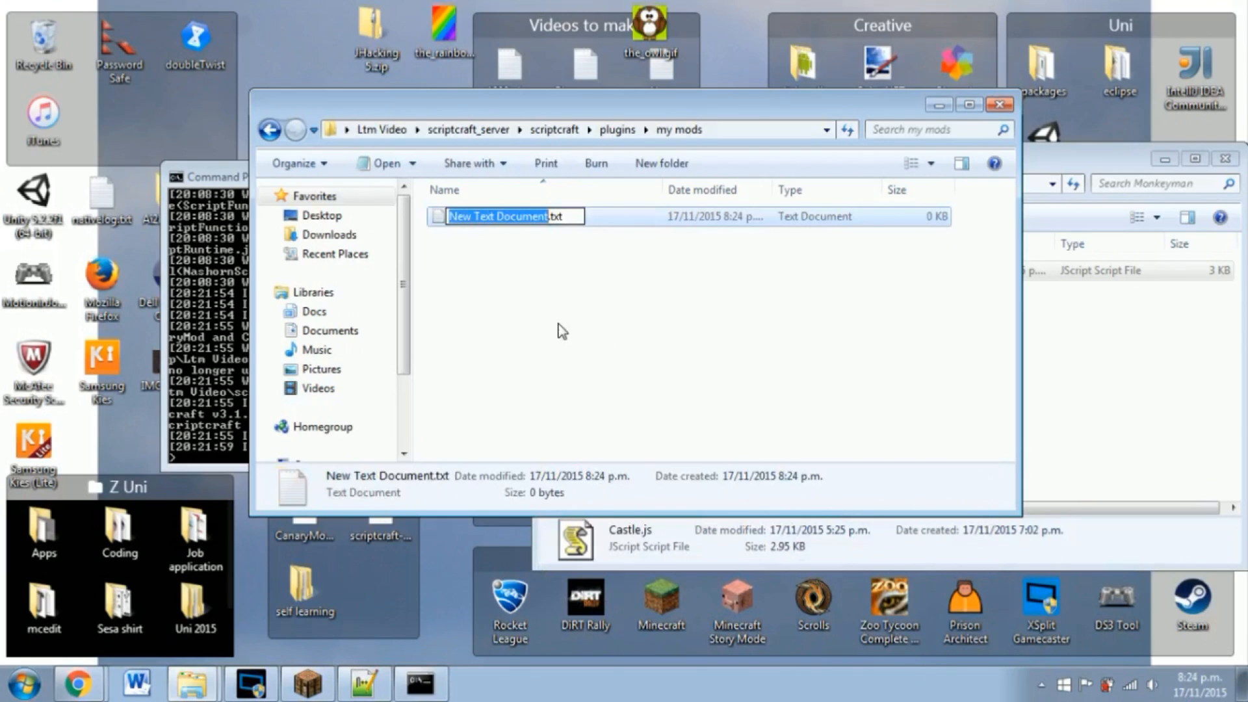
type("Castle.")
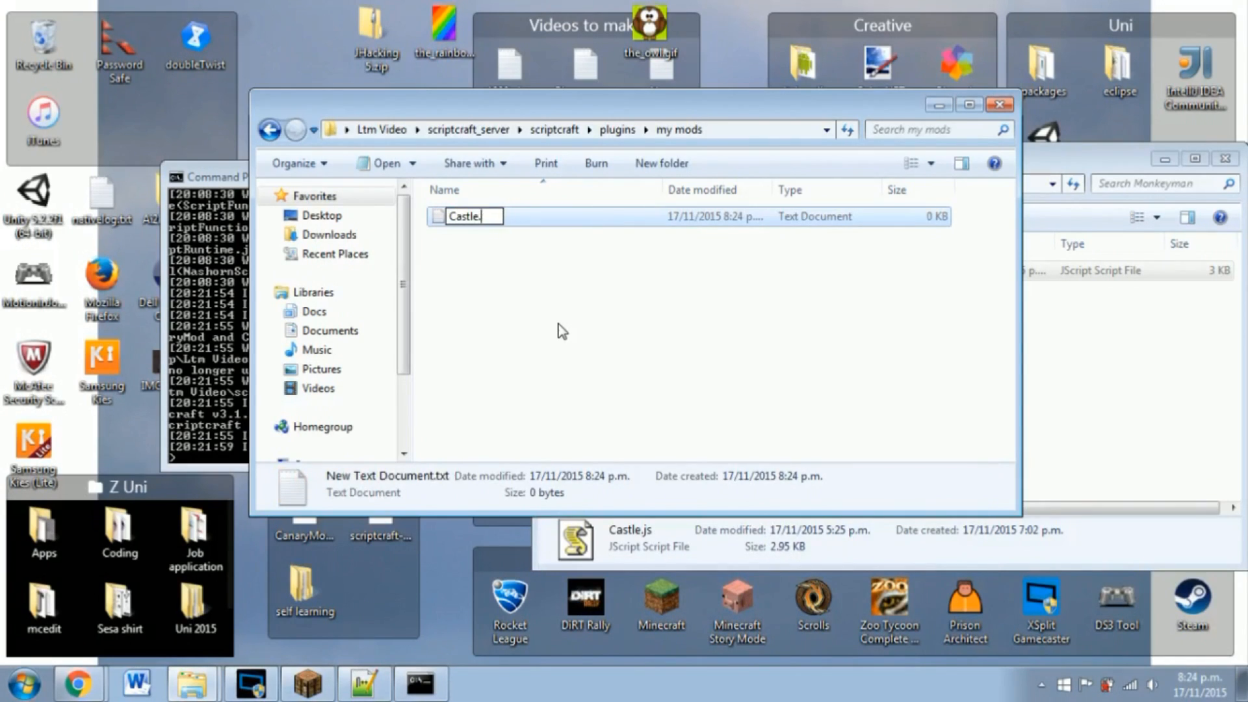
type("js")
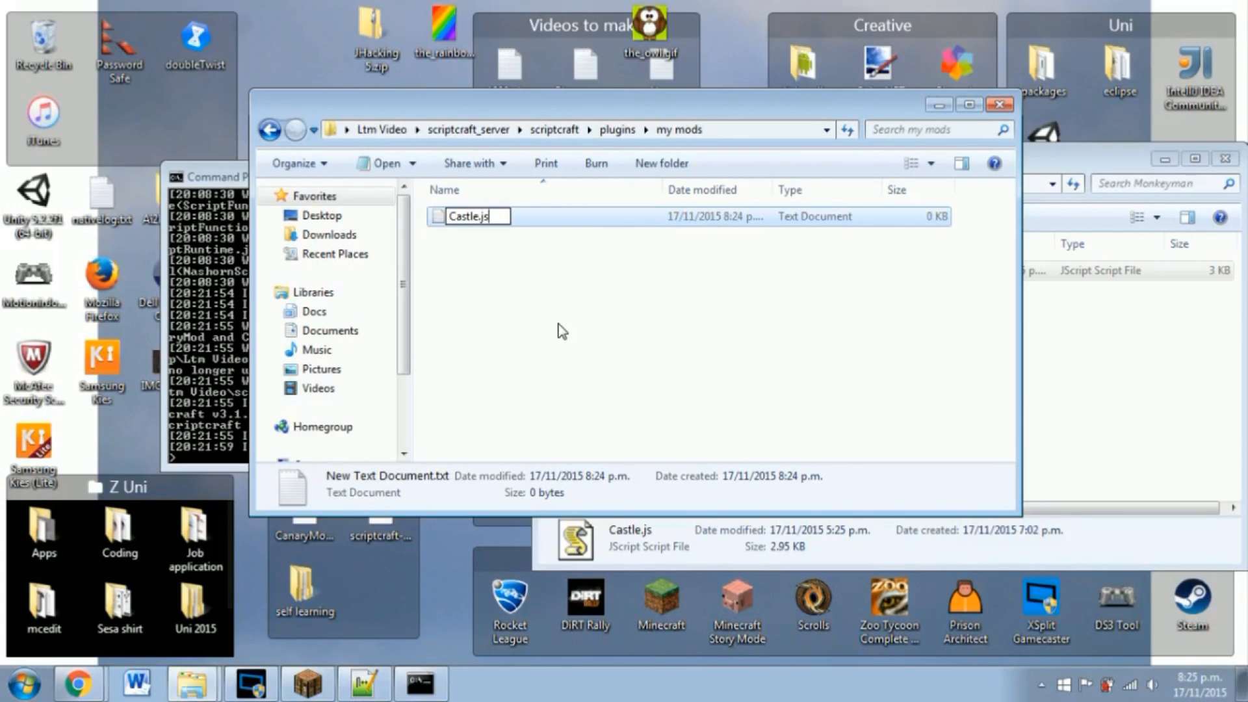
key("Enter")
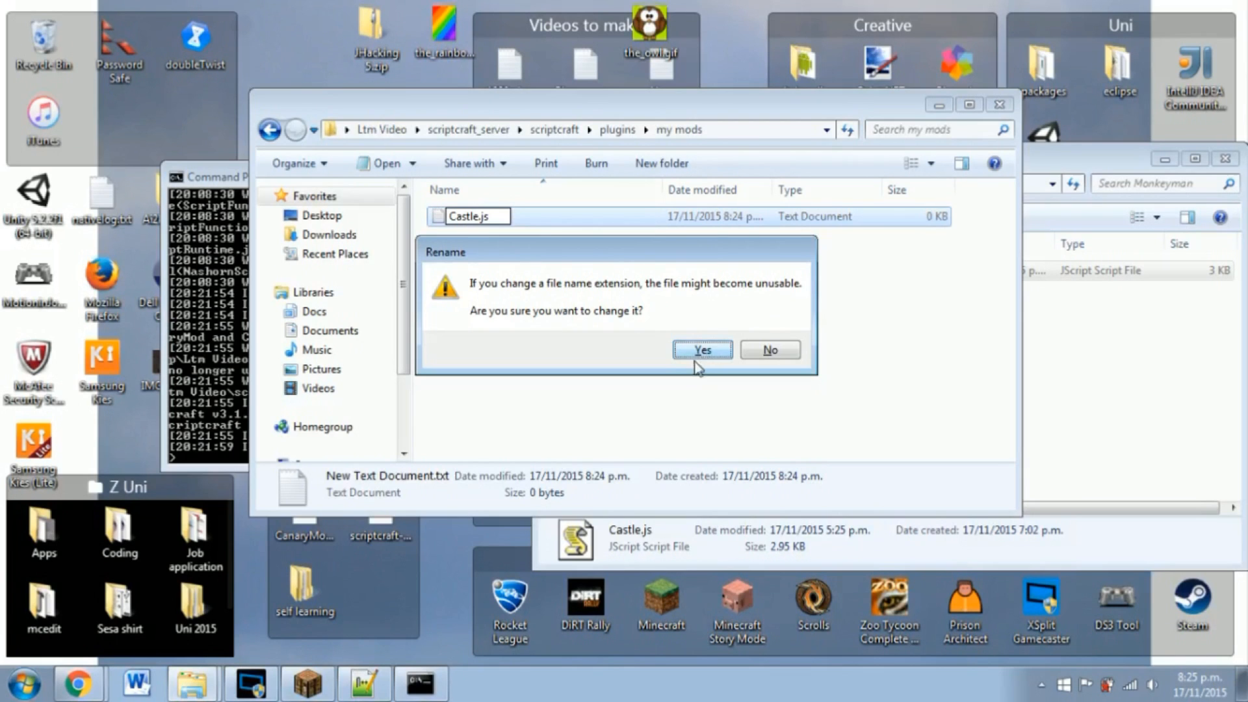
left_click(702, 350)
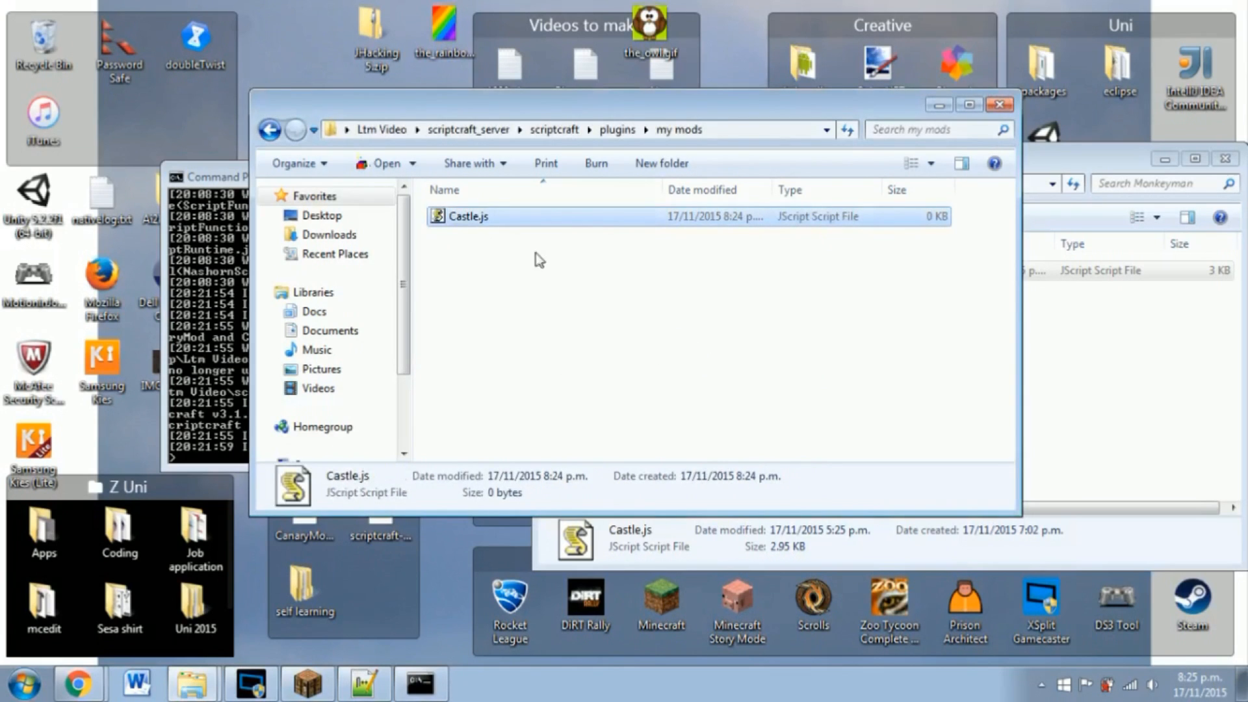
mouse_move(416, 481)
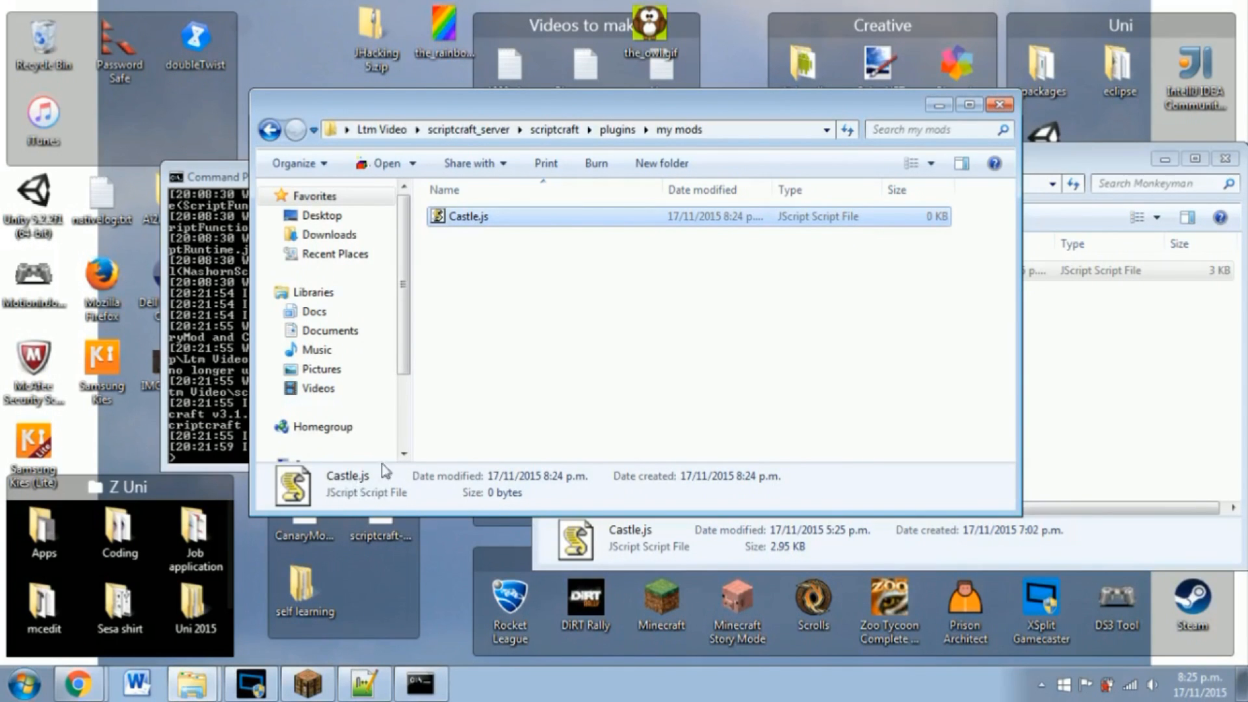
mouse_move(339, 512)
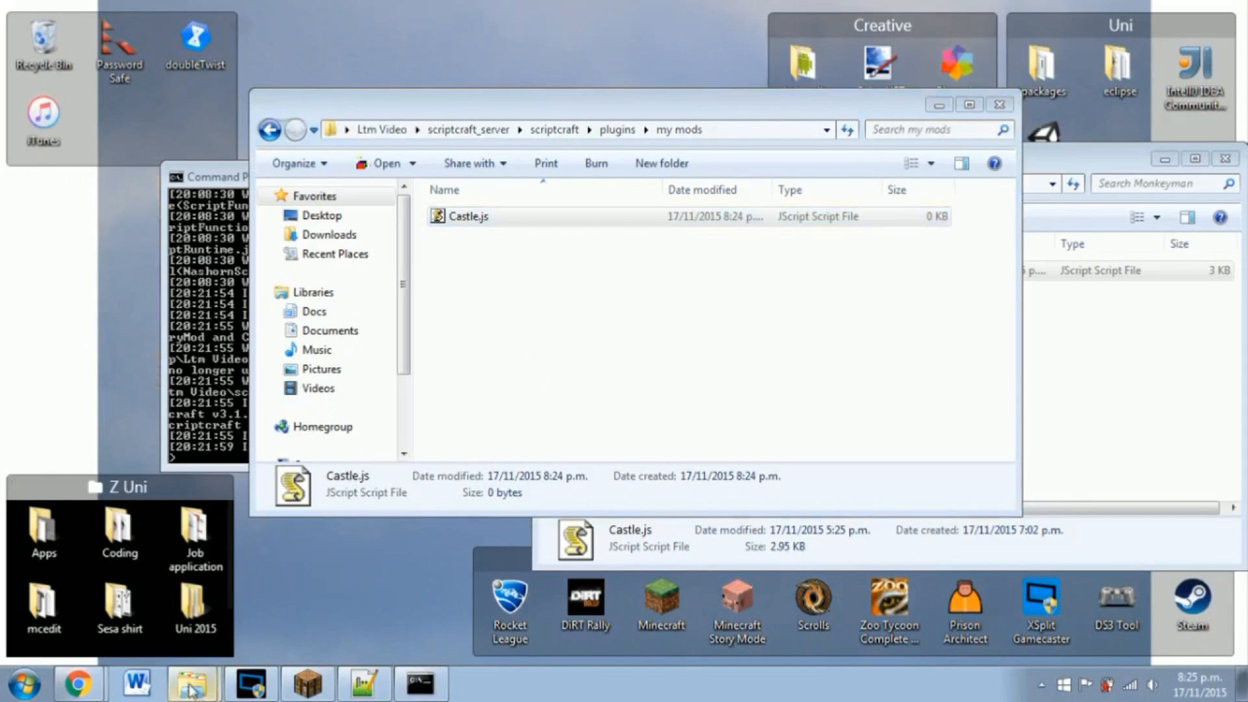
Step: Switch to LearnToMod, go to Your Mods and open the Castle mod in the Blockly editor
left_click(81, 680)
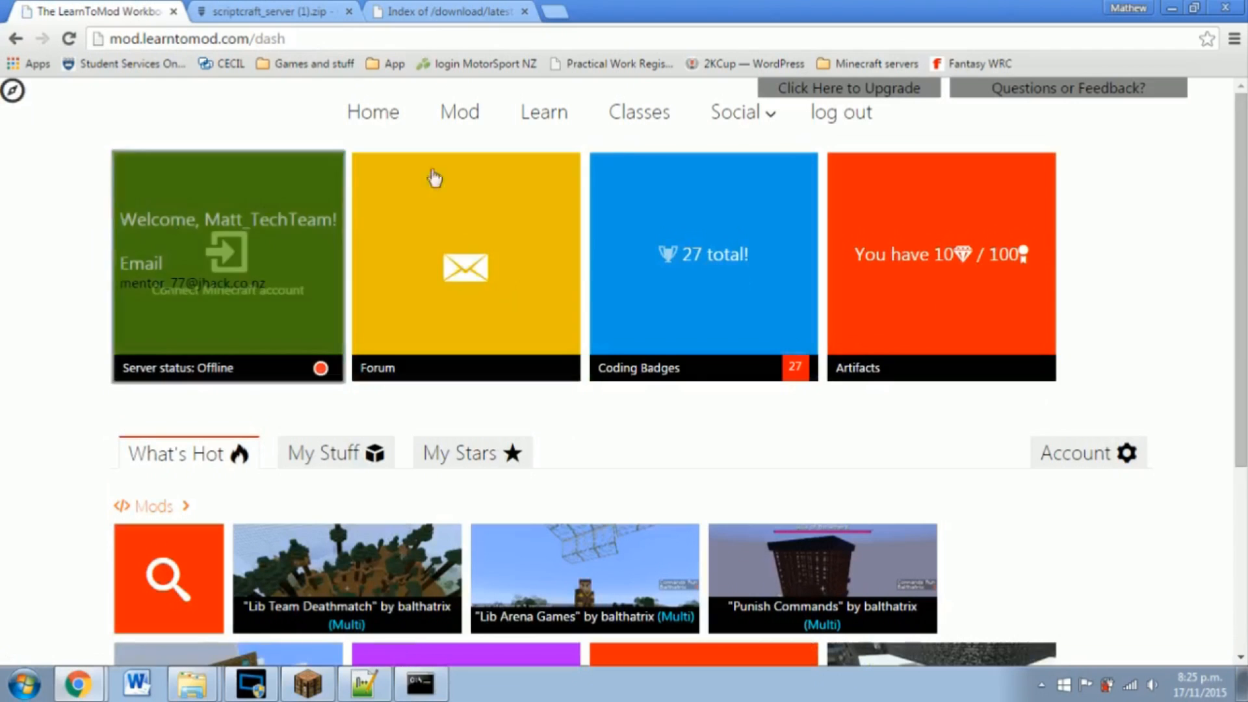
mouse_move(39, 284)
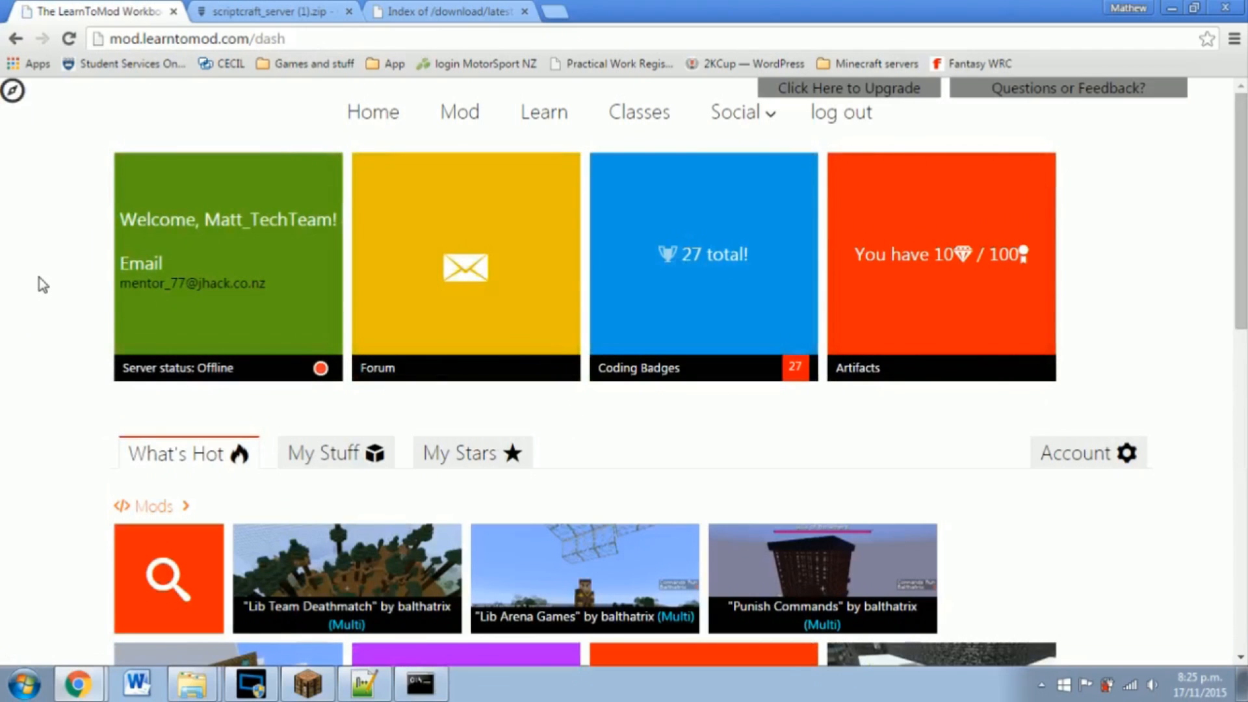
left_click(460, 112)
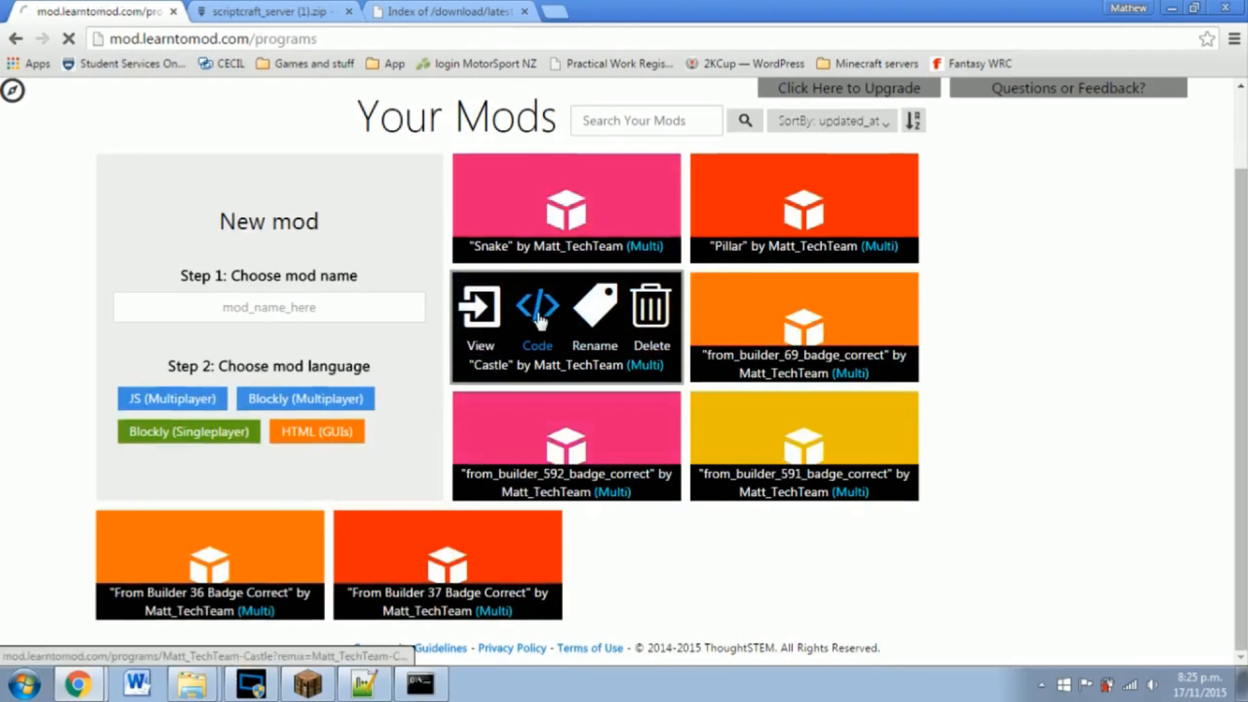
left_click(538, 304)
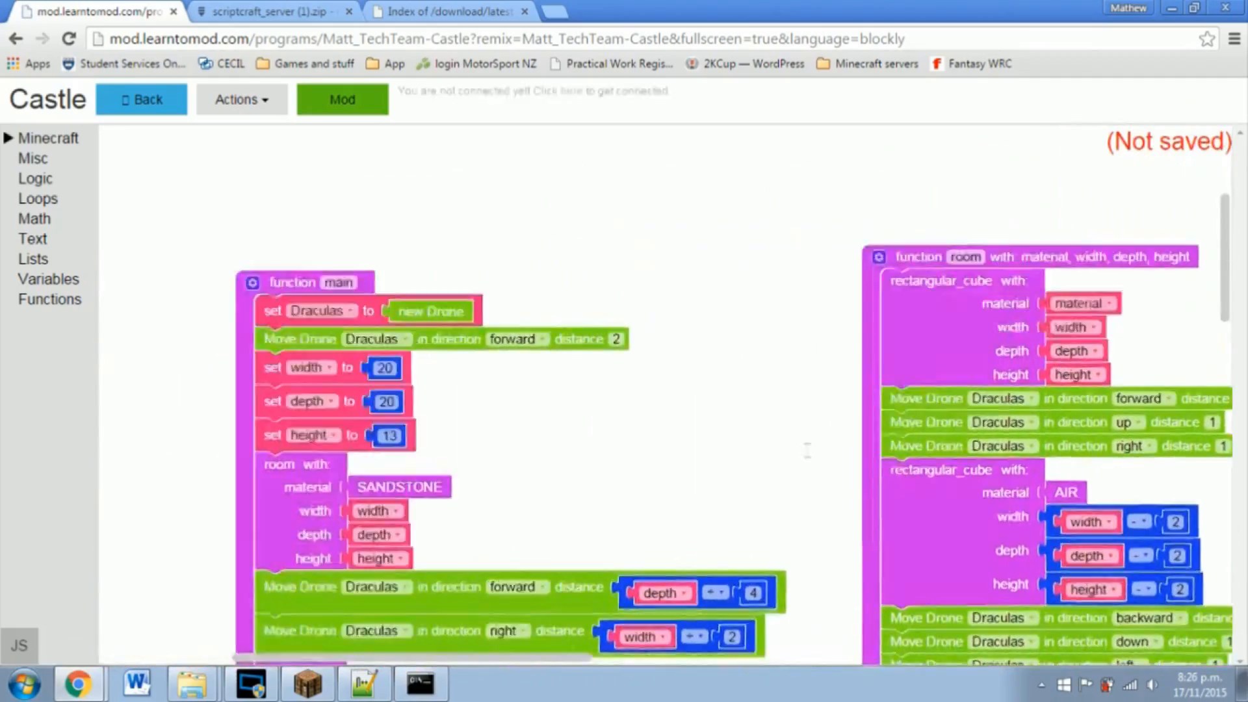
scroll("down", 3)
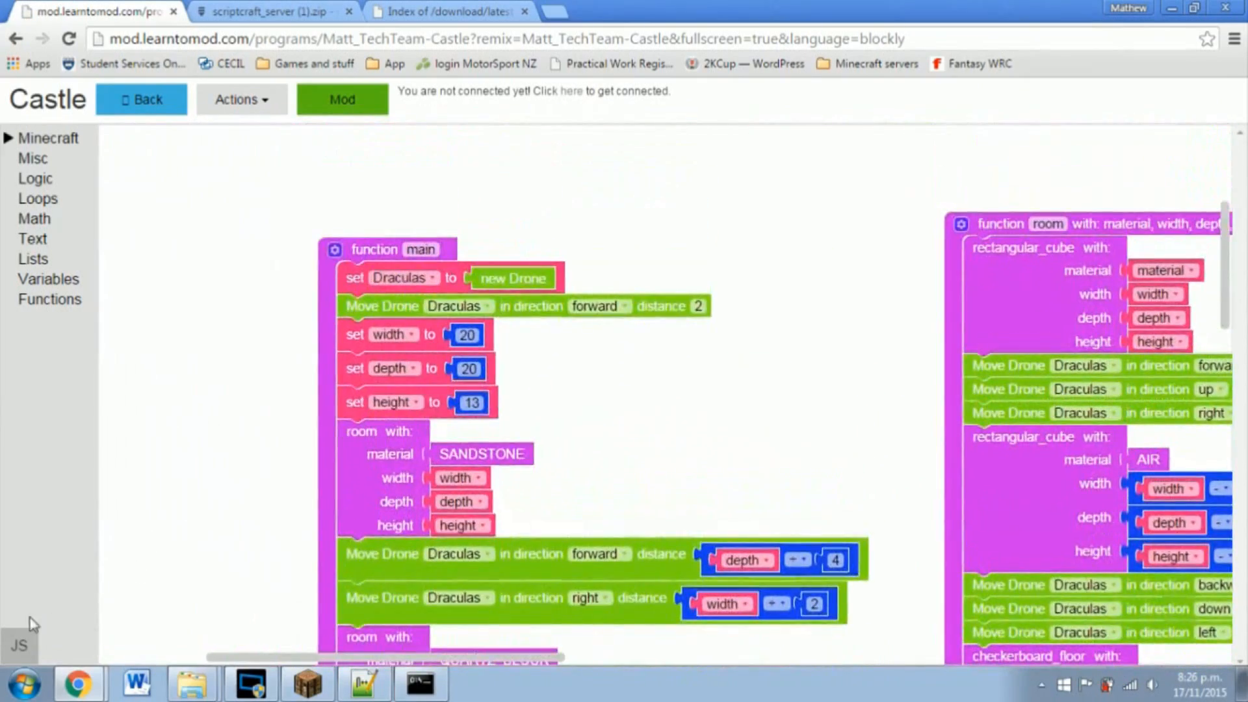
Step: Show the Castle mod's JavaScript and select its code for copying
left_click(19, 643)
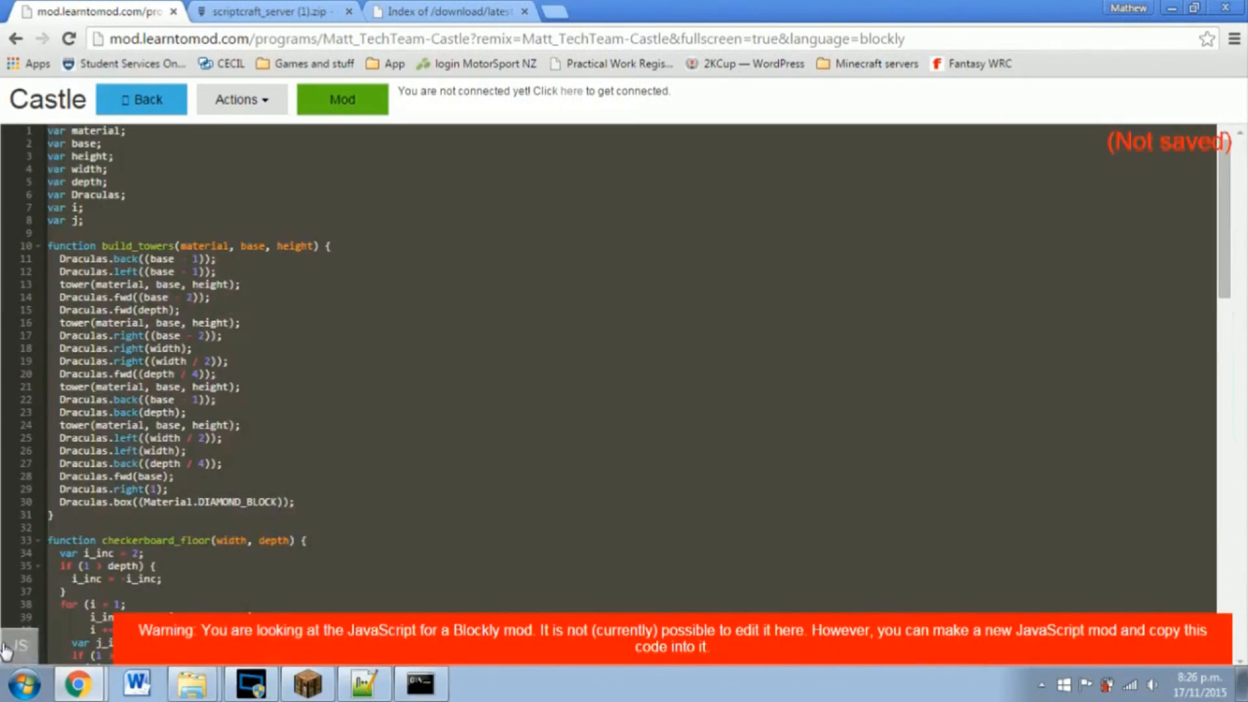
left_click(242, 387)
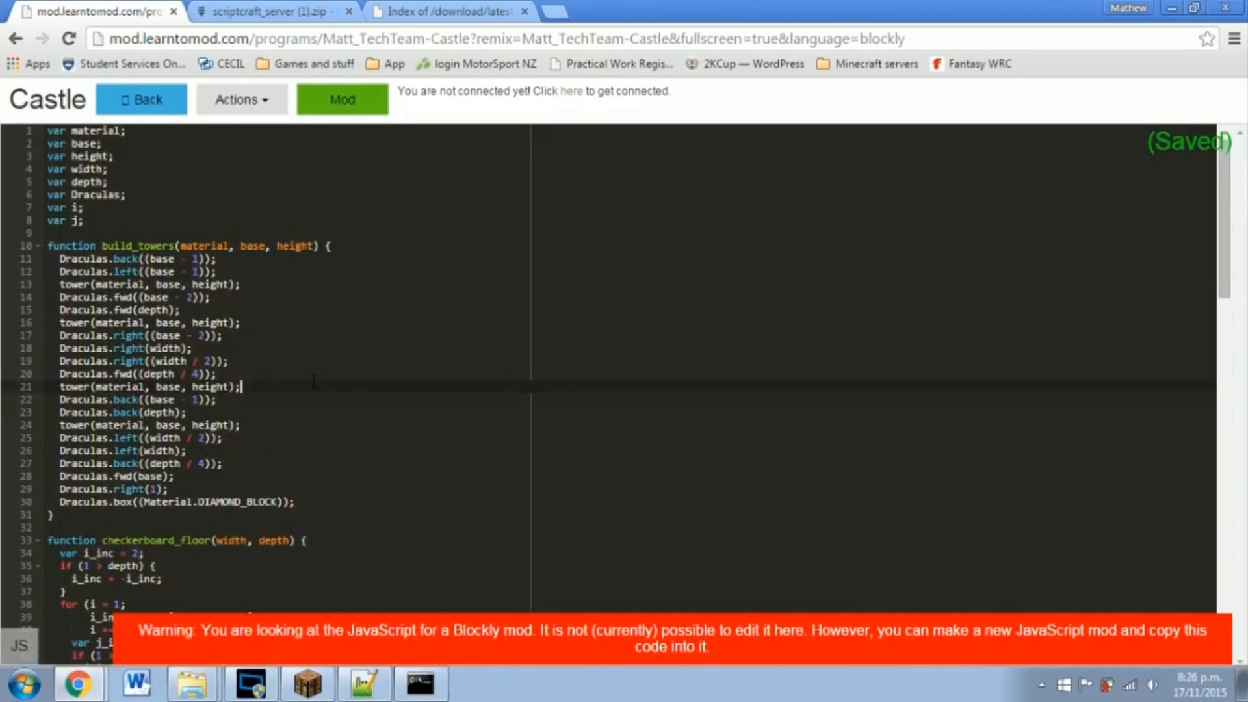
scroll("down", 3)
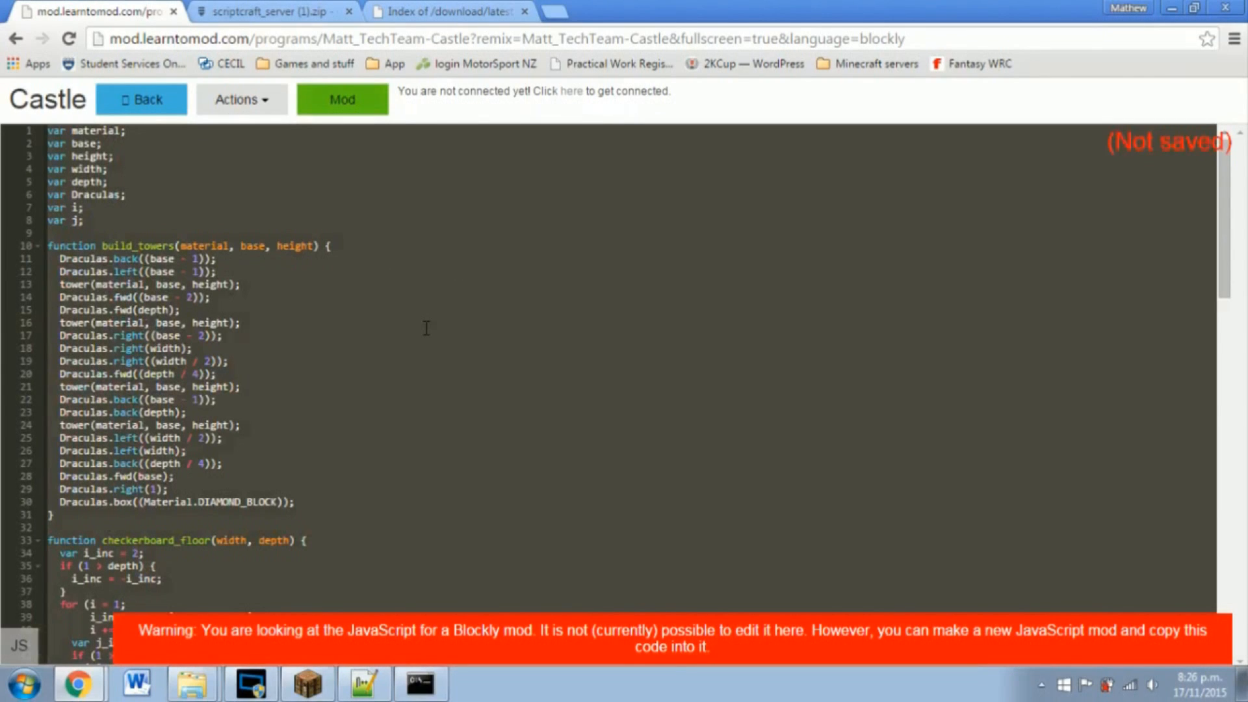
left_click(227, 362)
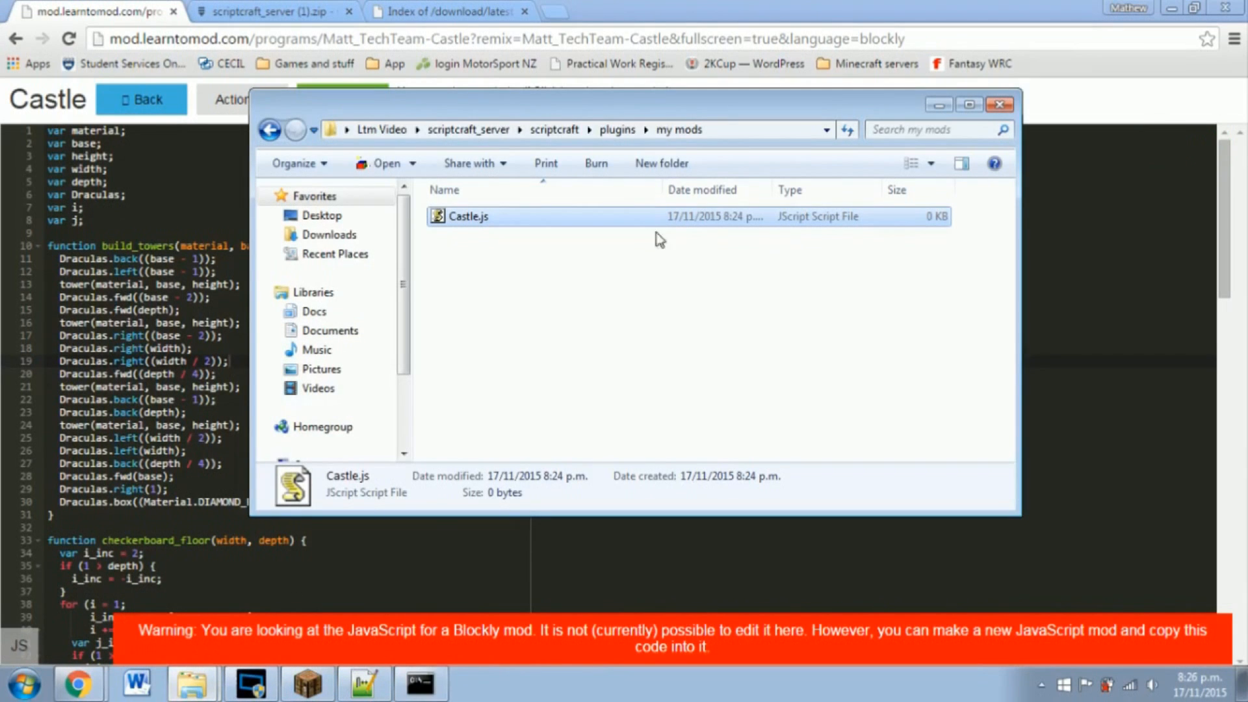
Step: Open Castle.js from Explorer with Edit with Notepad++
right_click(467, 216)
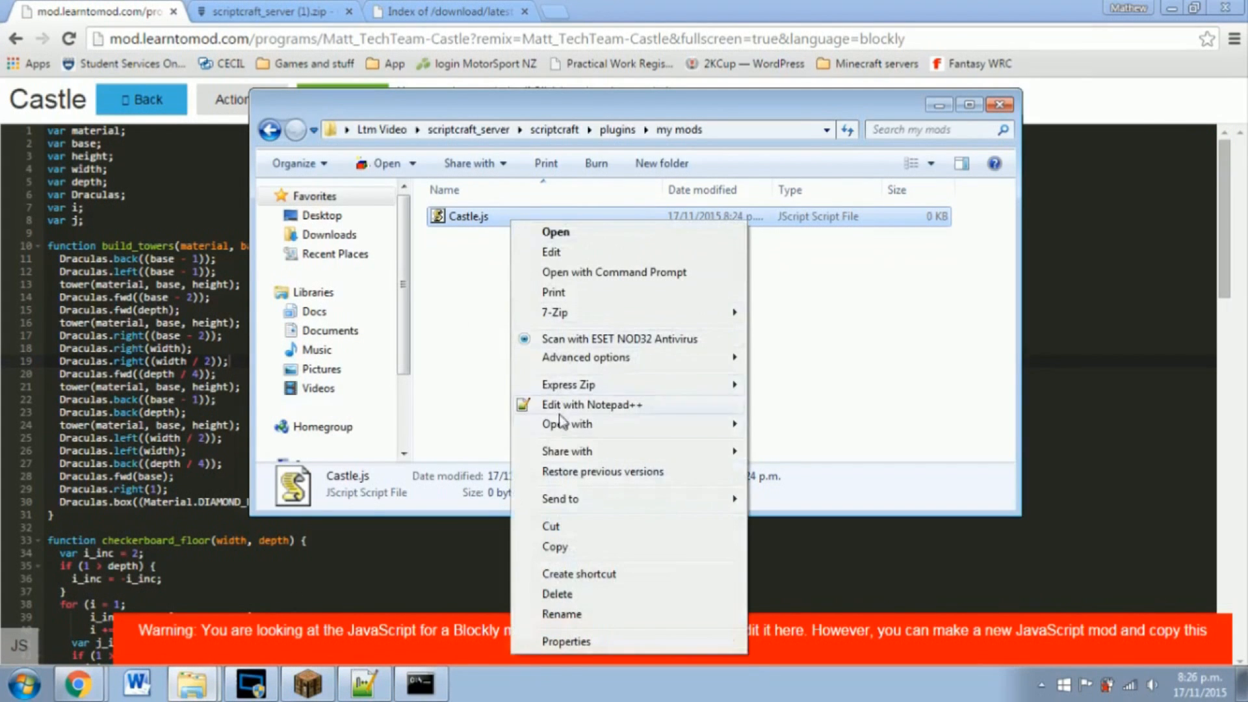
left_click(593, 405)
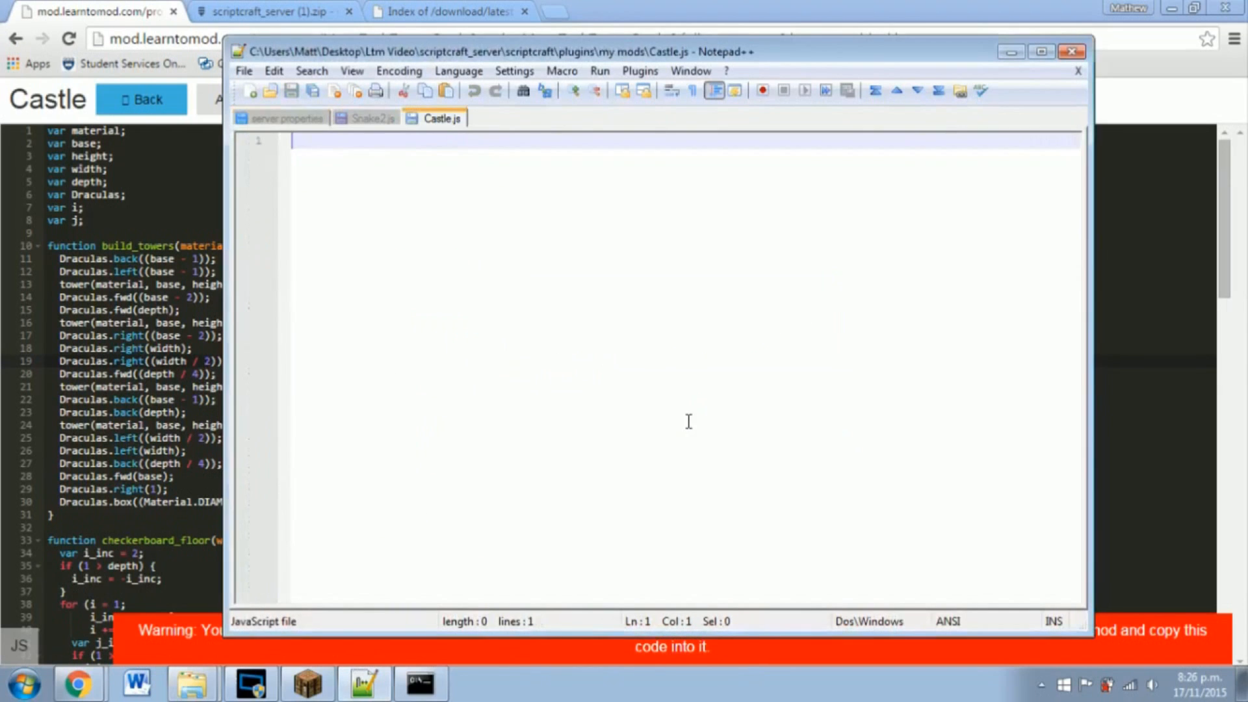
mouse_move(470, 249)
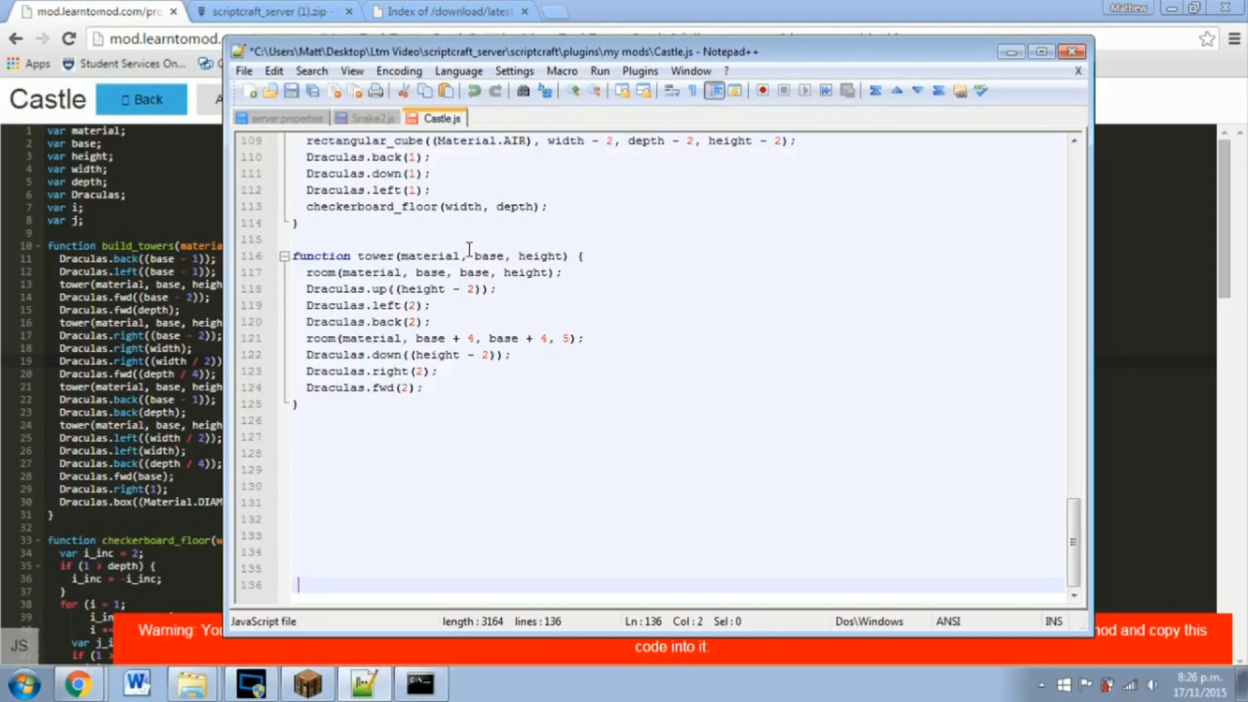
mouse_move(594, 404)
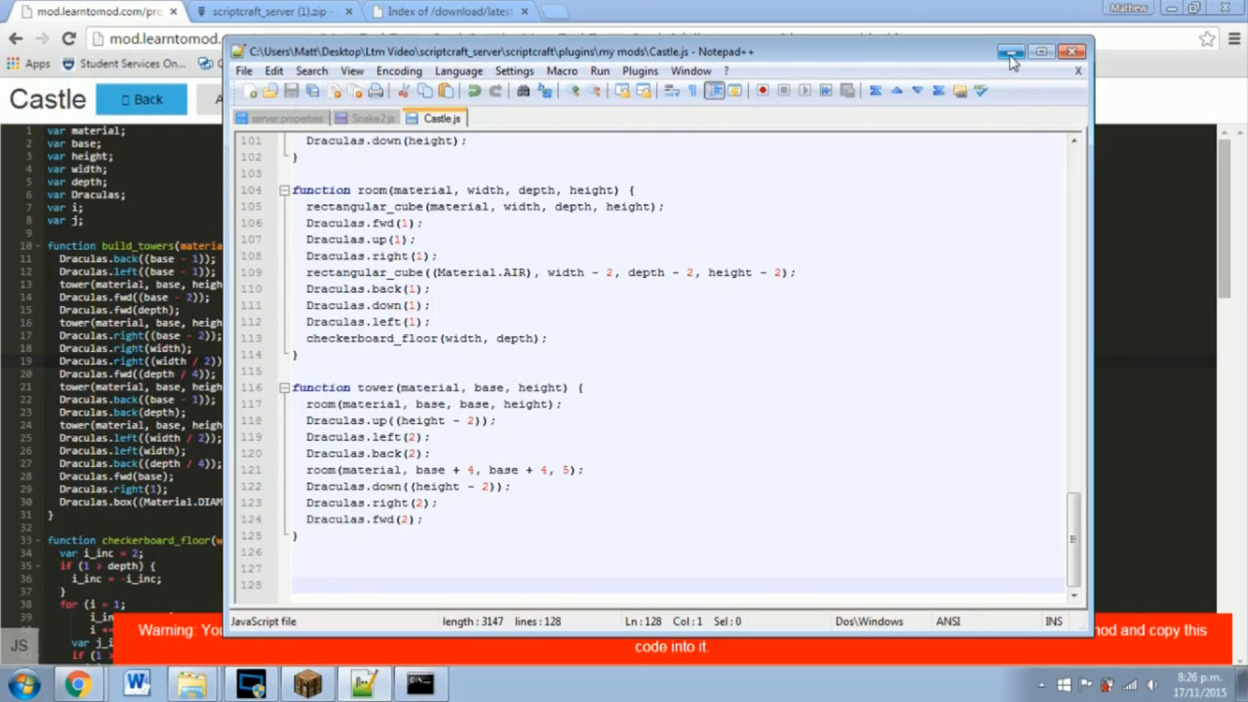
Step: Minimize Notepad++ after saving the pasted Castle mod code in Castle.js
left_click(1012, 52)
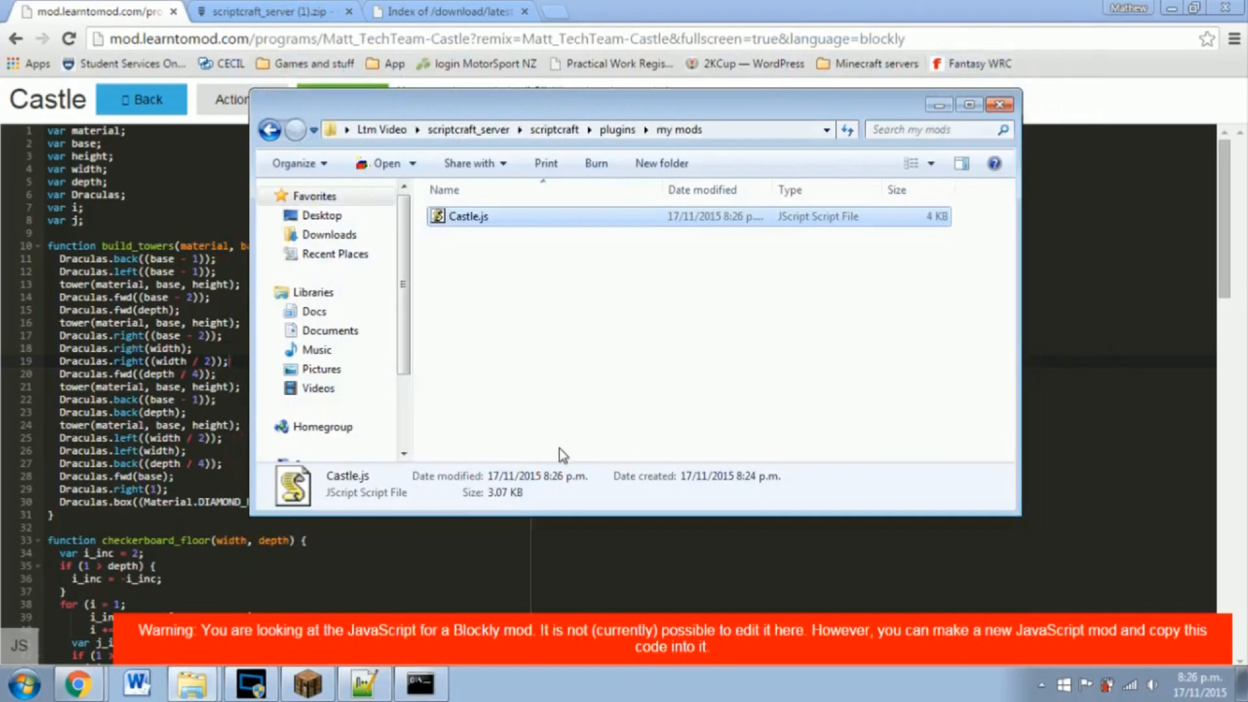
mouse_move(450, 652)
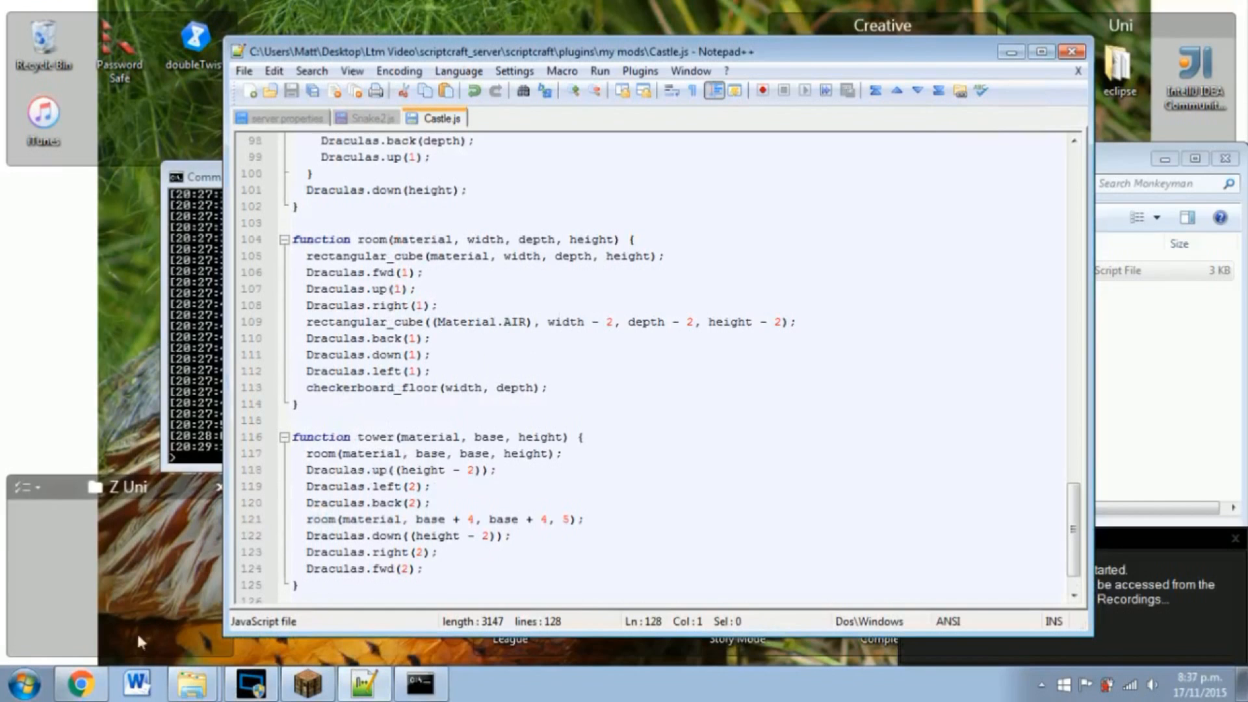
left_click(81, 680)
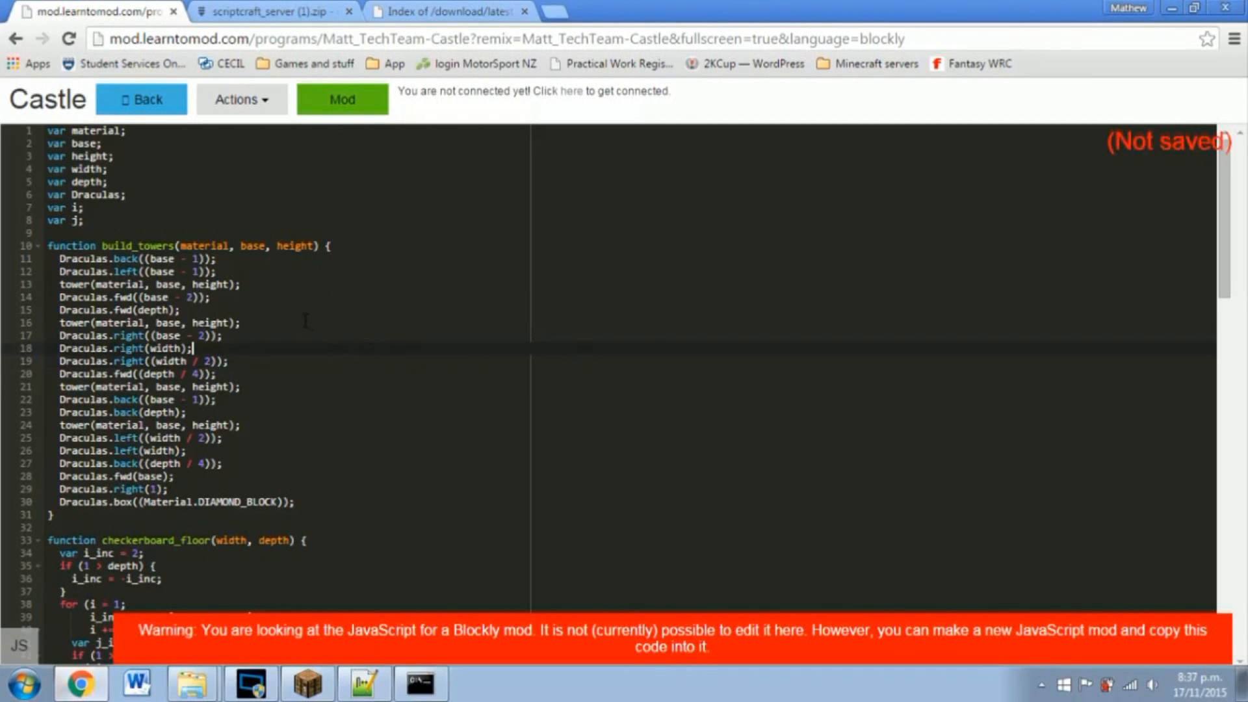
mouse_move(302, 343)
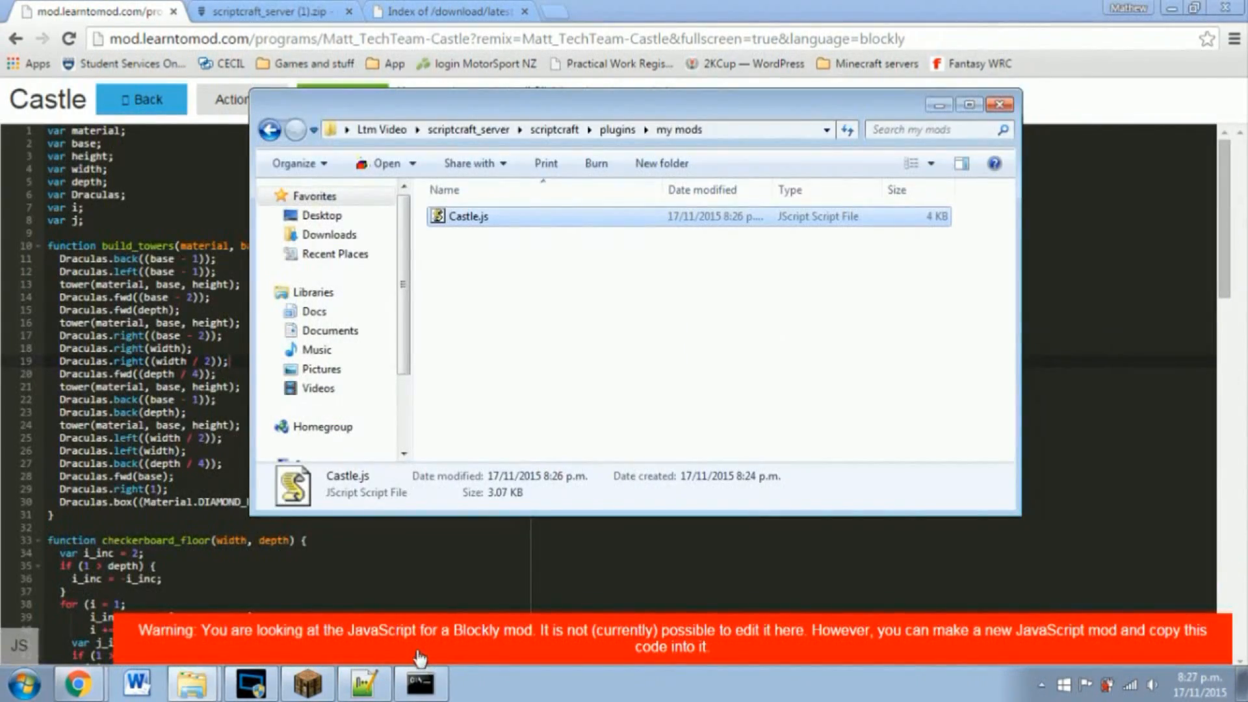
mouse_move(303, 684)
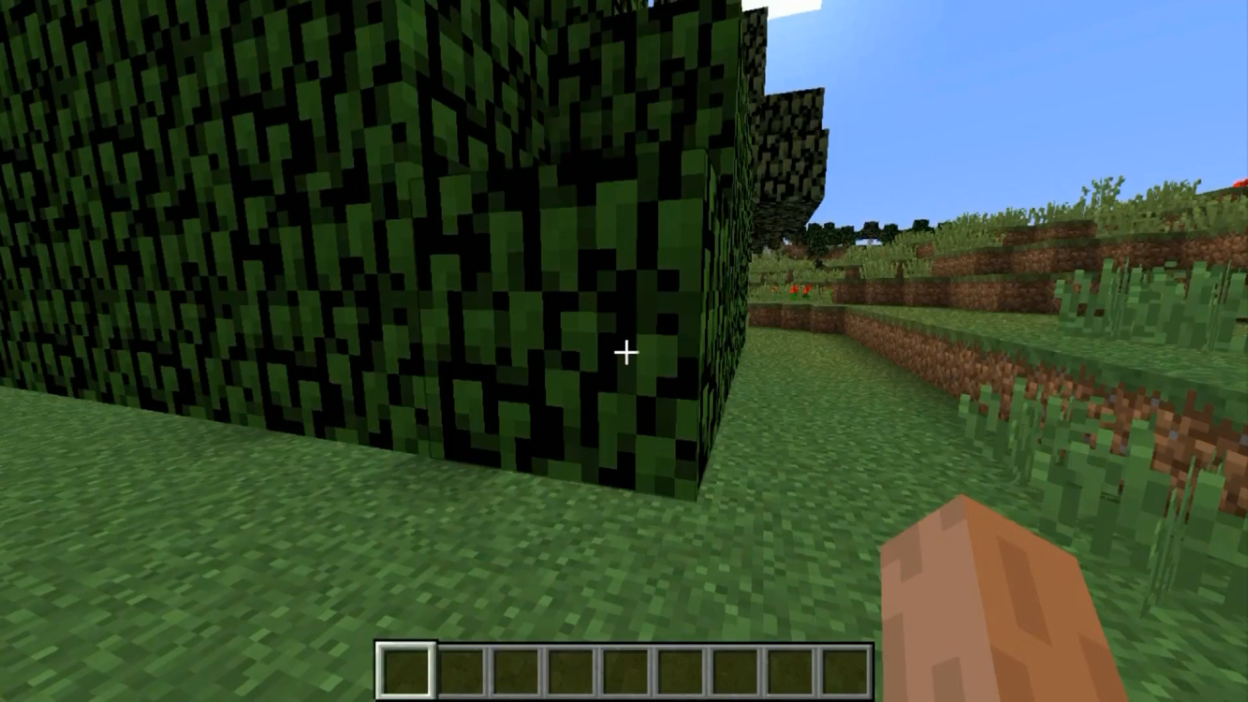
mouse_move(624, 352)
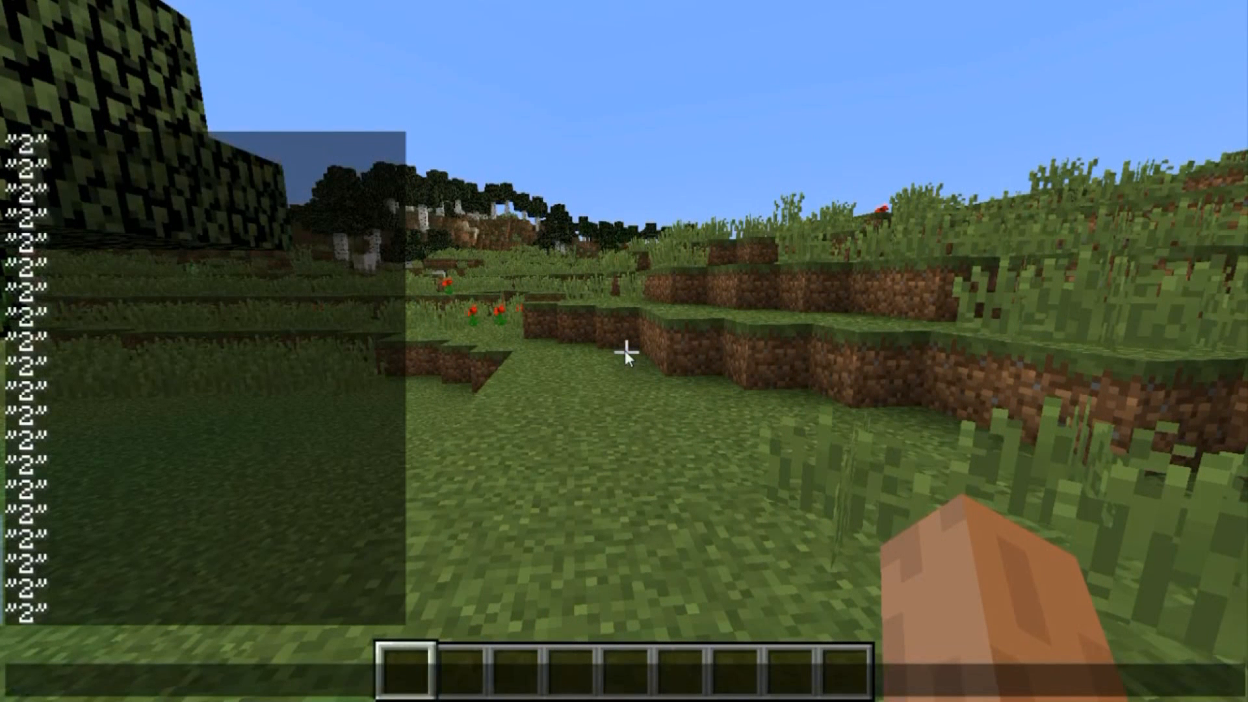
Step: Run /js castle() in chat to build the castle in the world
key("/")
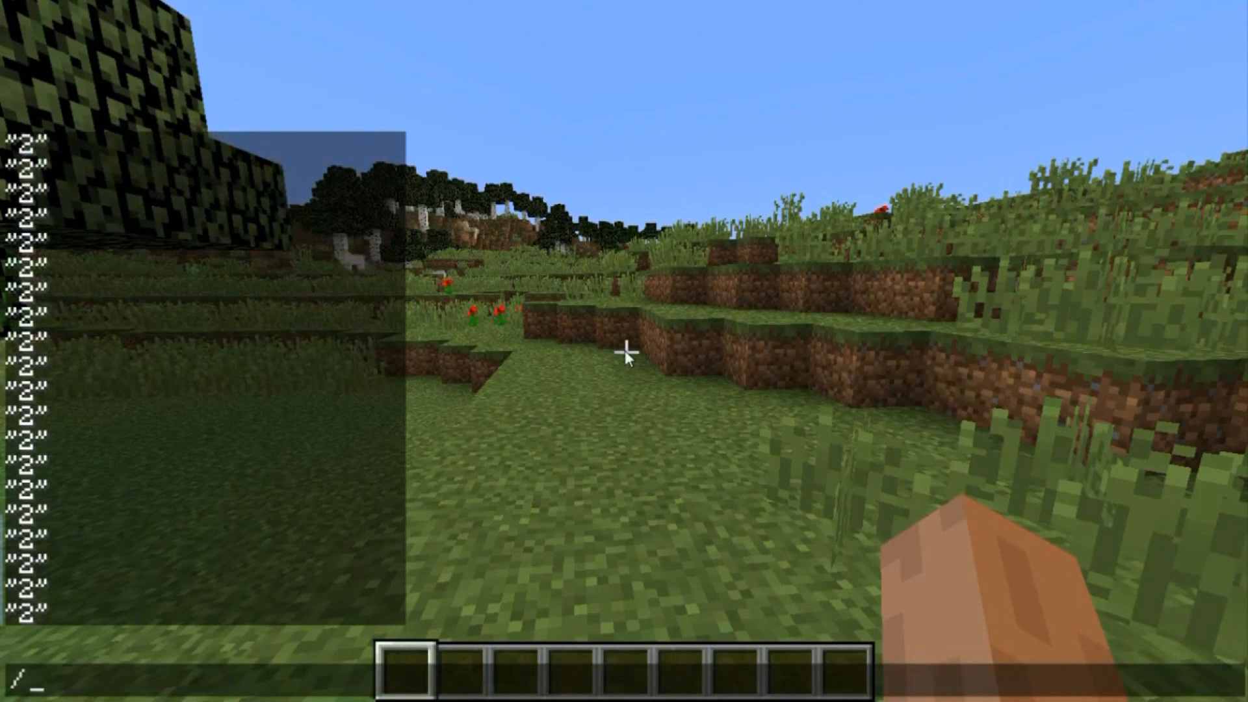
type("js cat")
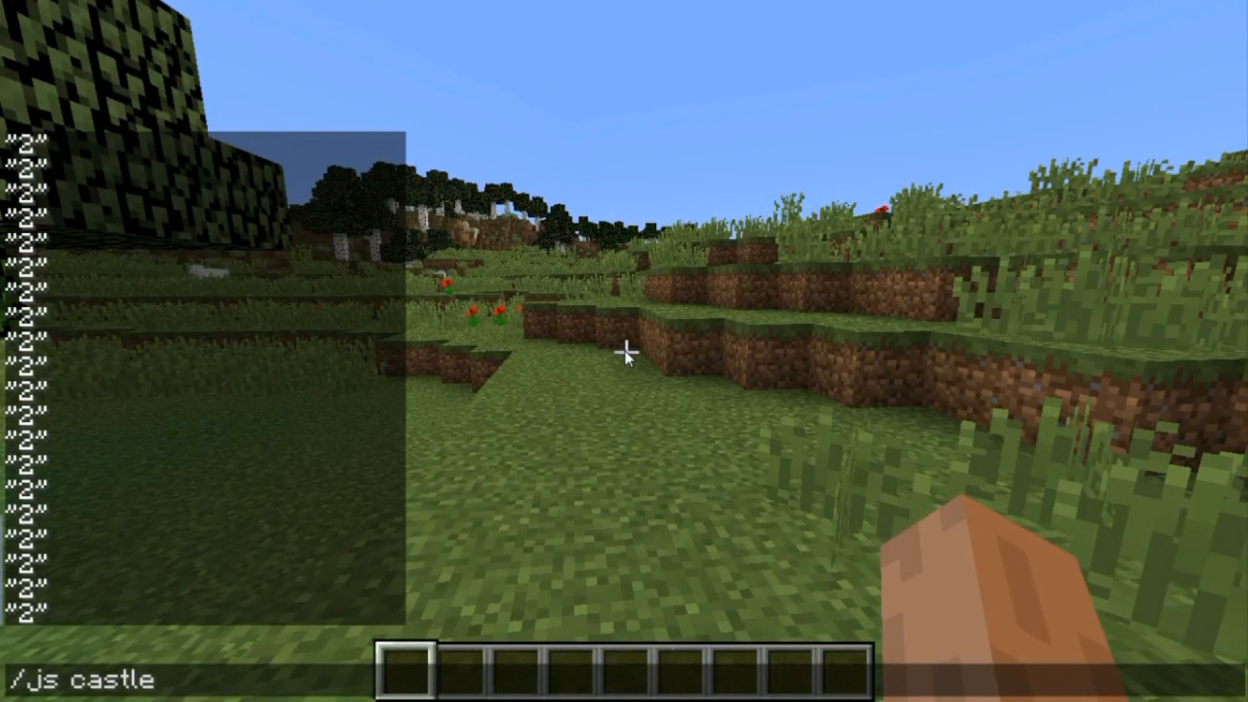
type("()")
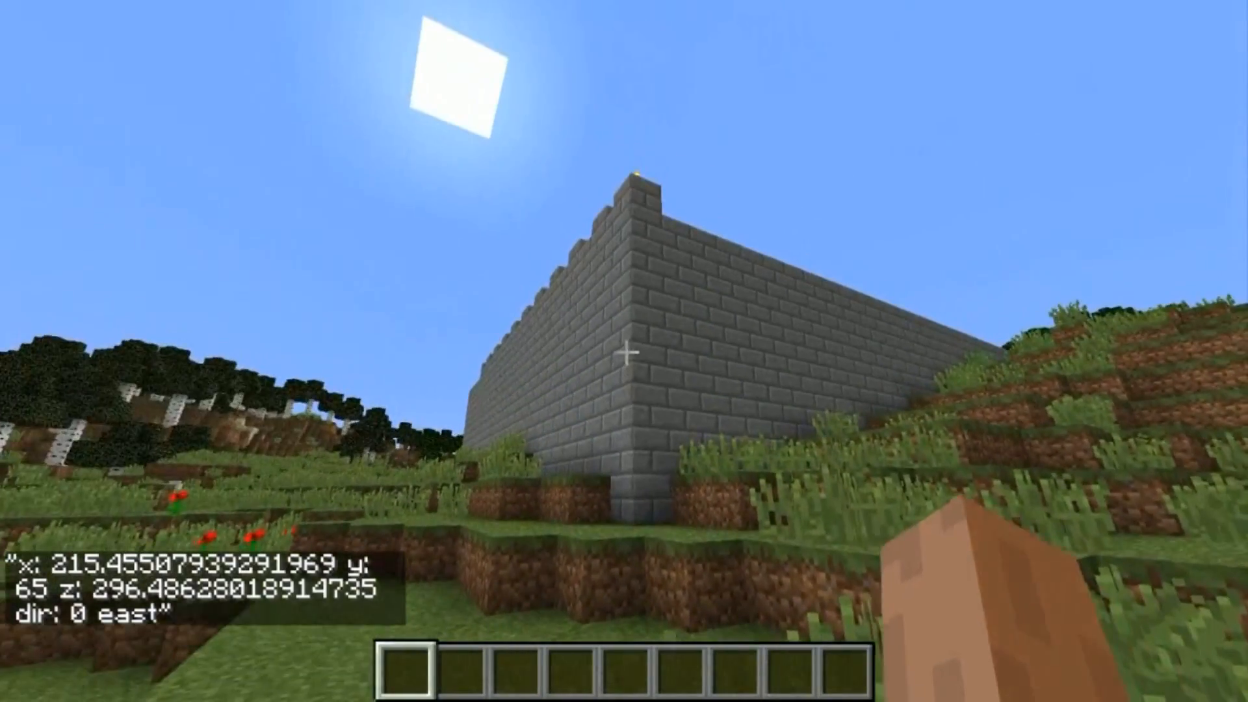
mouse_move(628, 354)
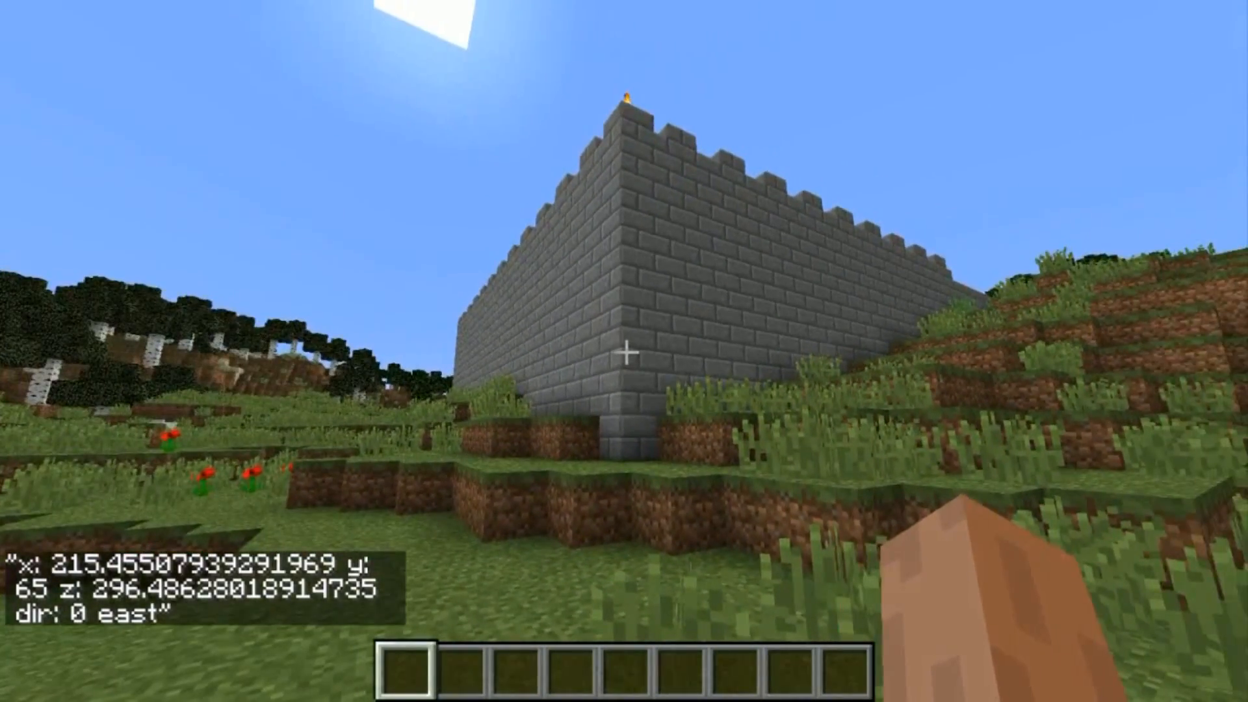
mouse_move(628, 353)
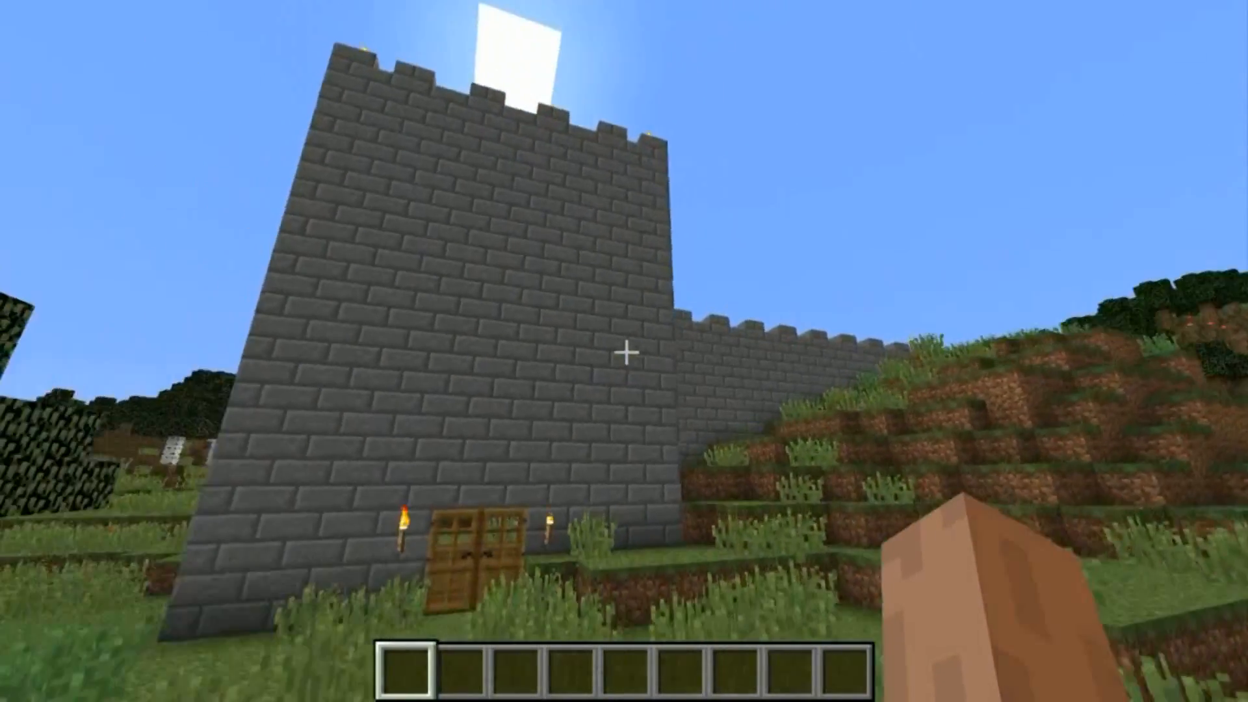
mouse_move(625, 353)
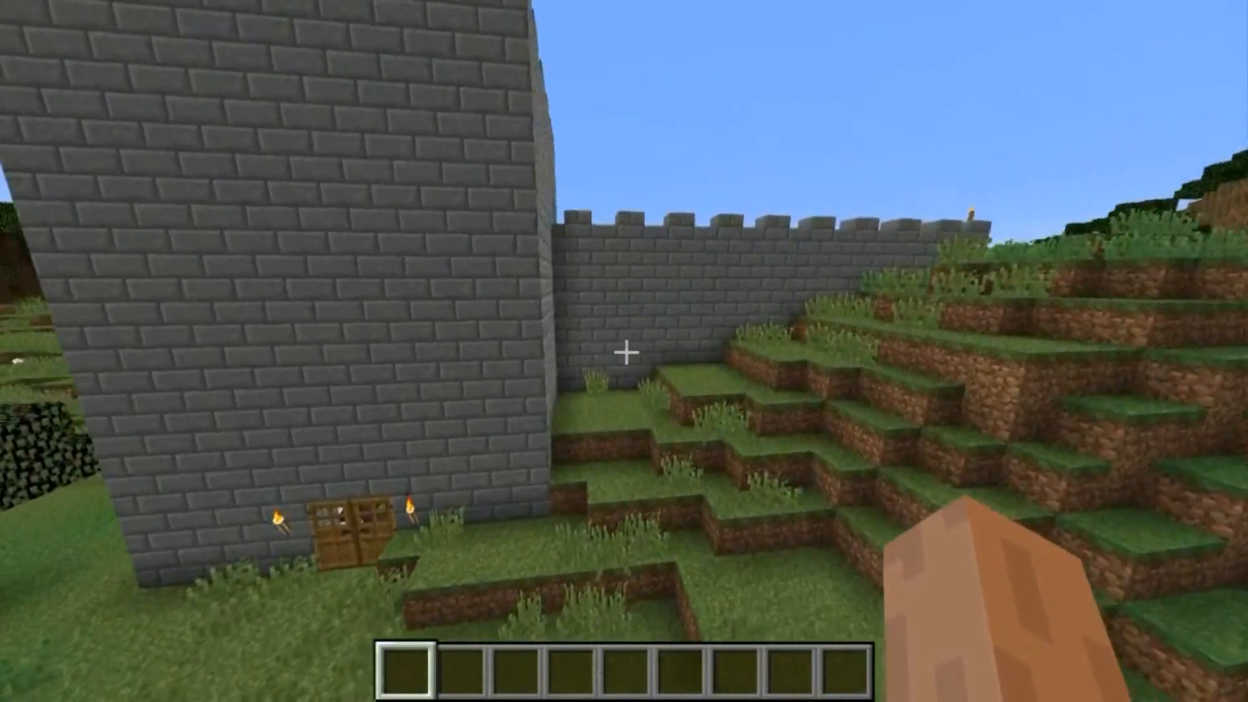
mouse_move(626, 371)
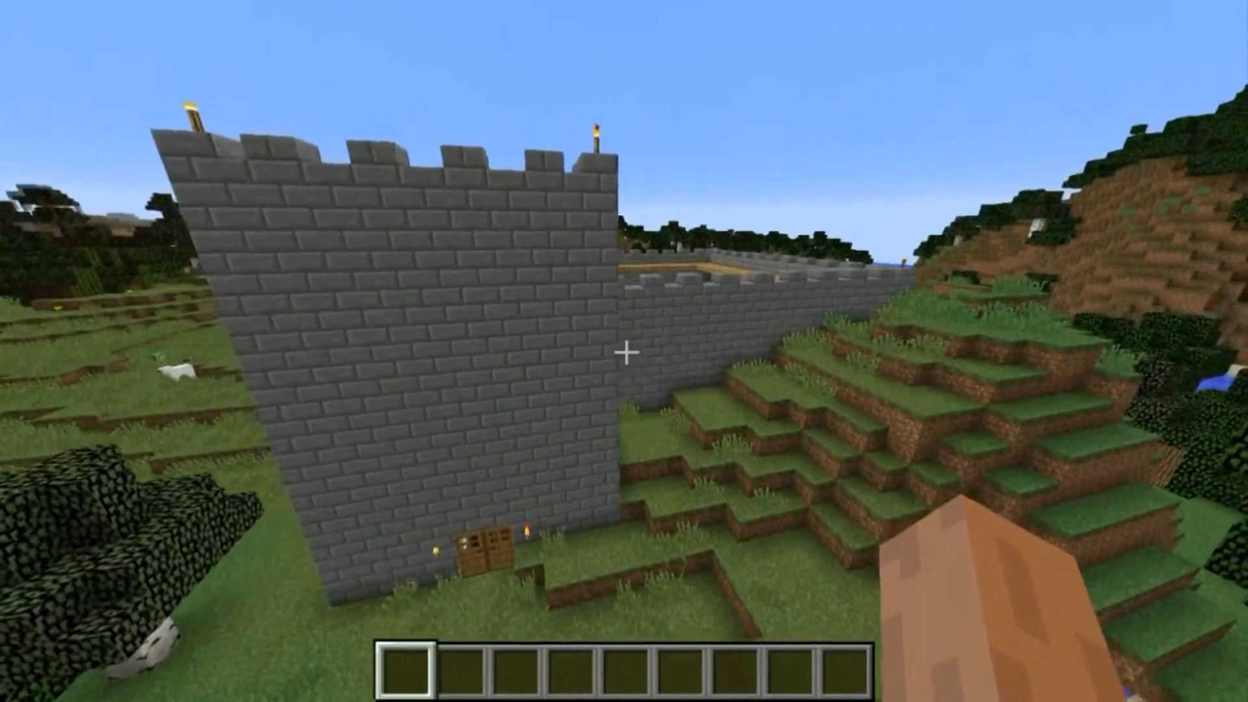
mouse_move(625, 354)
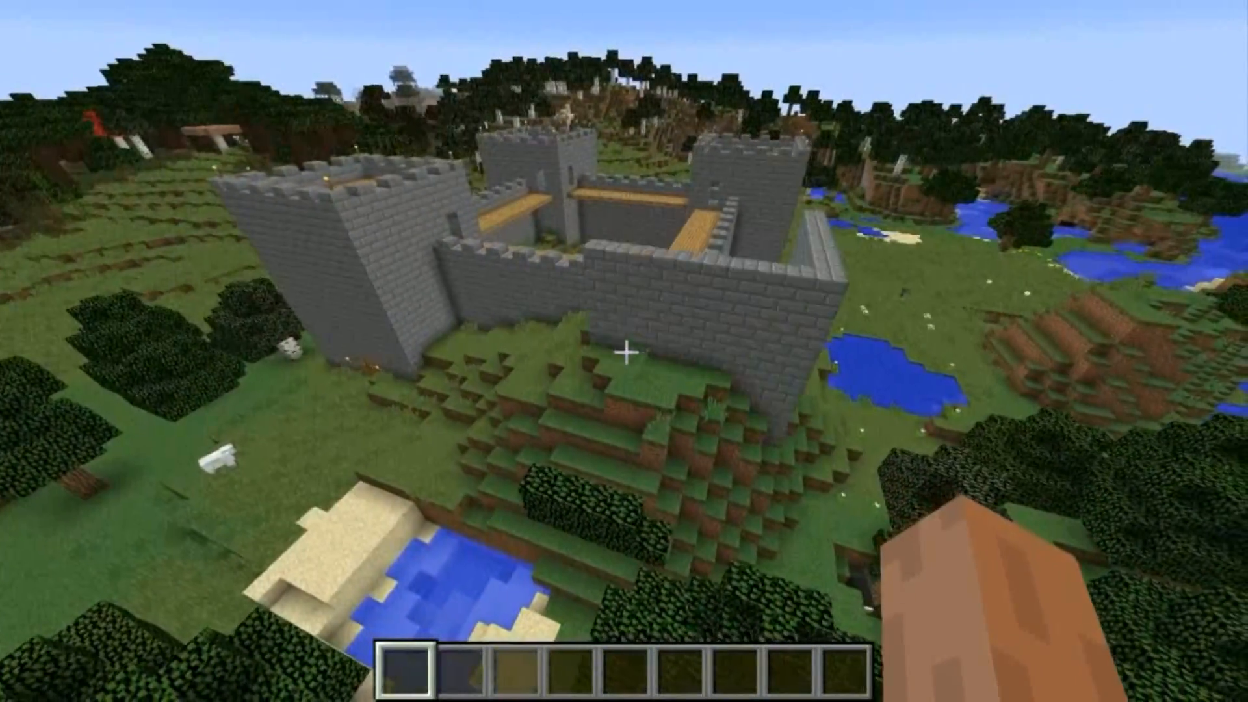
mouse_move(625, 355)
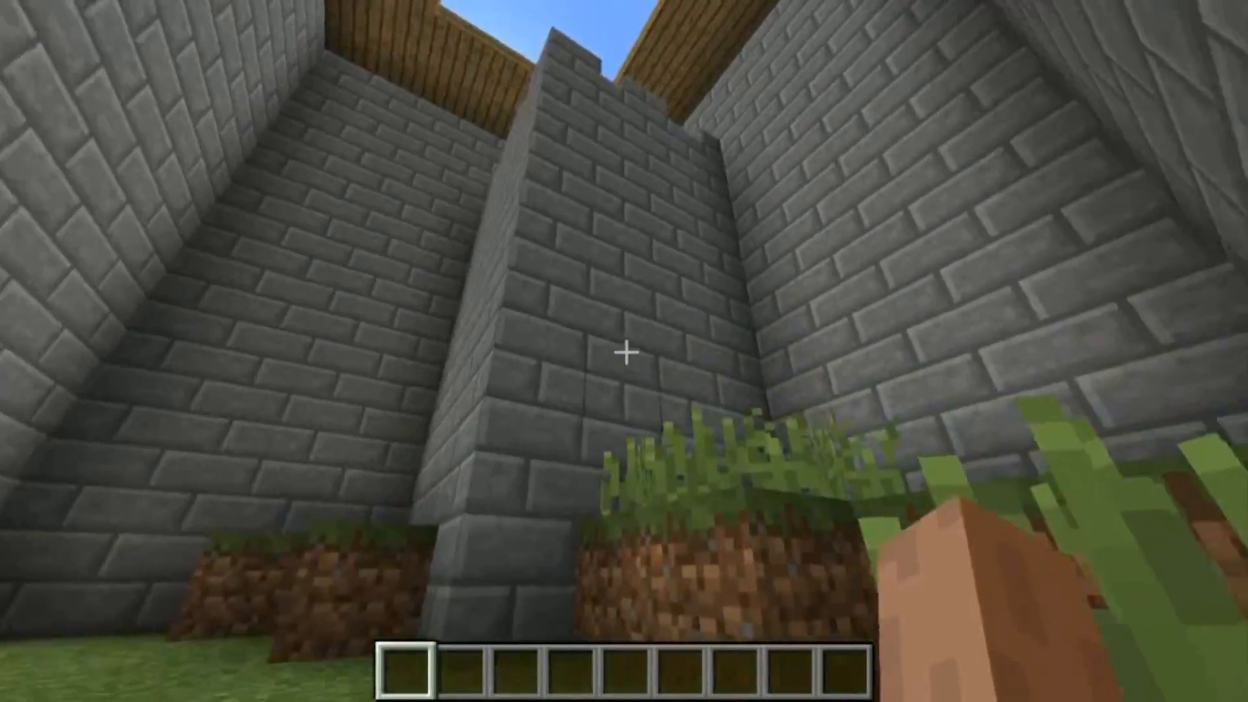
mouse_move(624, 356)
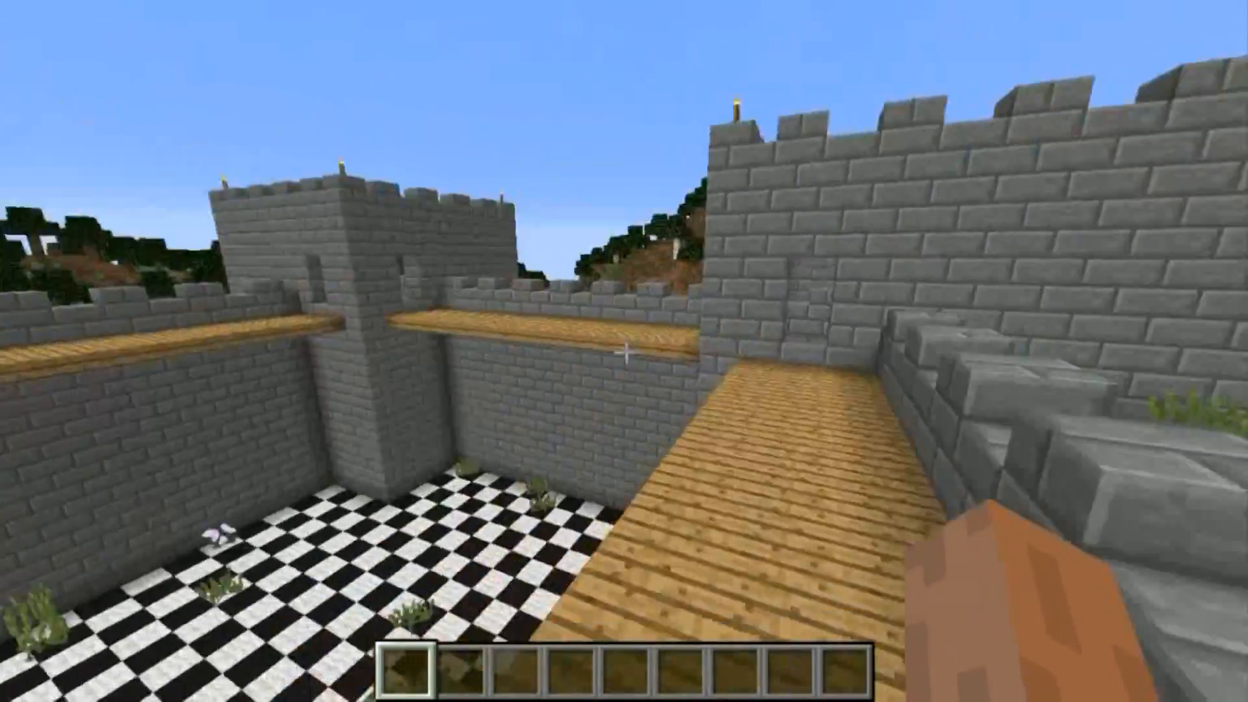
mouse_move(625, 351)
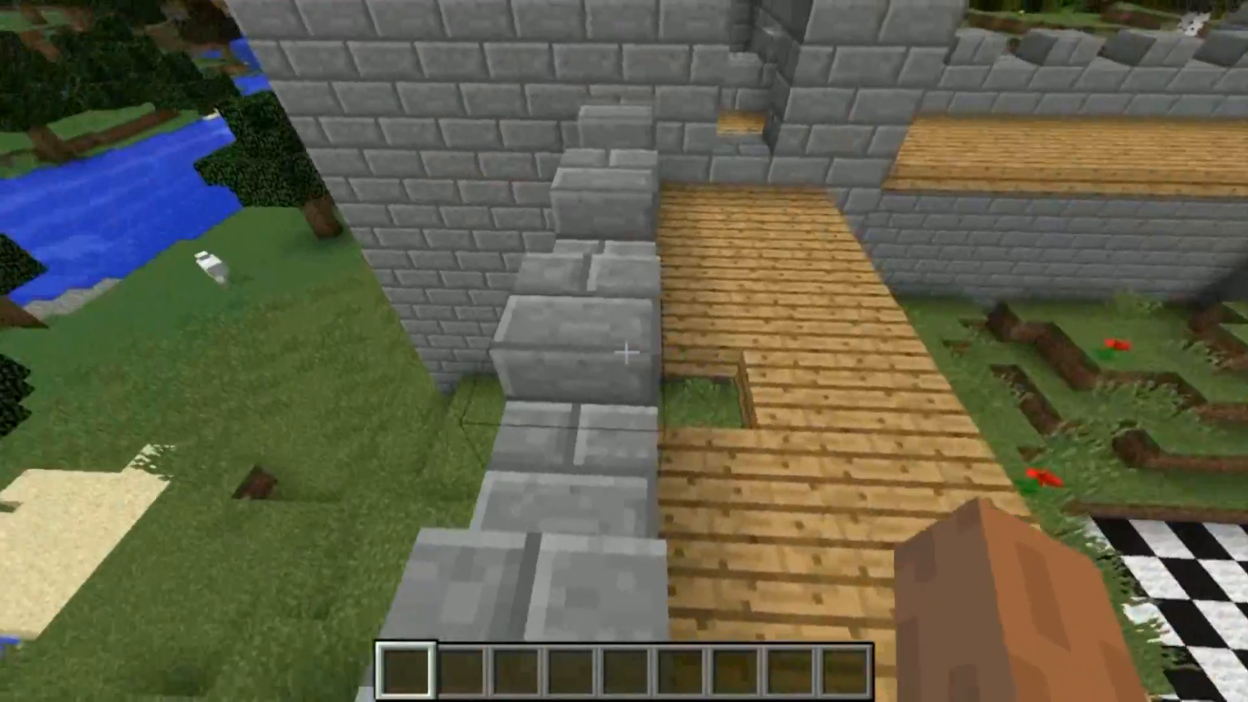
mouse_move(626, 354)
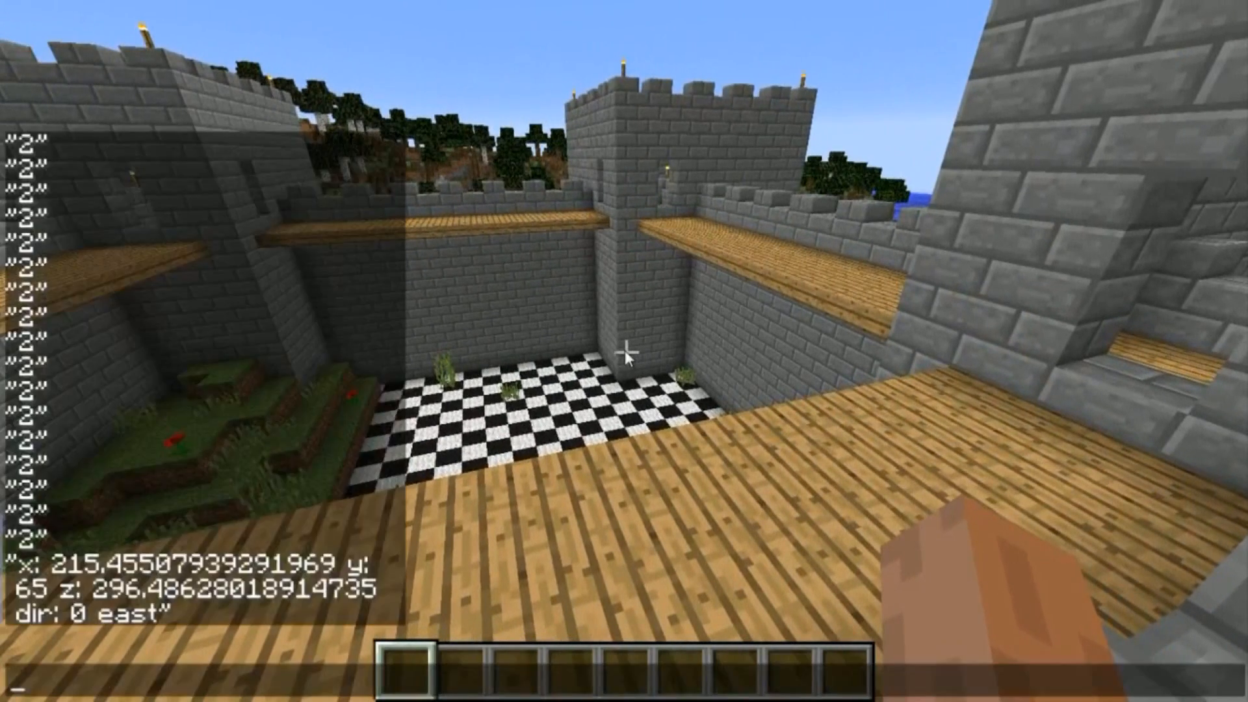
Step: Run /js castle() from the in-game chat to build the stone castle
key("/")
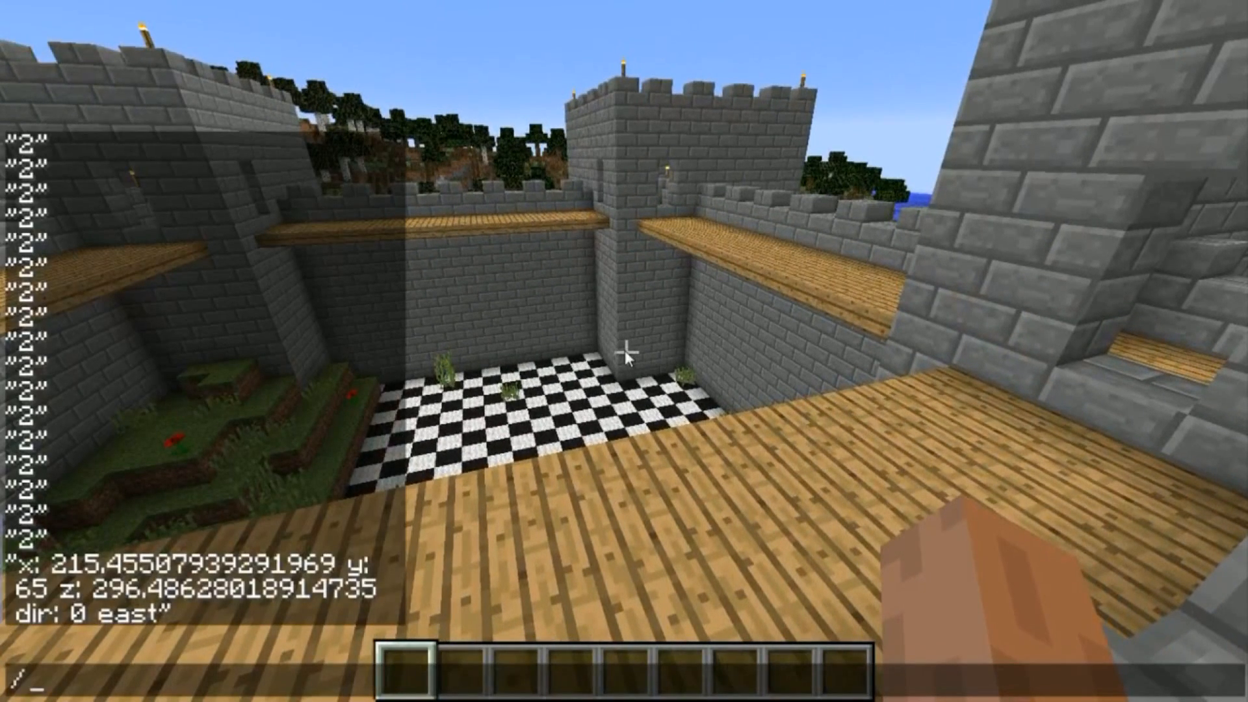
type("js")
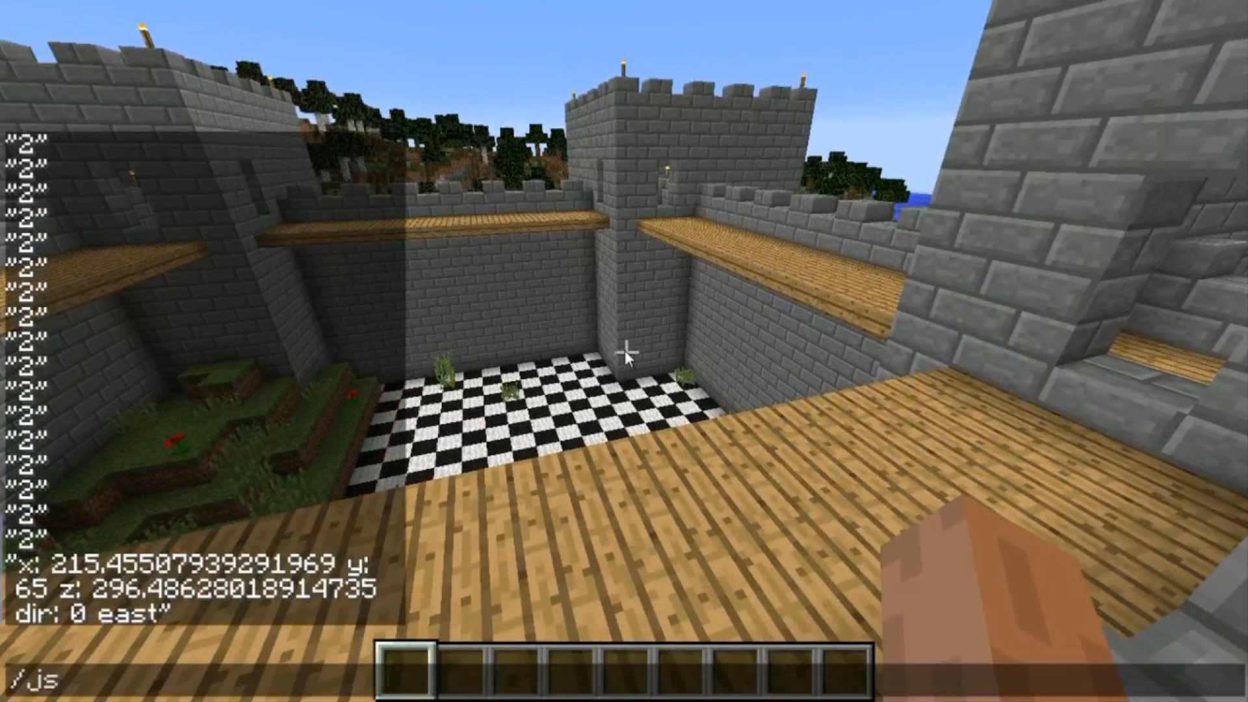
type("castle")
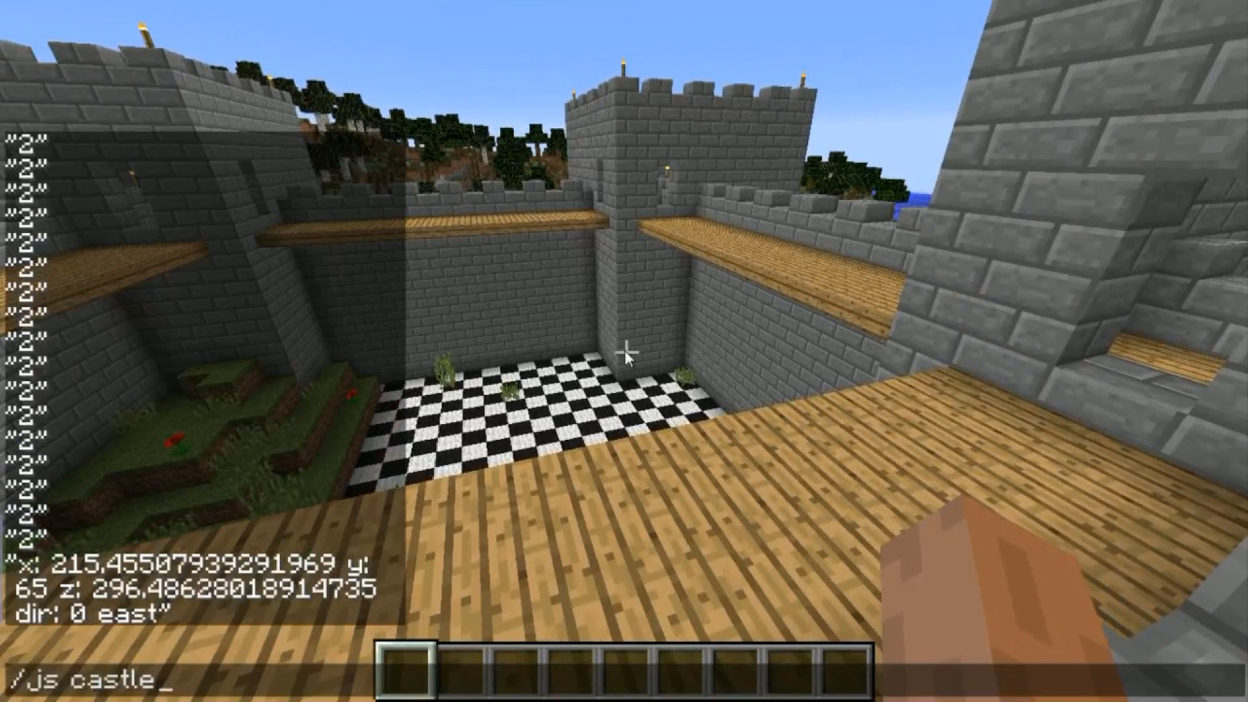
type("()")
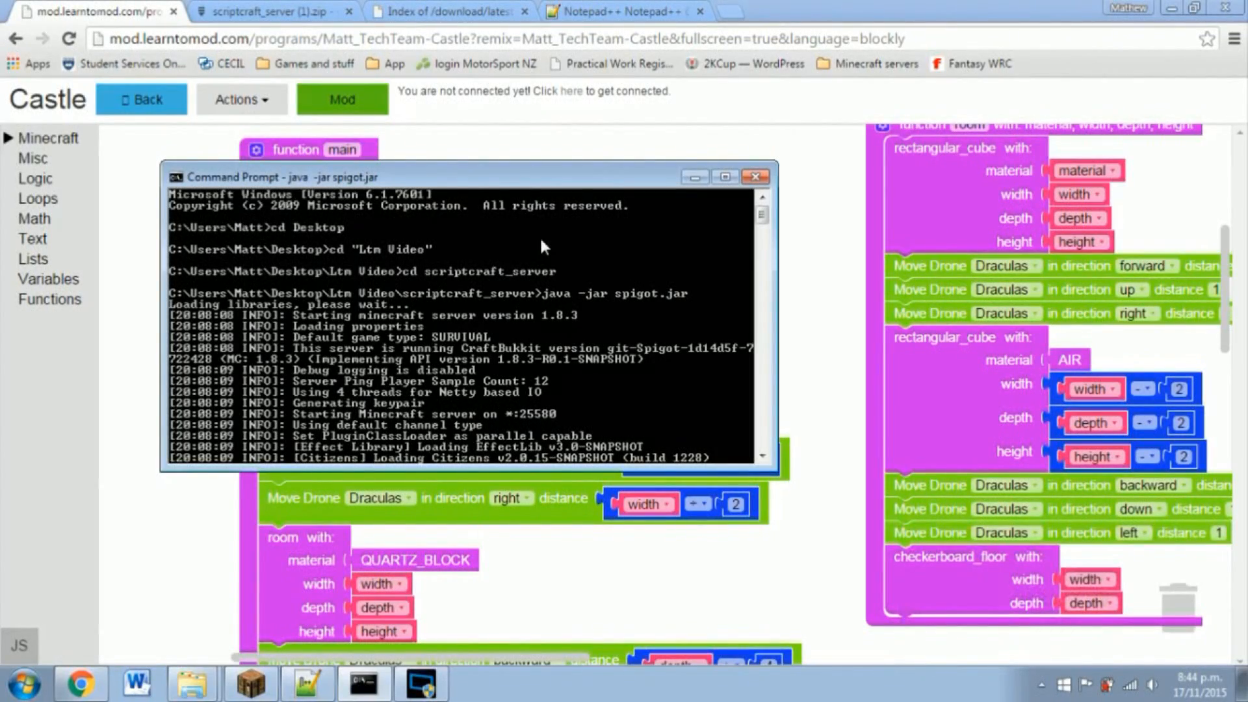
mouse_move(530, 235)
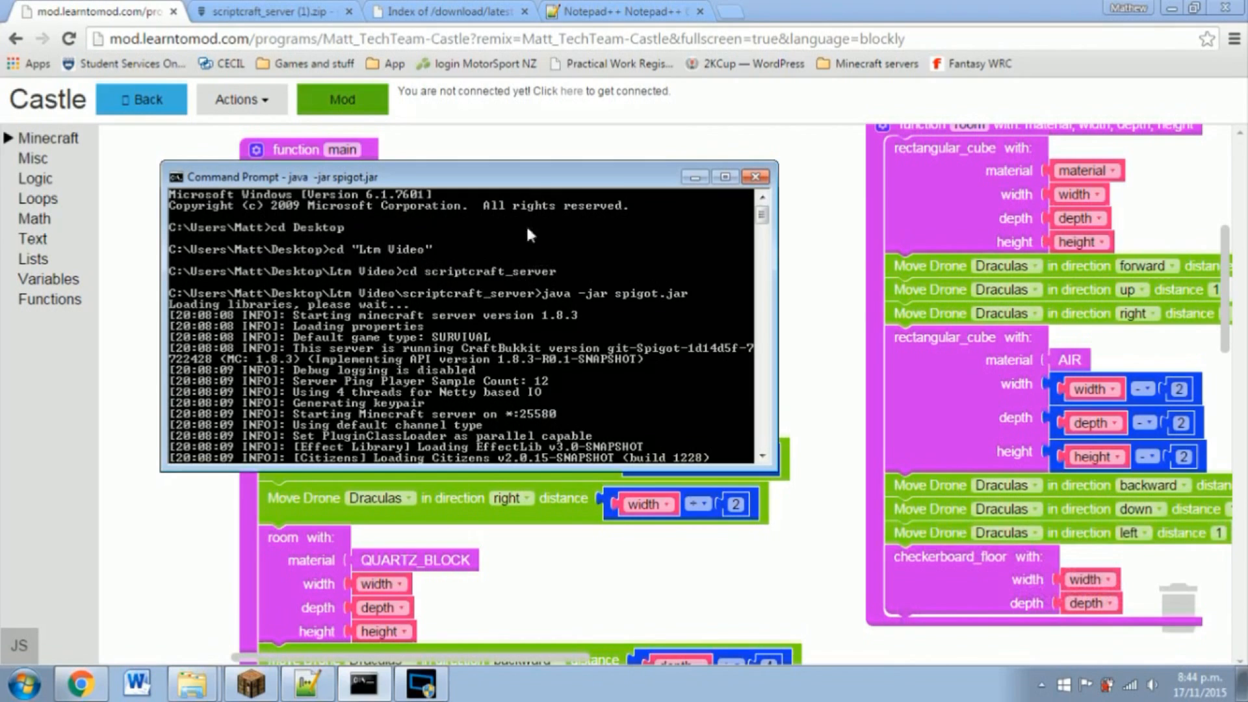
mouse_move(541, 289)
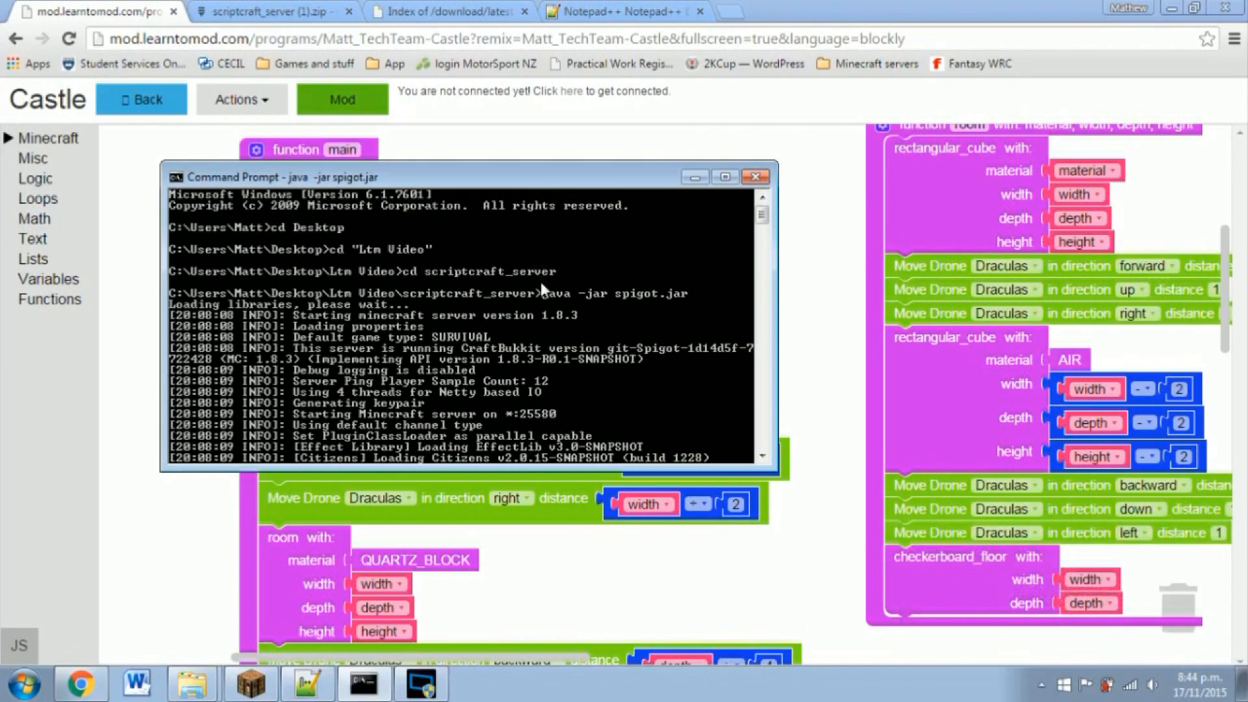
mouse_move(546, 276)
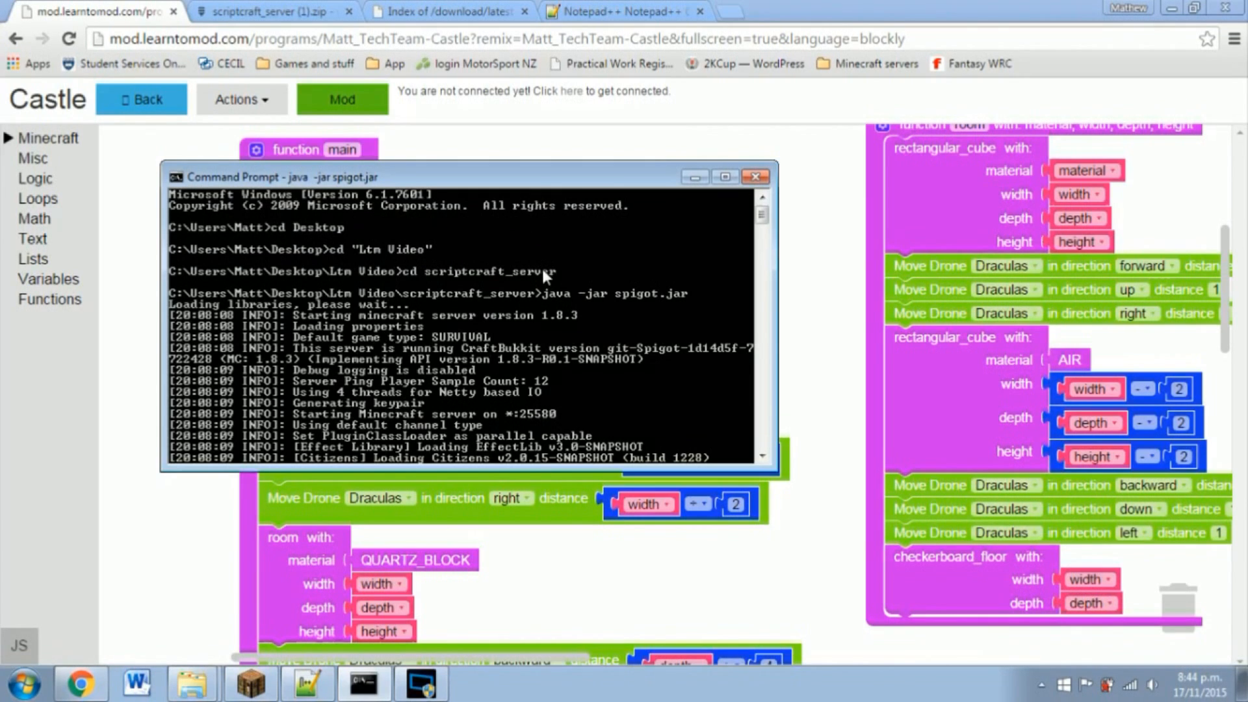
mouse_move(368, 270)
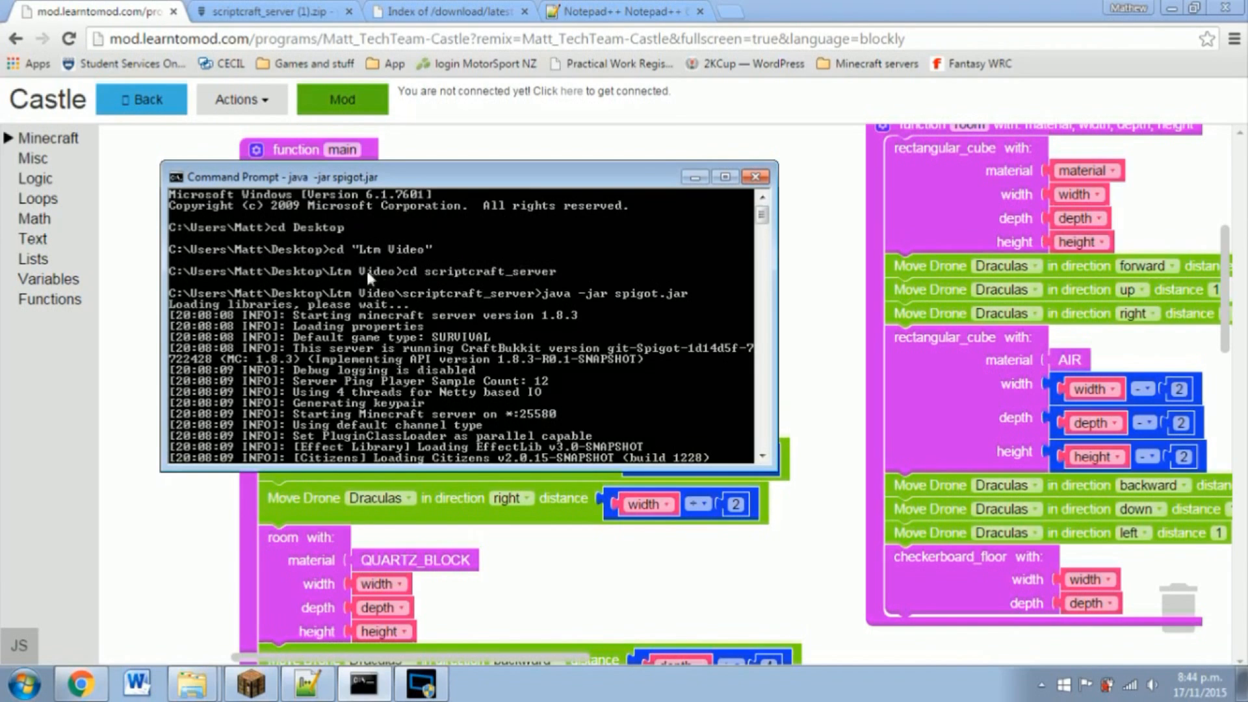
mouse_move(337, 224)
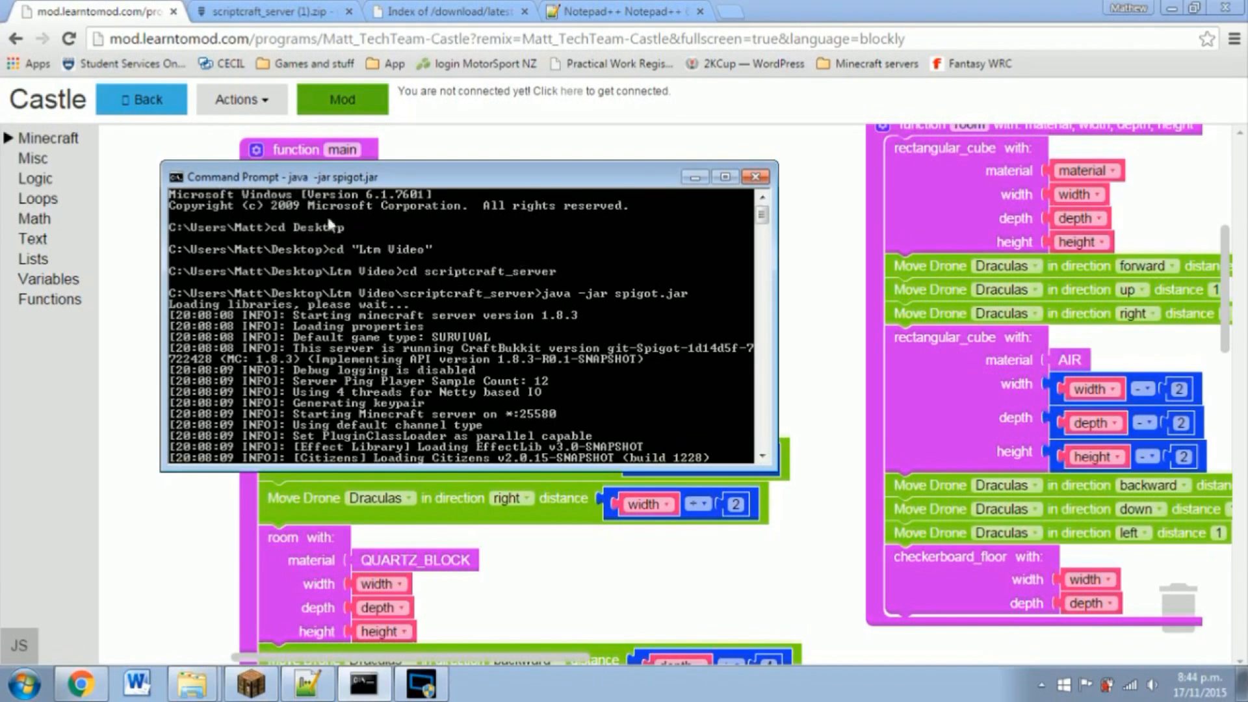
mouse_move(390, 257)
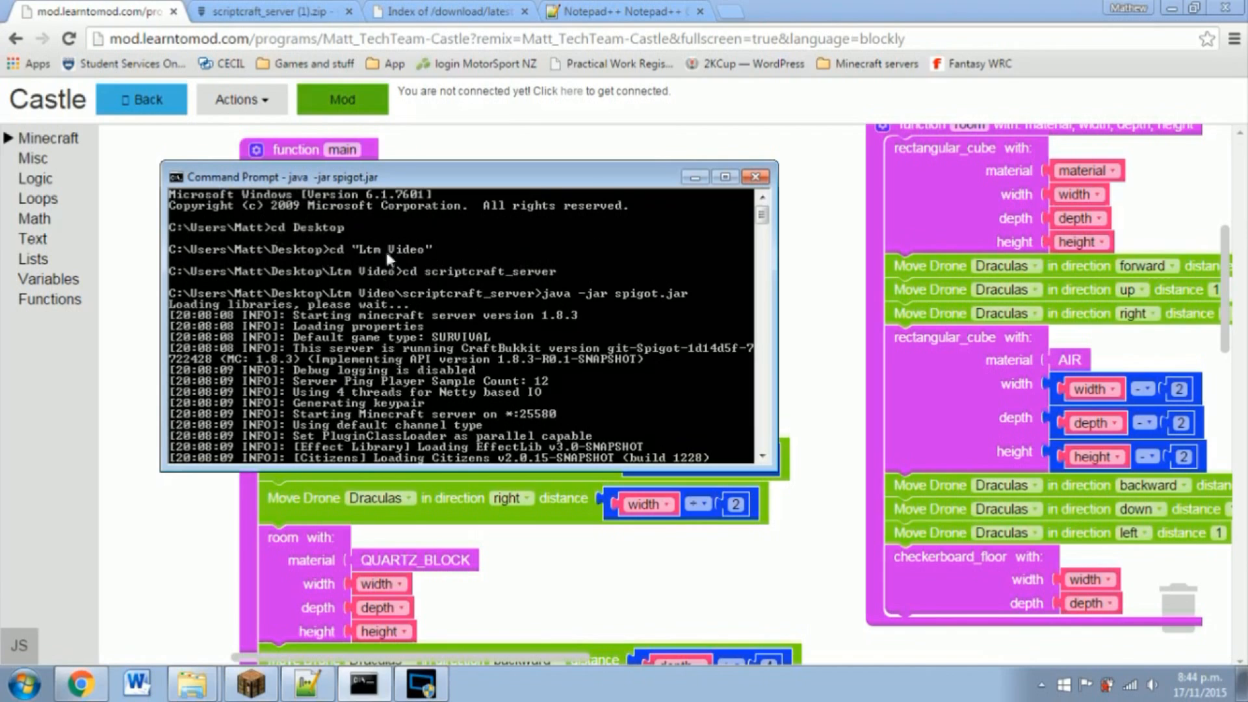
mouse_move(635, 313)
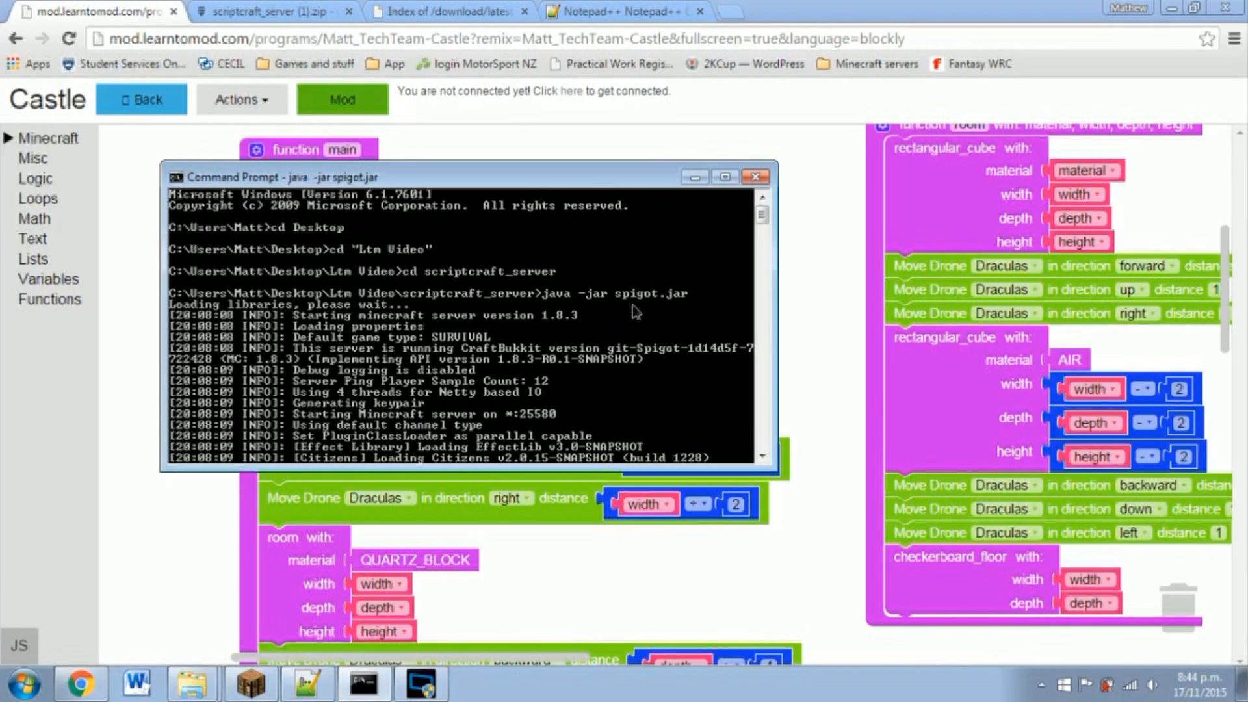
mouse_move(670, 305)
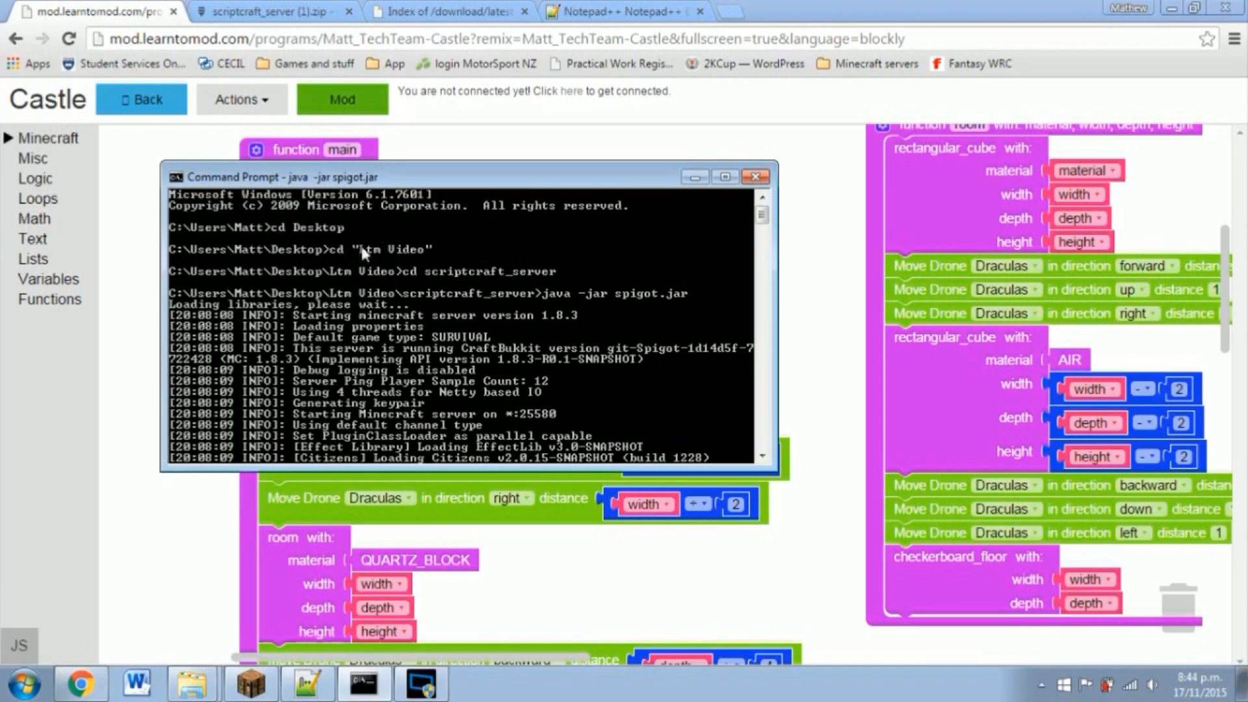
mouse_move(373, 235)
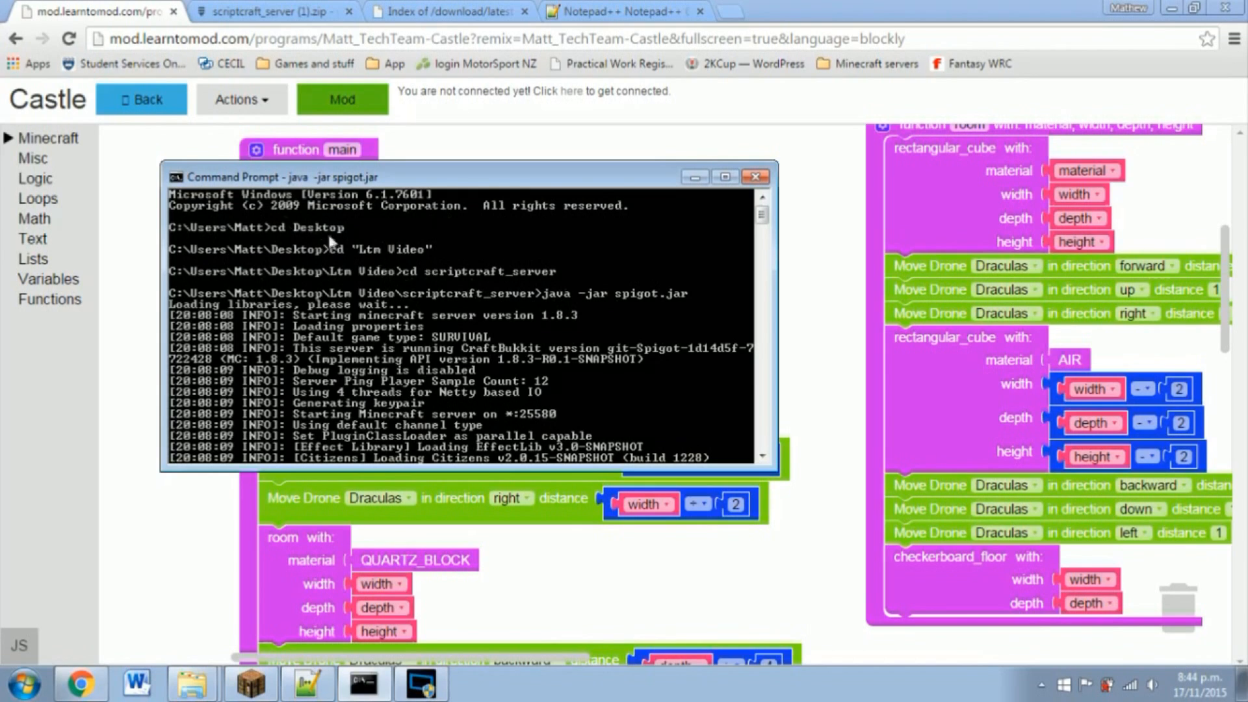
mouse_move(537, 393)
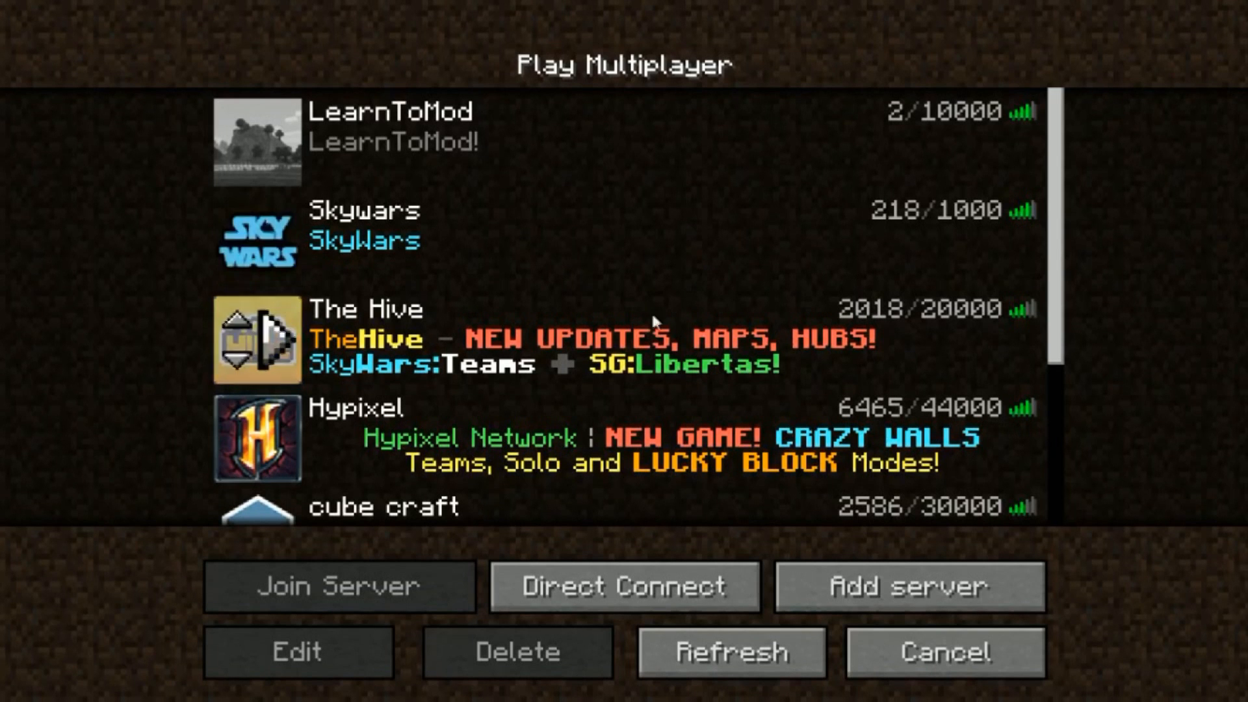
Step: Visit Direct Connect, back out, and begin adding a new saved server
left_click(624, 587)
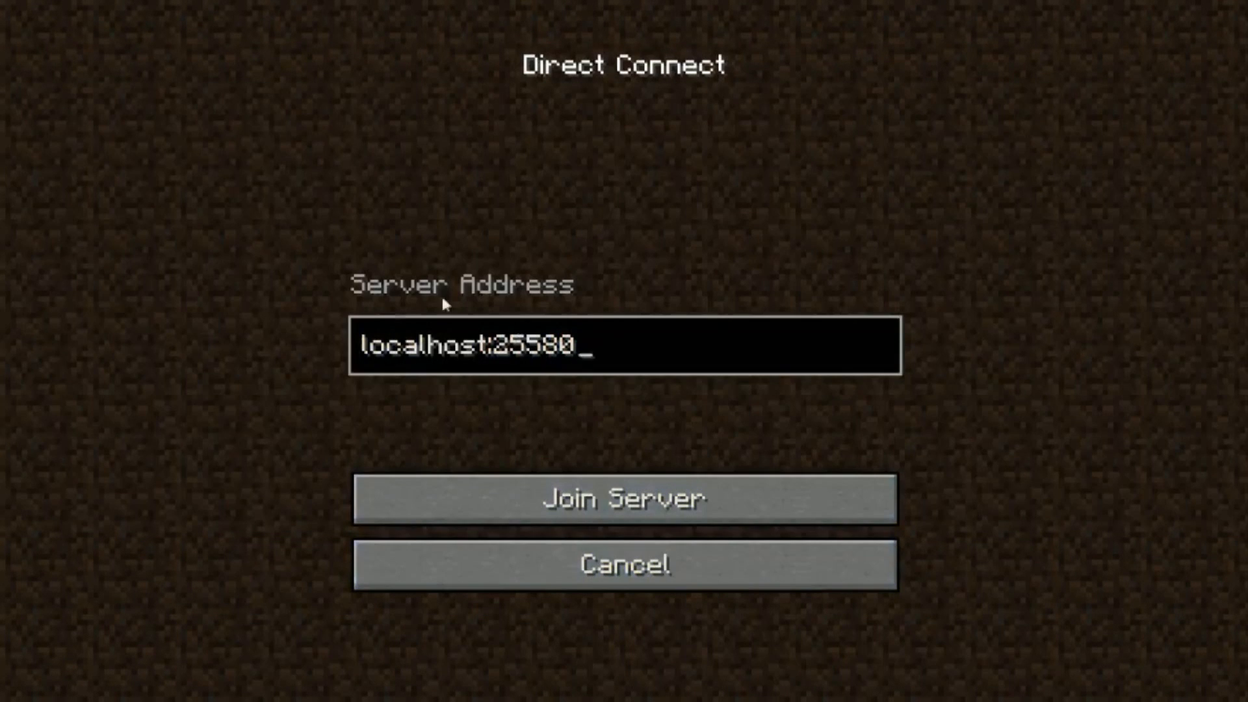
left_click(628, 564)
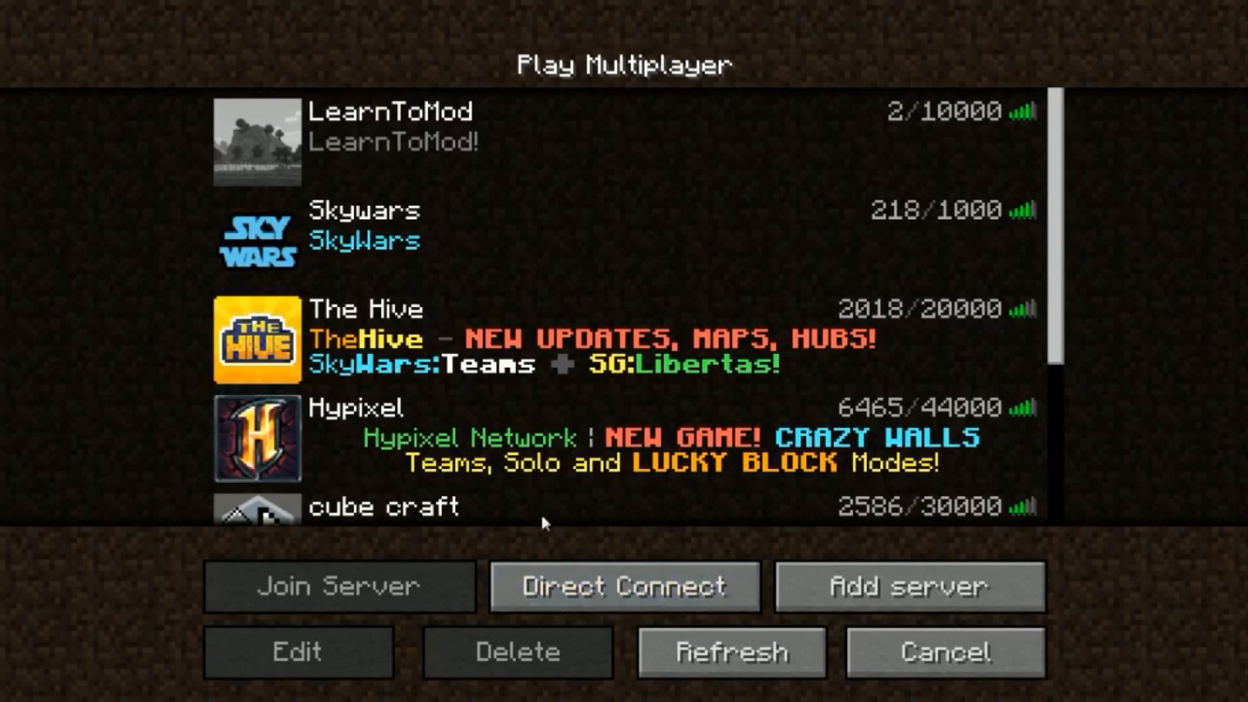
mouse_move(824, 560)
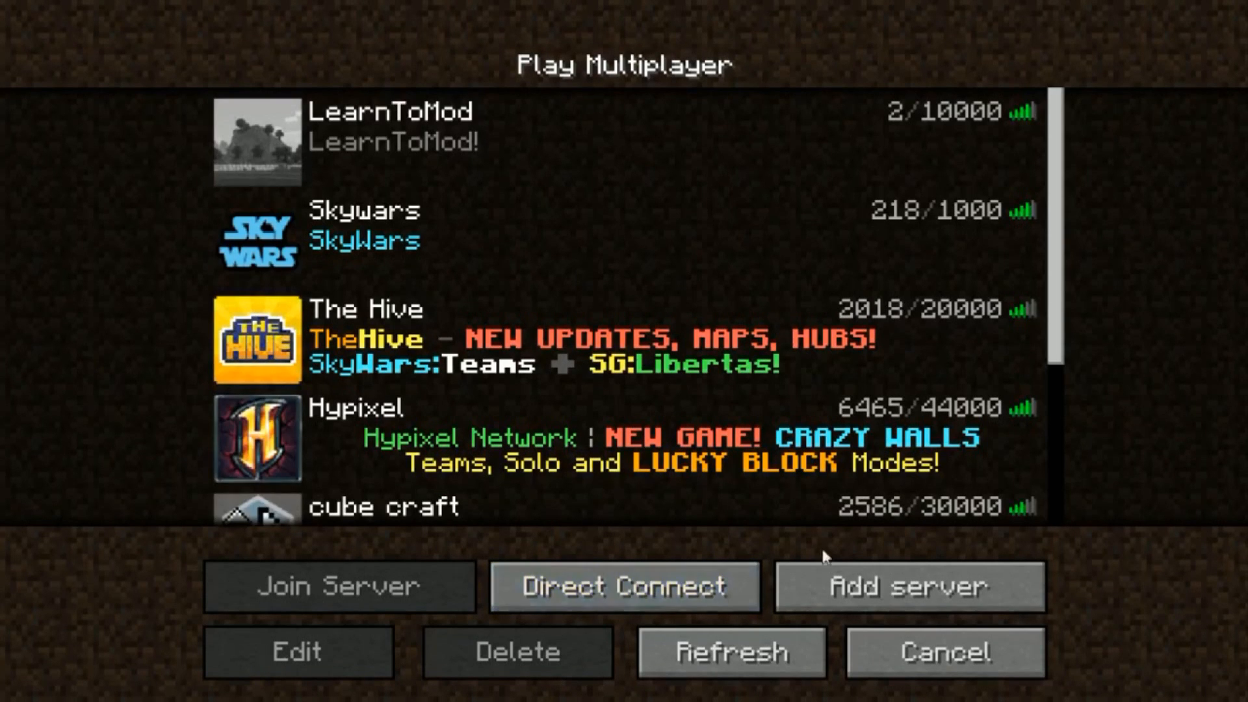
left_click(297, 653)
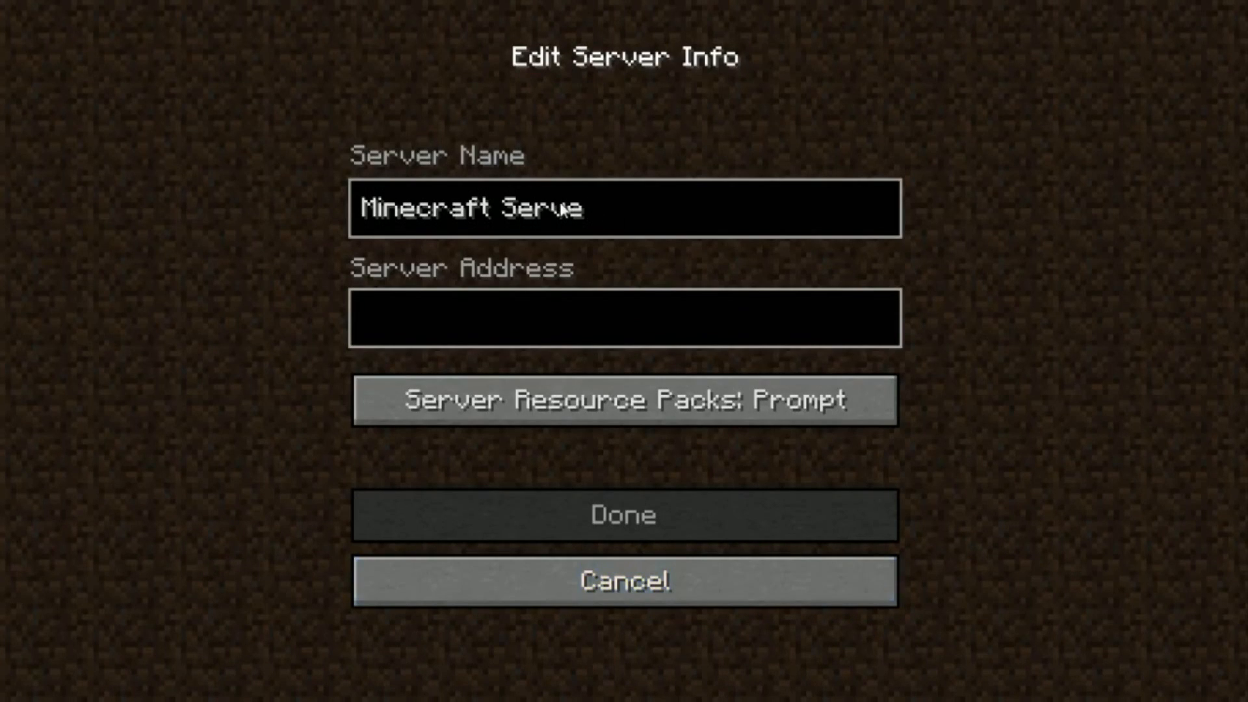
Step: Save the server entry My L2M with address localhost:25580 to the multiplayer list
type("My")
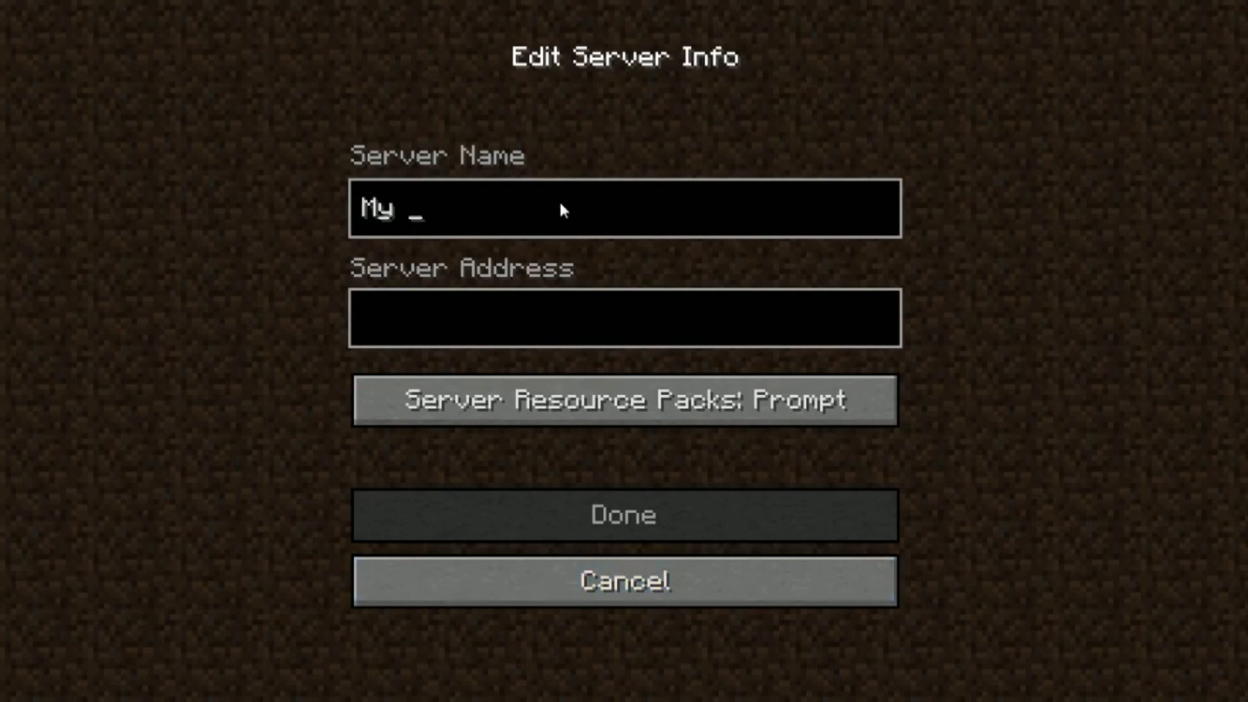
type("scrip")
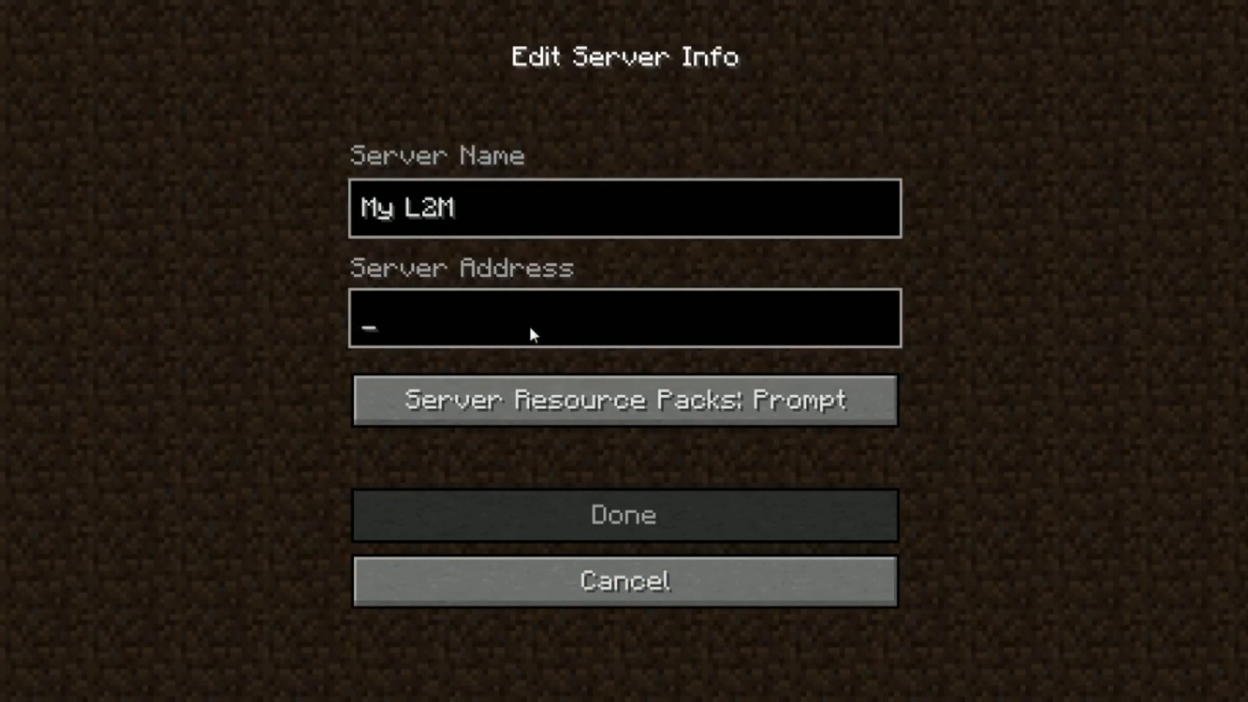
type("localhost:")
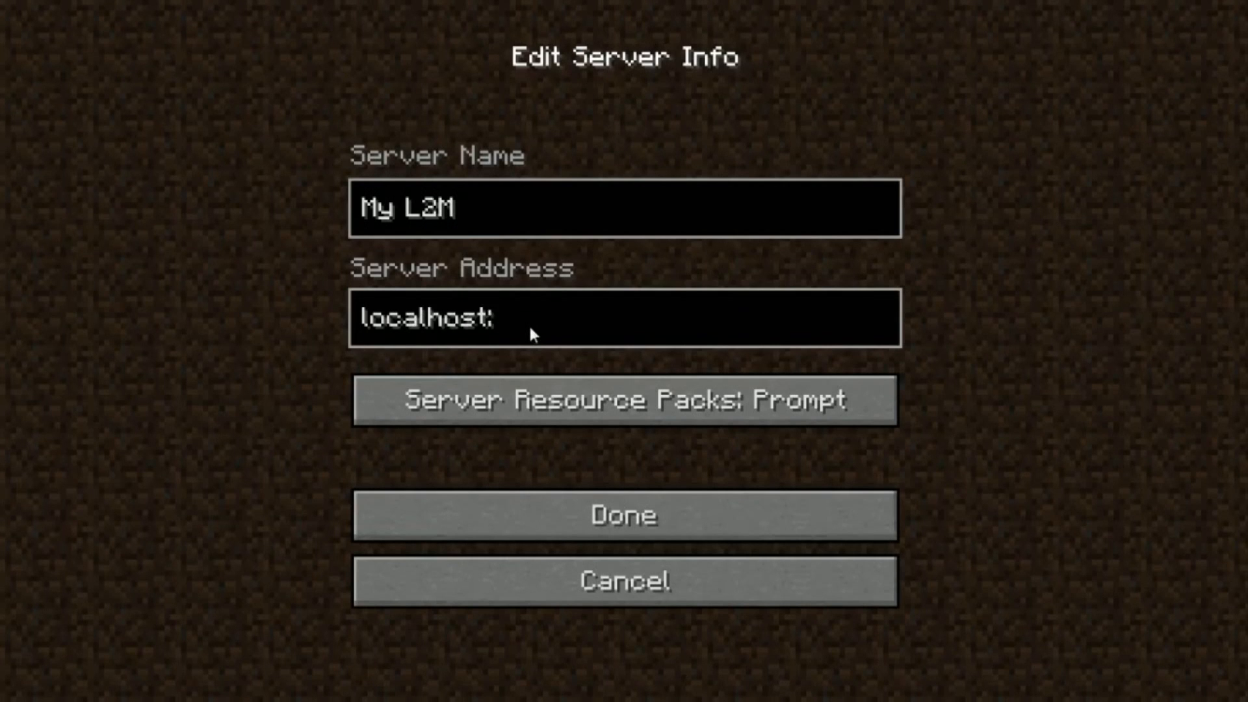
type("25580")
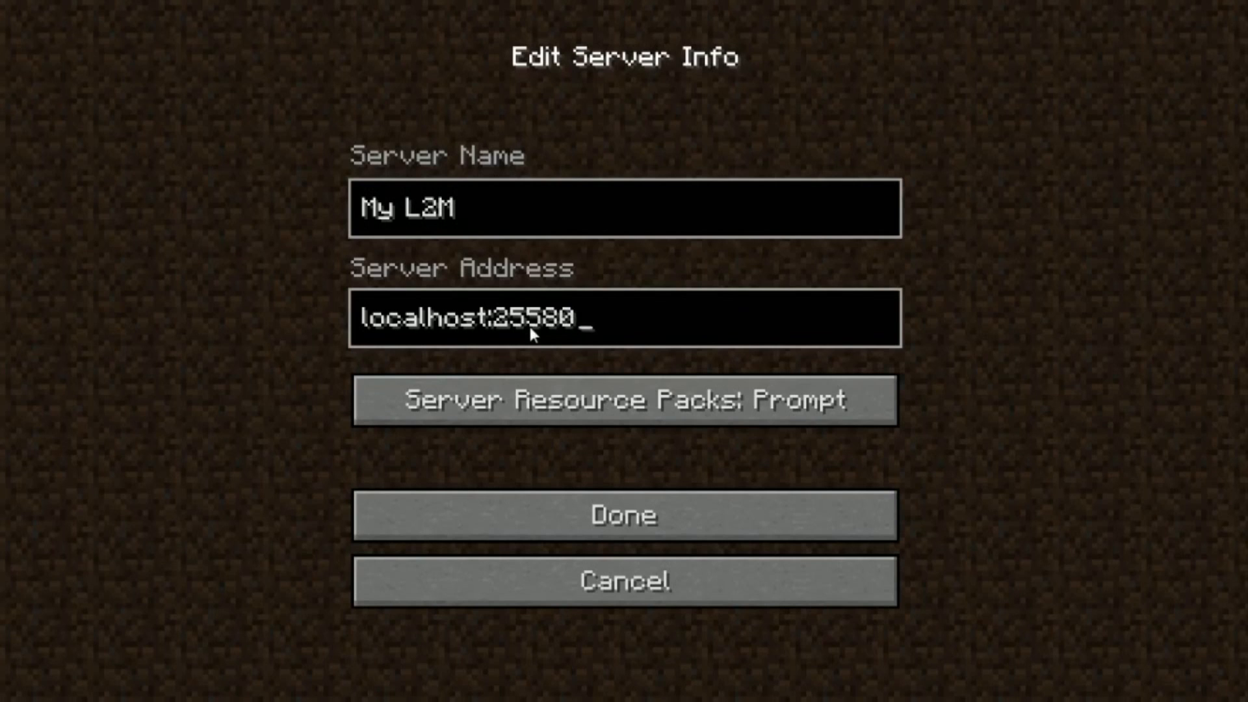
left_click(625, 515)
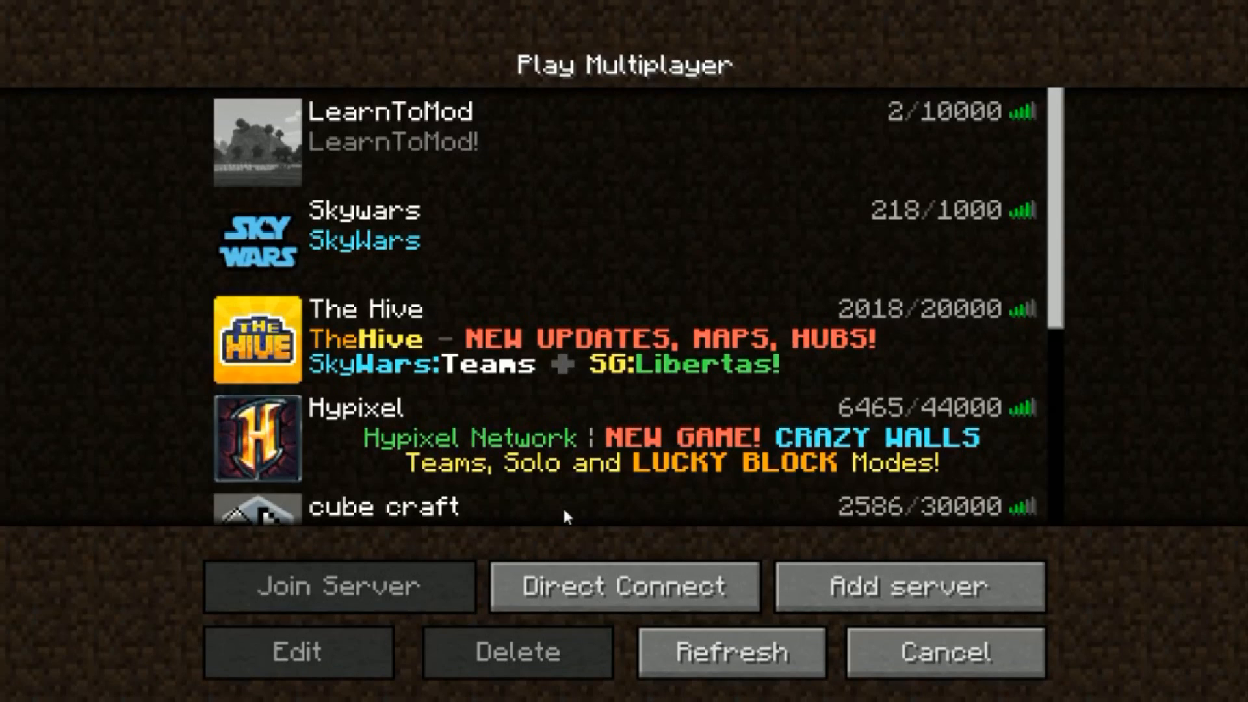
scroll("down", 3)
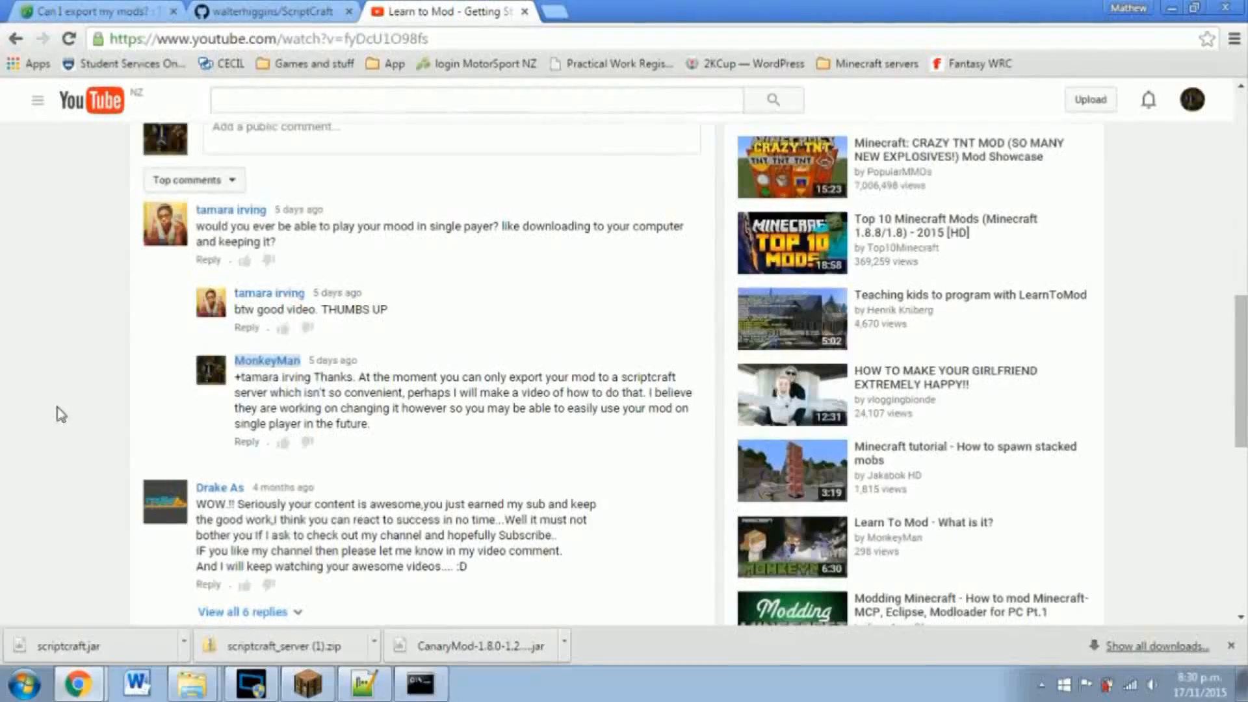
mouse_move(33, 325)
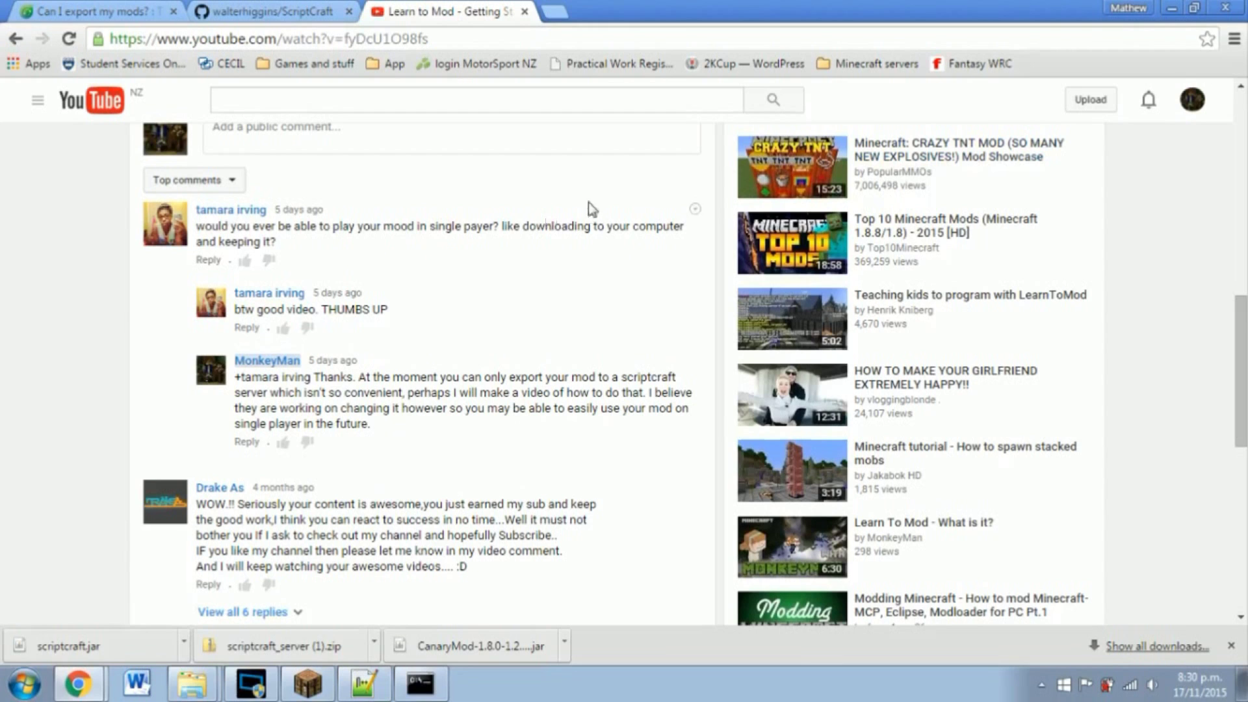
mouse_move(59, 289)
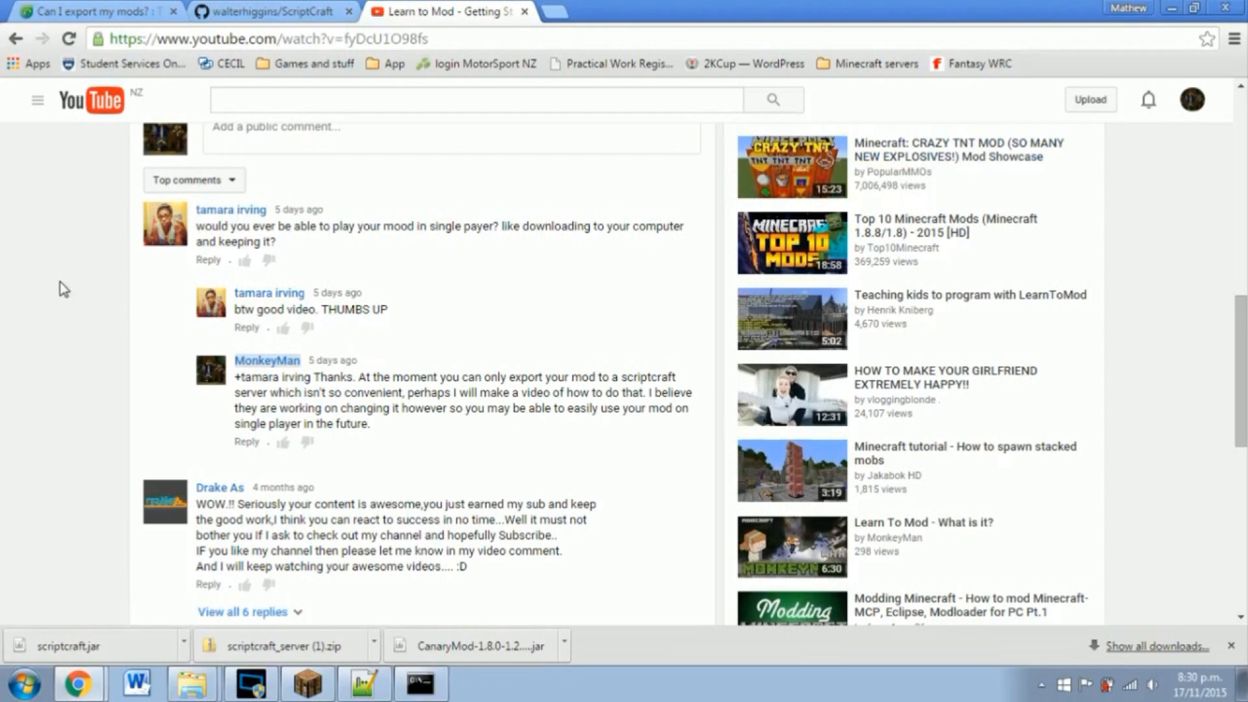
mouse_move(70, 383)
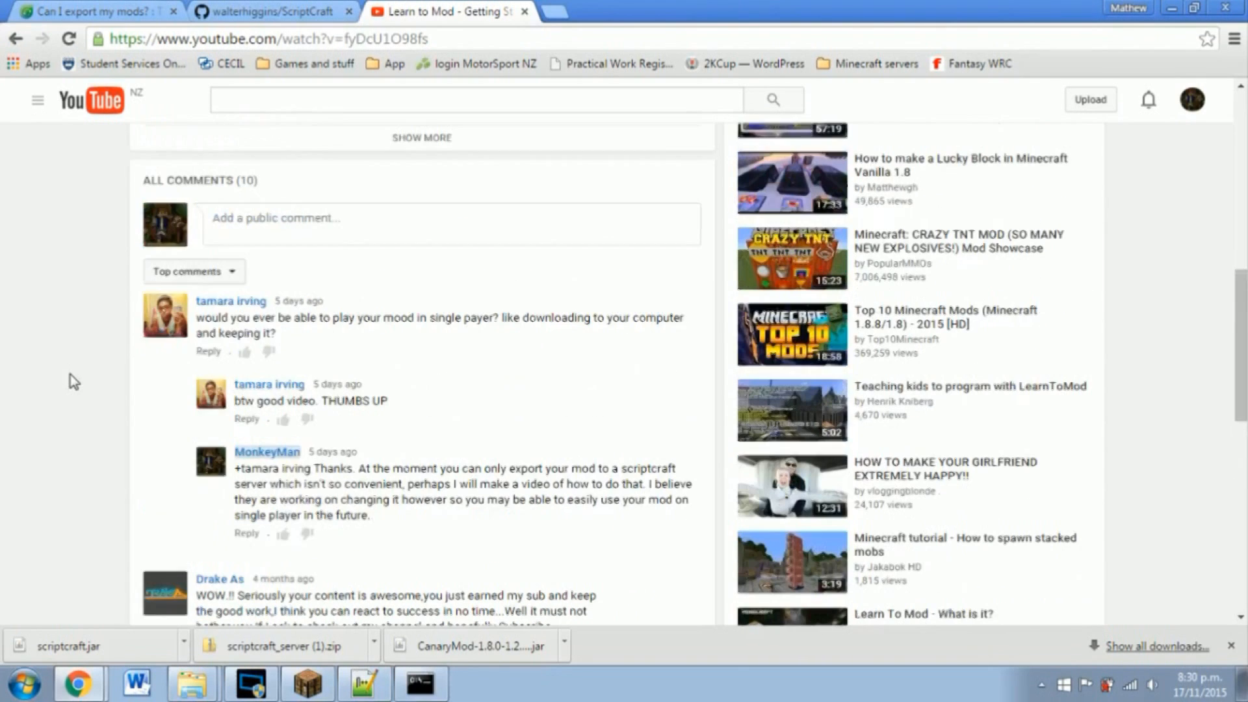
mouse_move(91, 422)
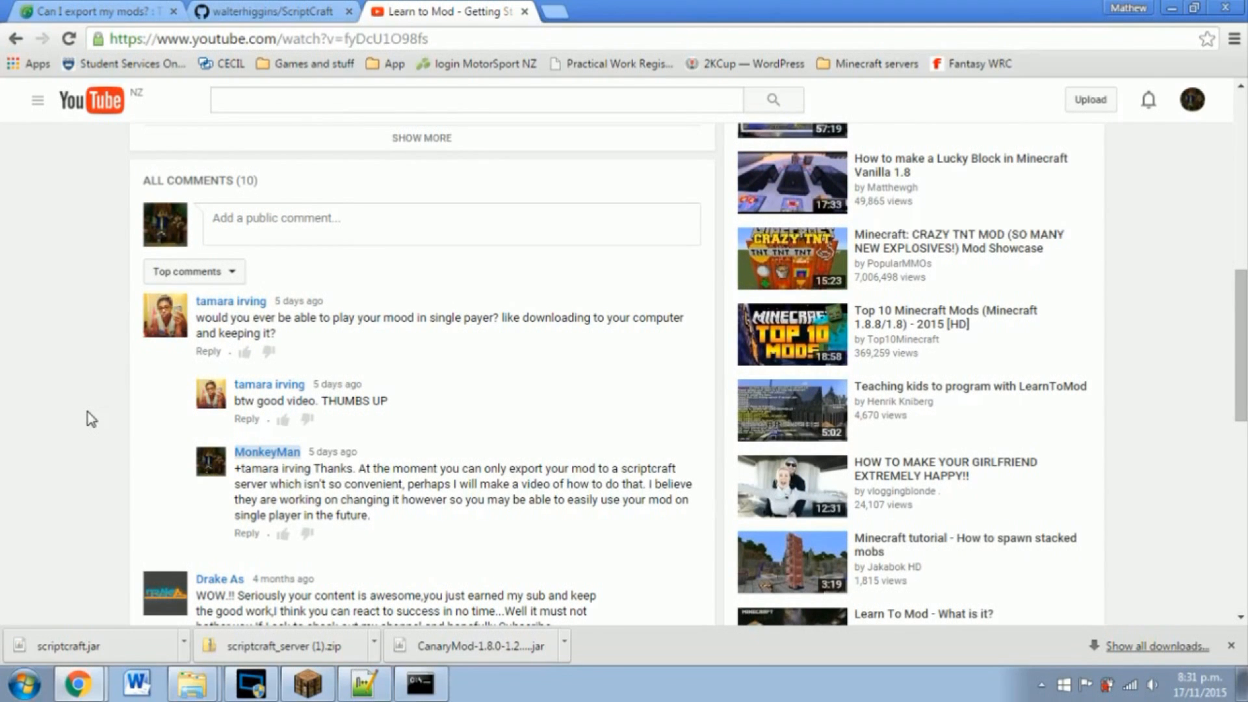
Step: Scroll the comments to the reply about exporting mods only to a ScriptCraft server
left_click(316, 699)
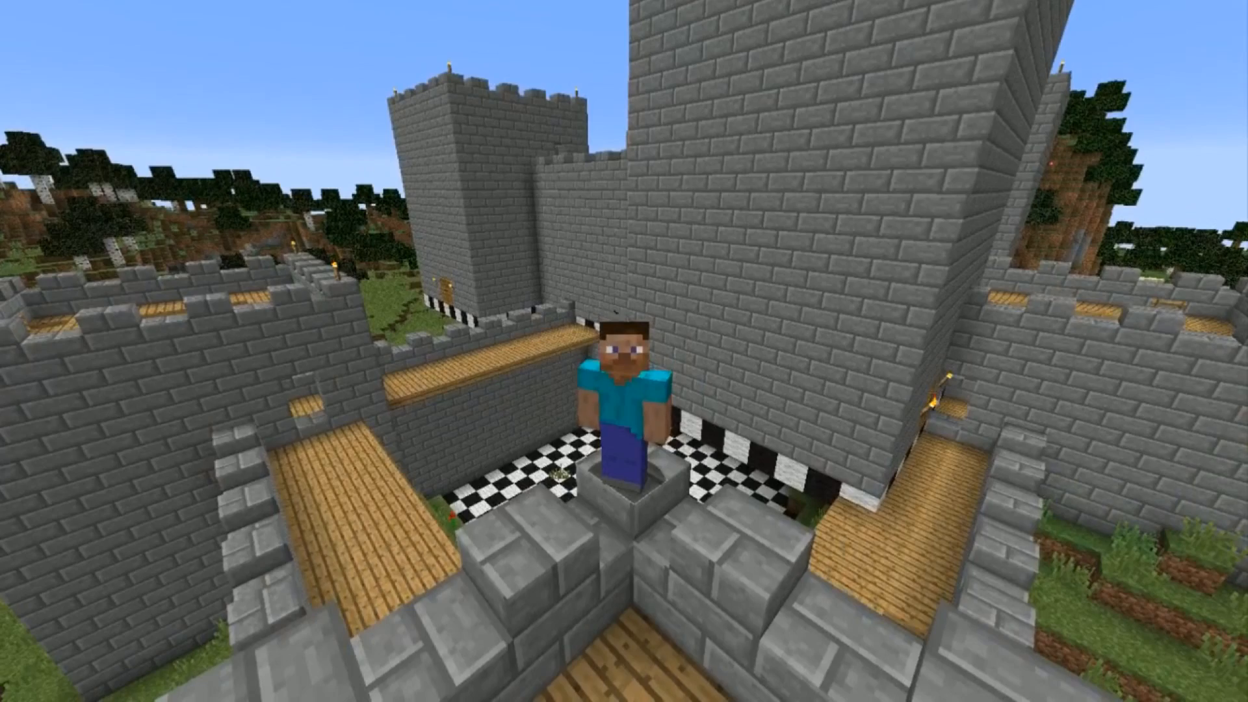